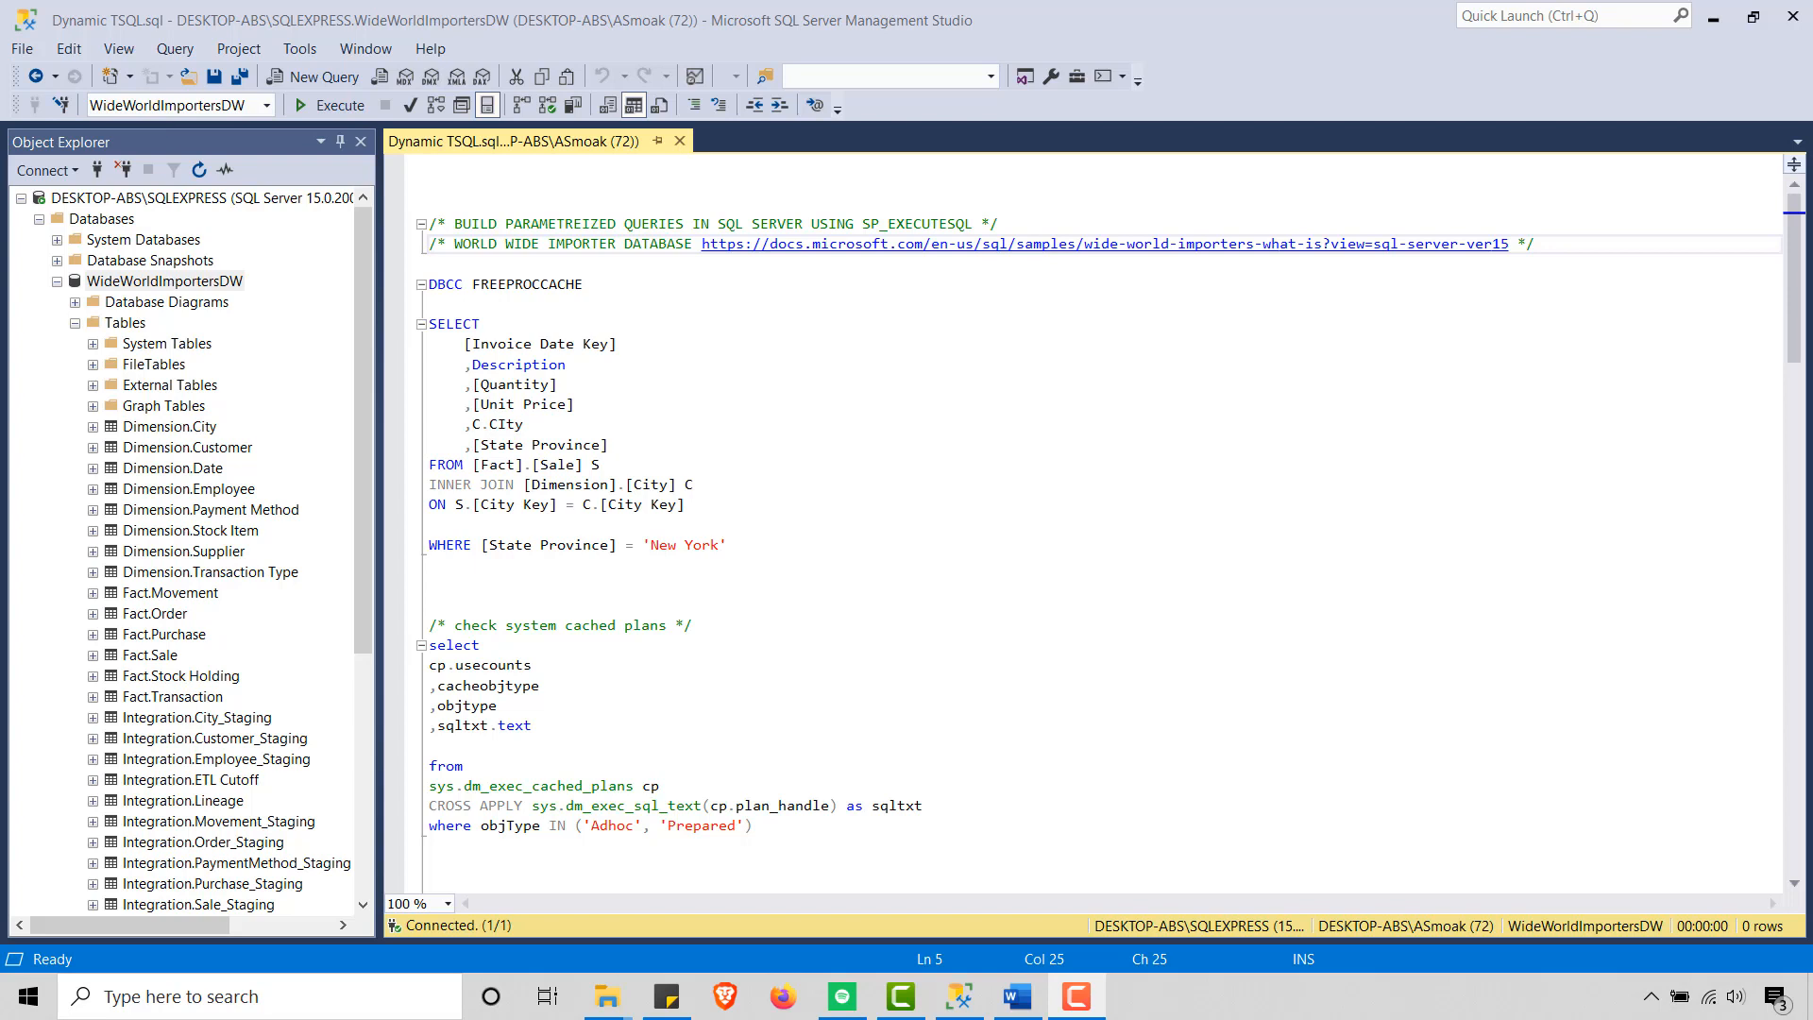
mouse_move(789, 350)
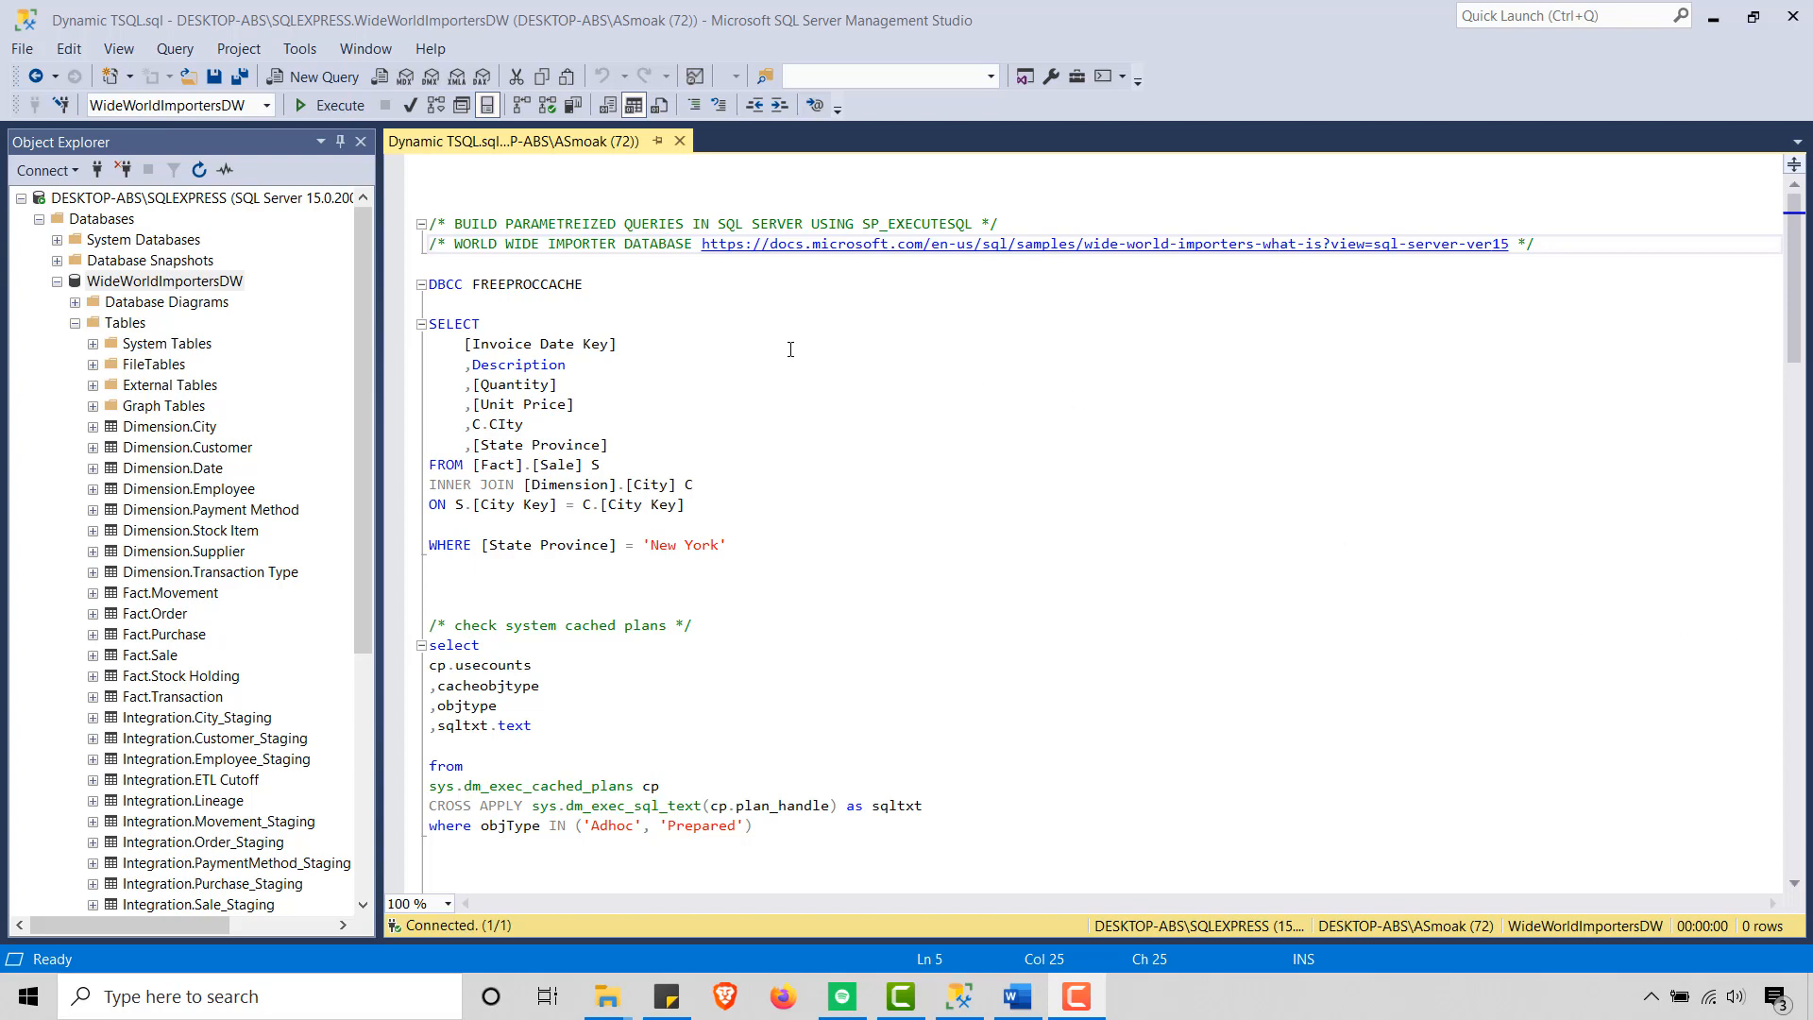
Bring up the Options dialog from the Tools menu
click(559, 384)
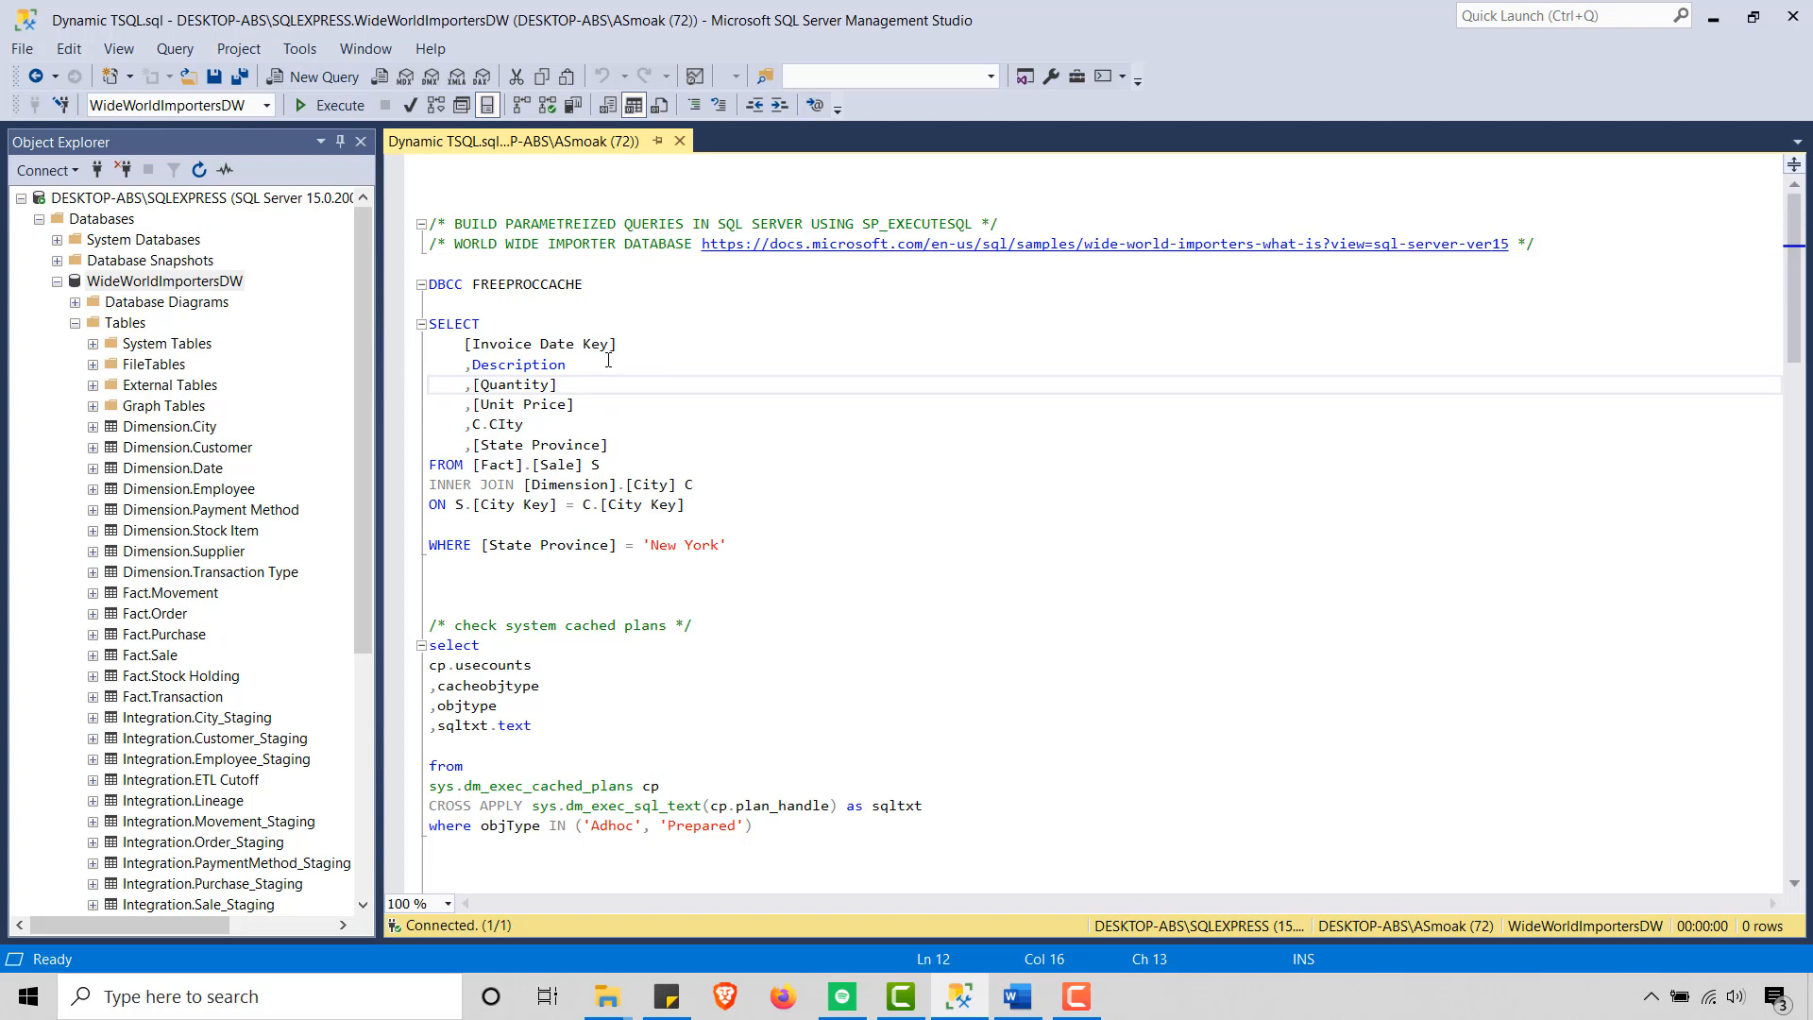
click(298, 48)
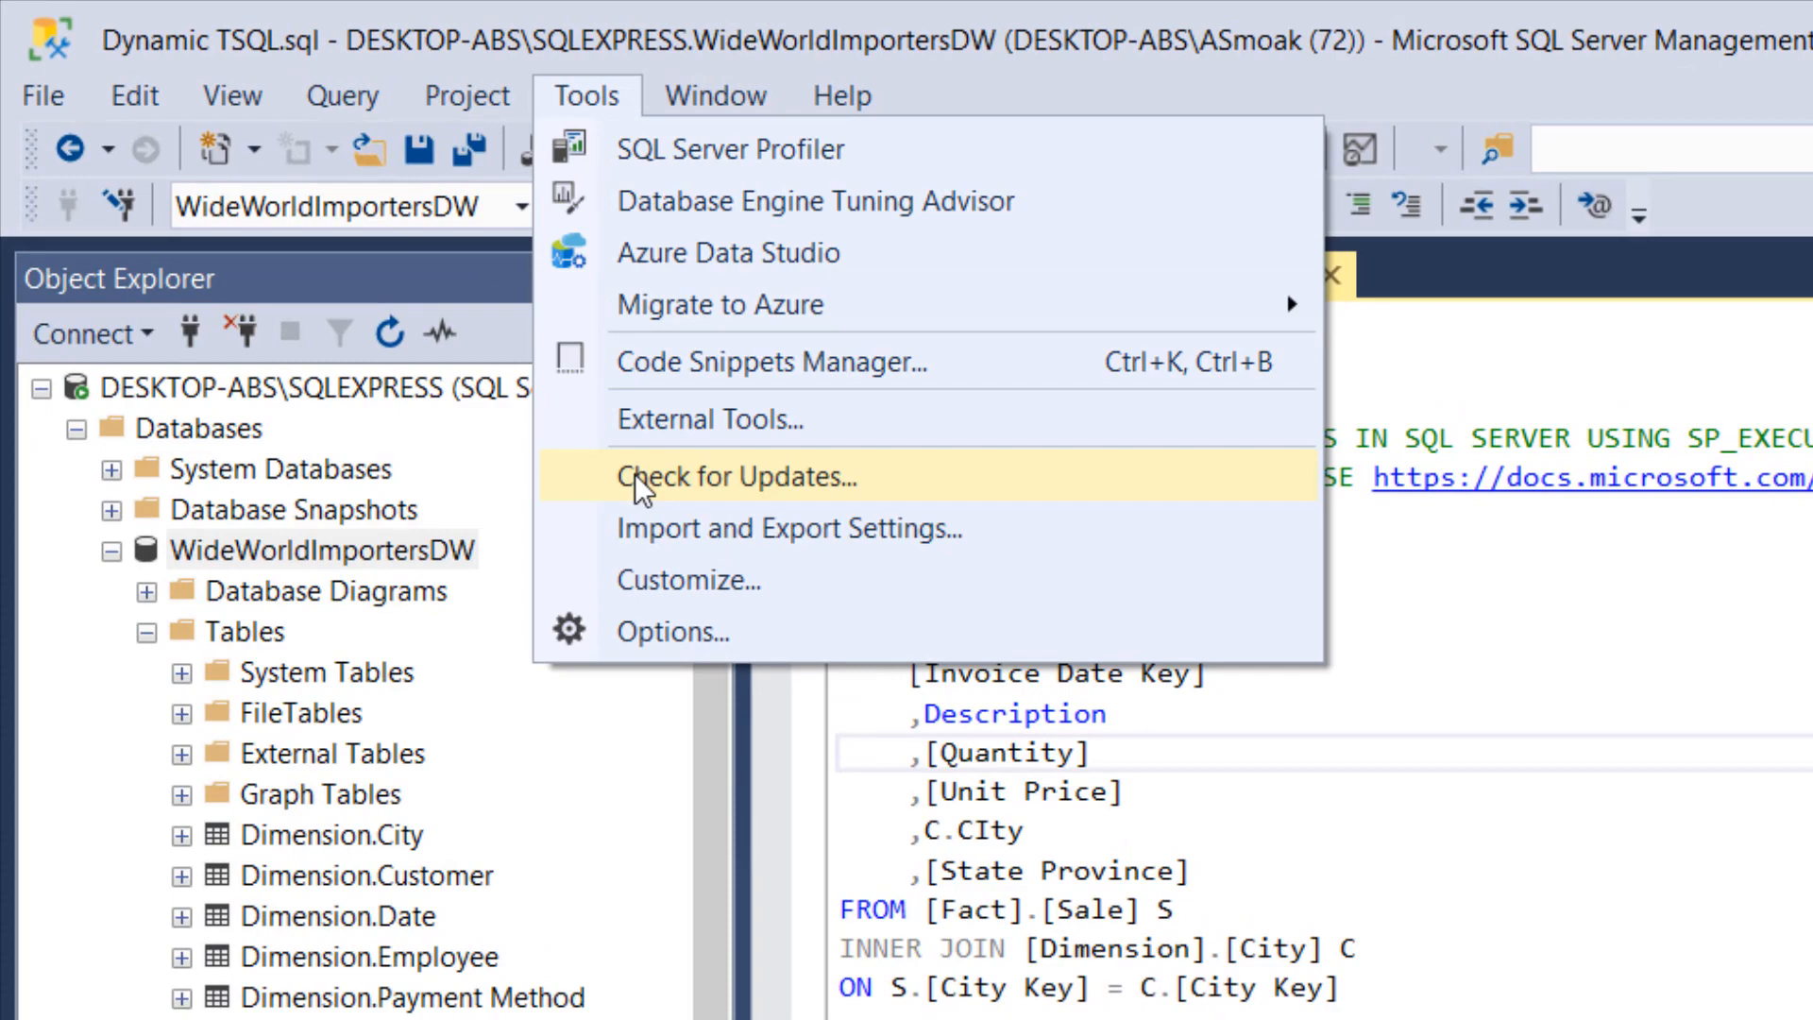
mouse_move(659, 630)
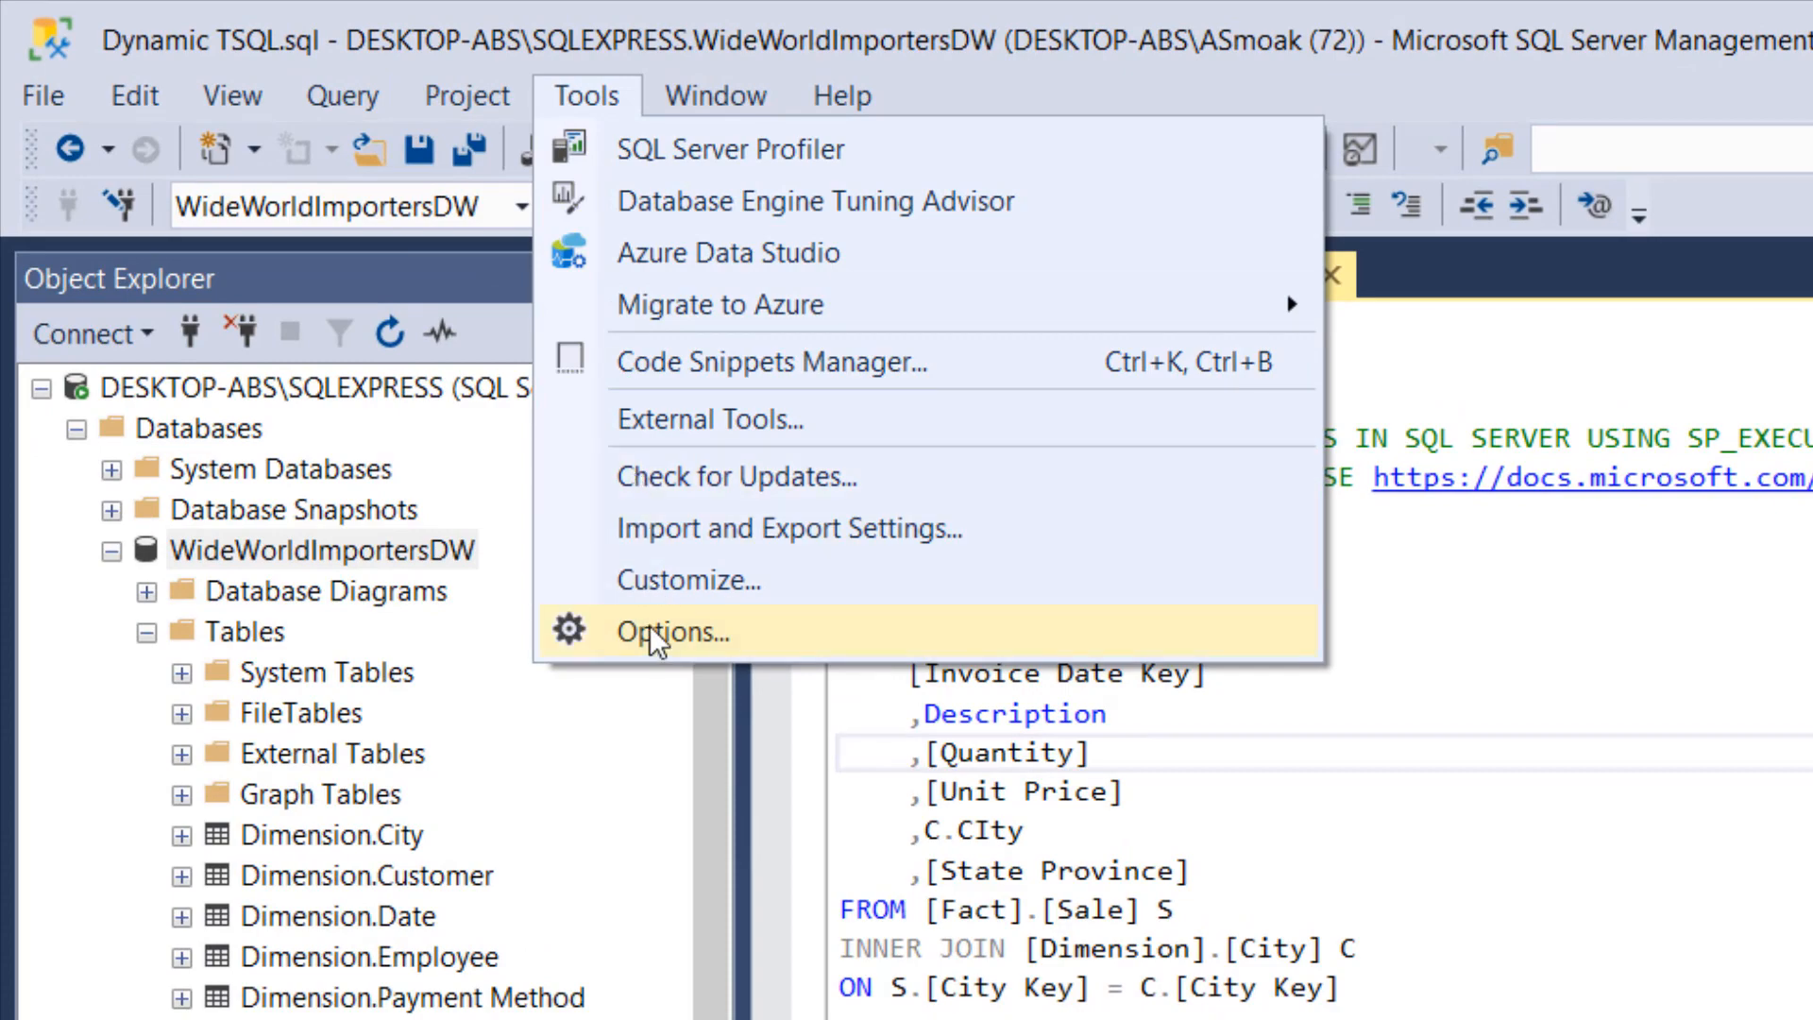
click(672, 630)
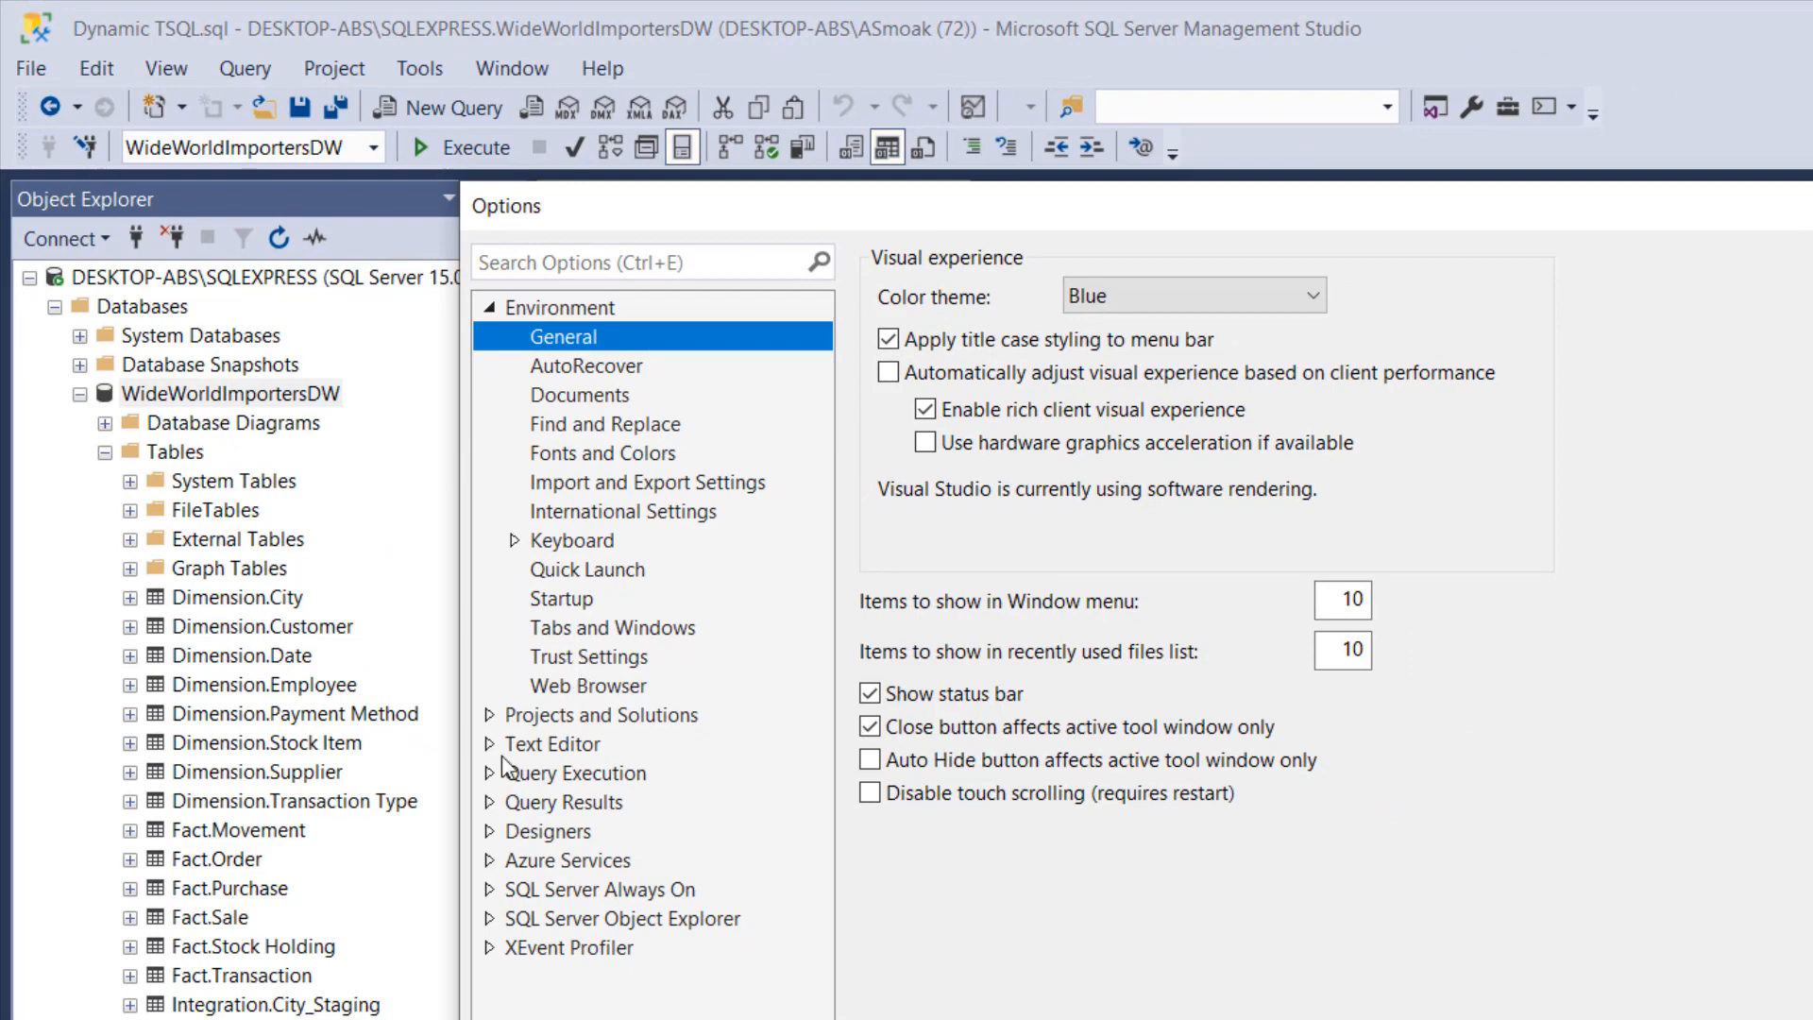
Enable Line numbers under Text Editor > Transact-SQL > General and apply
click(489, 744)
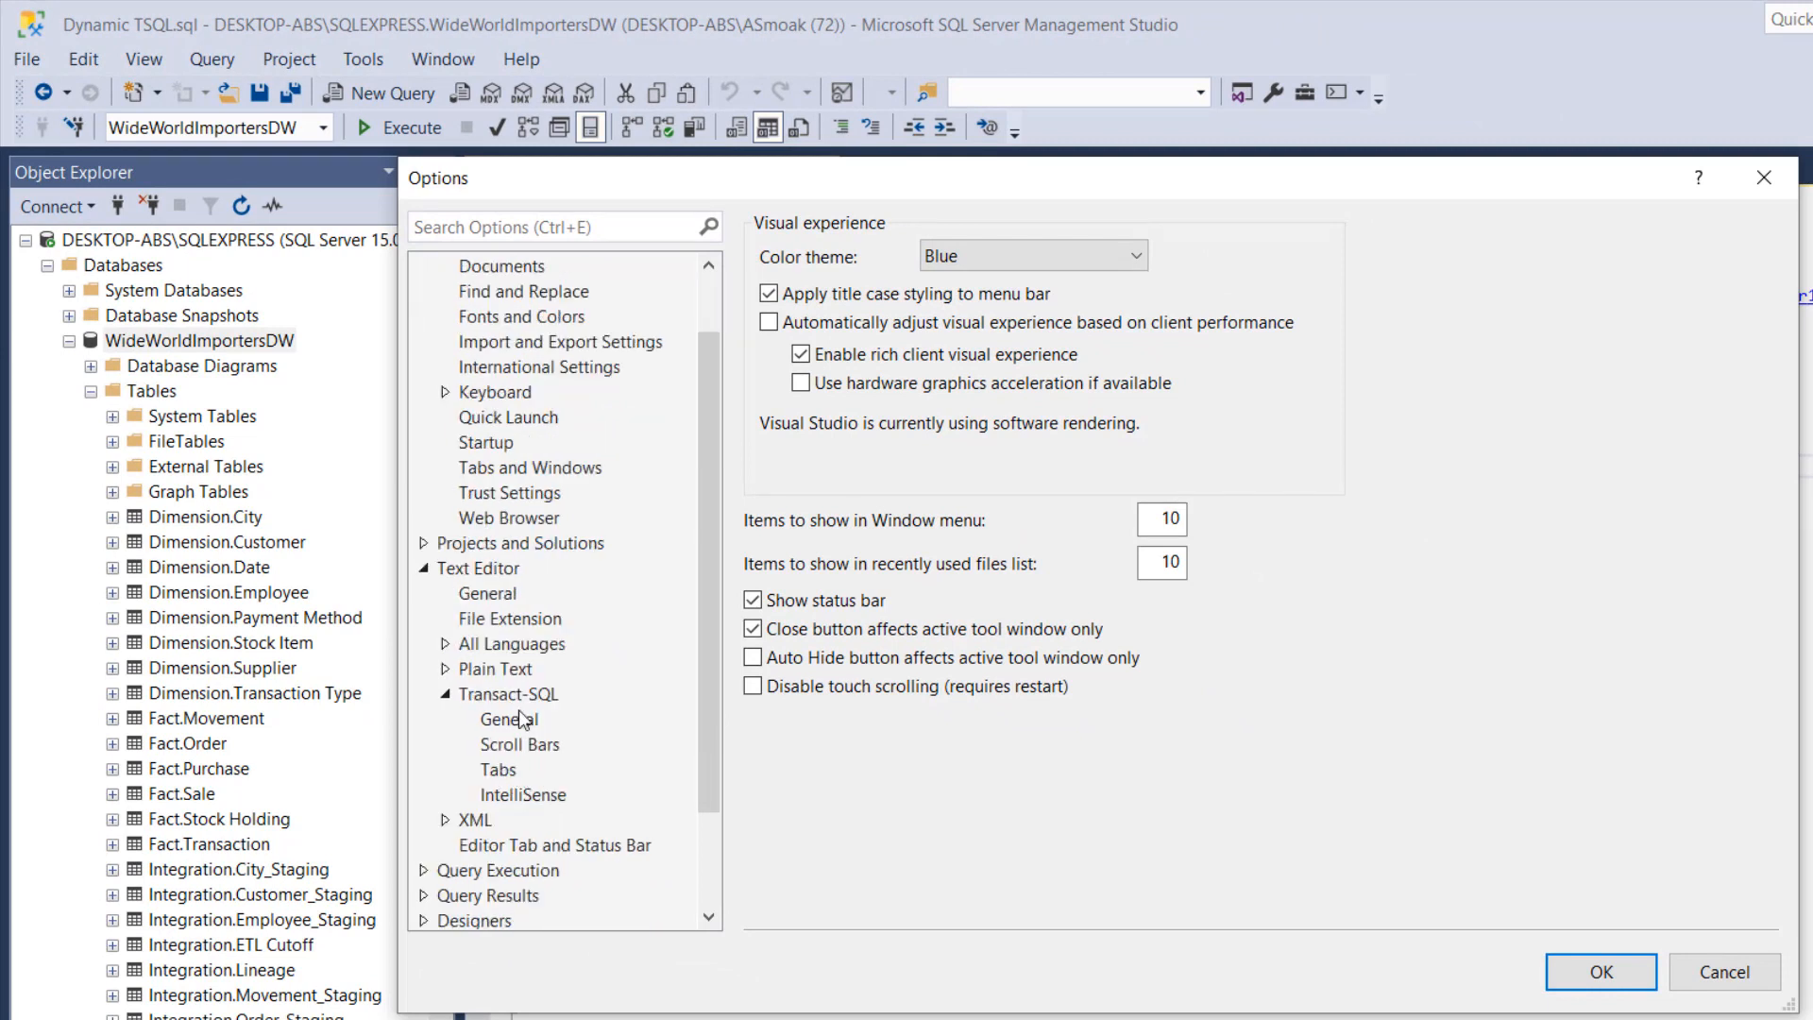
click(508, 717)
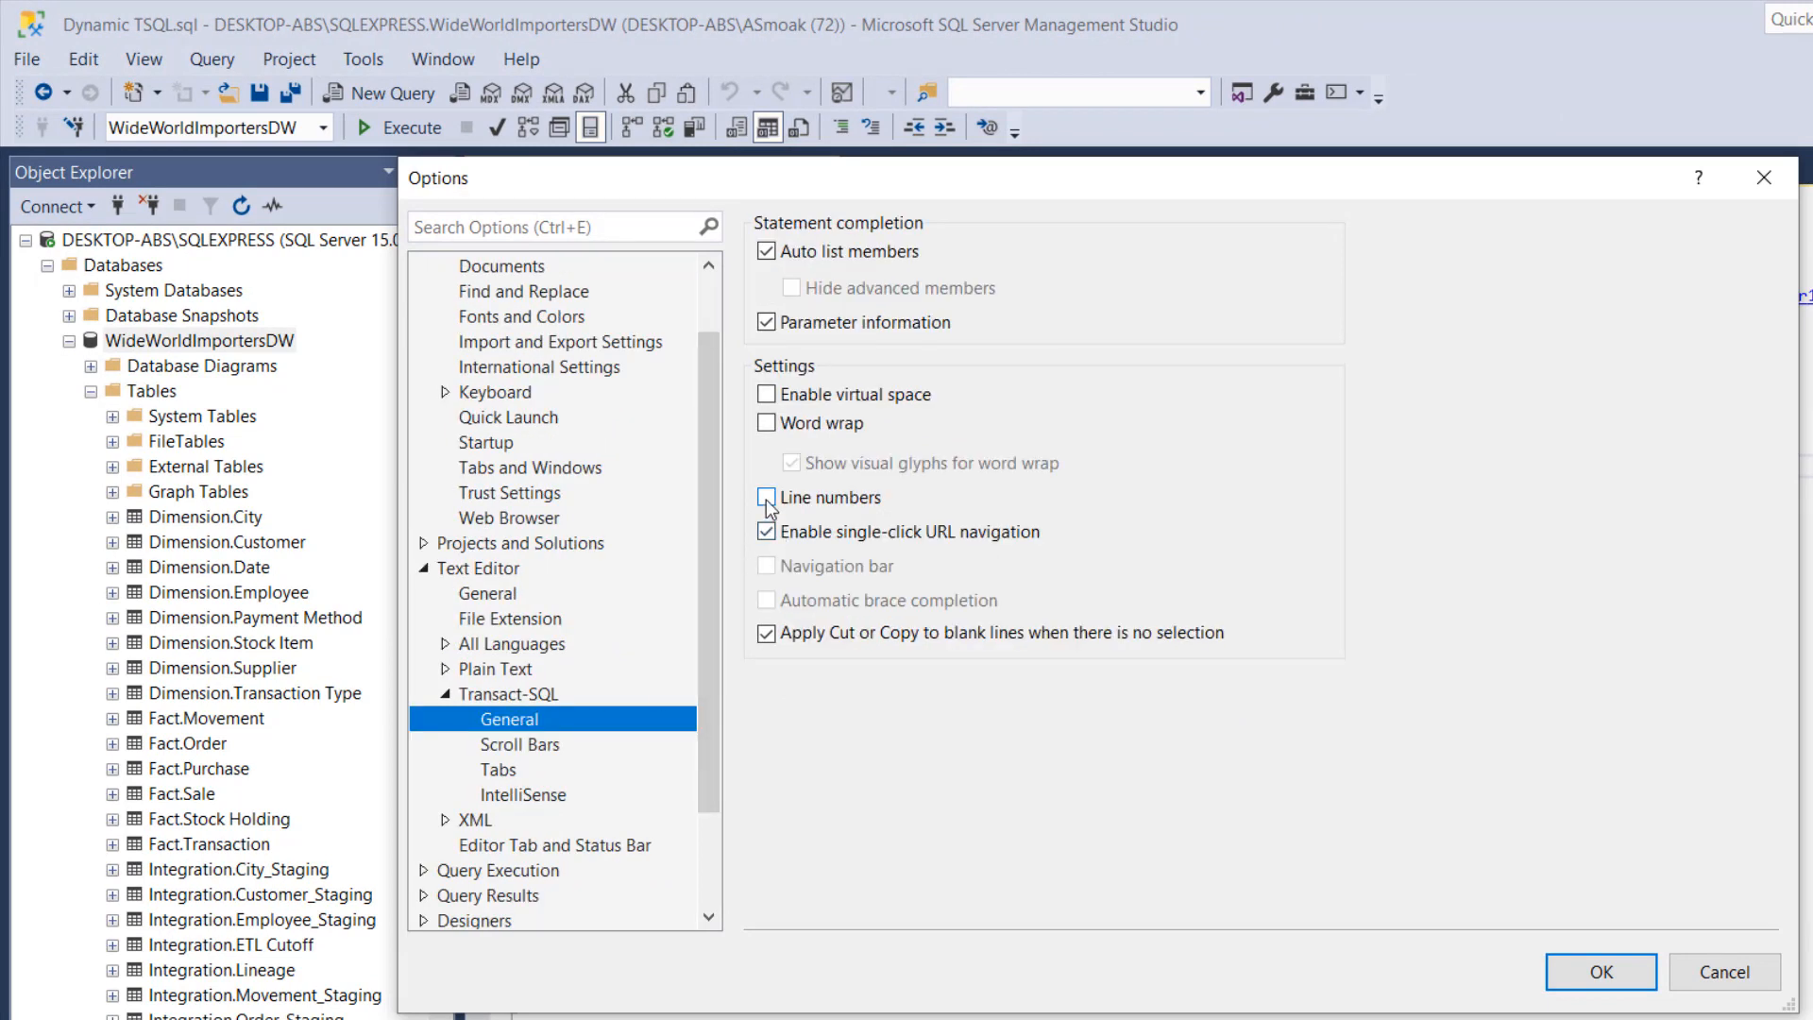
click(764, 497)
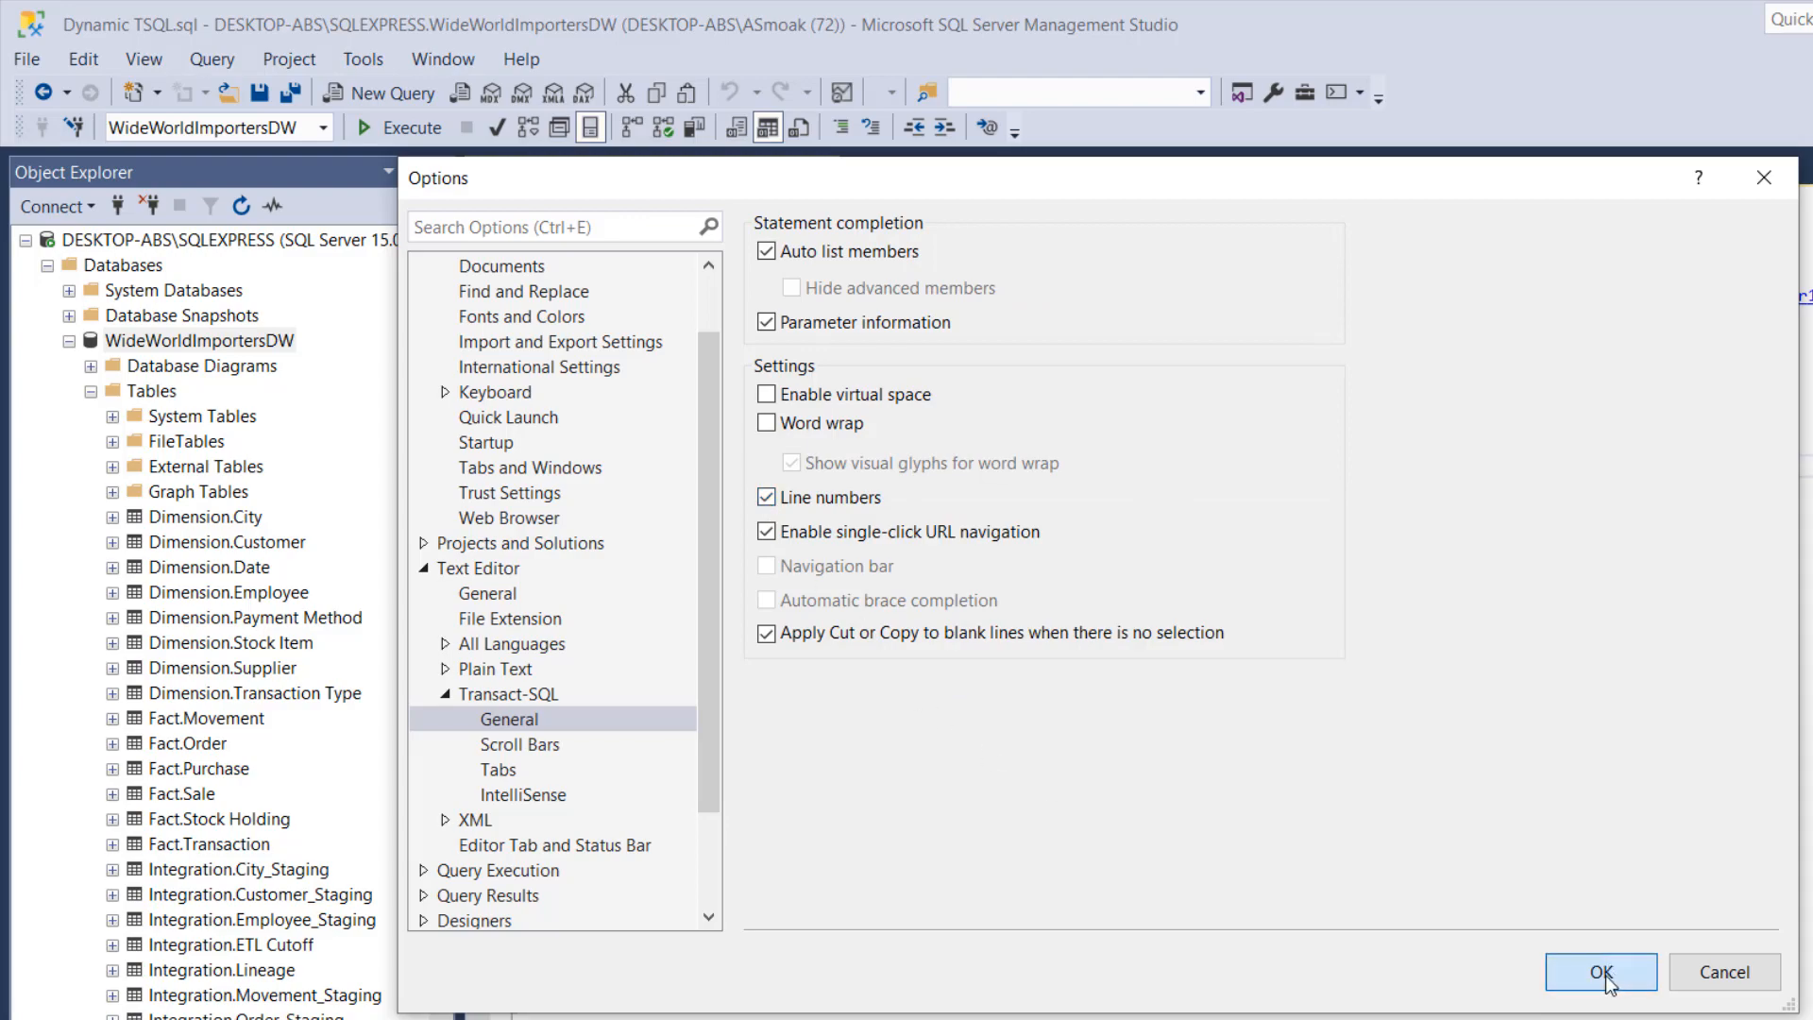
click(1600, 970)
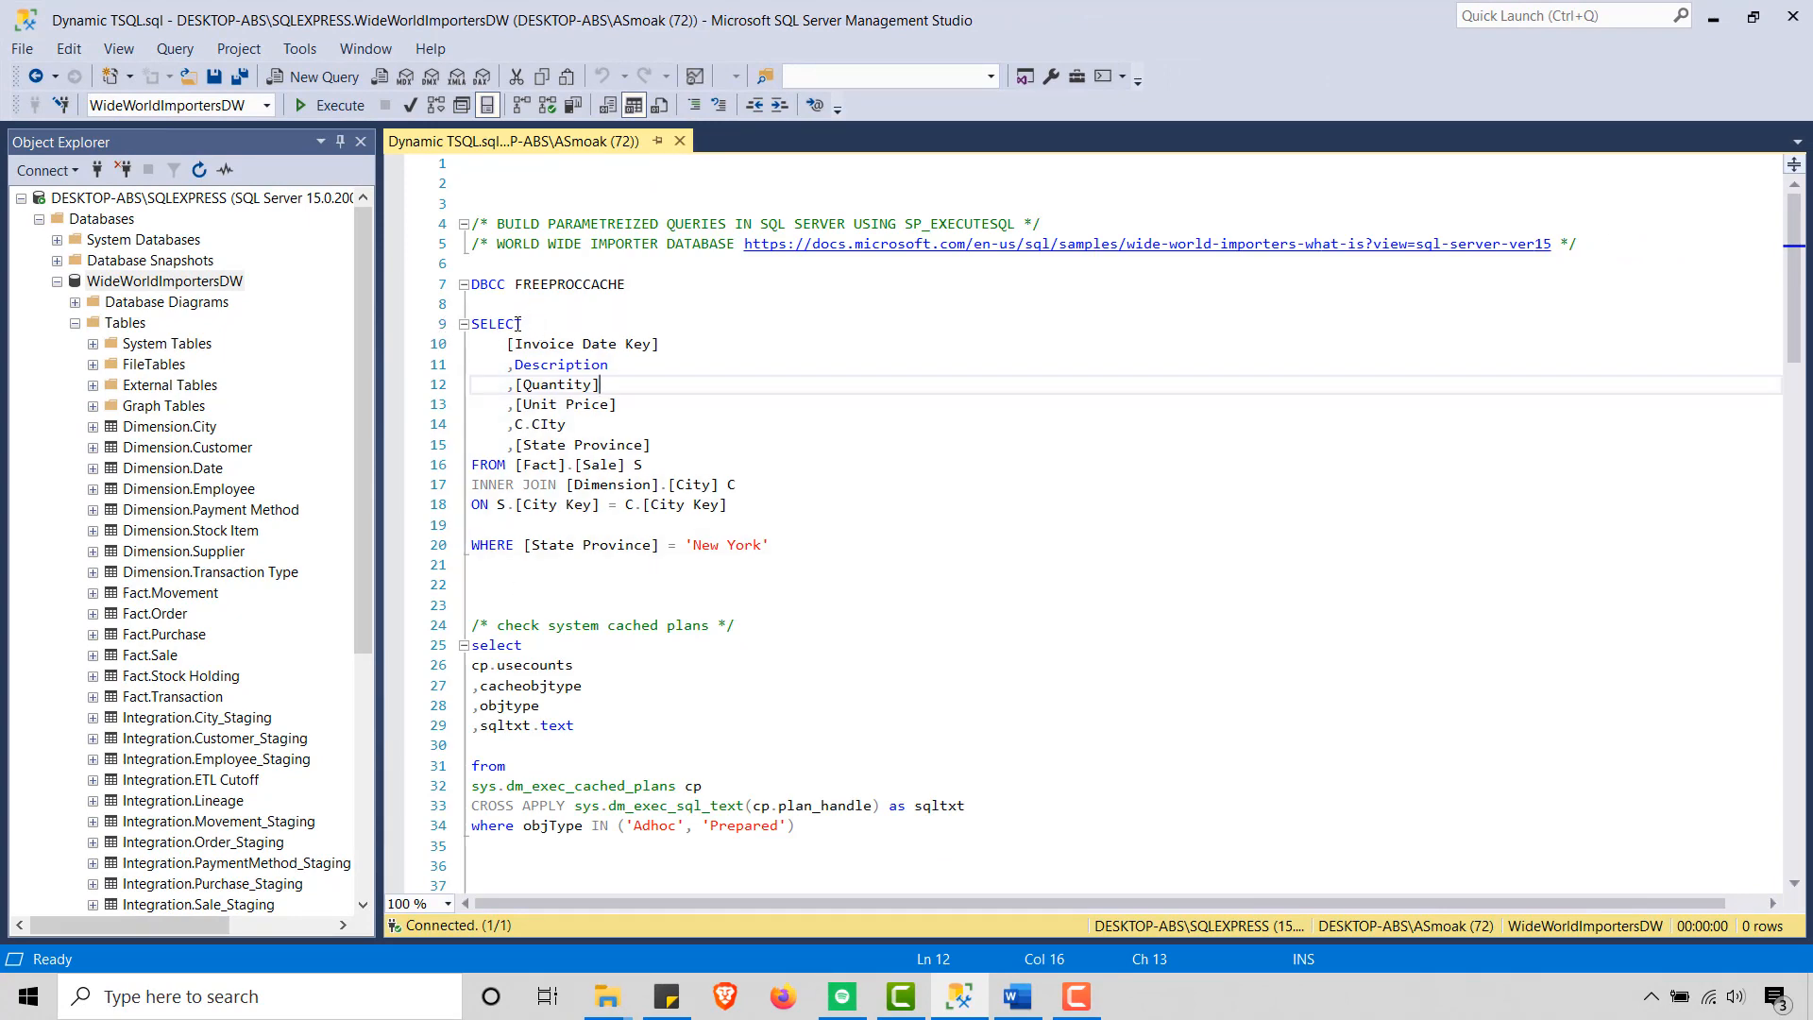
scroll(down, 3)
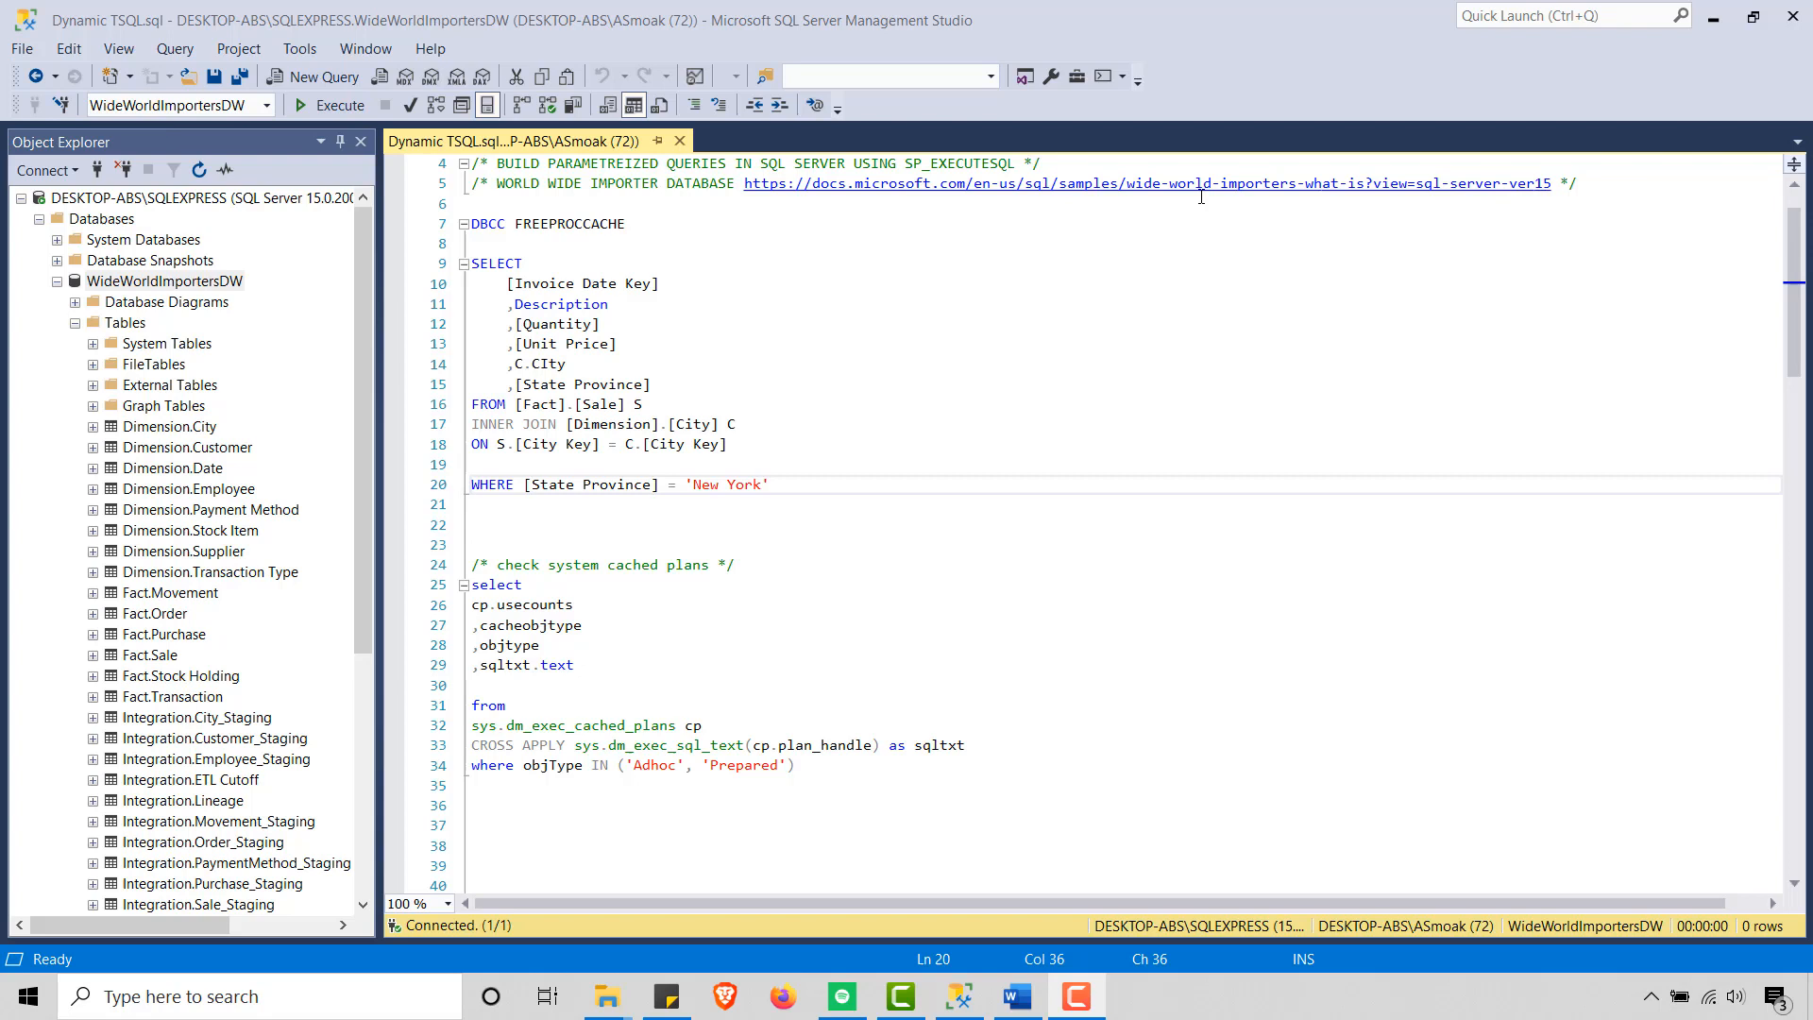
mouse_move(547, 261)
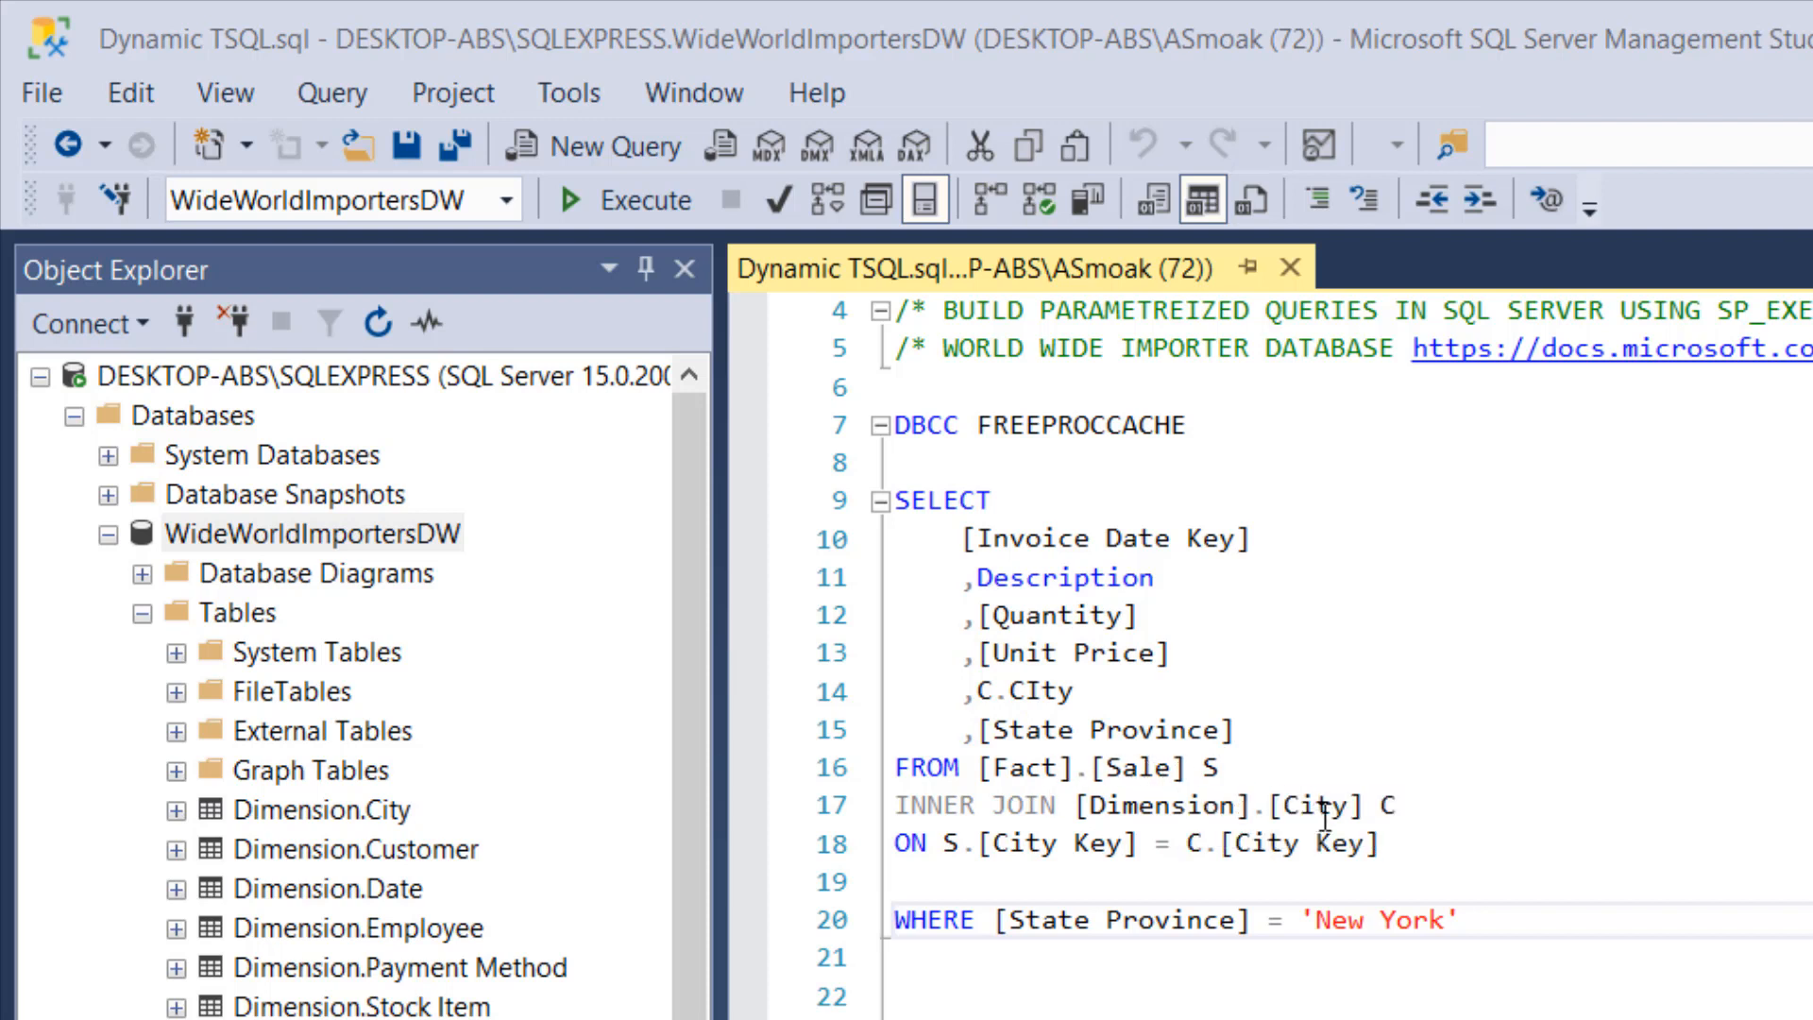
mouse_move(1012, 820)
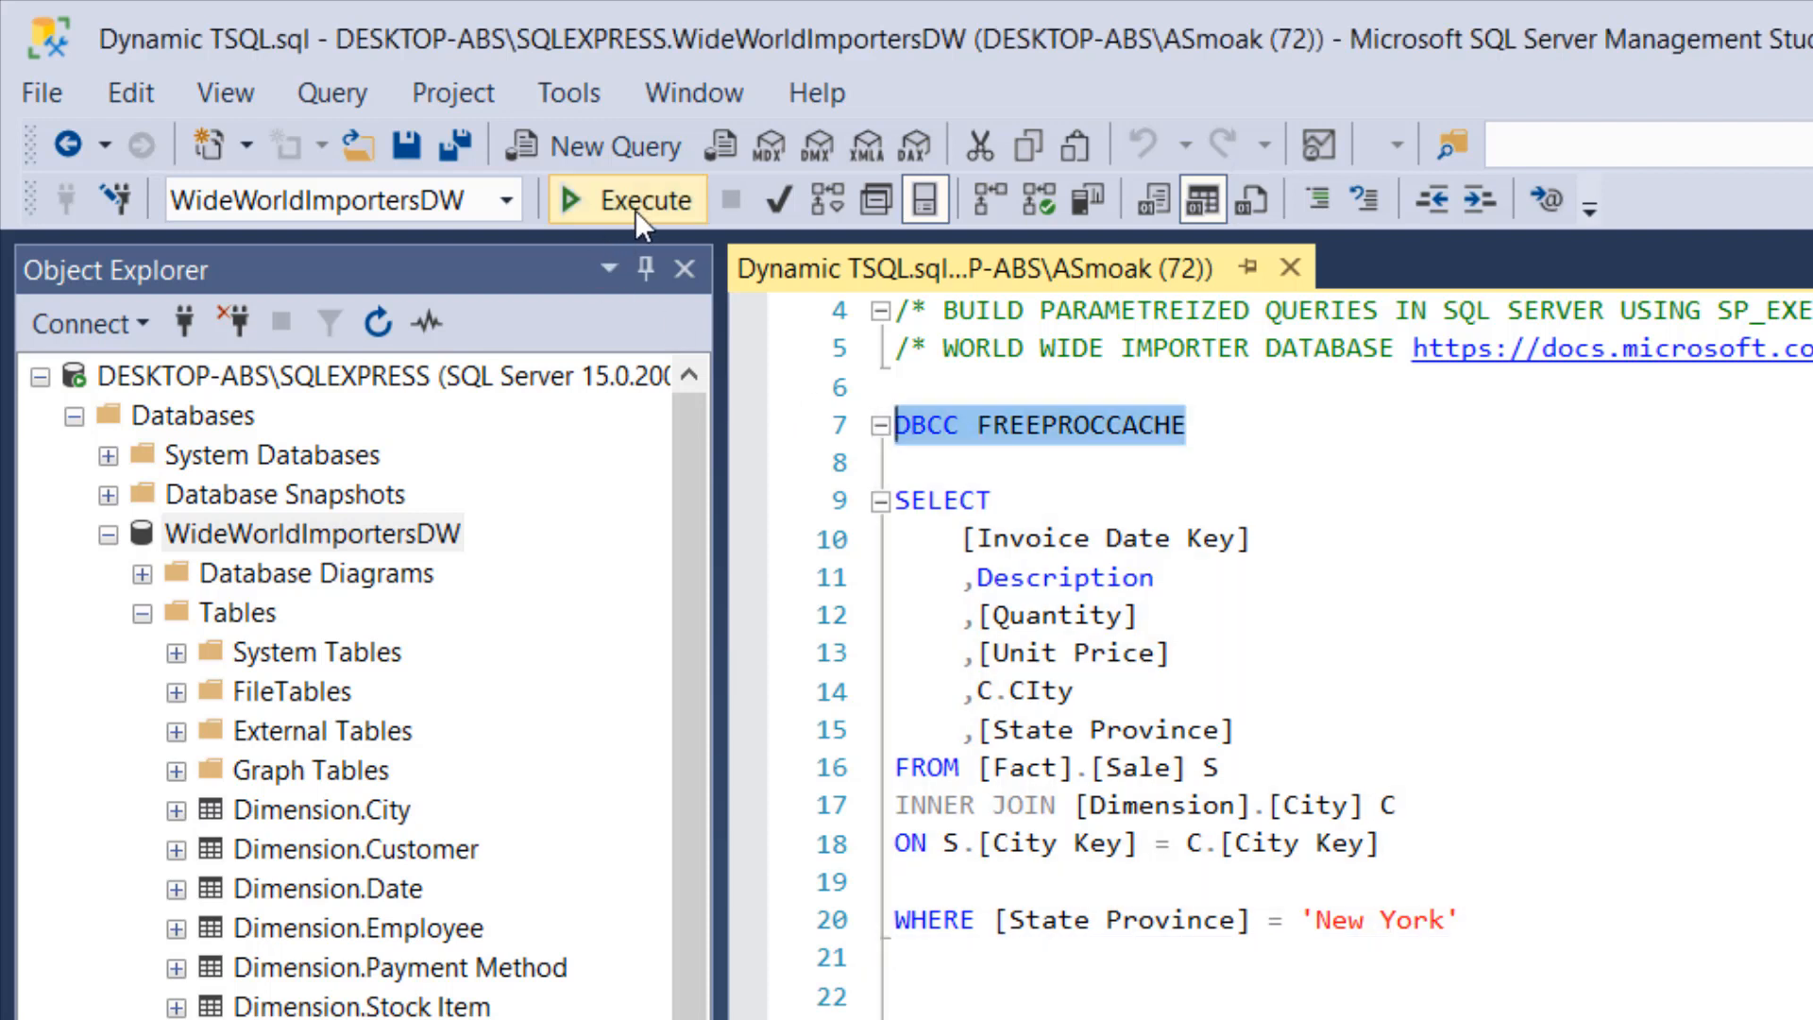
Clear the plan cache with DBCC FREEPROCCACHE and run the New York sales query
click(625, 200)
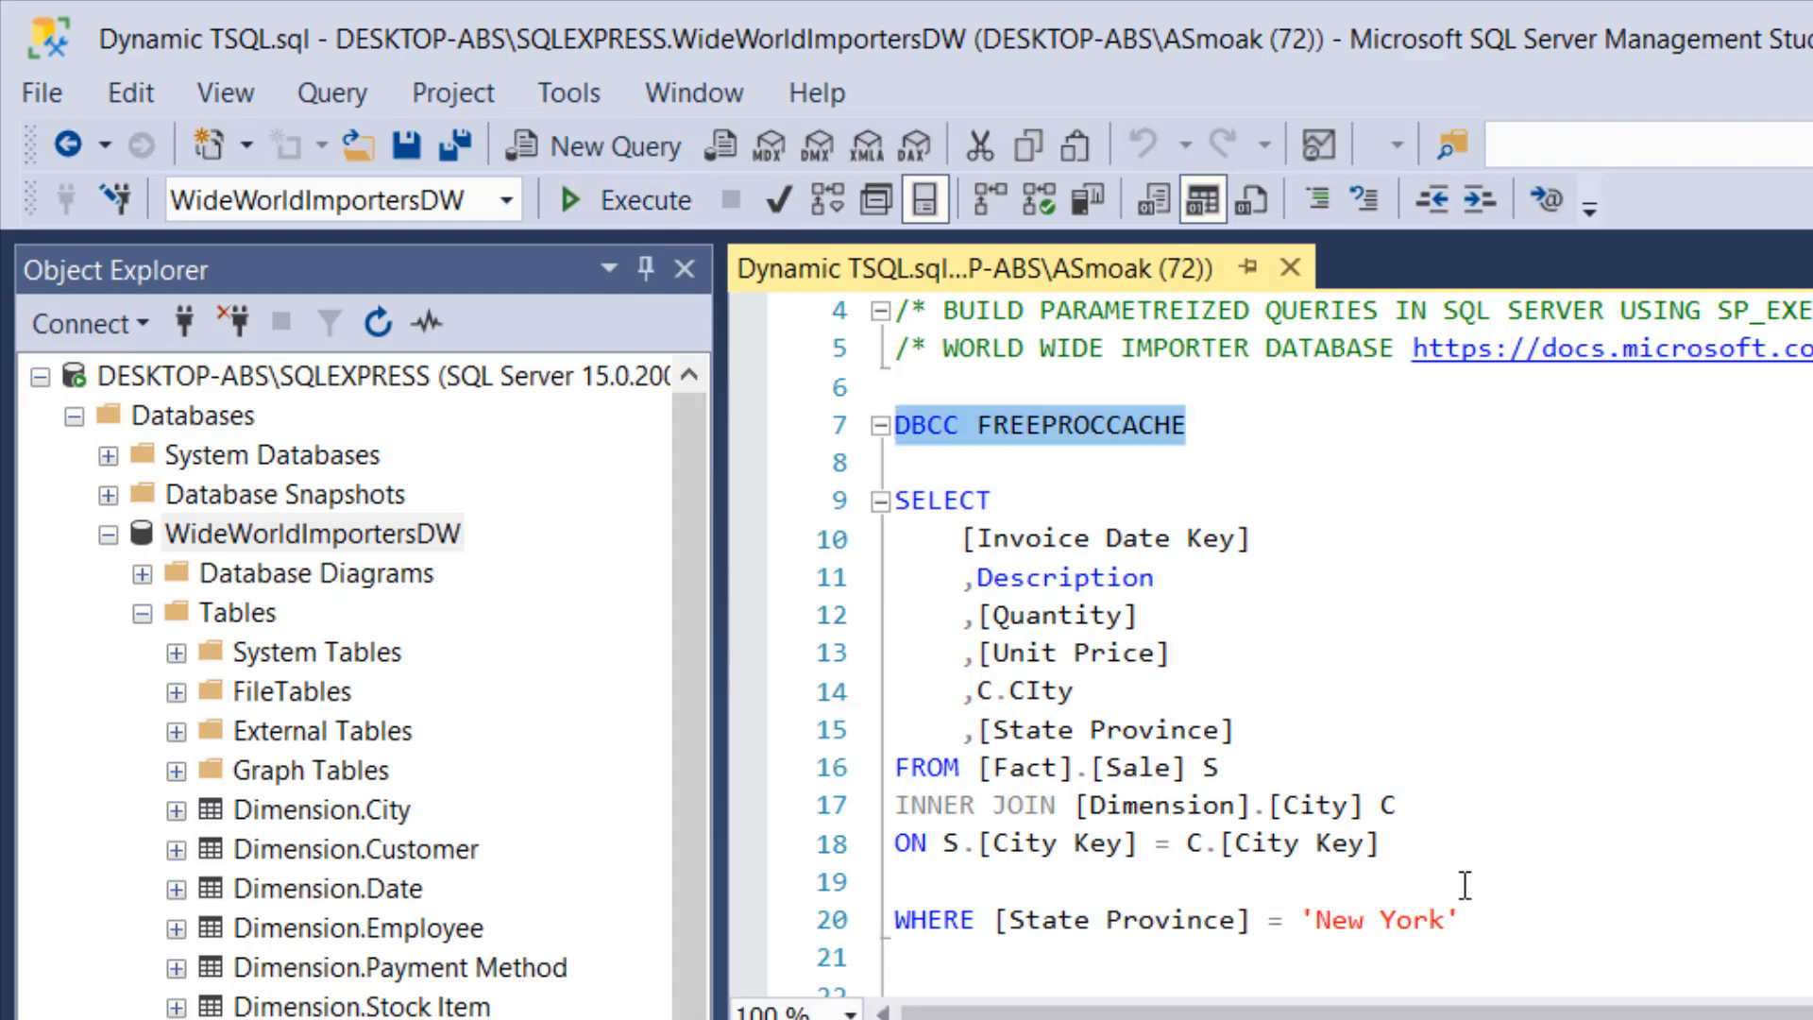
click(631, 198)
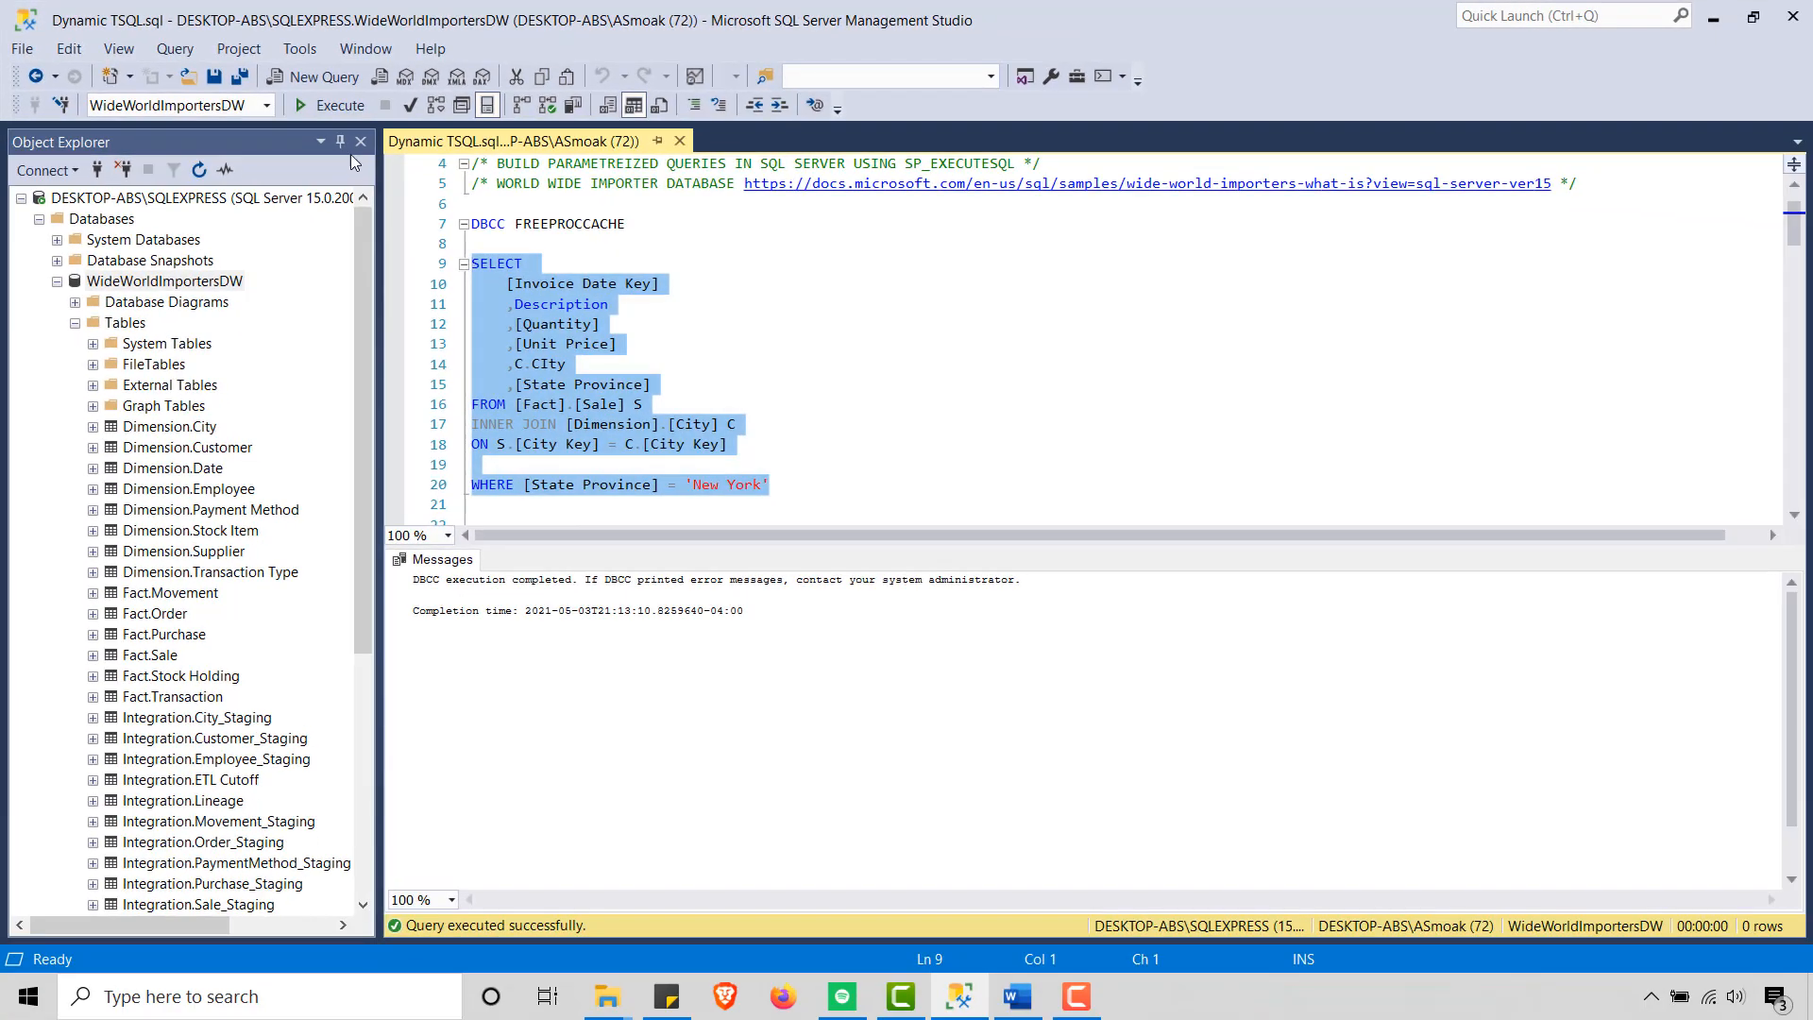
click(338, 106)
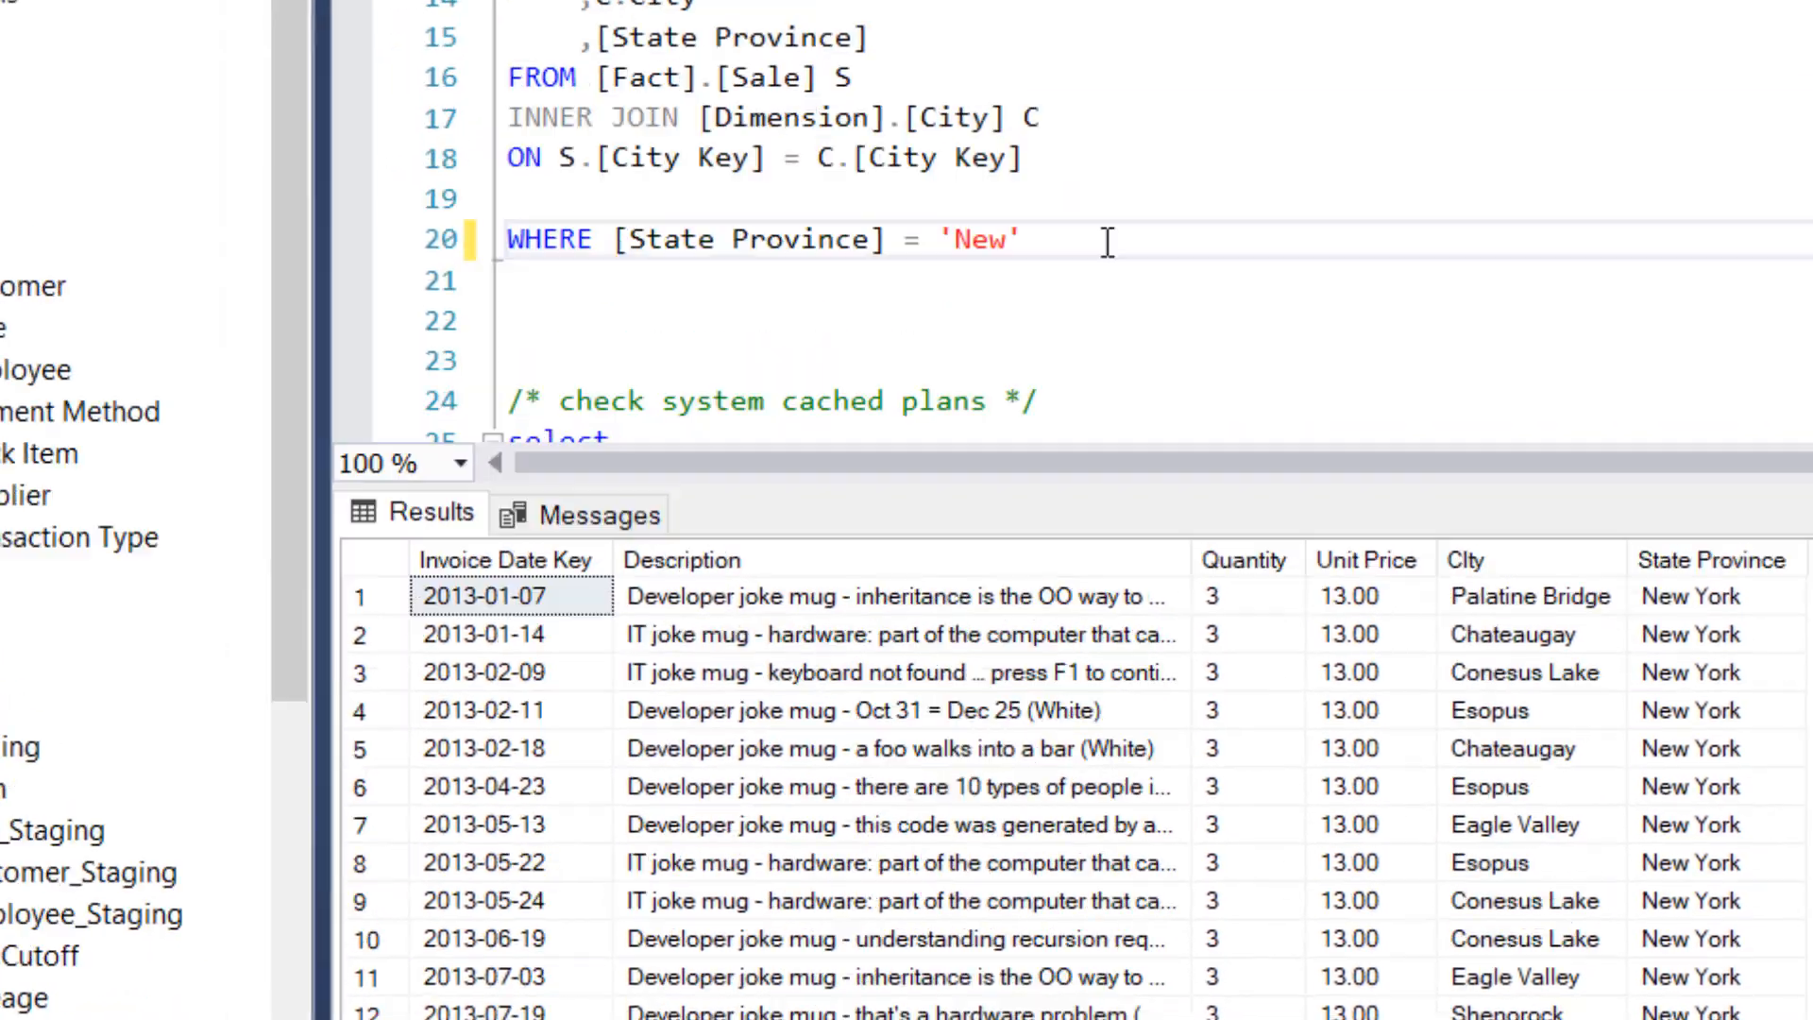
Change the WHERE filter from 'New York' to 'California'
text(Calif)
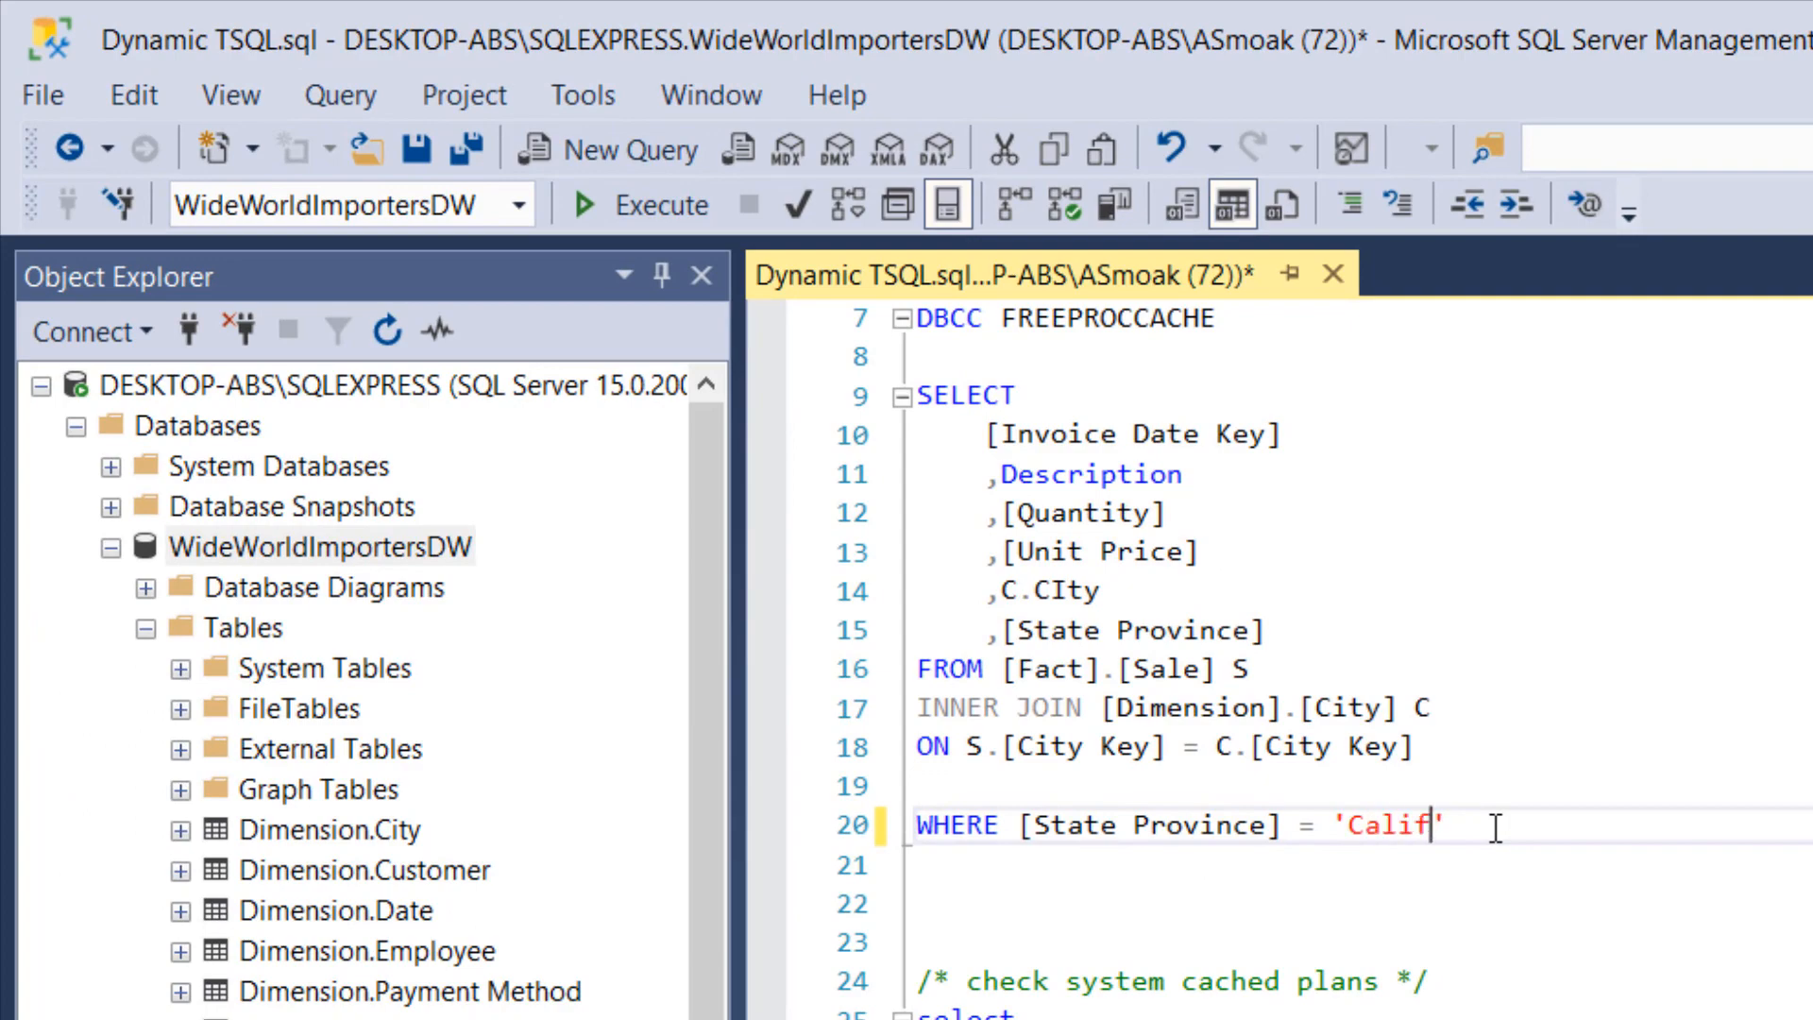
text(ornia)
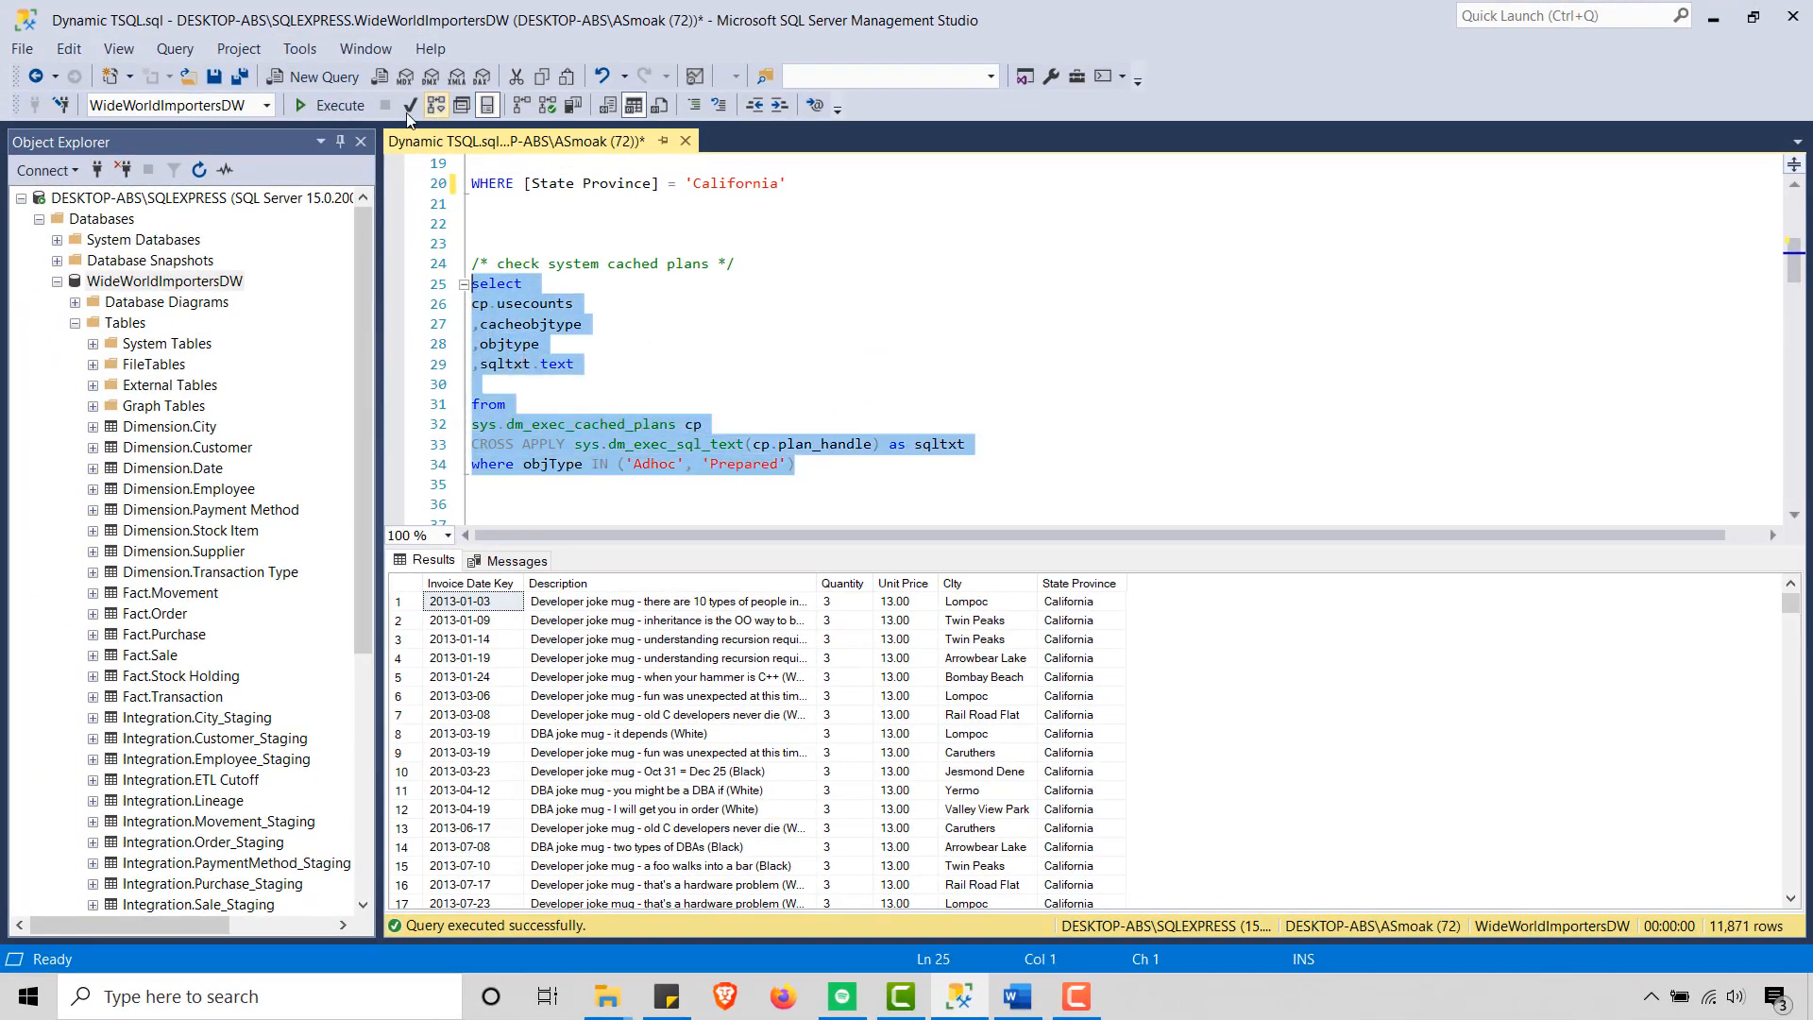
Run the cached plans query and highlight the New York query's ad hoc plan row
click(338, 106)
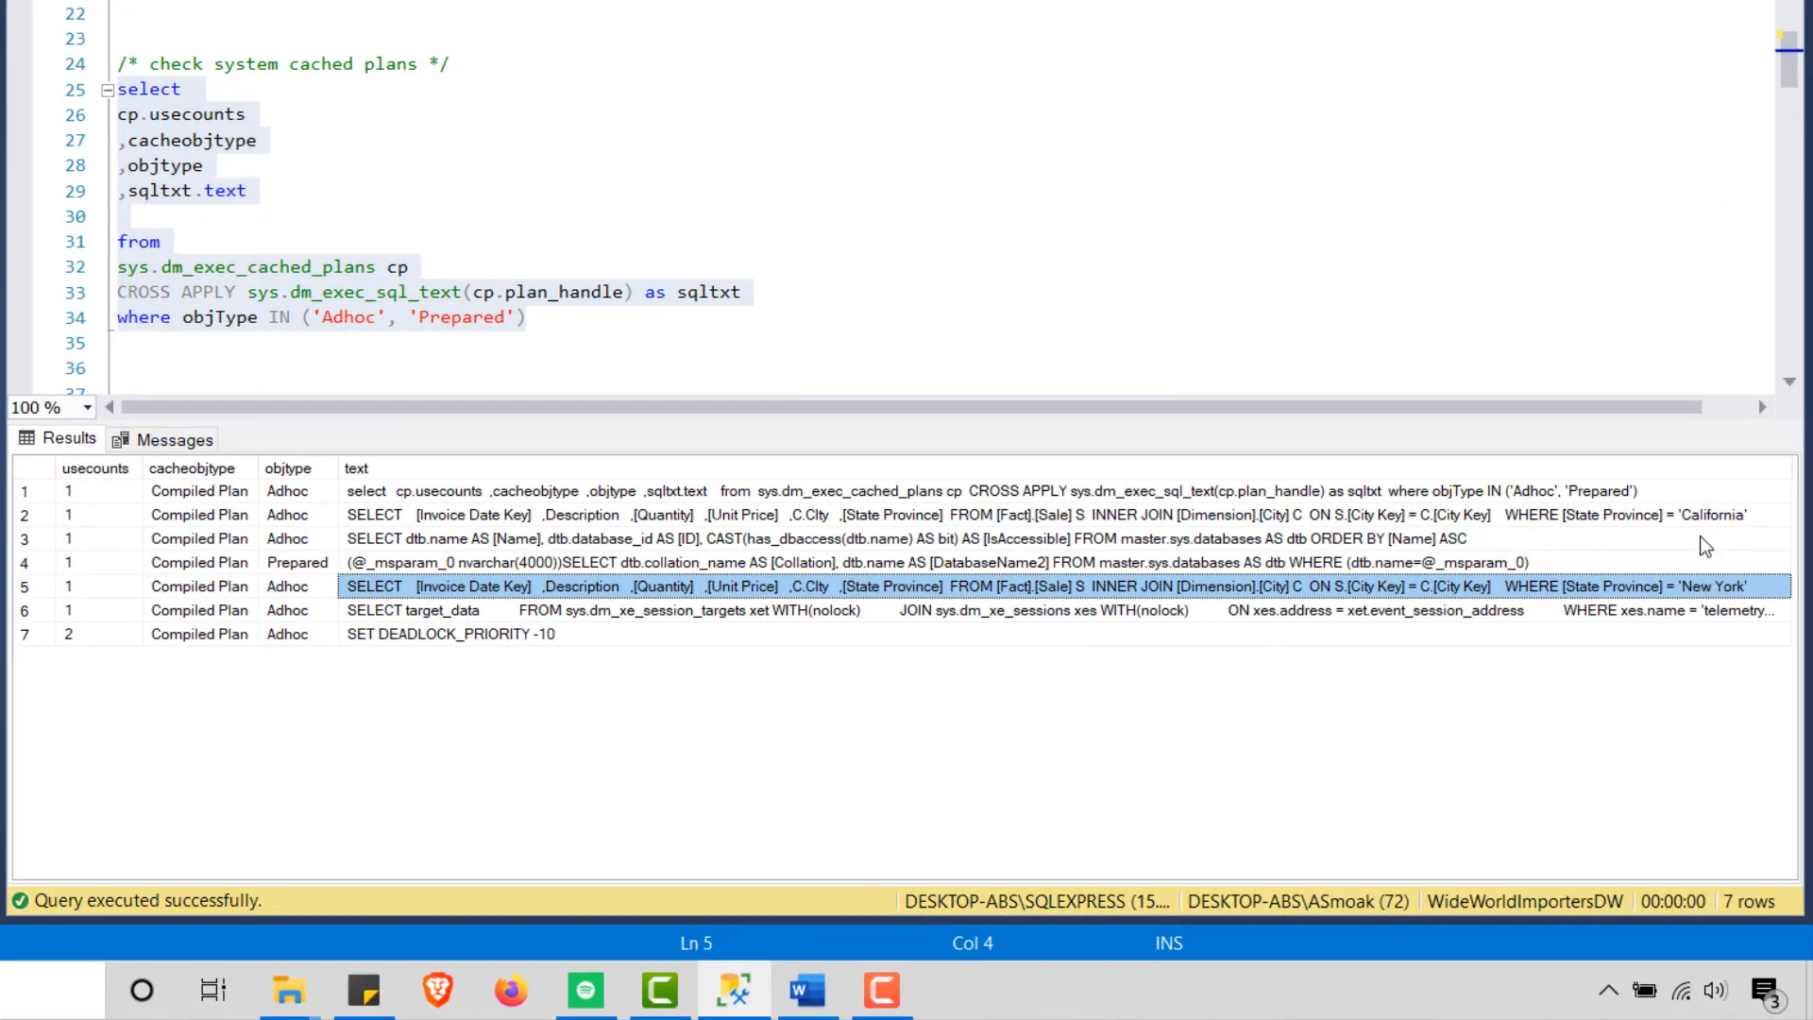
click(462, 513)
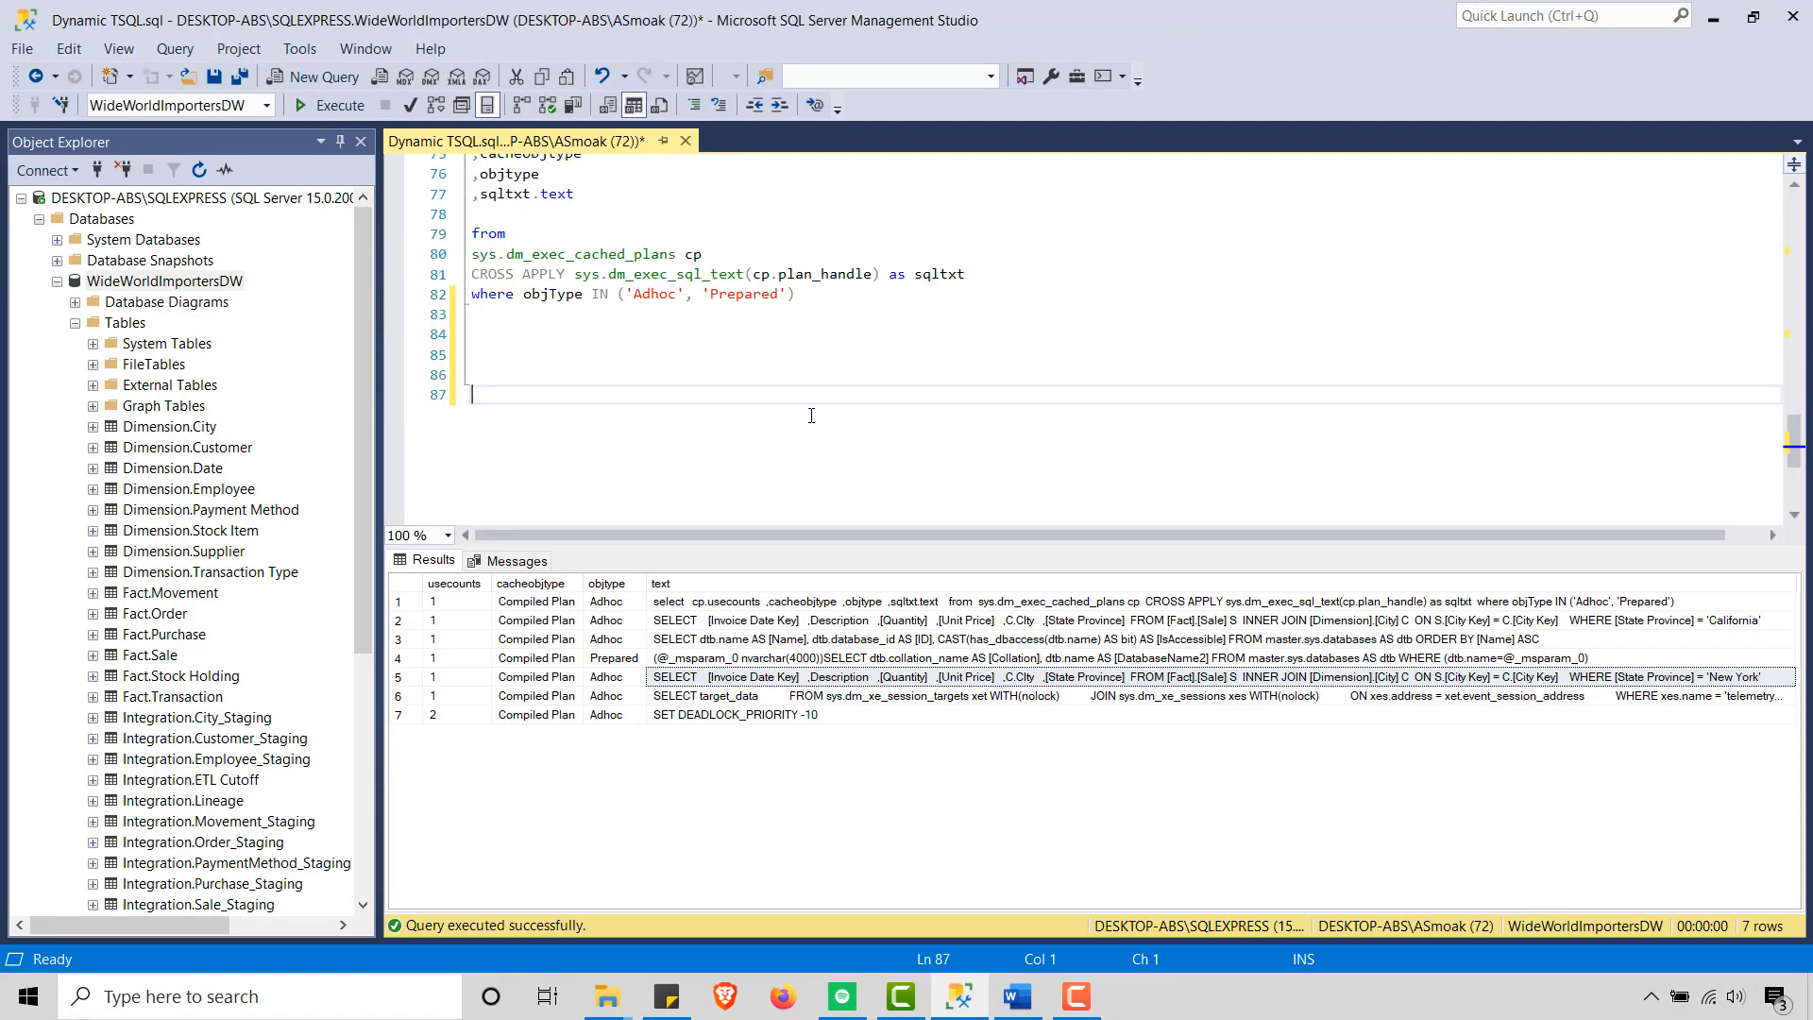
text(DECLARE)
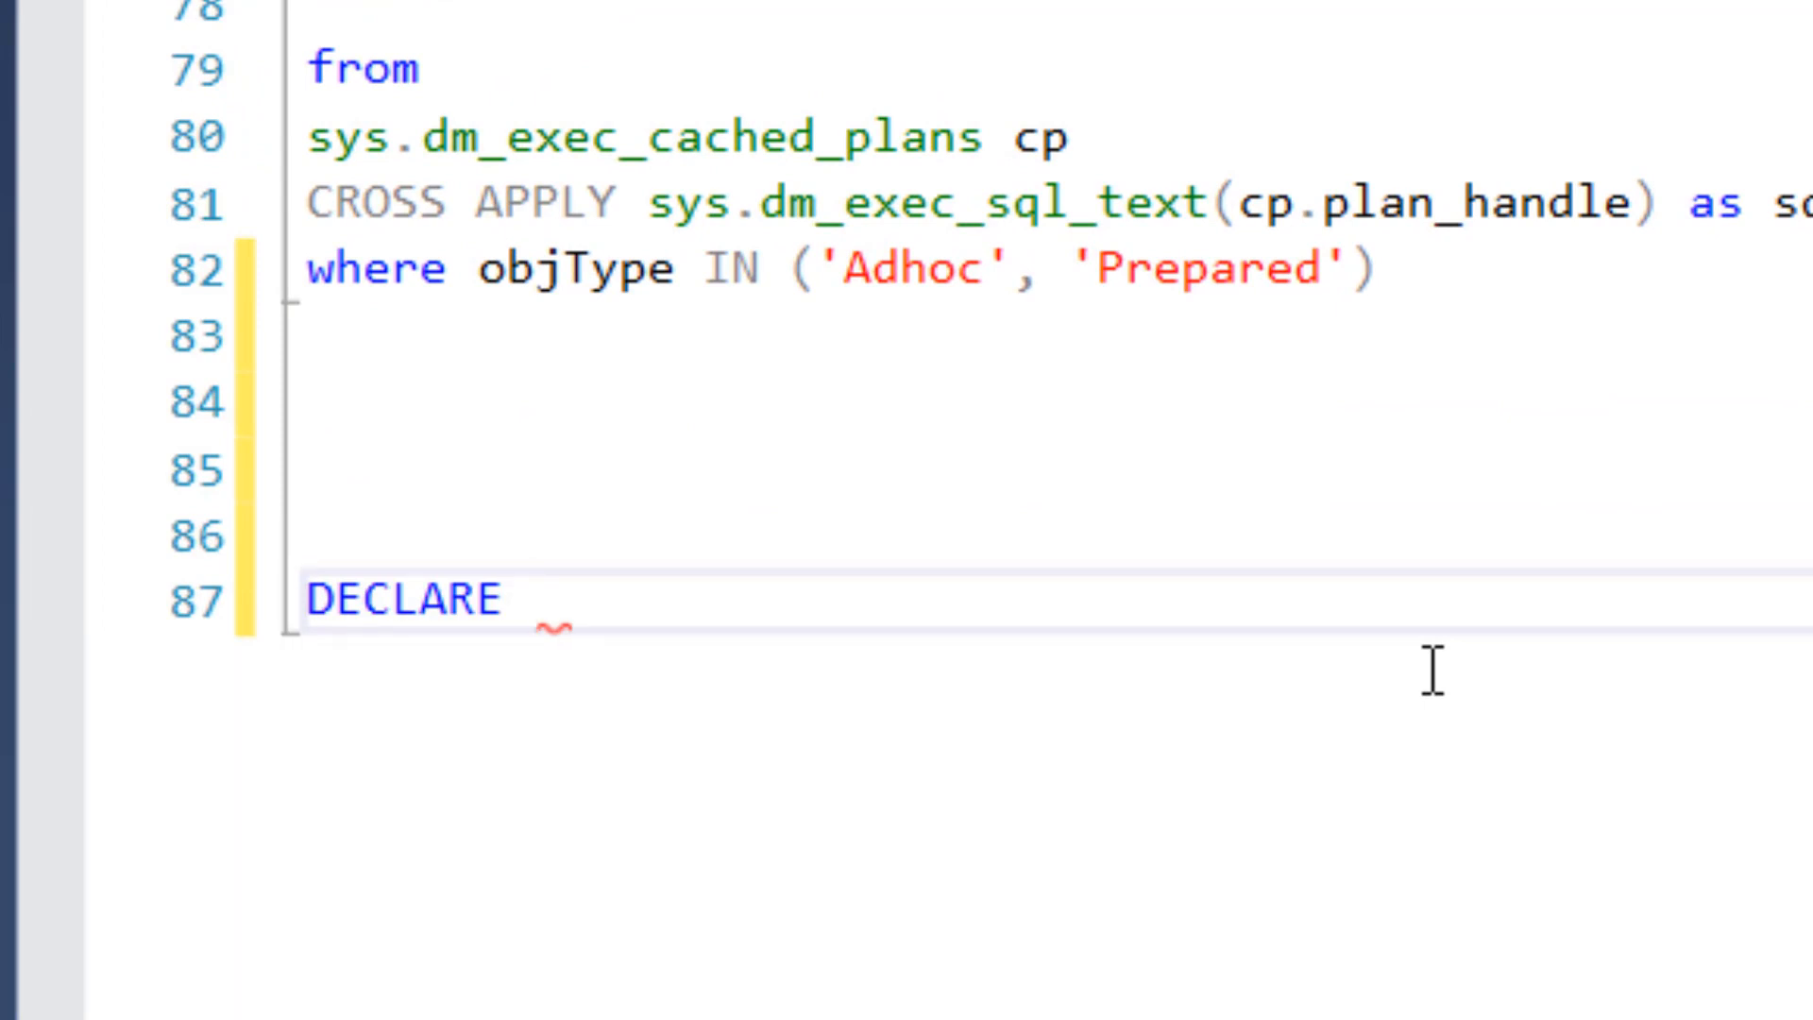
text(@SQ)
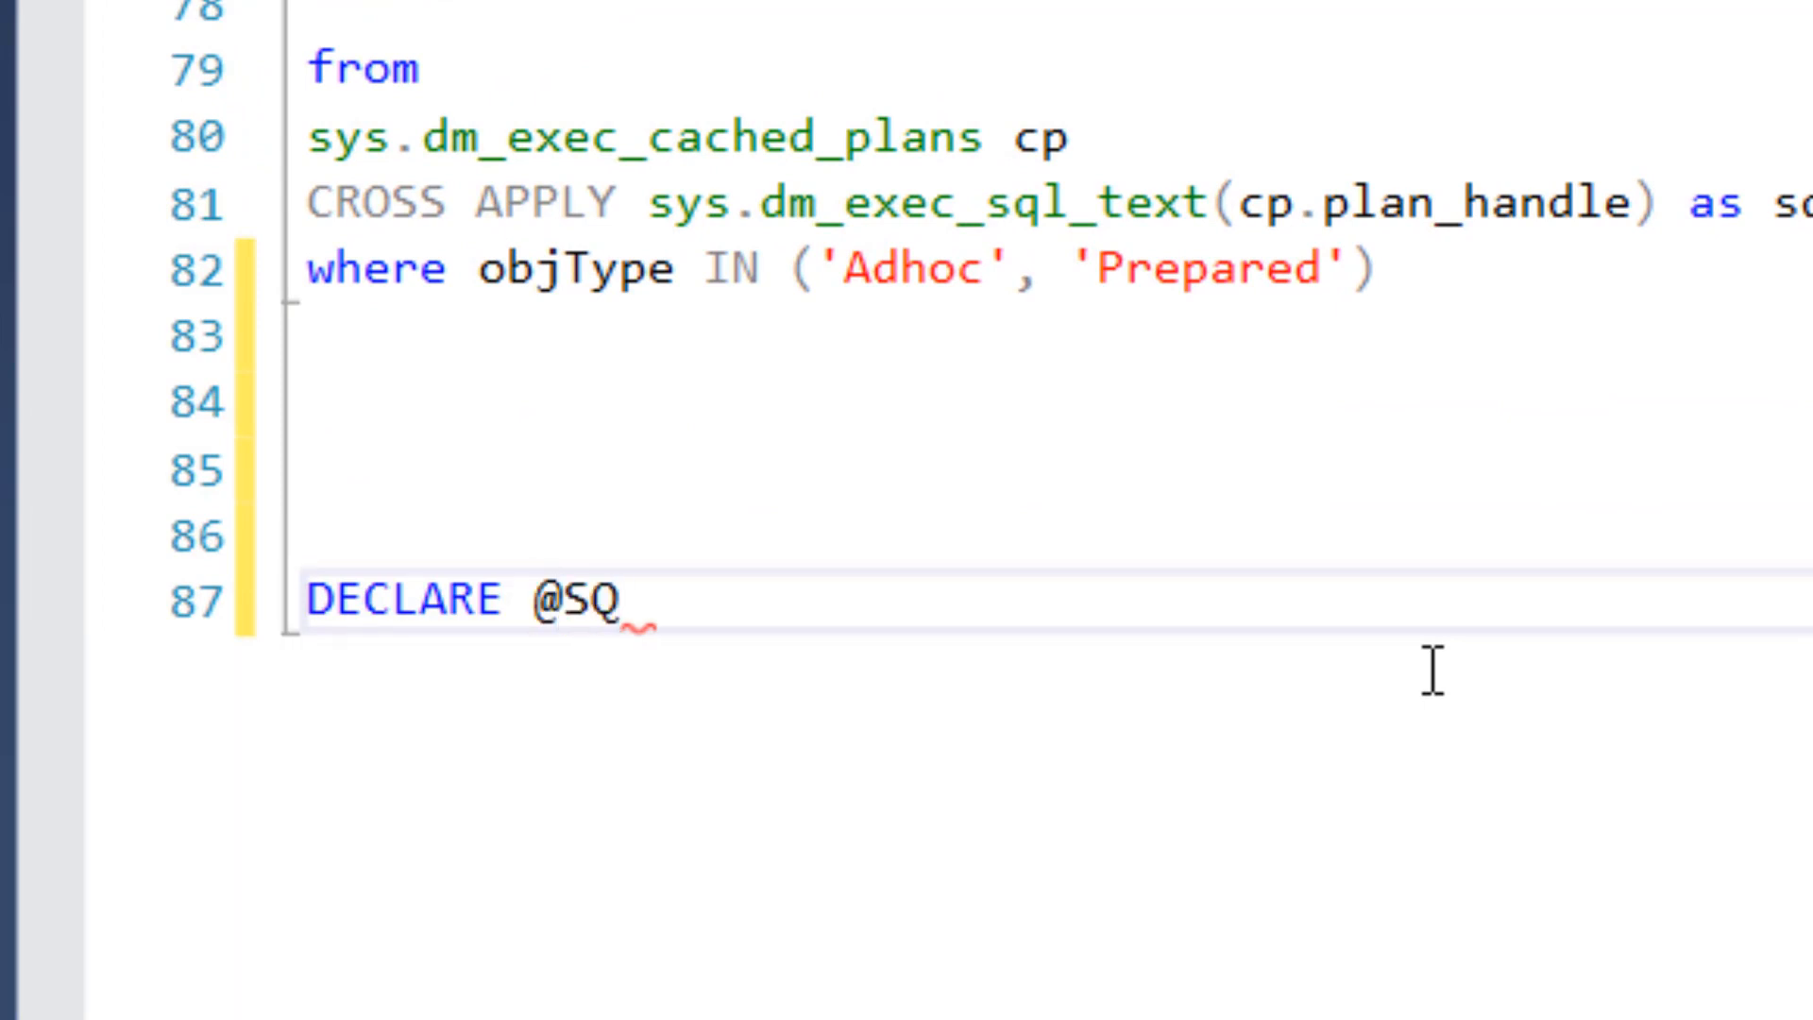
text(LTEXT a)
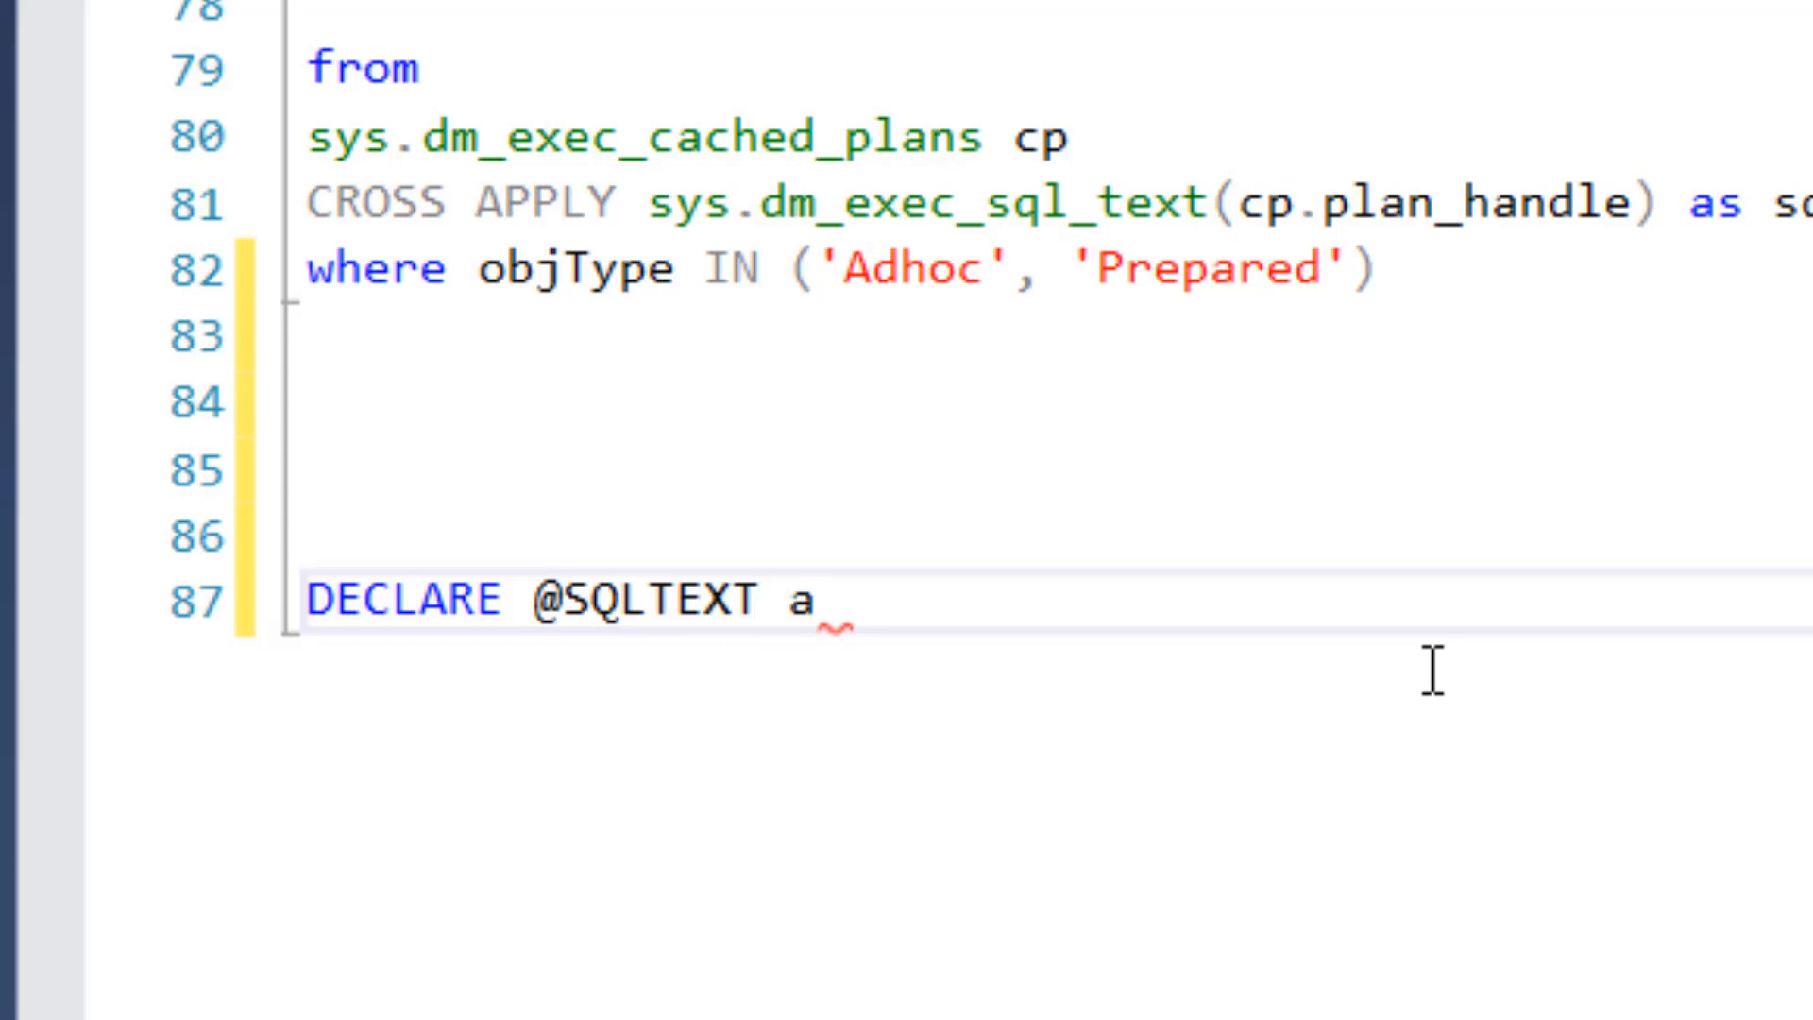
text(s nv)
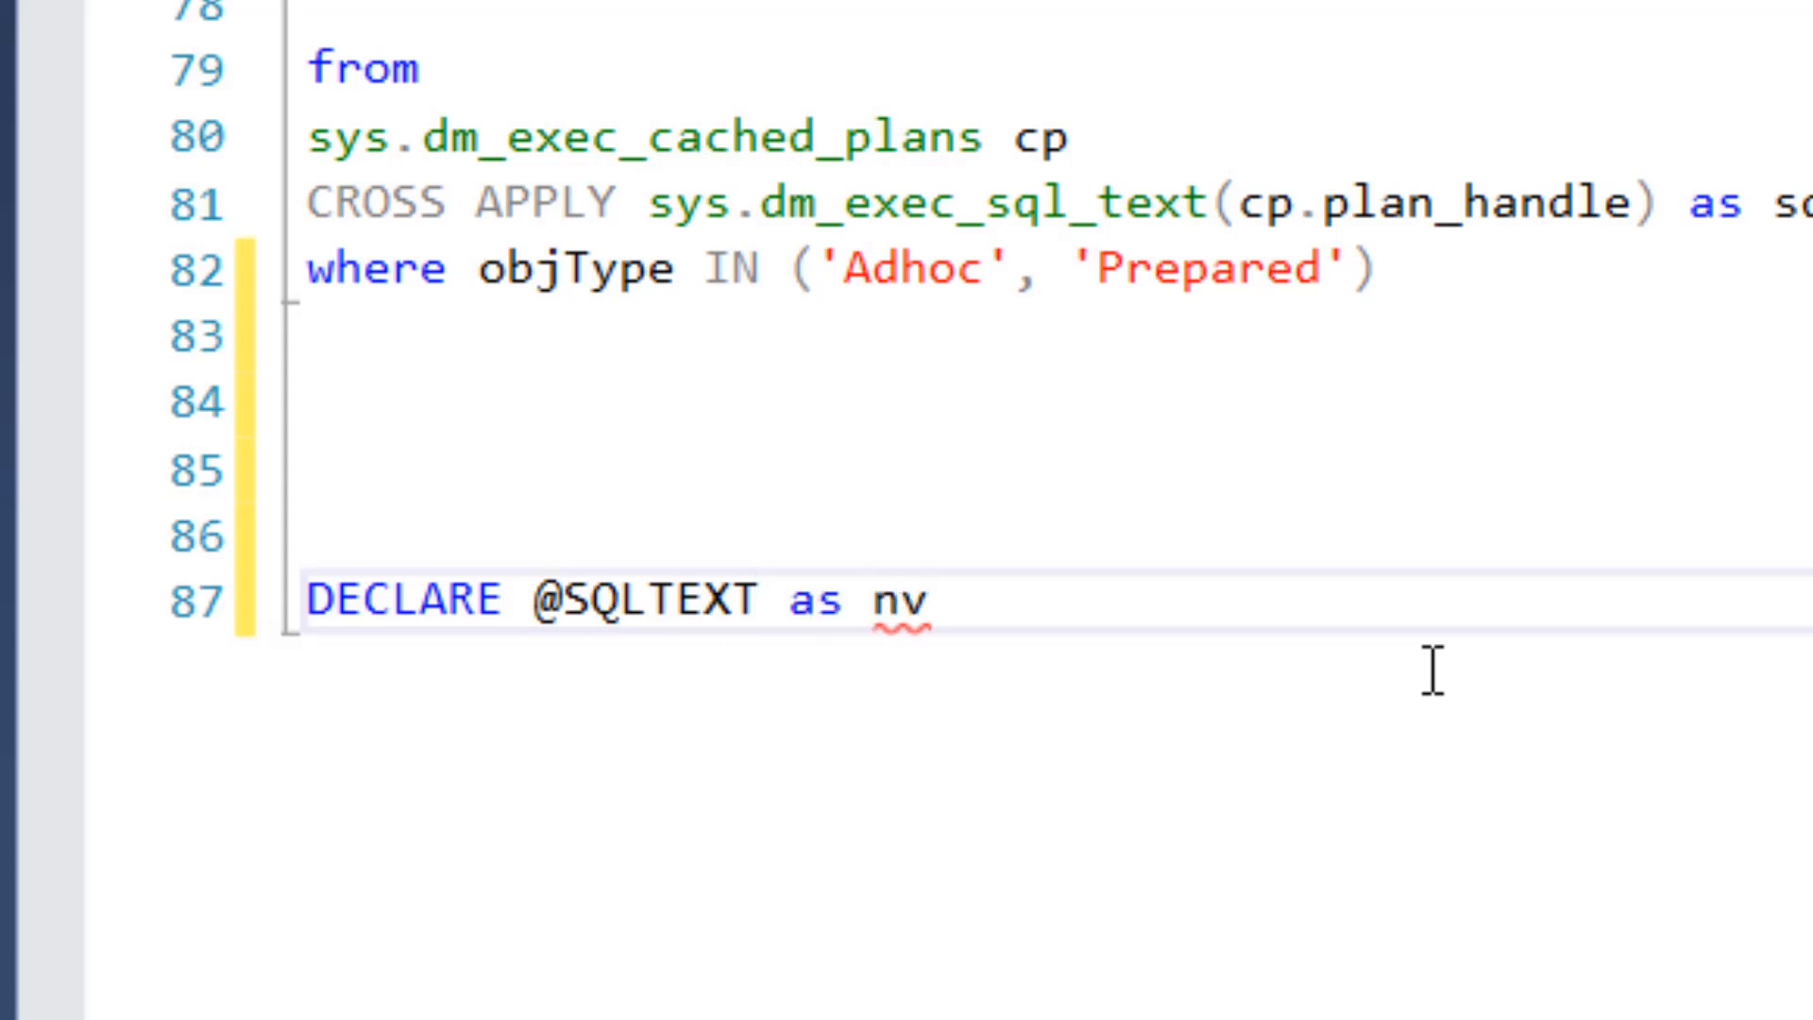
text(archar)
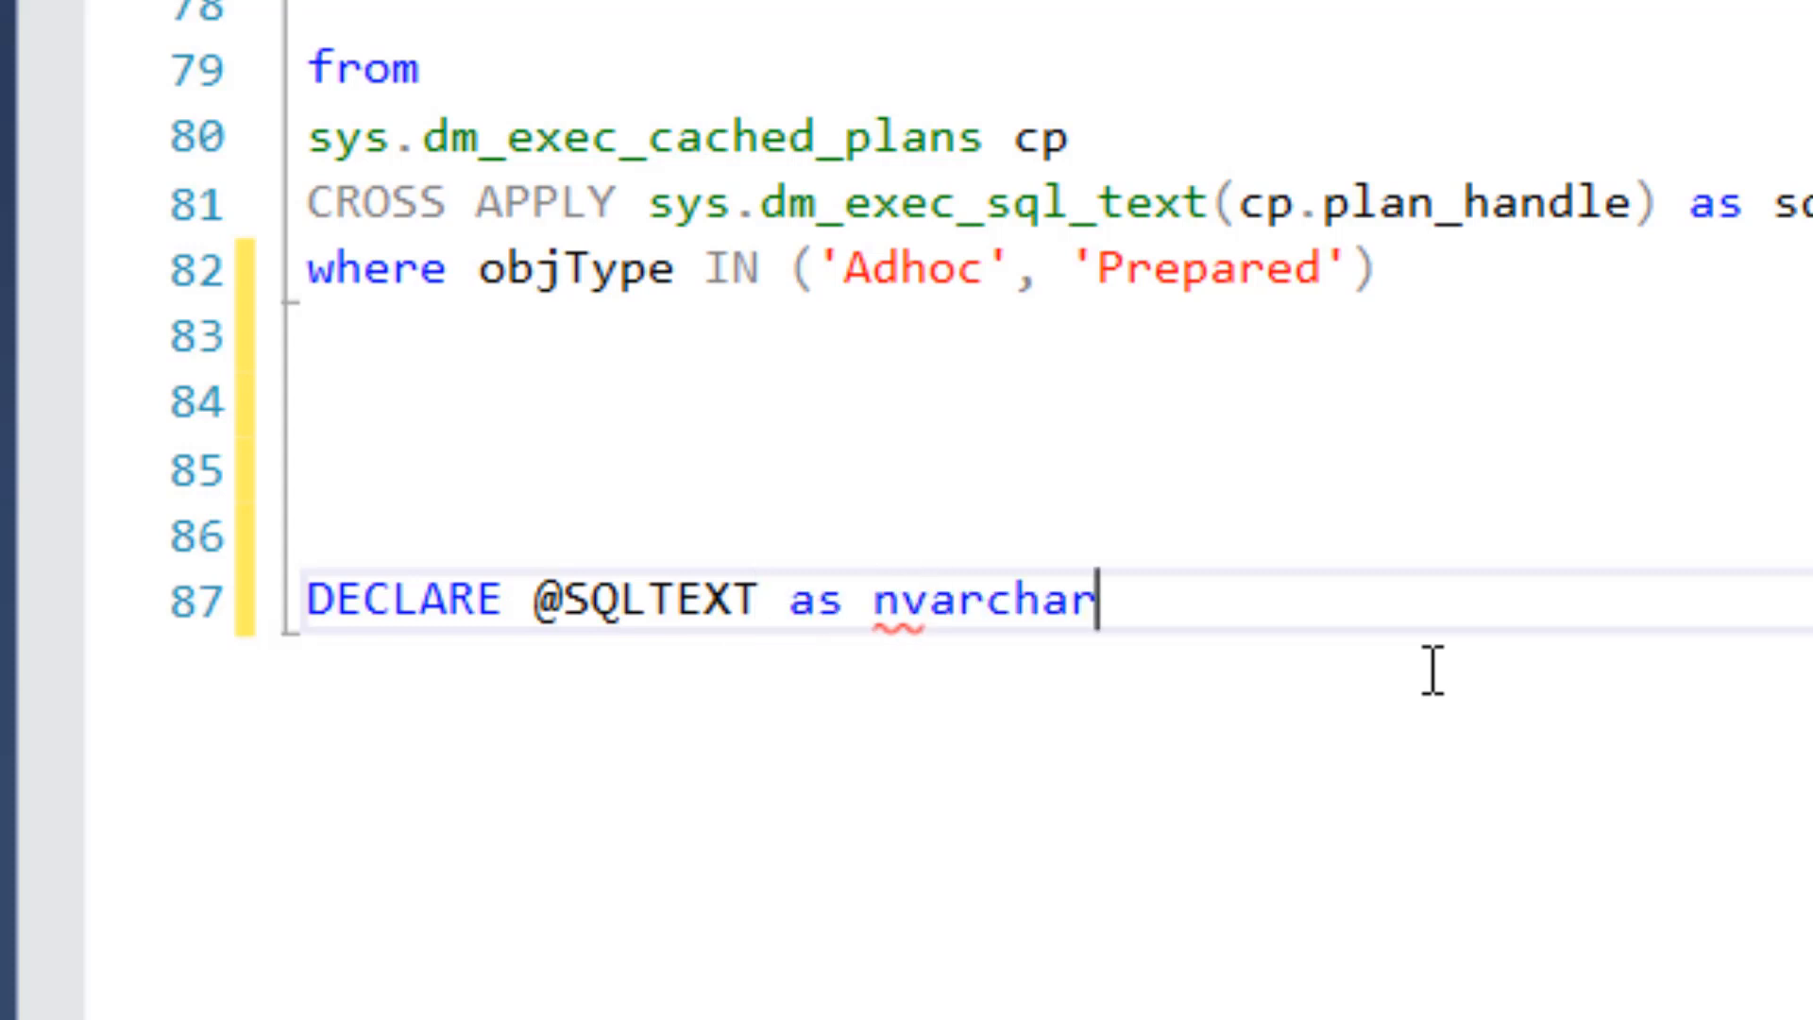
text((1000)
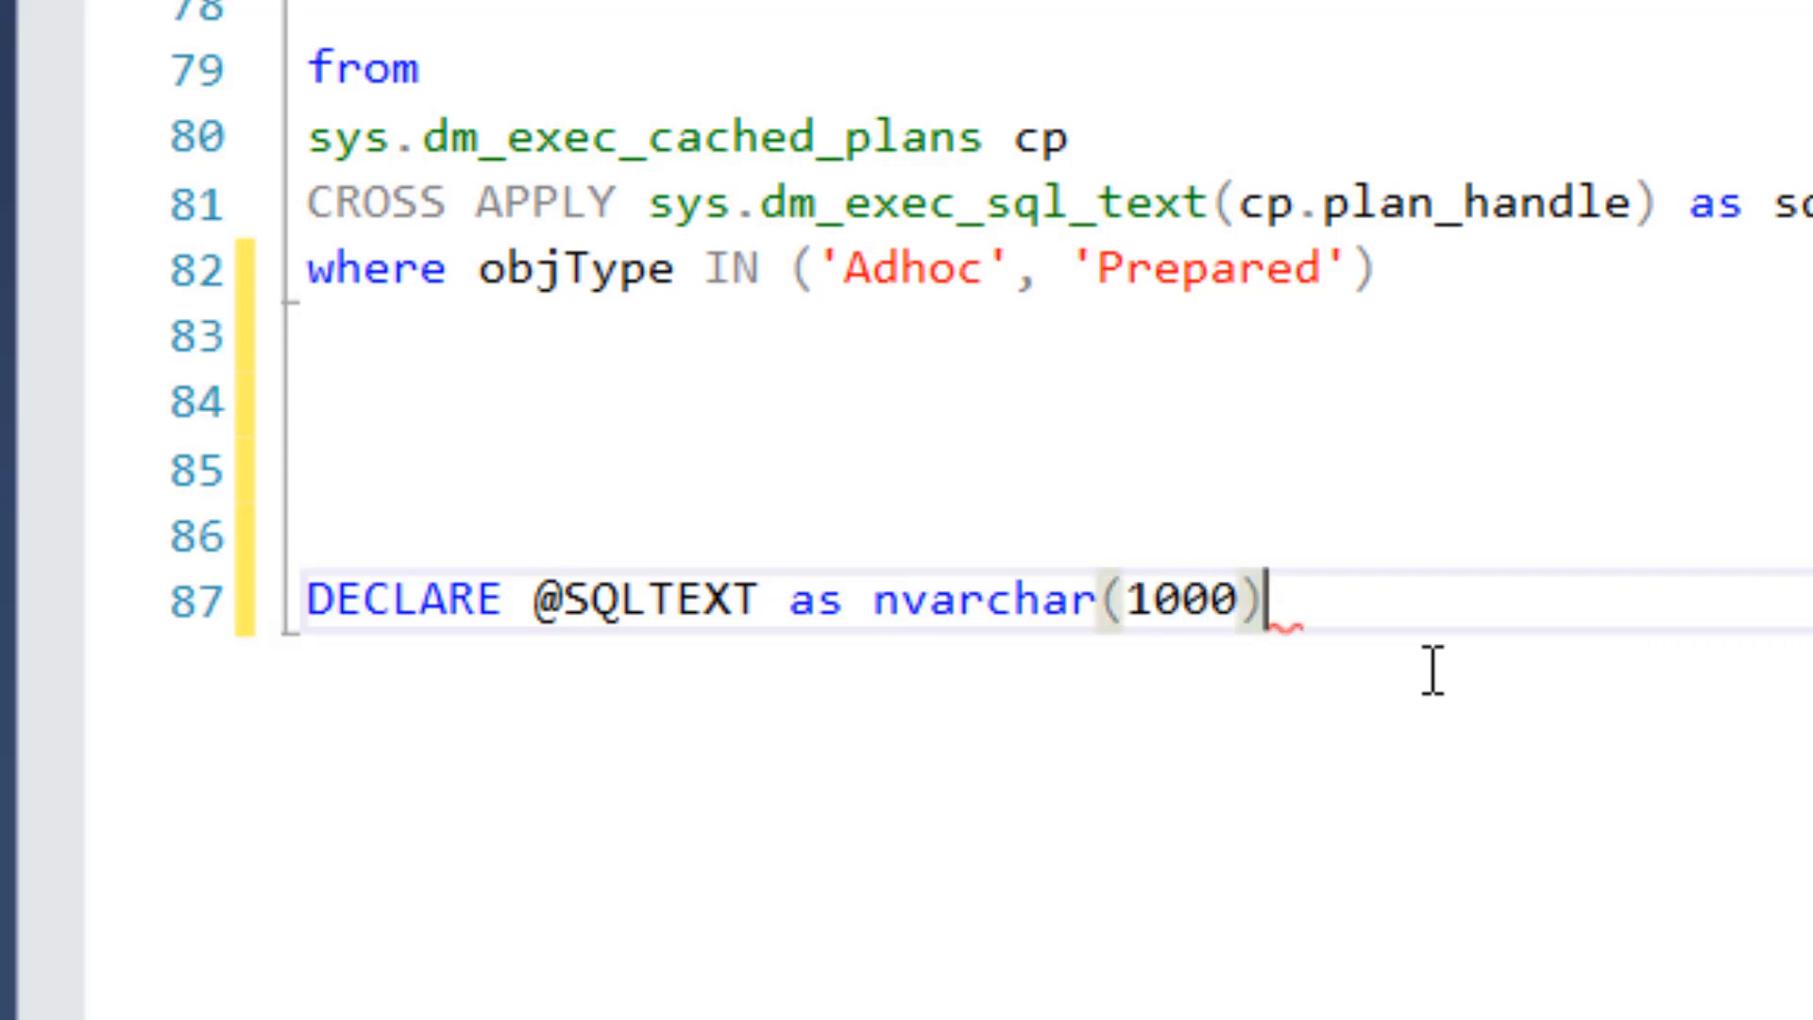
text(;)
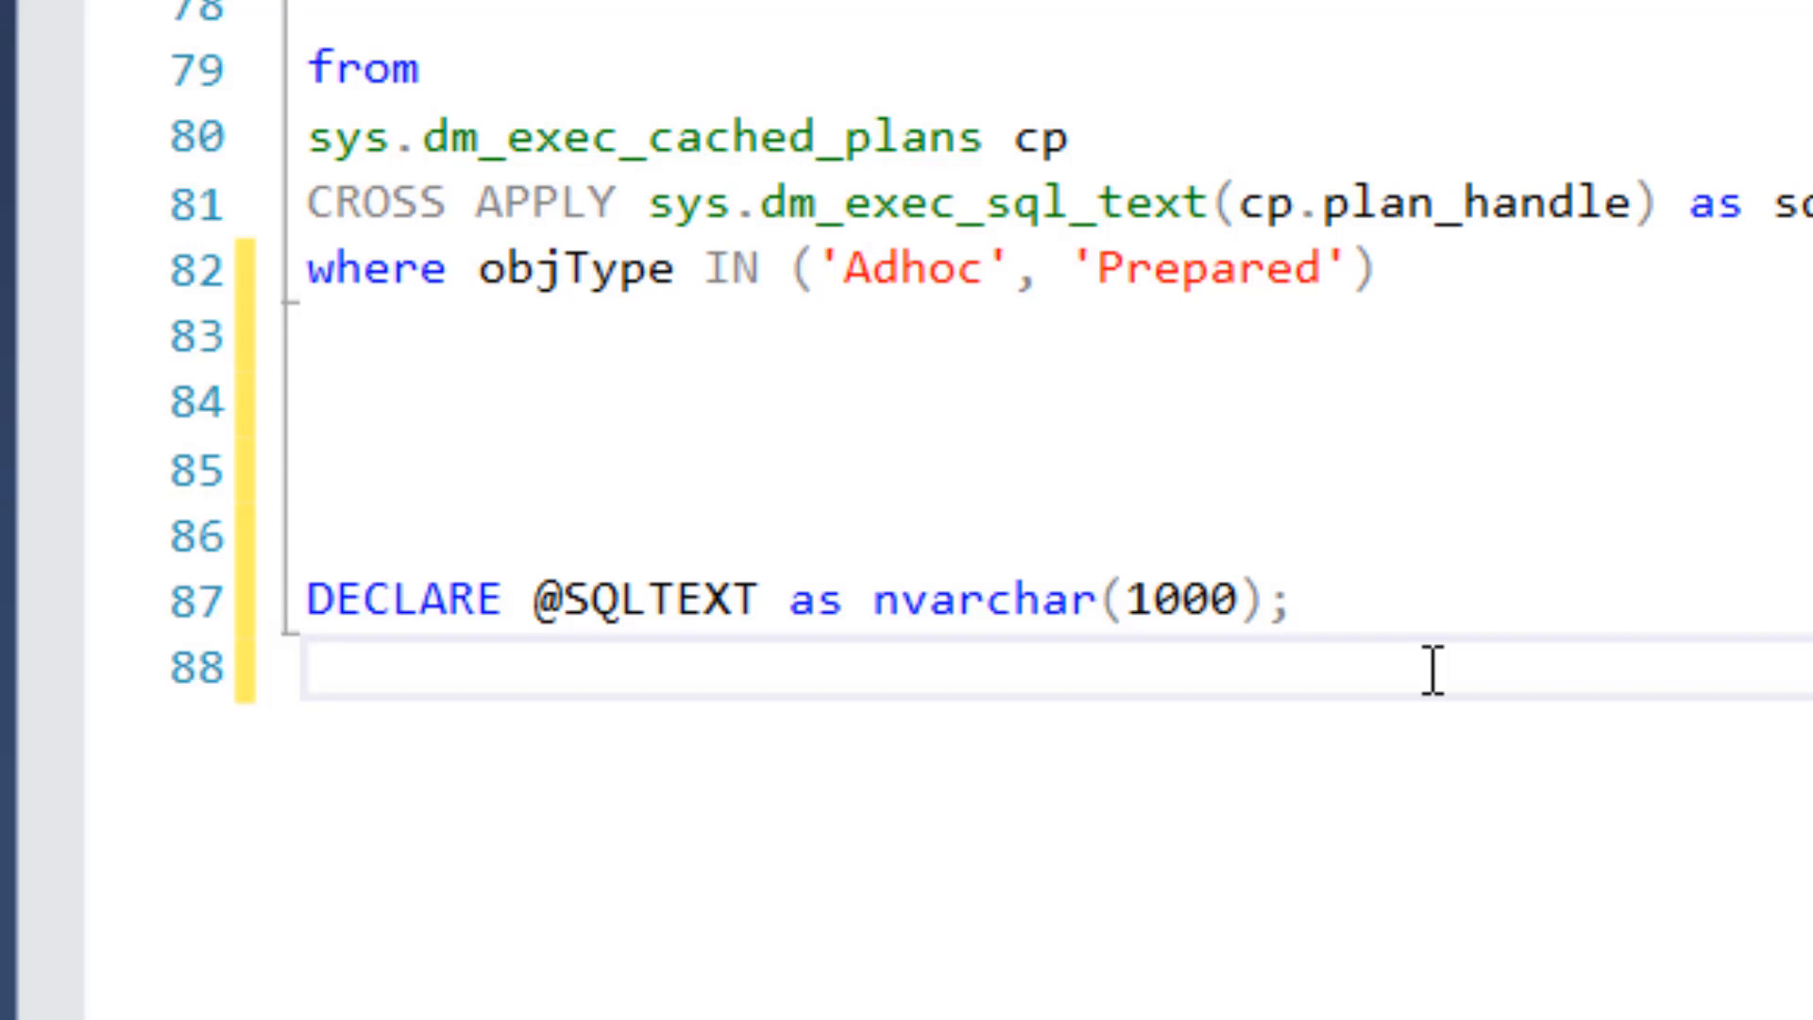
text(DE)
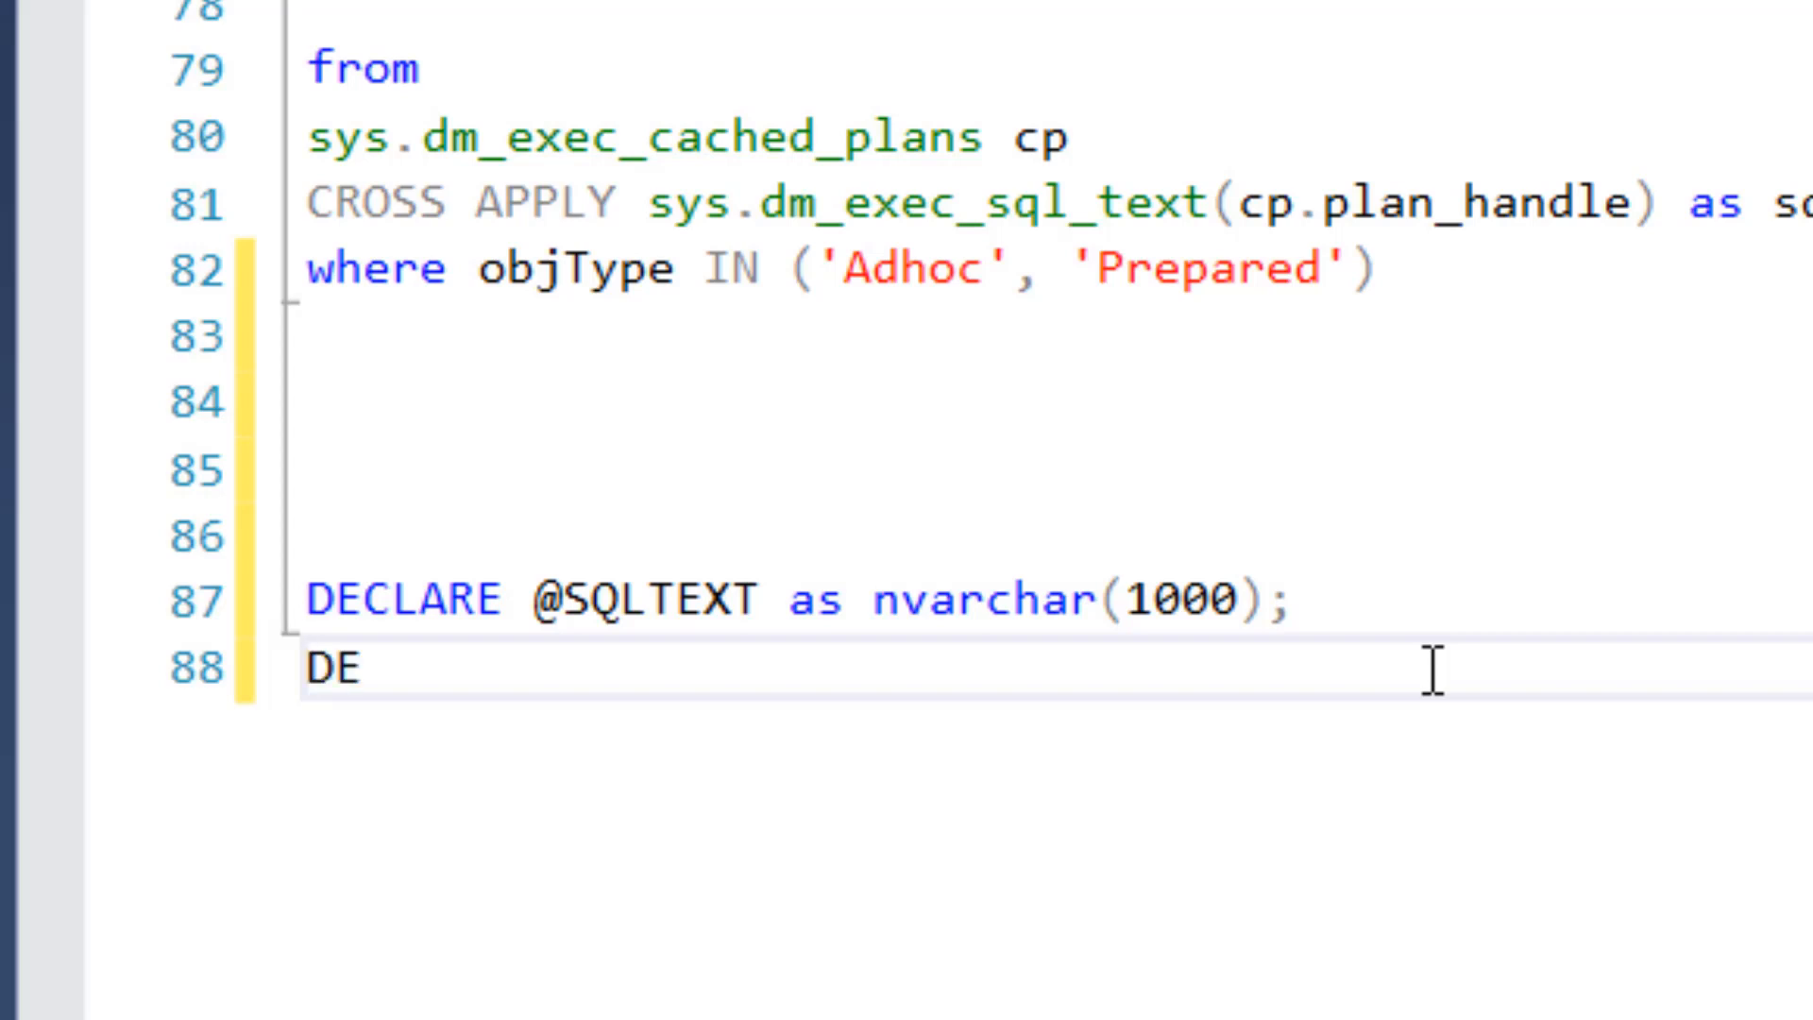
text(CLARE)
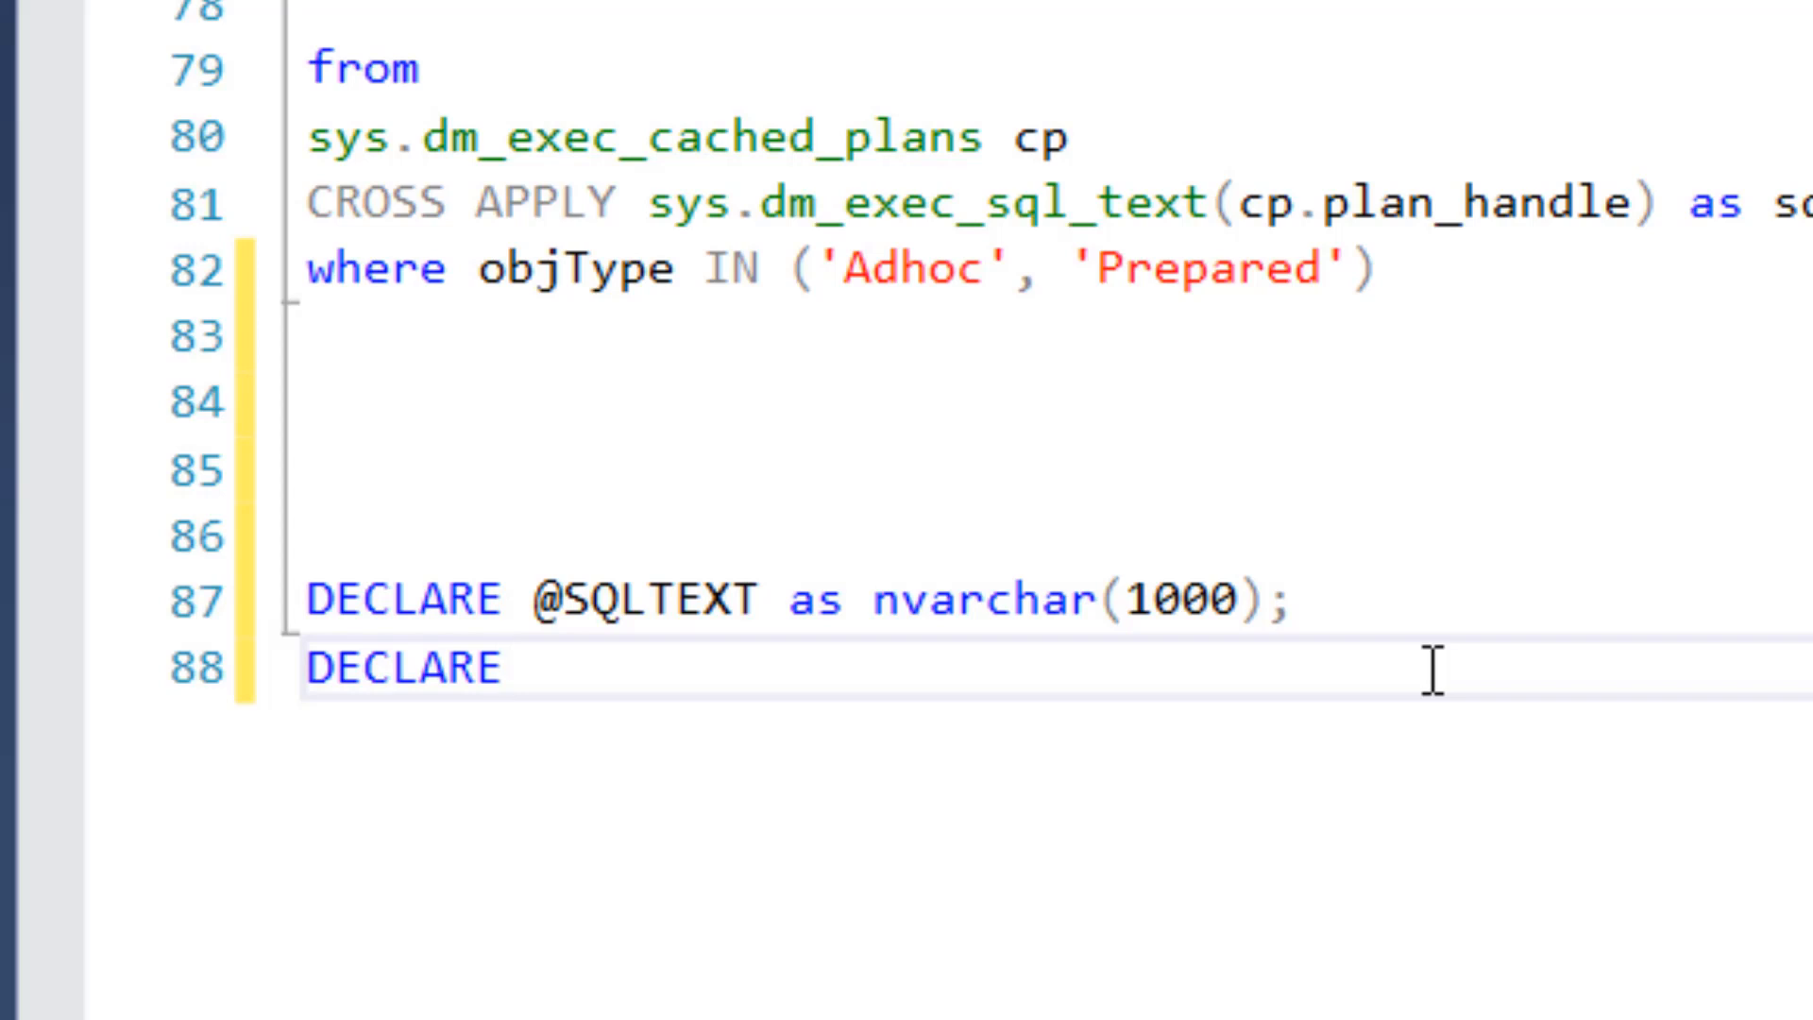
text(@PAR)
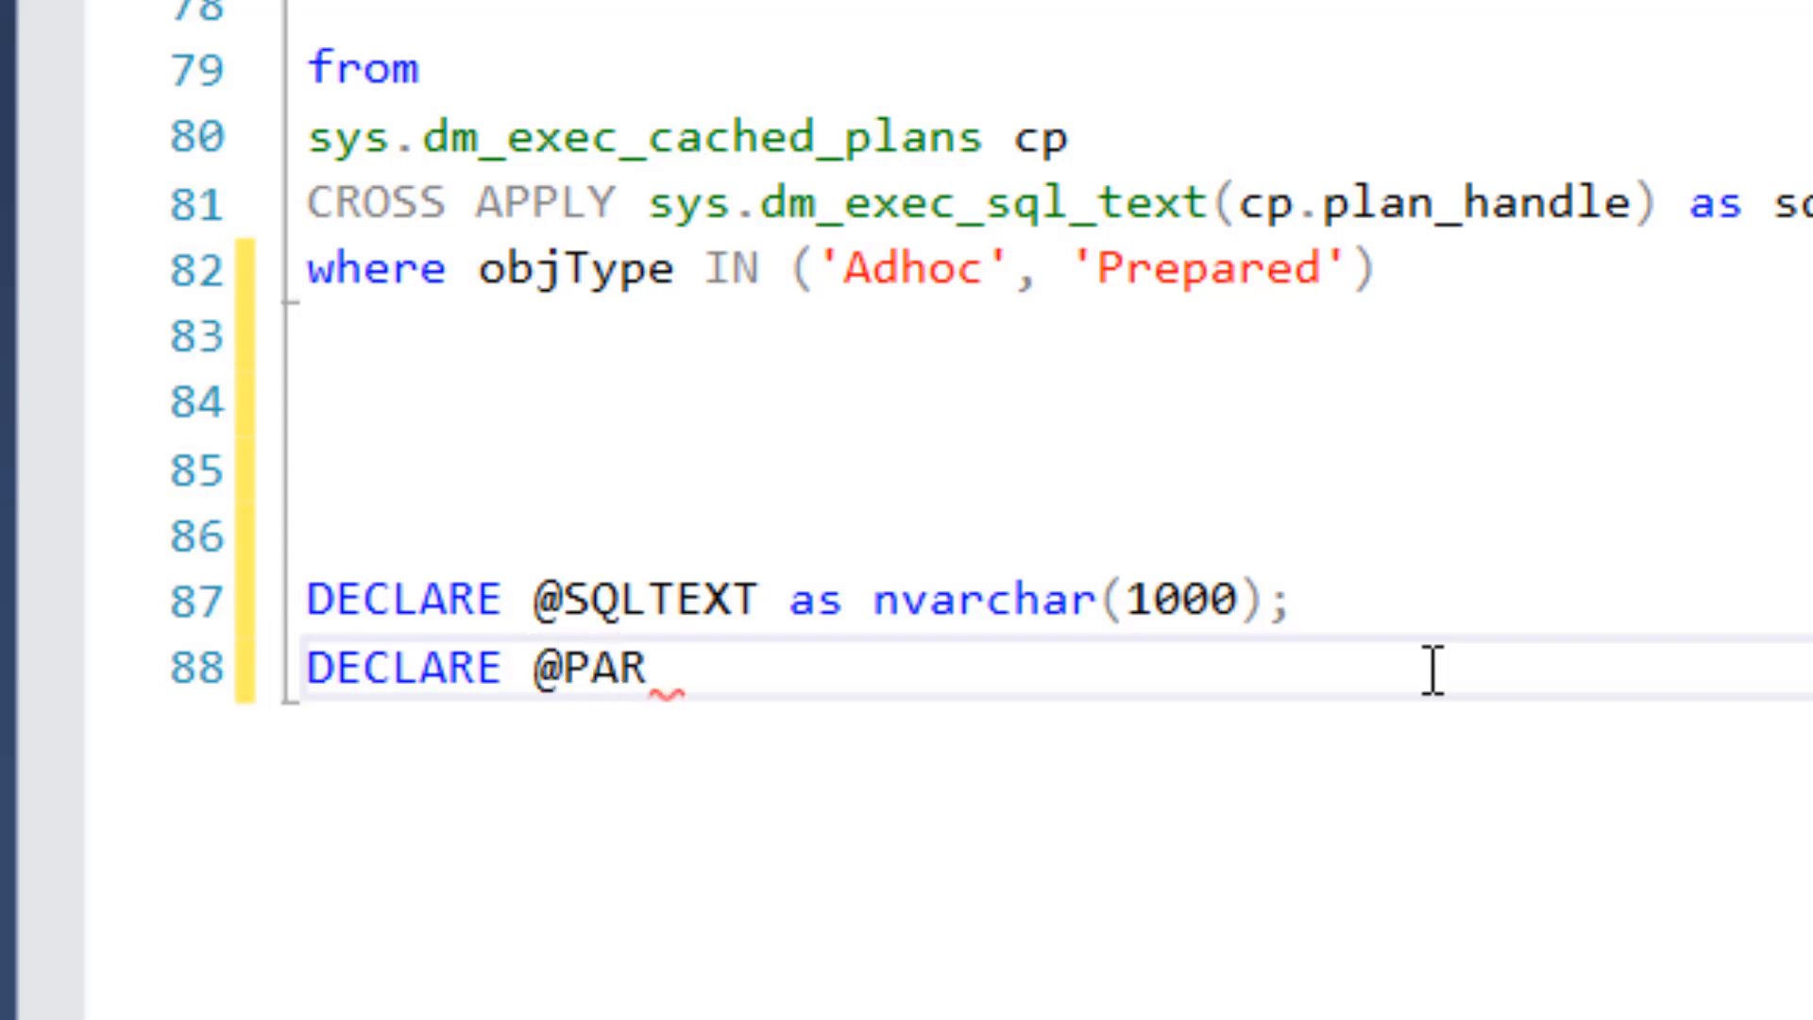
text(AM_S)
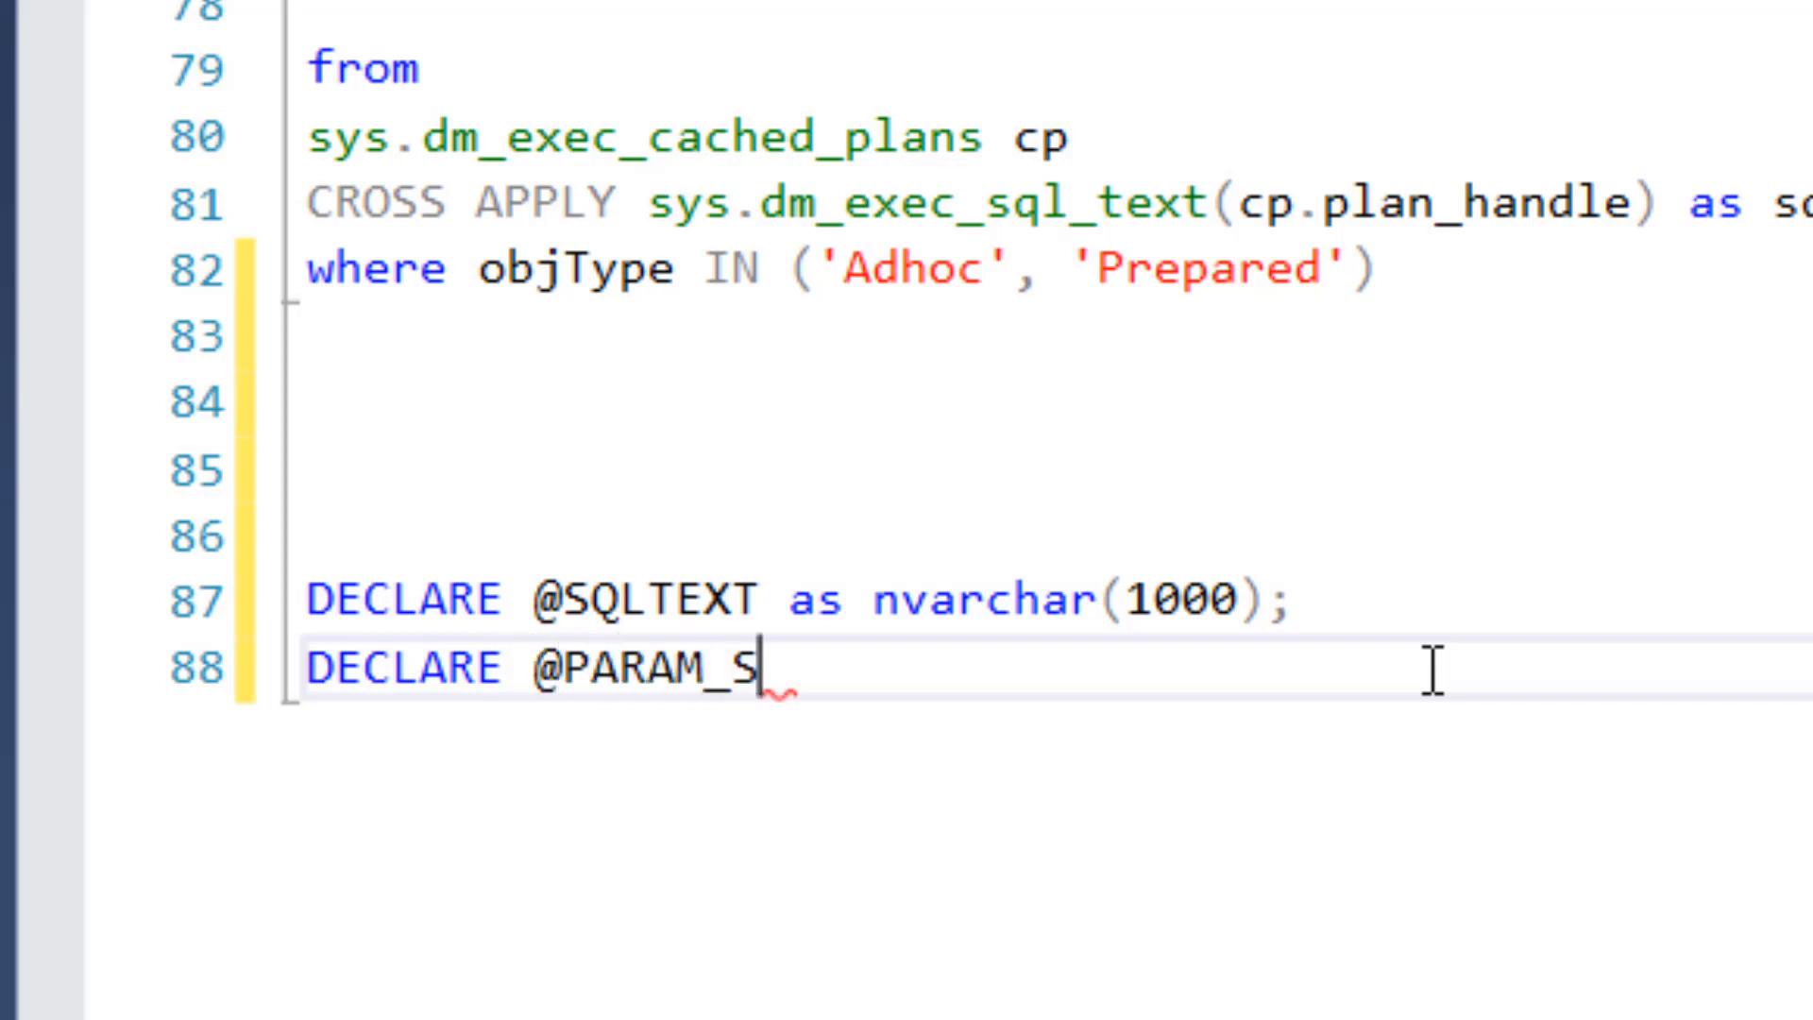
text(TATE)
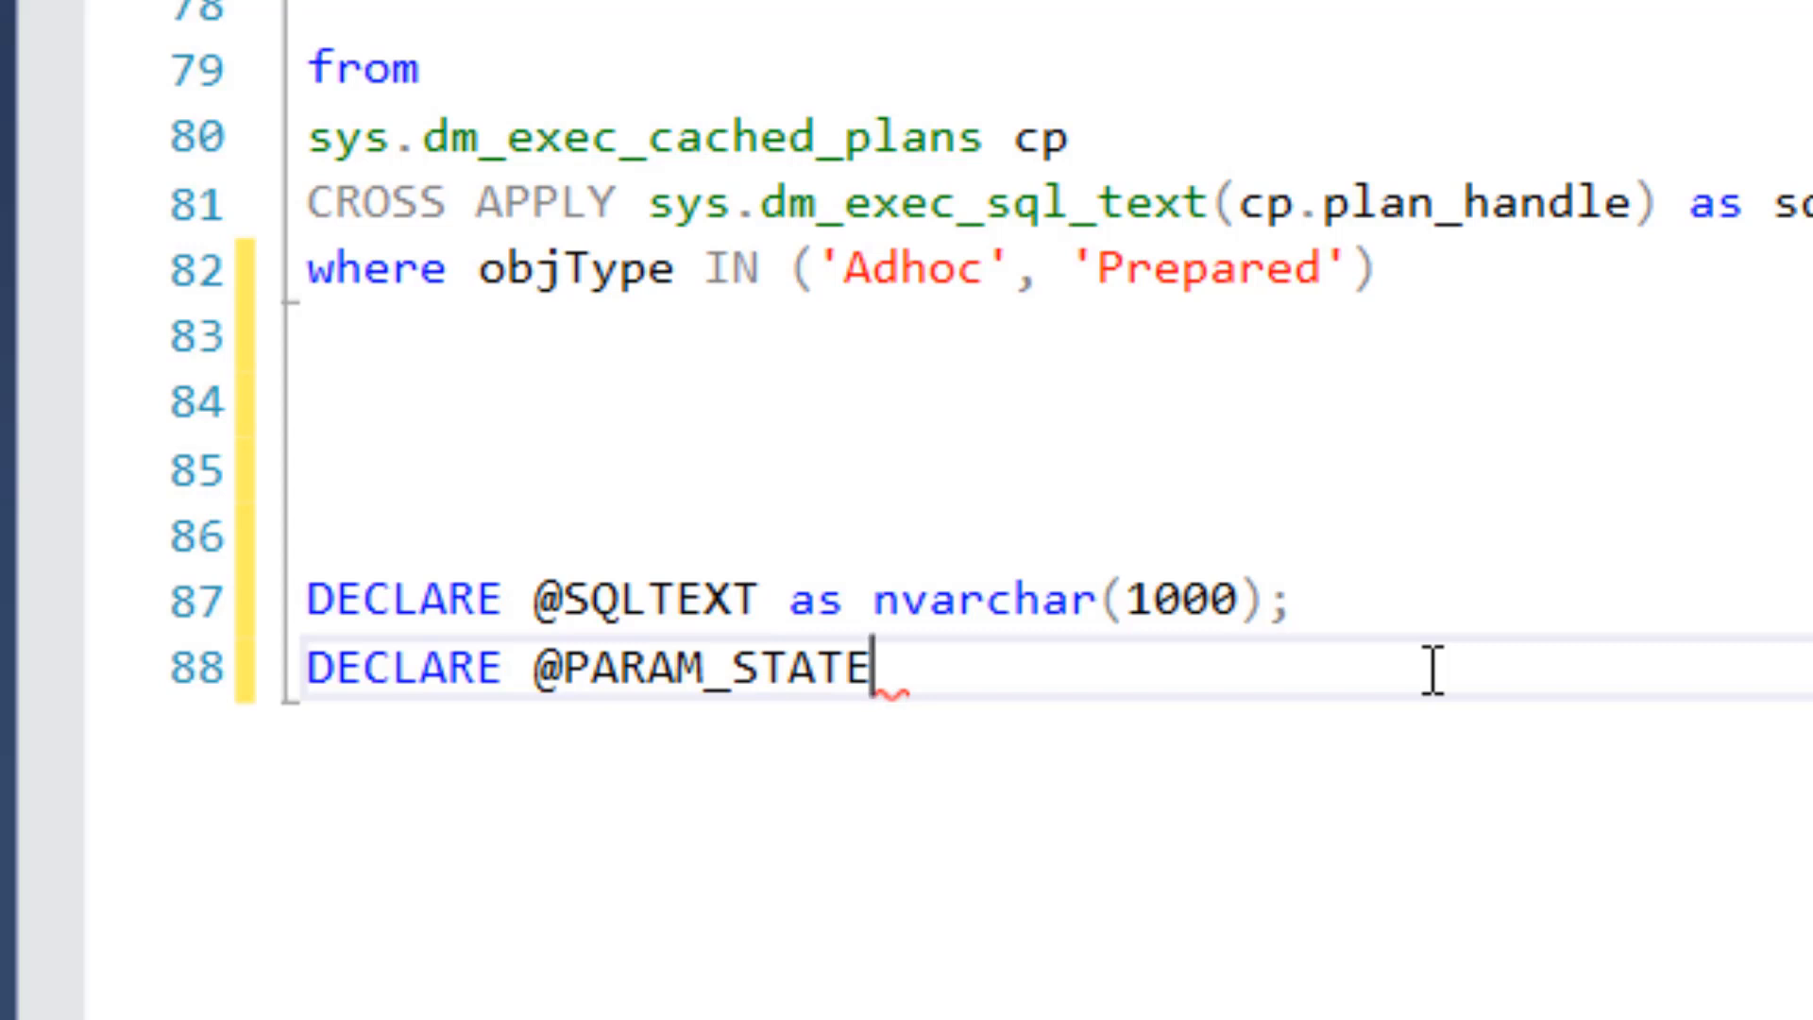
text(INPUT)
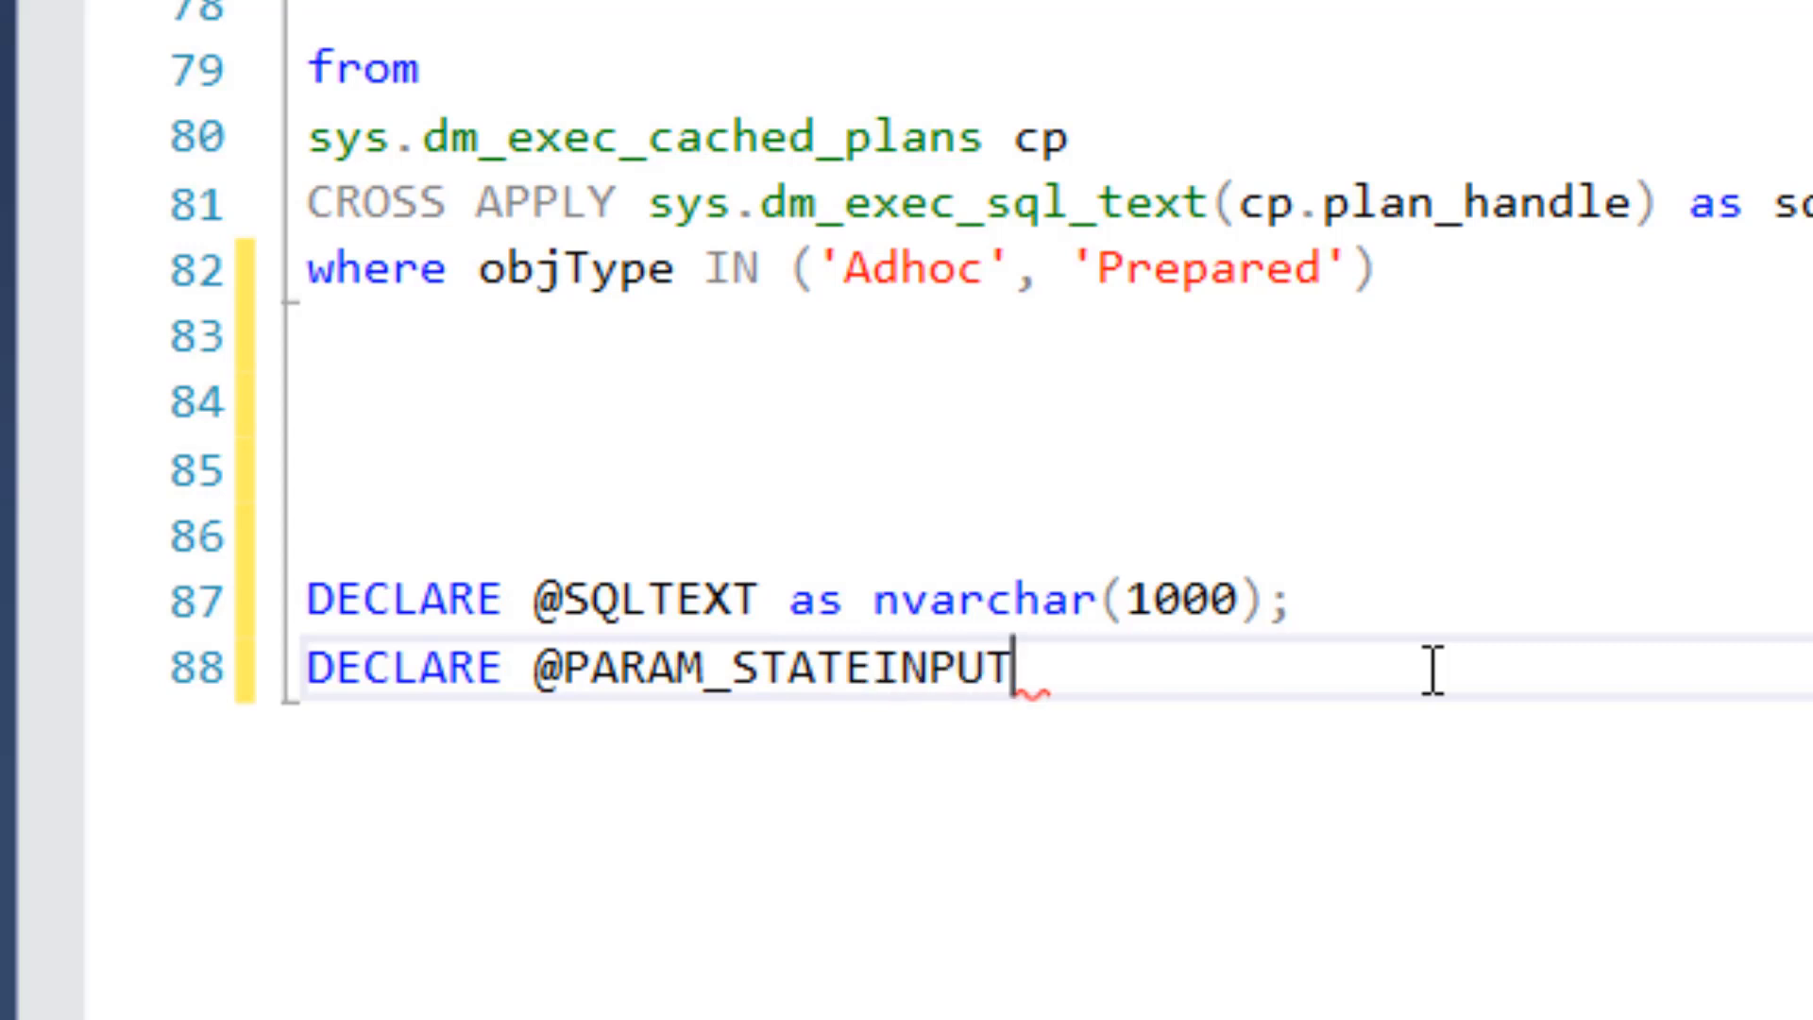
text(as)
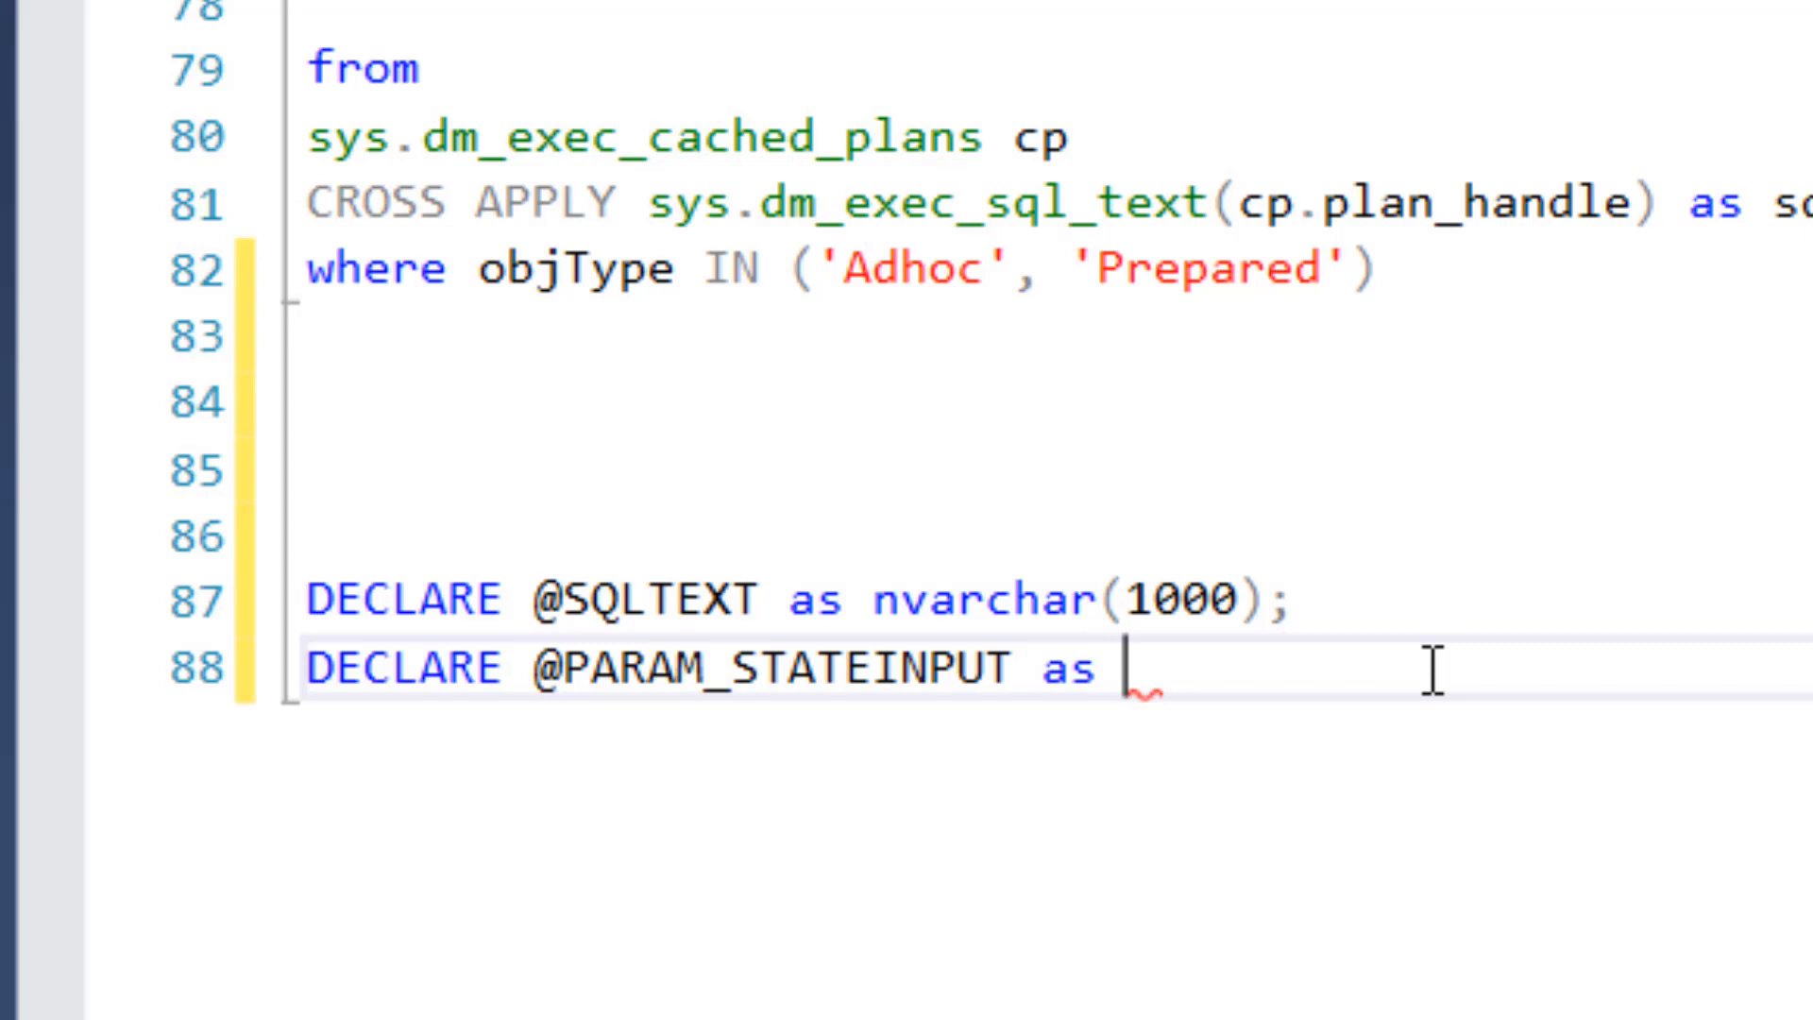
text(nva)
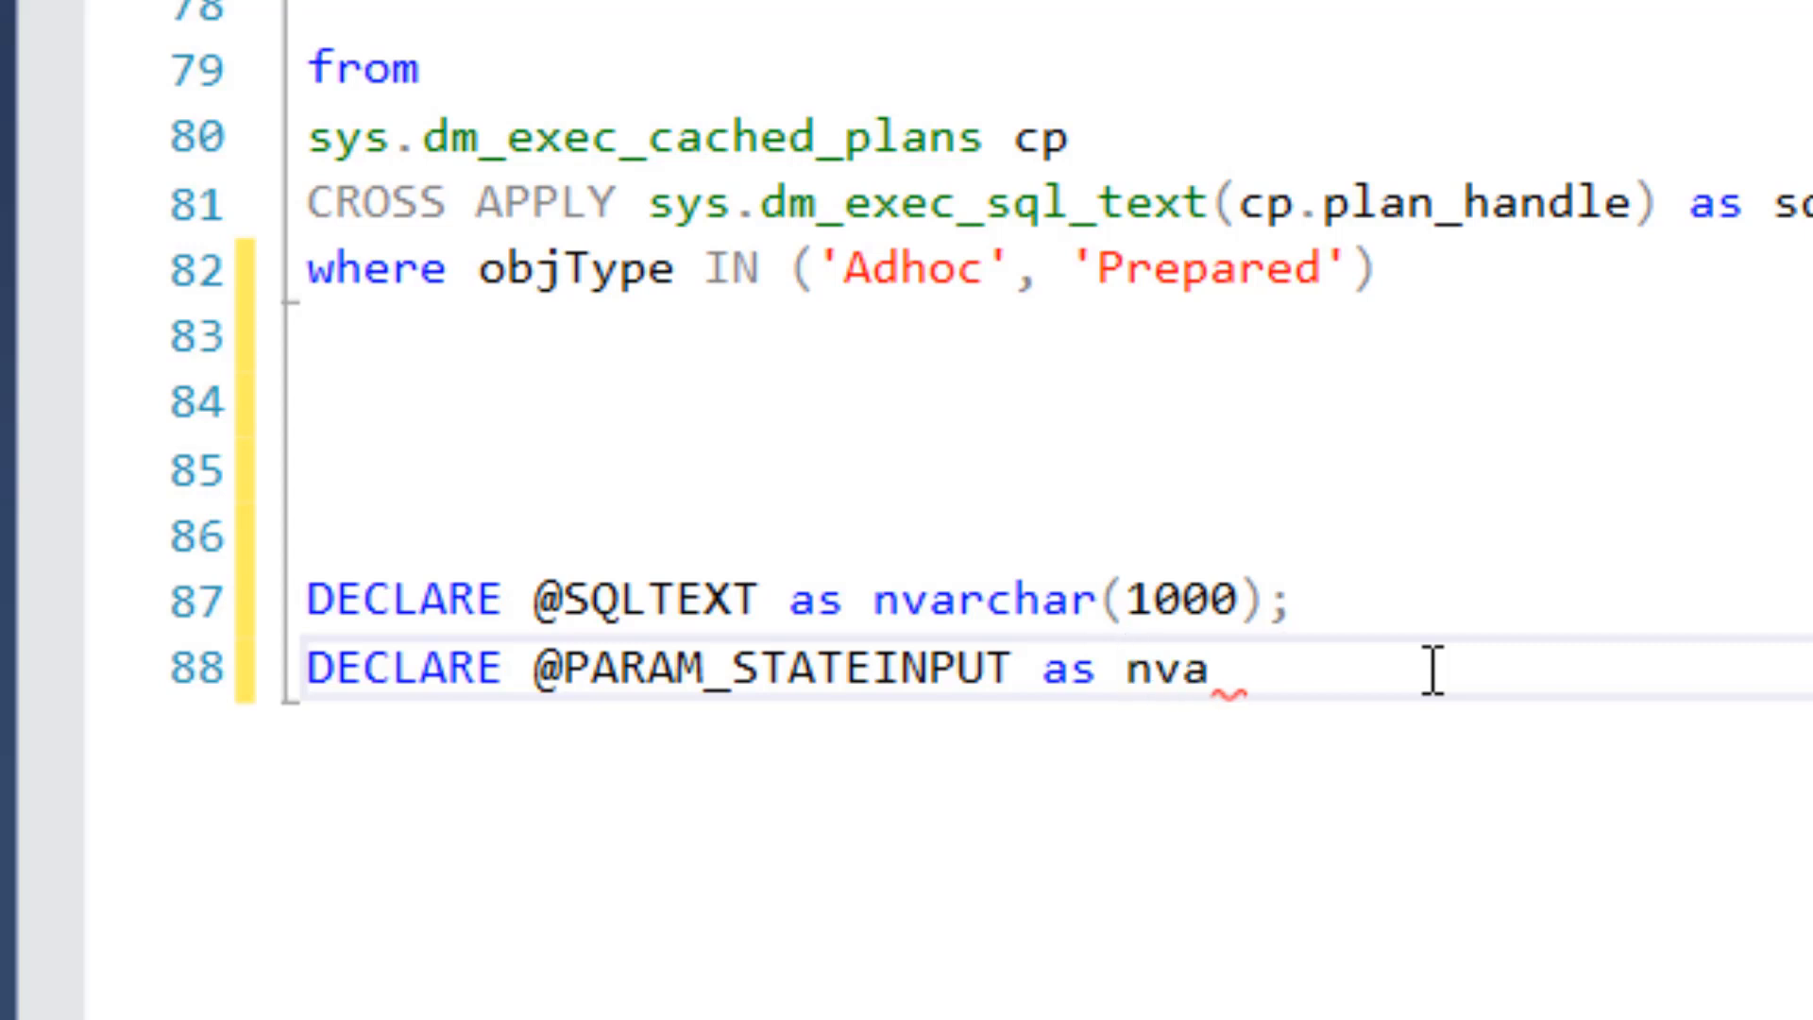
text(rchar()
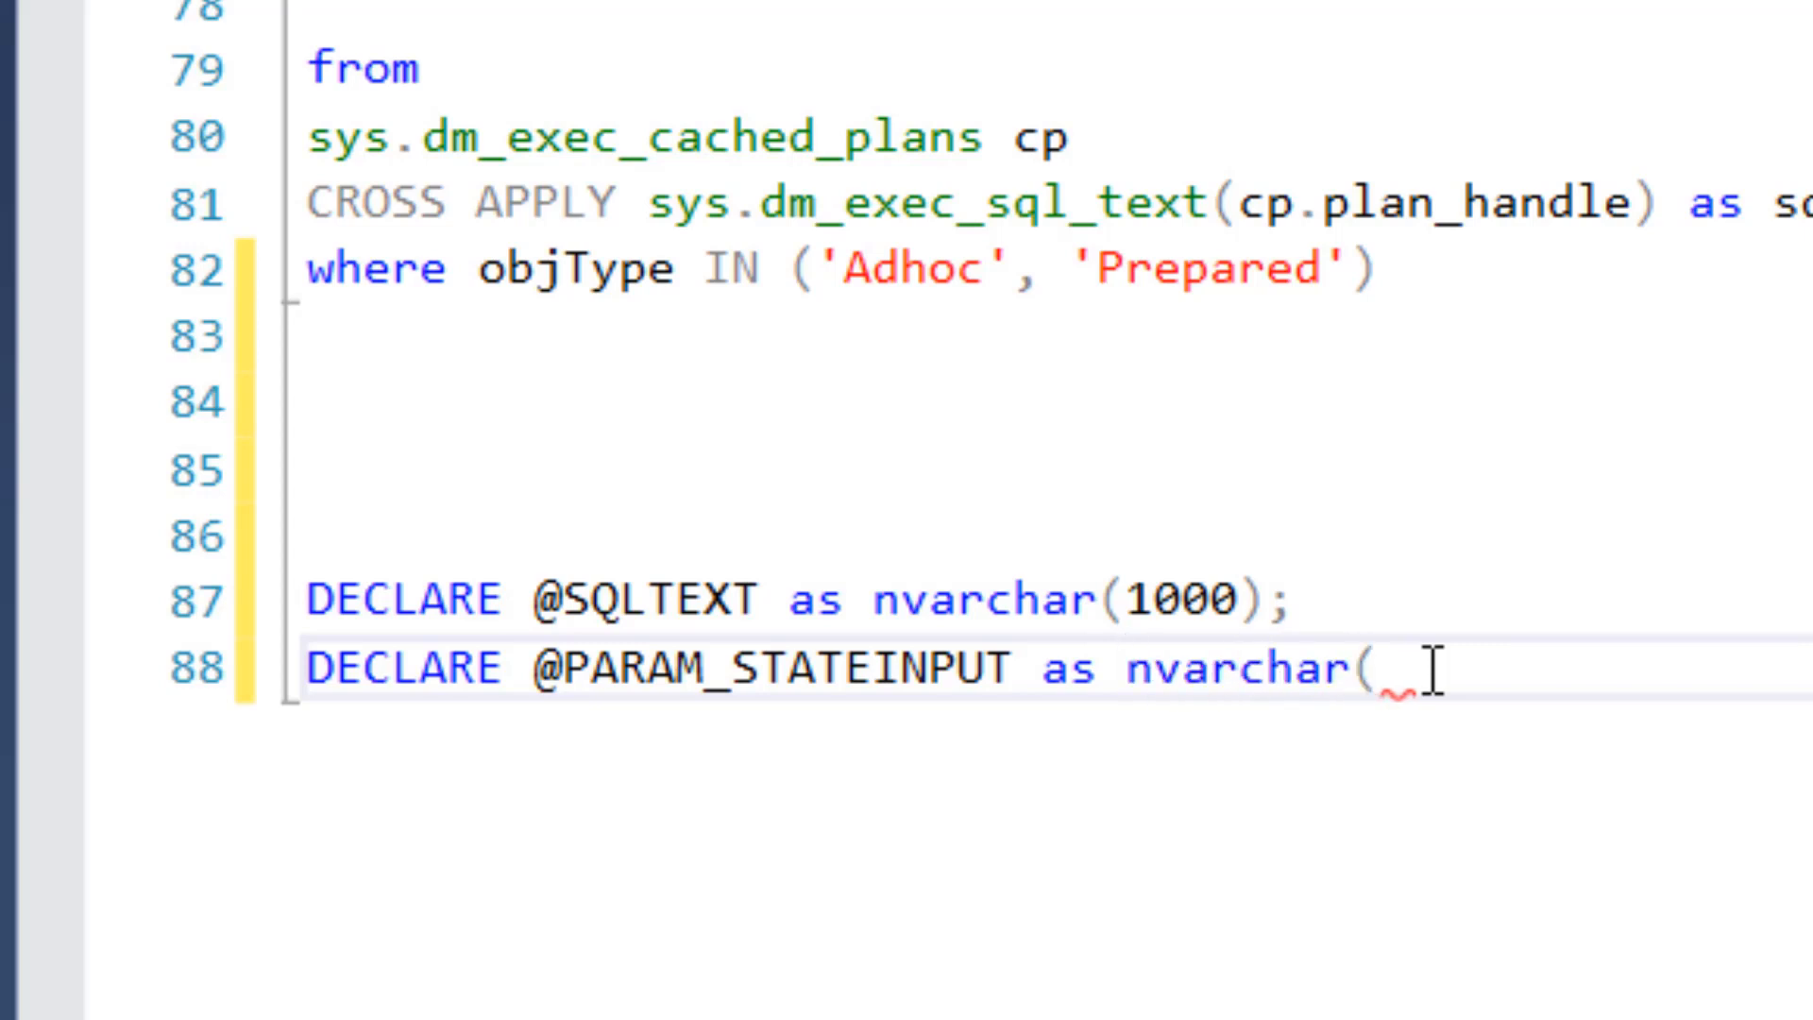
text(20)
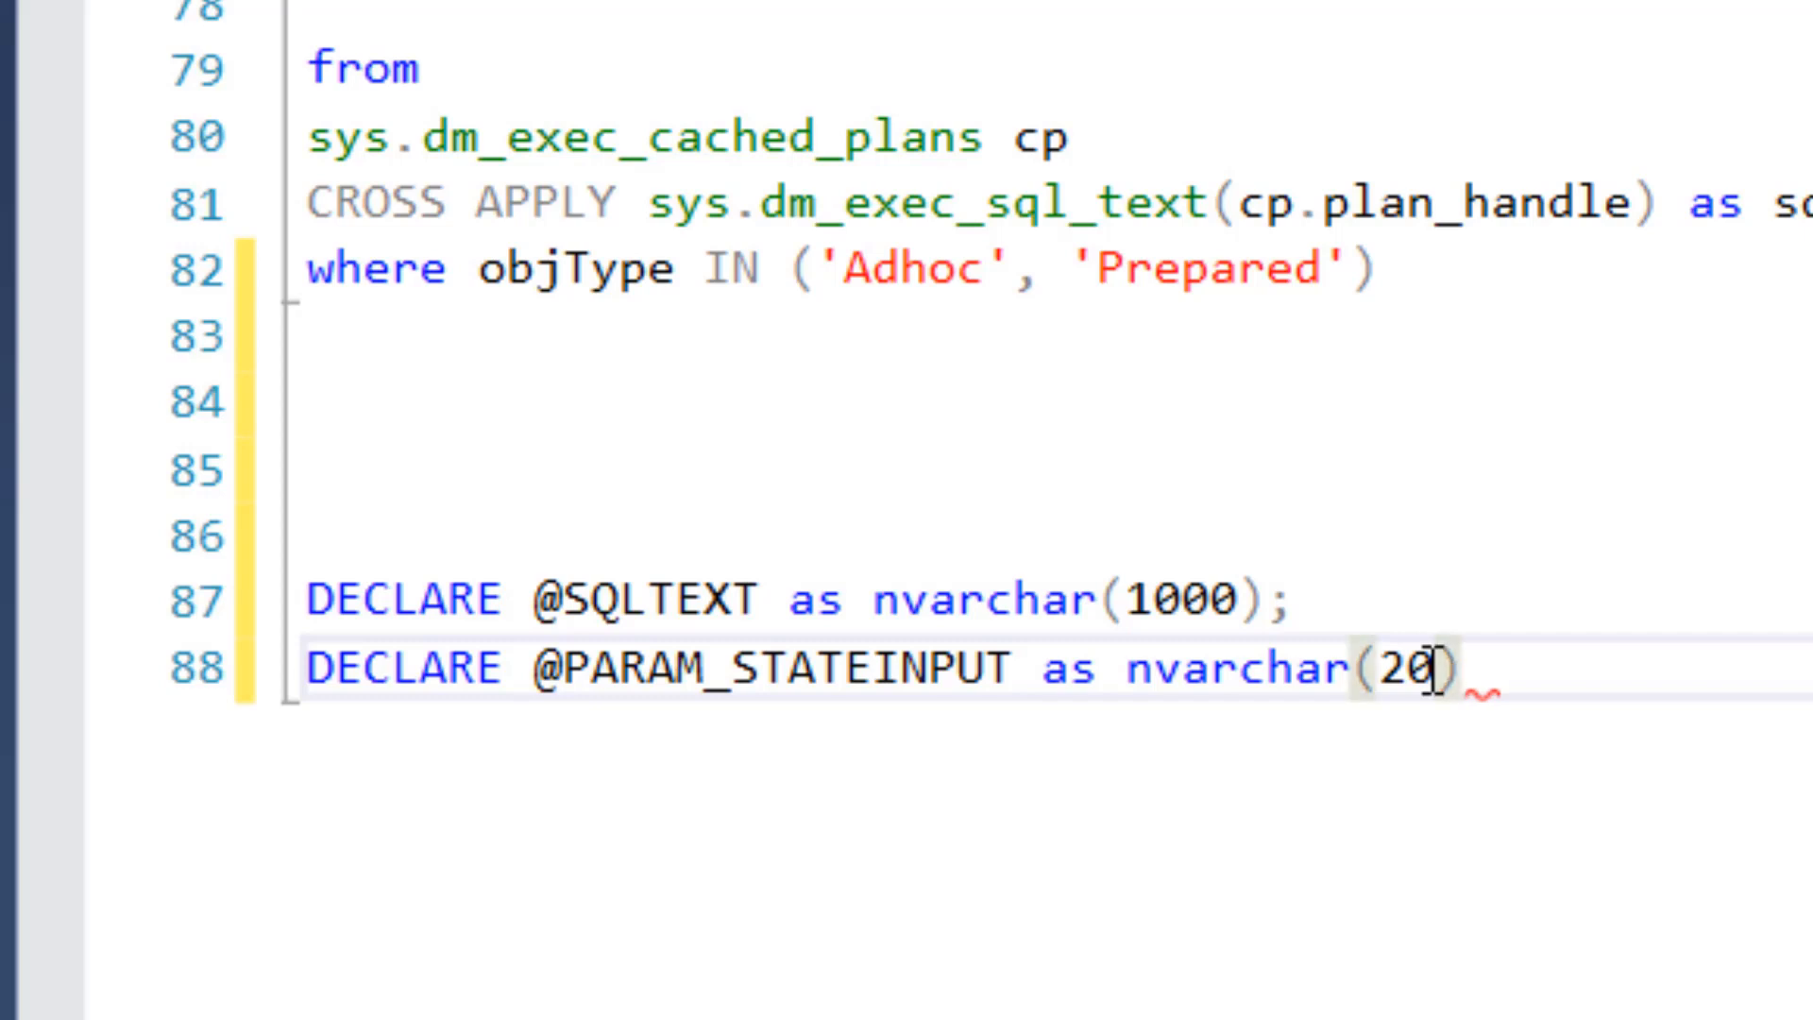
text(;)
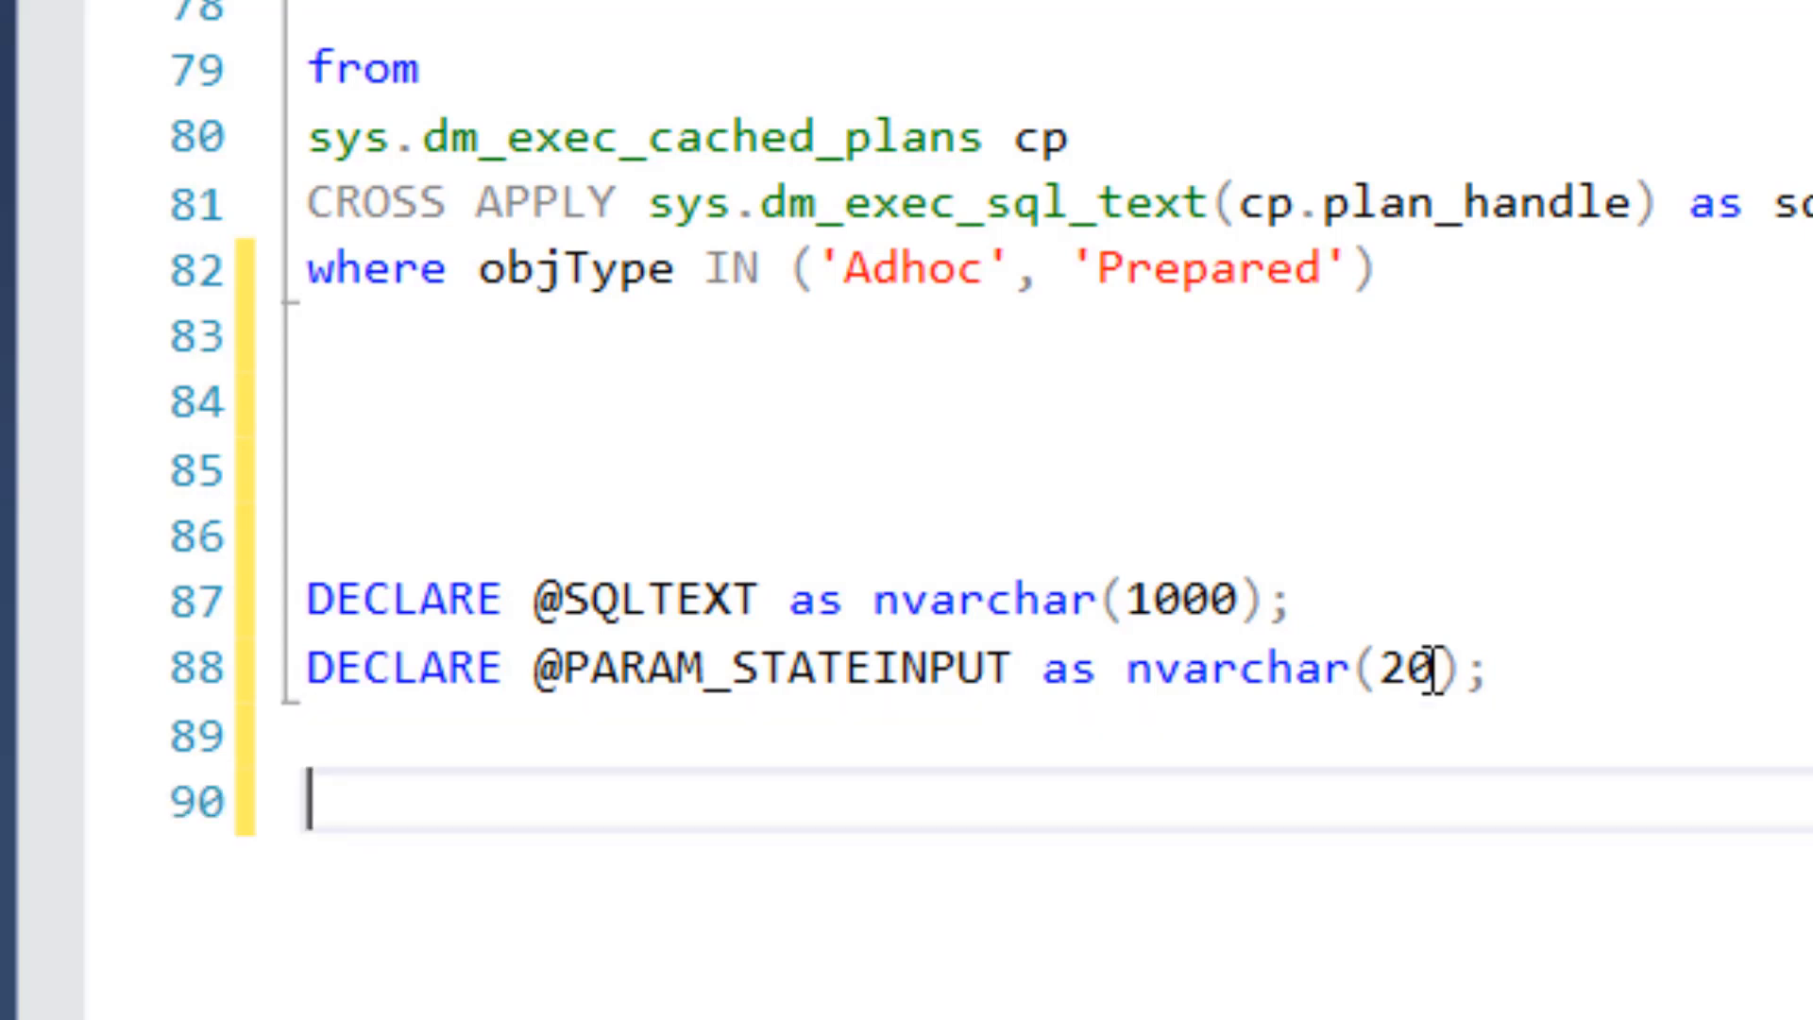
text(SET)
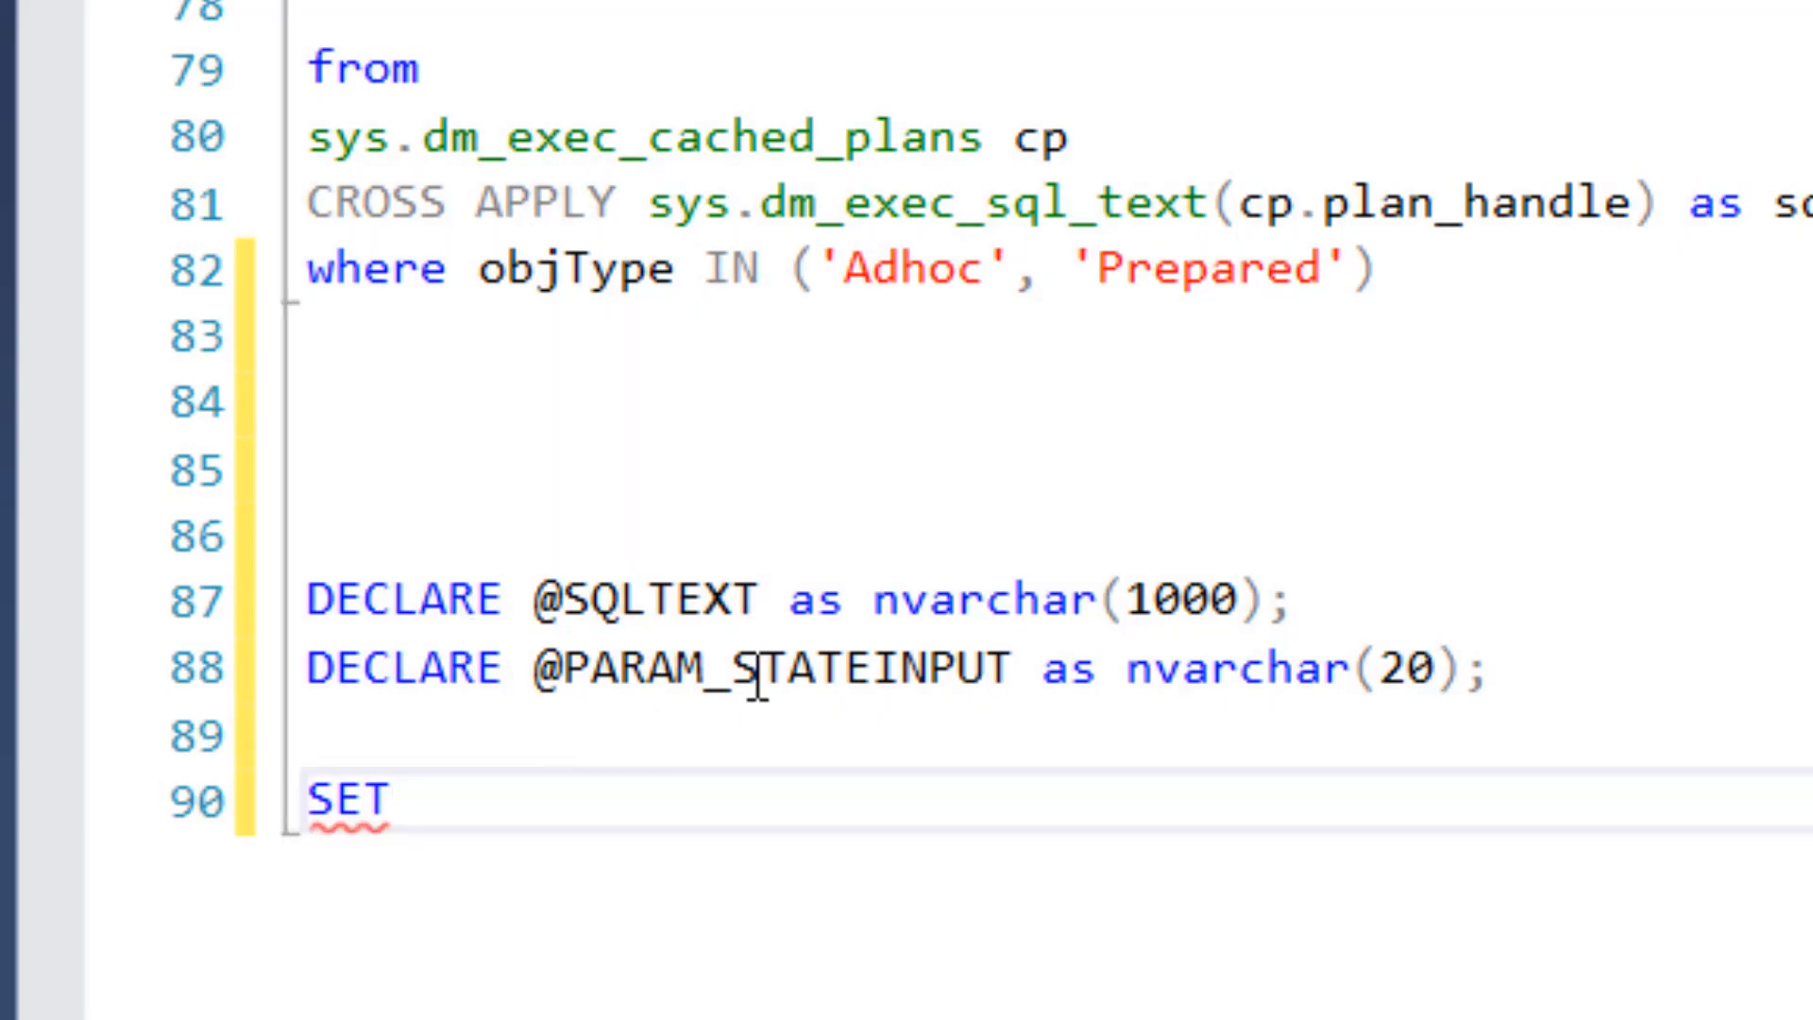
double_click(763, 668)
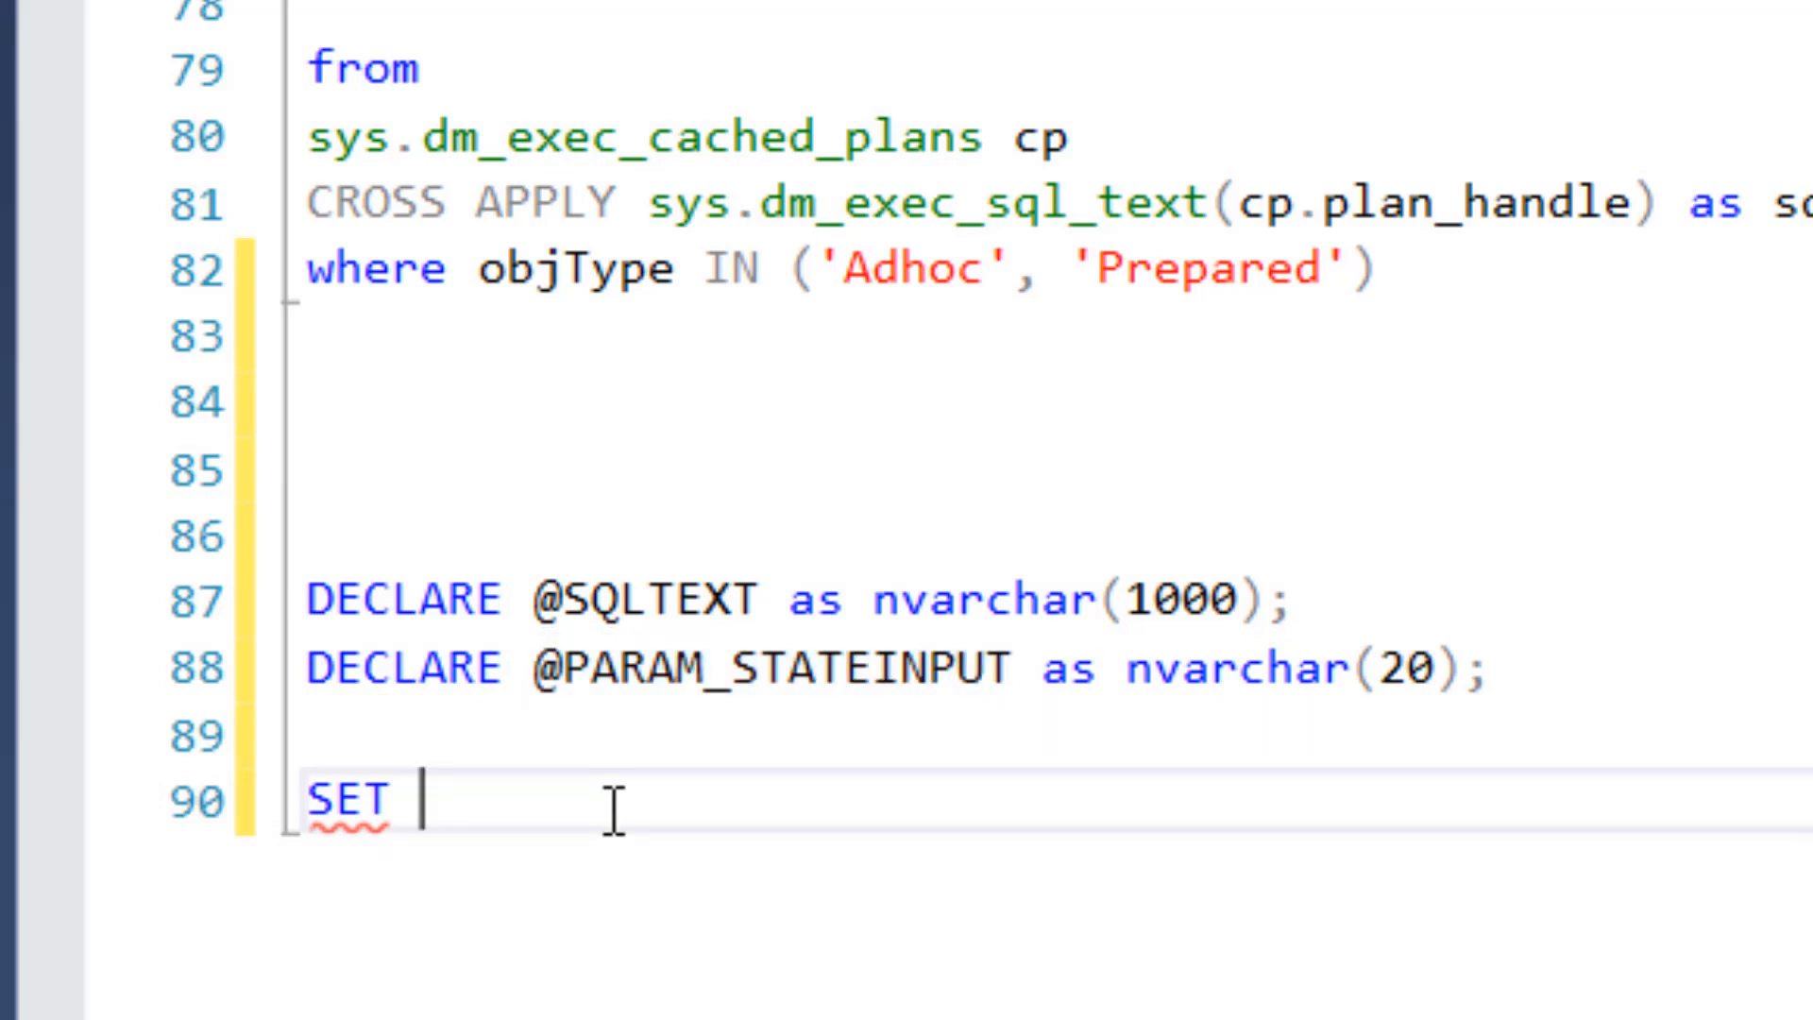
text(@PARAM_STATEINPUT)
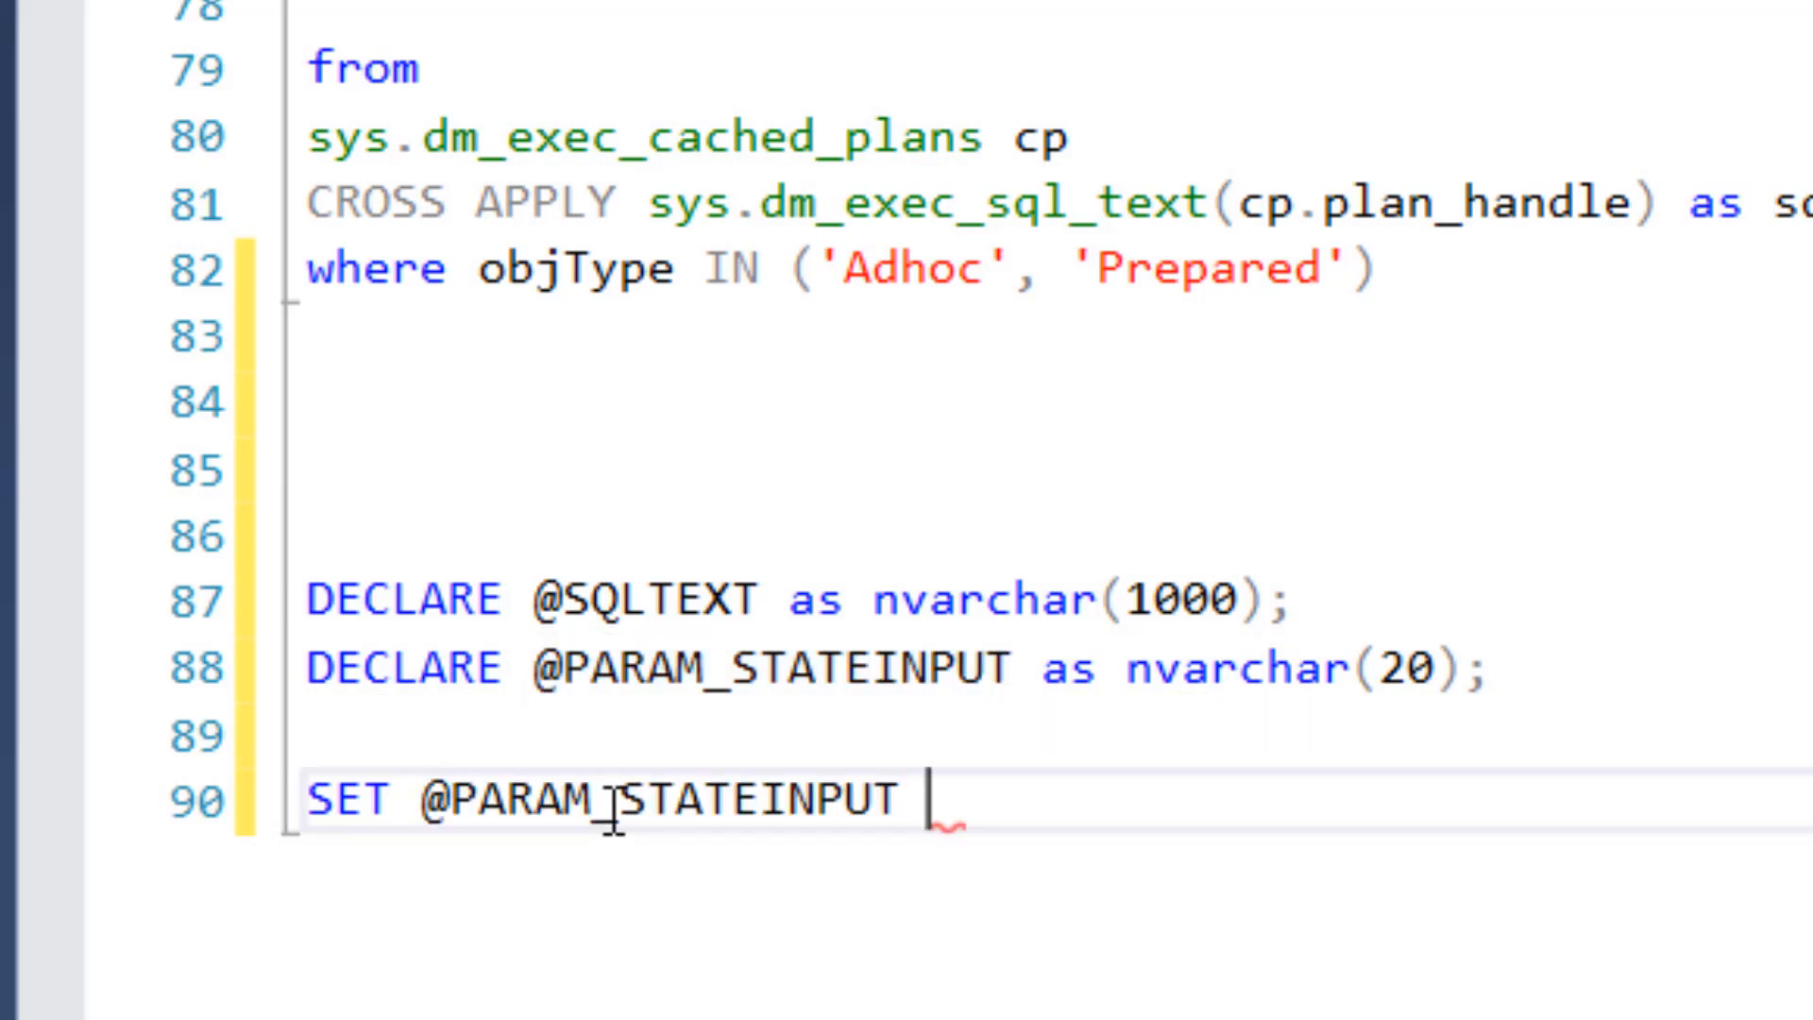
text(= ')
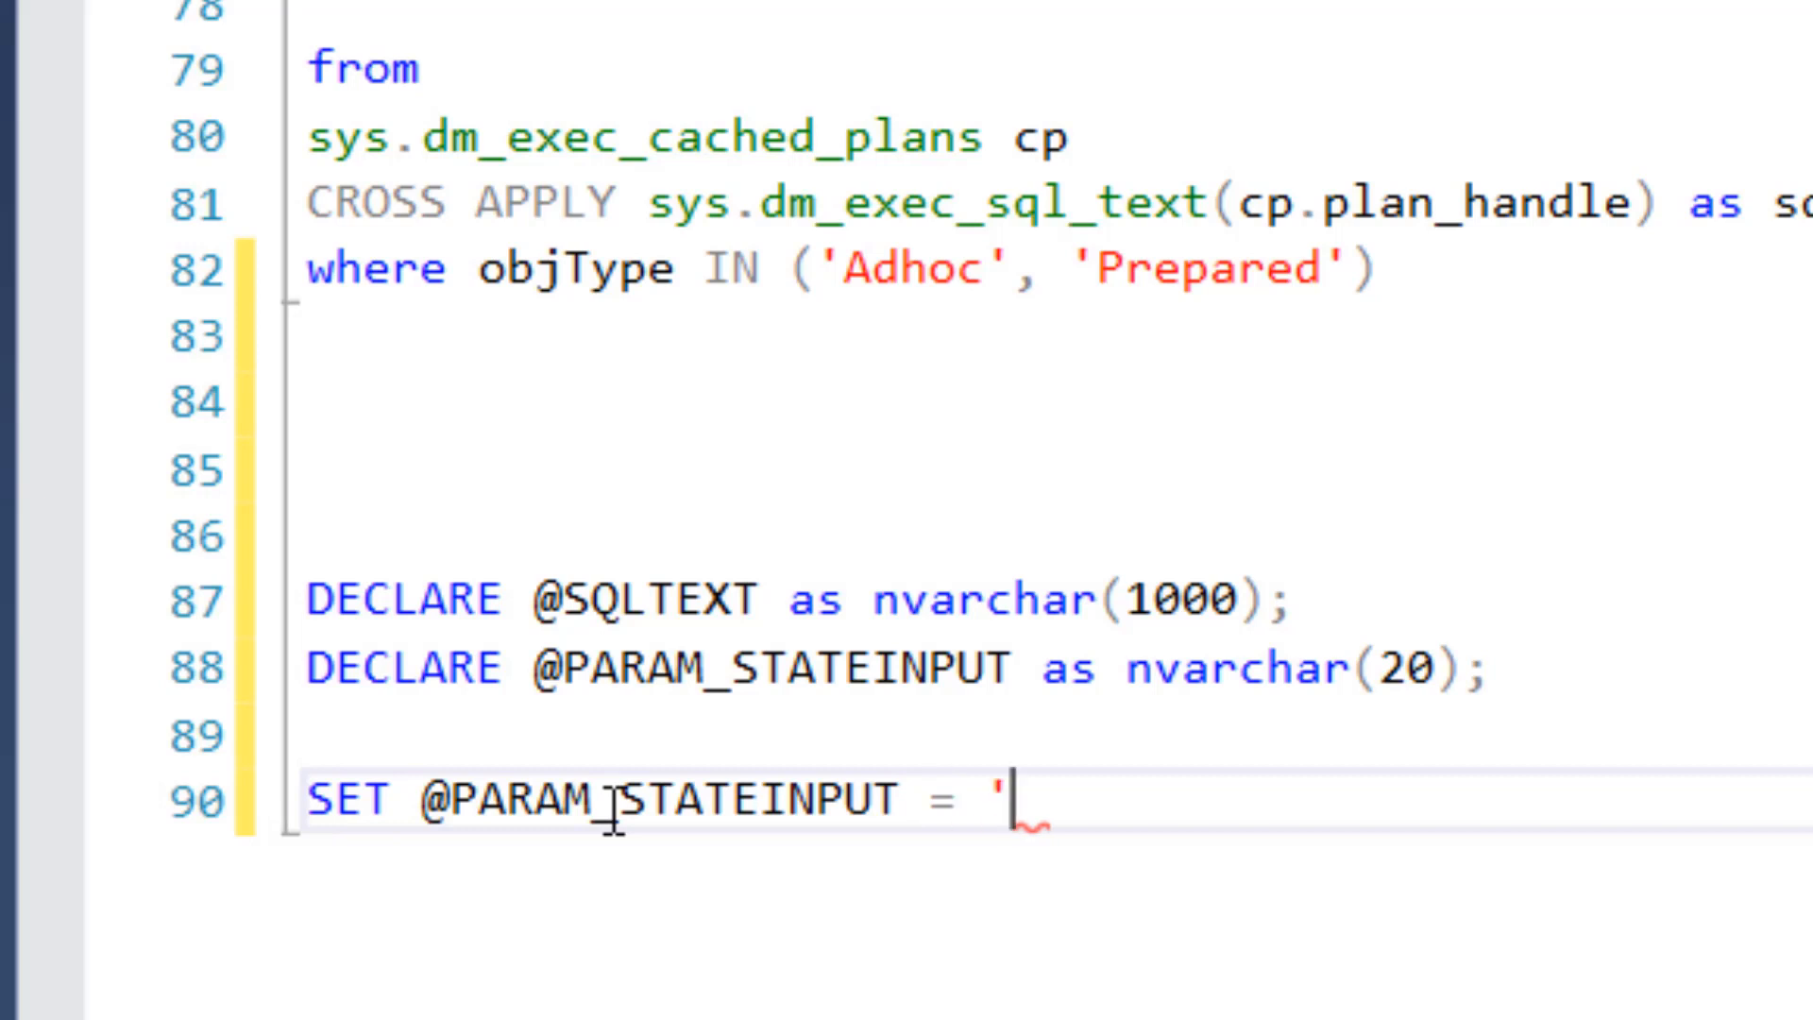
text(Georgia)
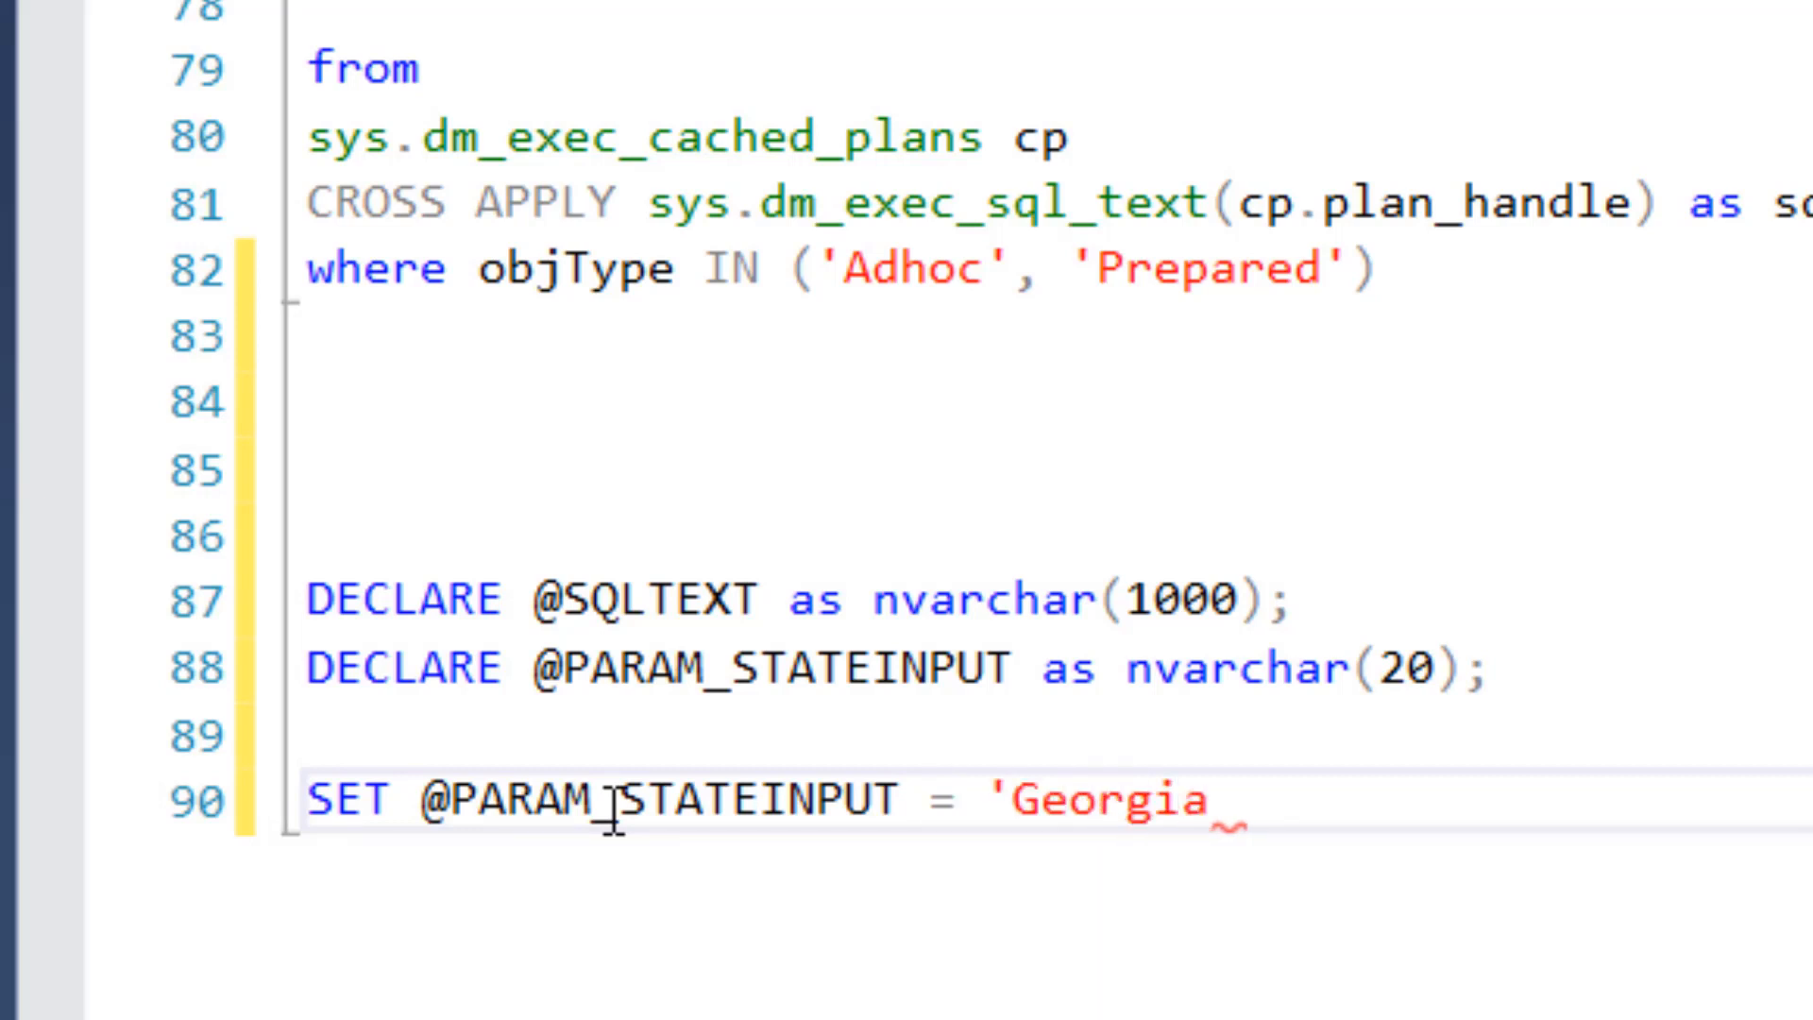
text(')
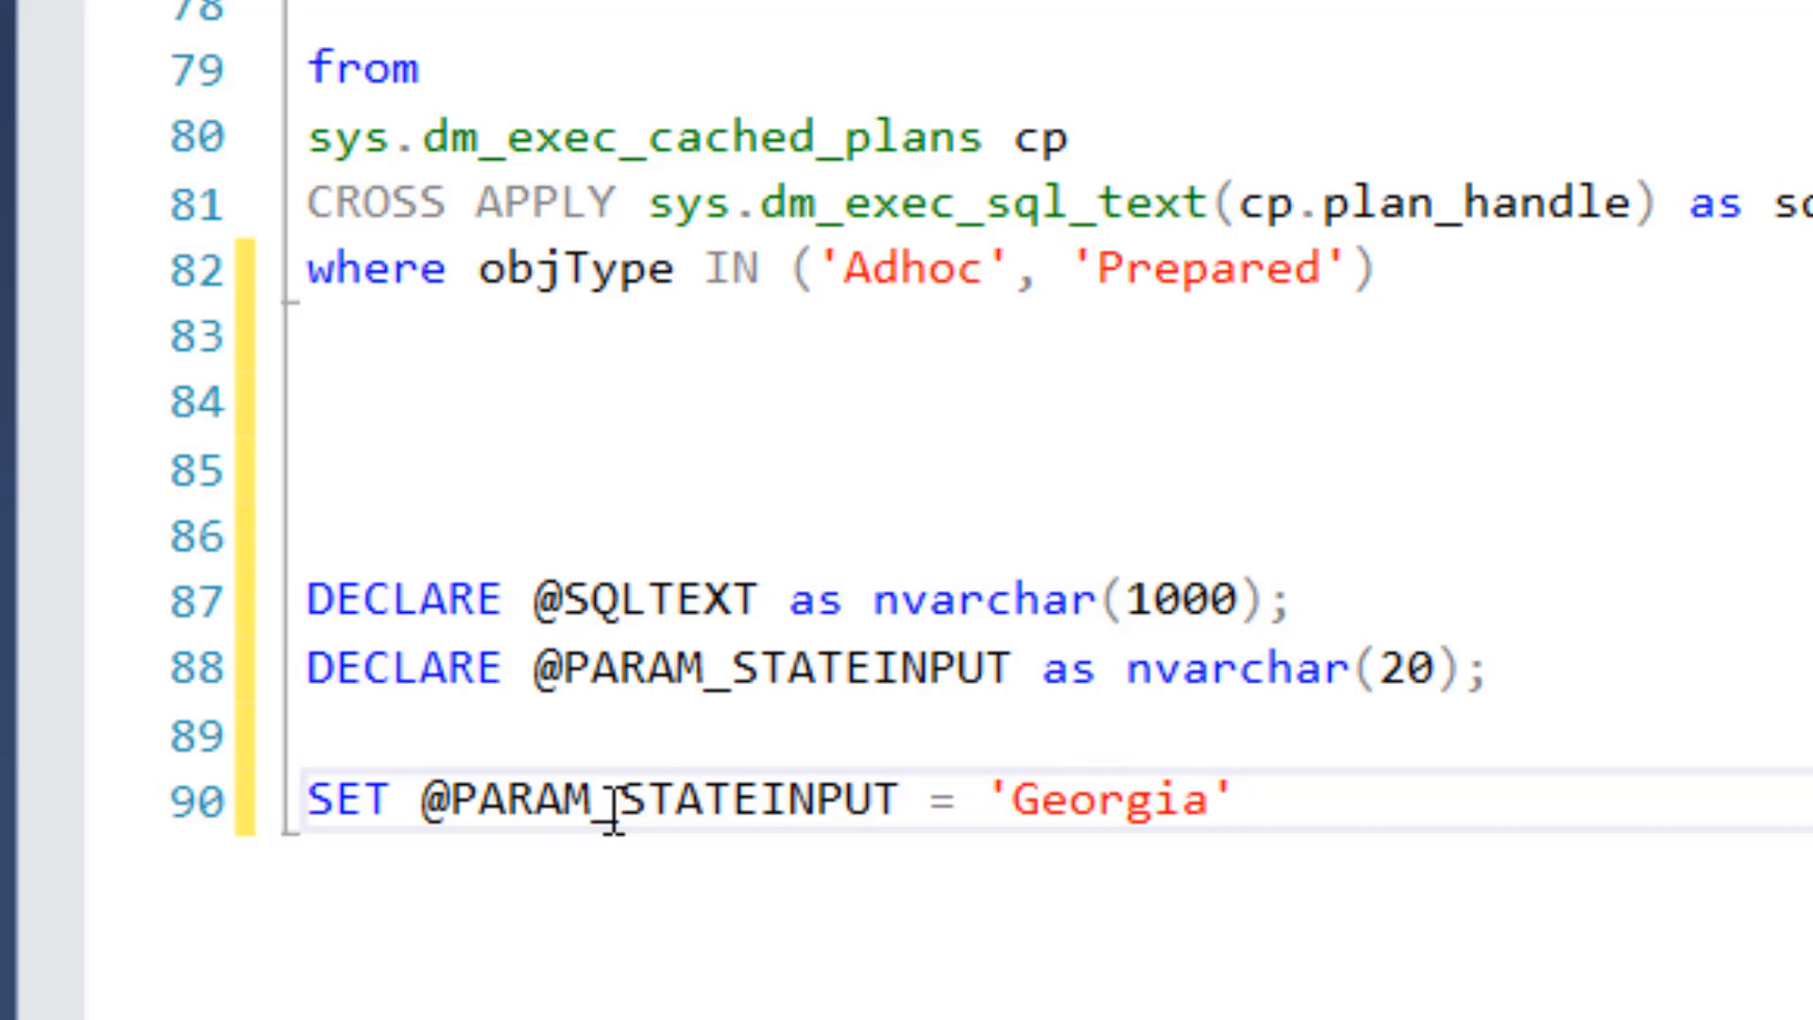
text(;)
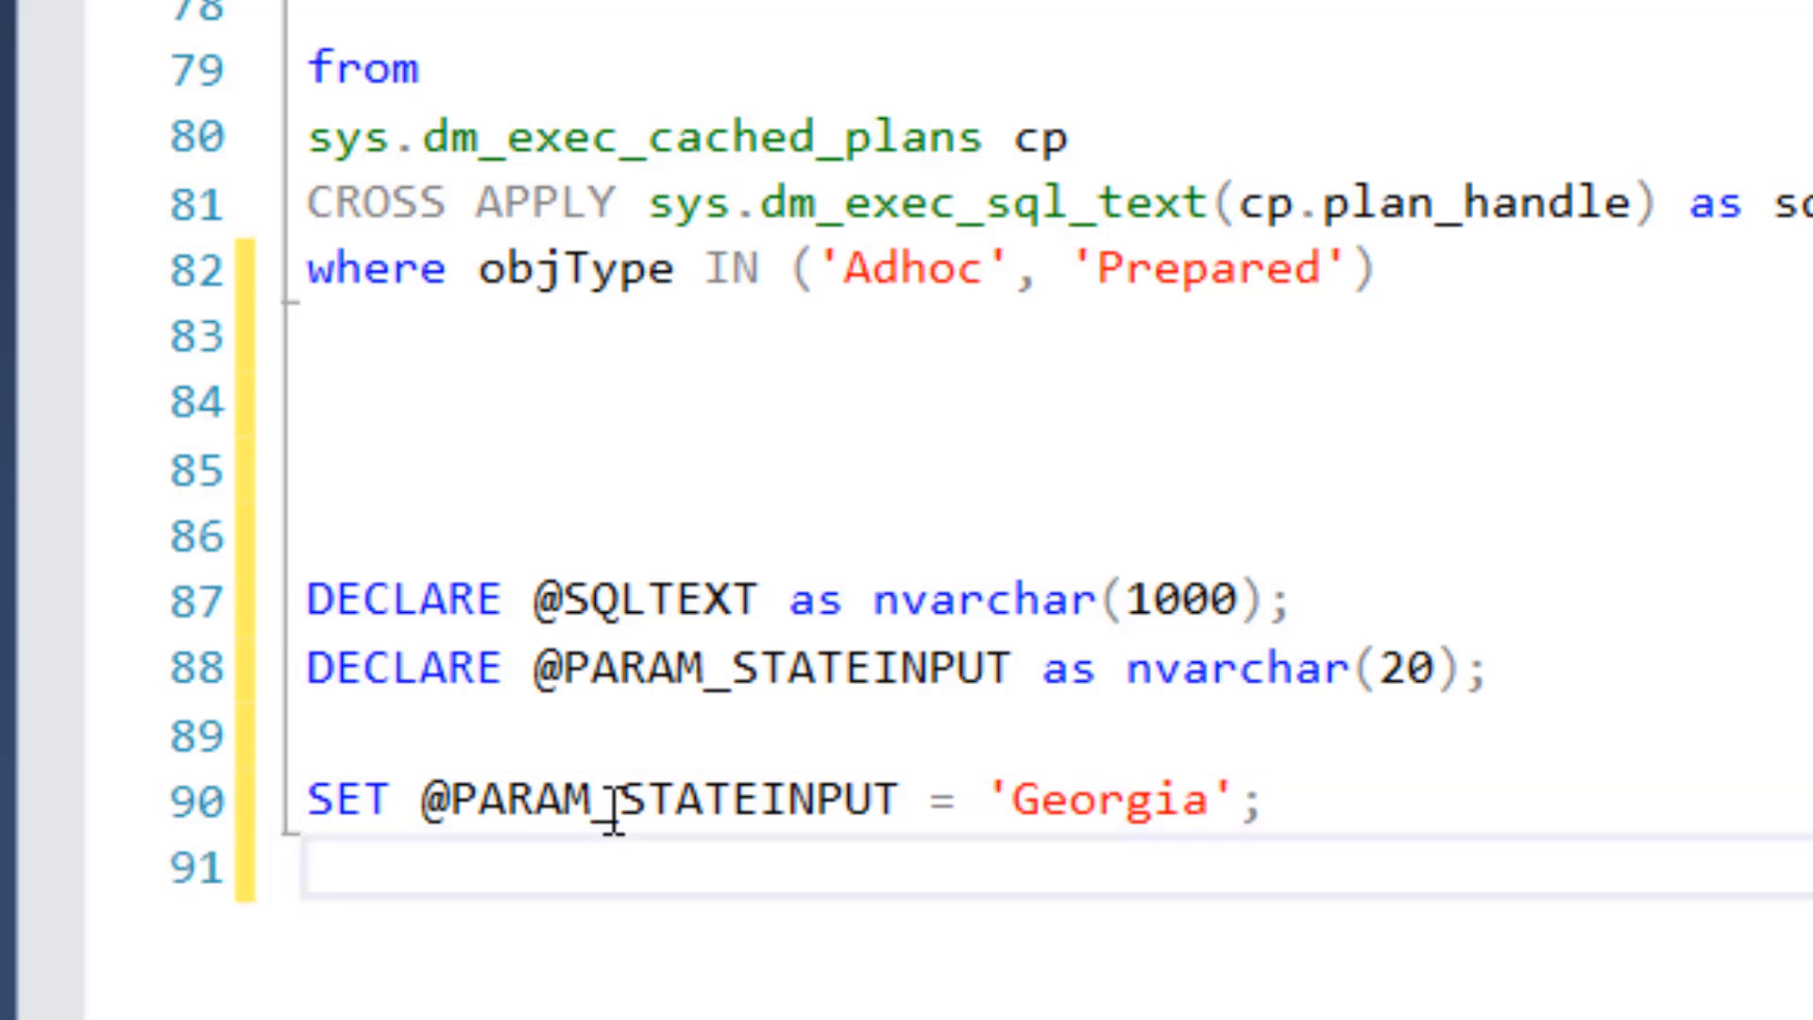
scroll(down, 3)
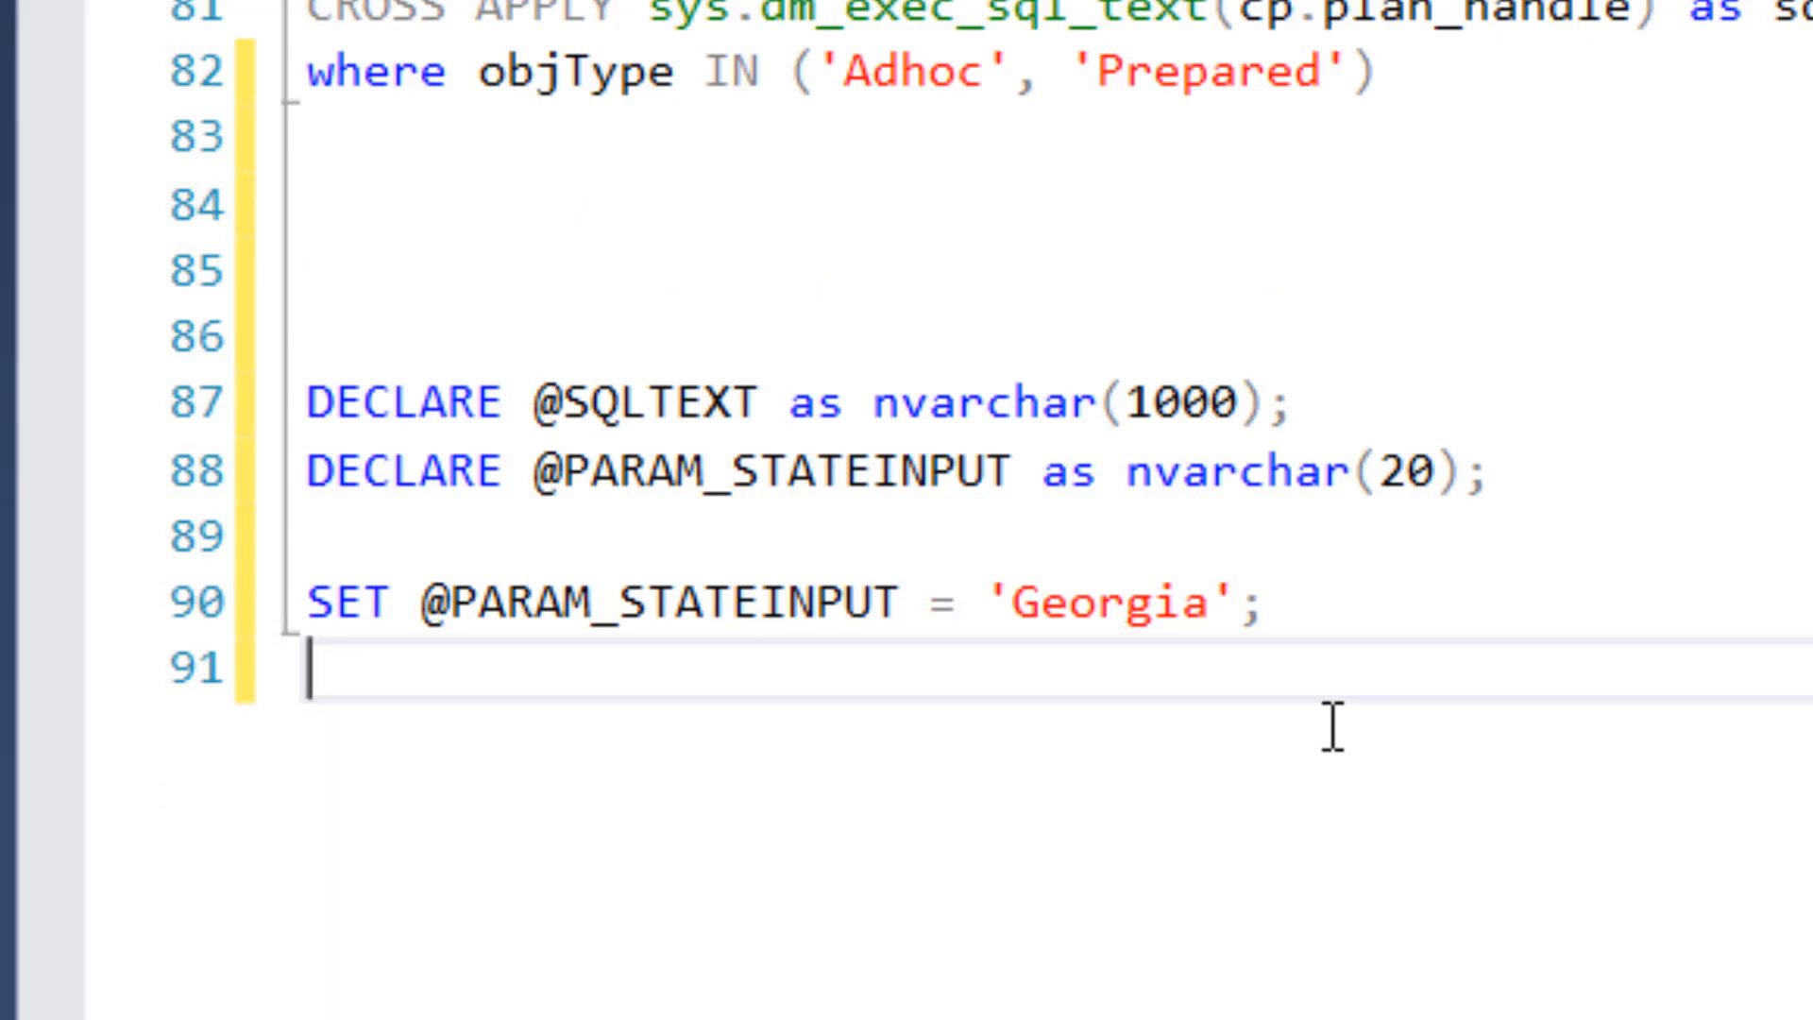
mouse_move(486, 434)
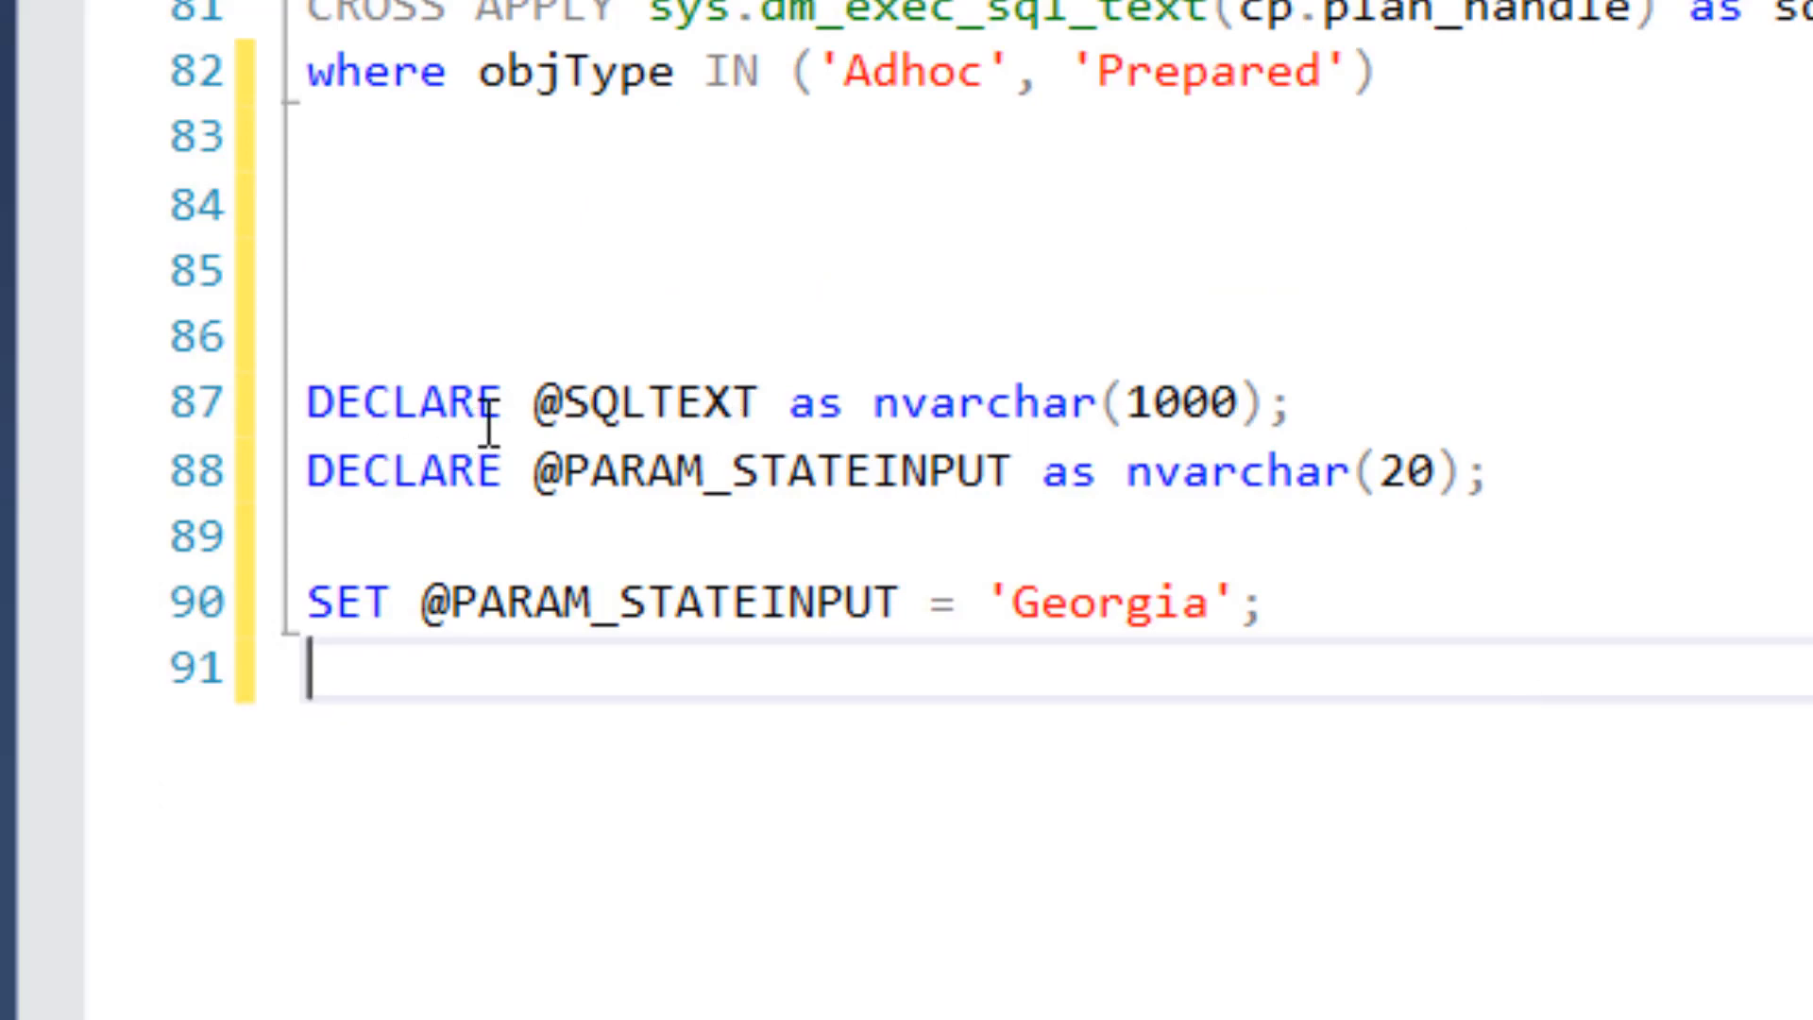
mouse_move(544, 604)
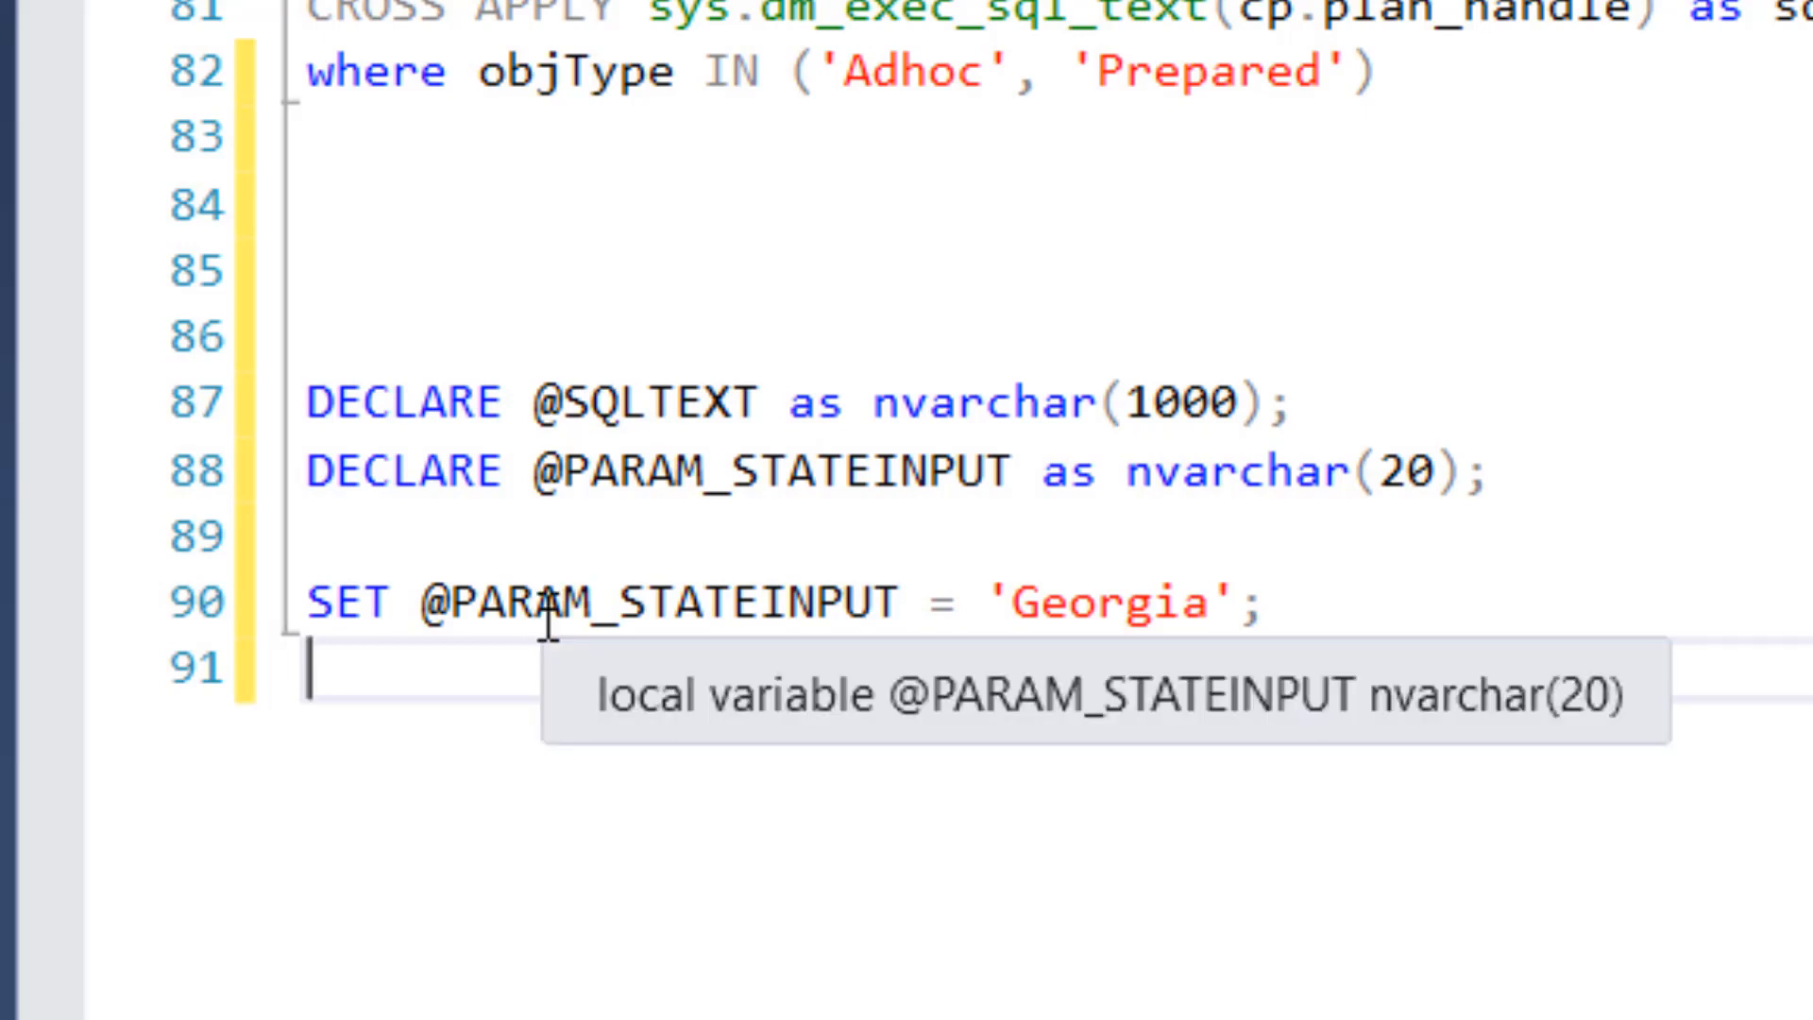
text(SET)
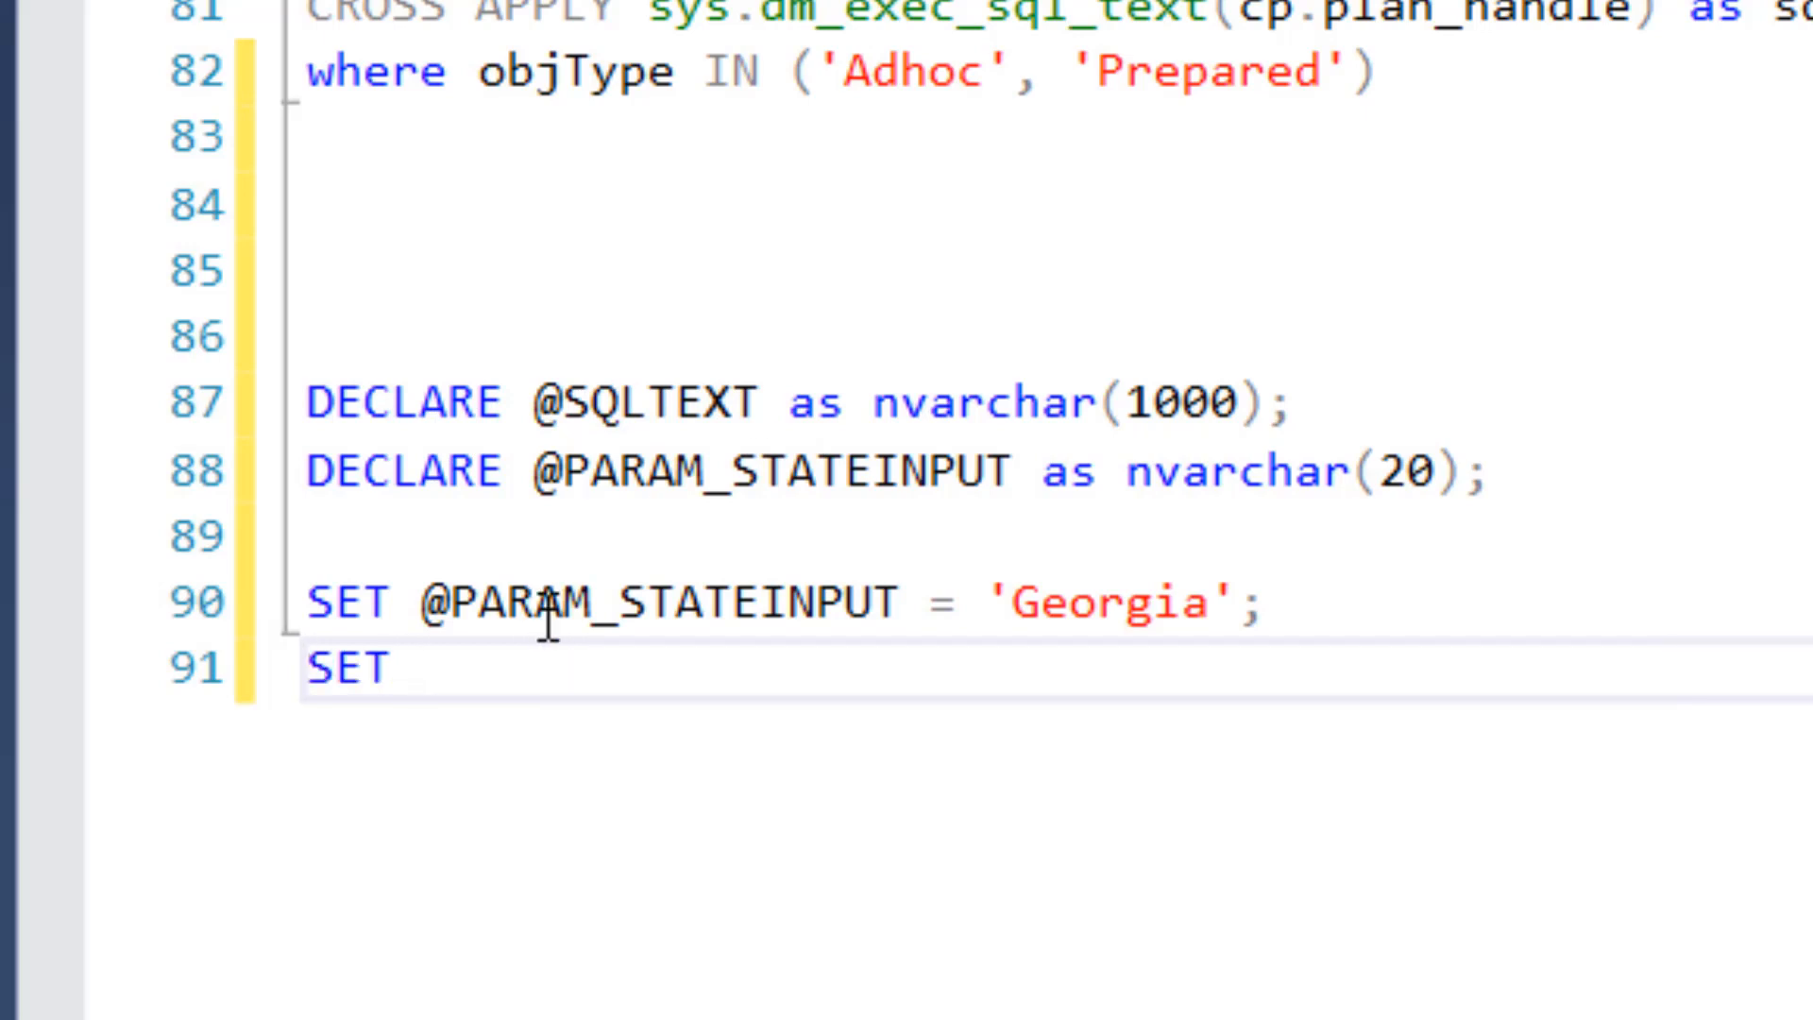
double_click(625, 404)
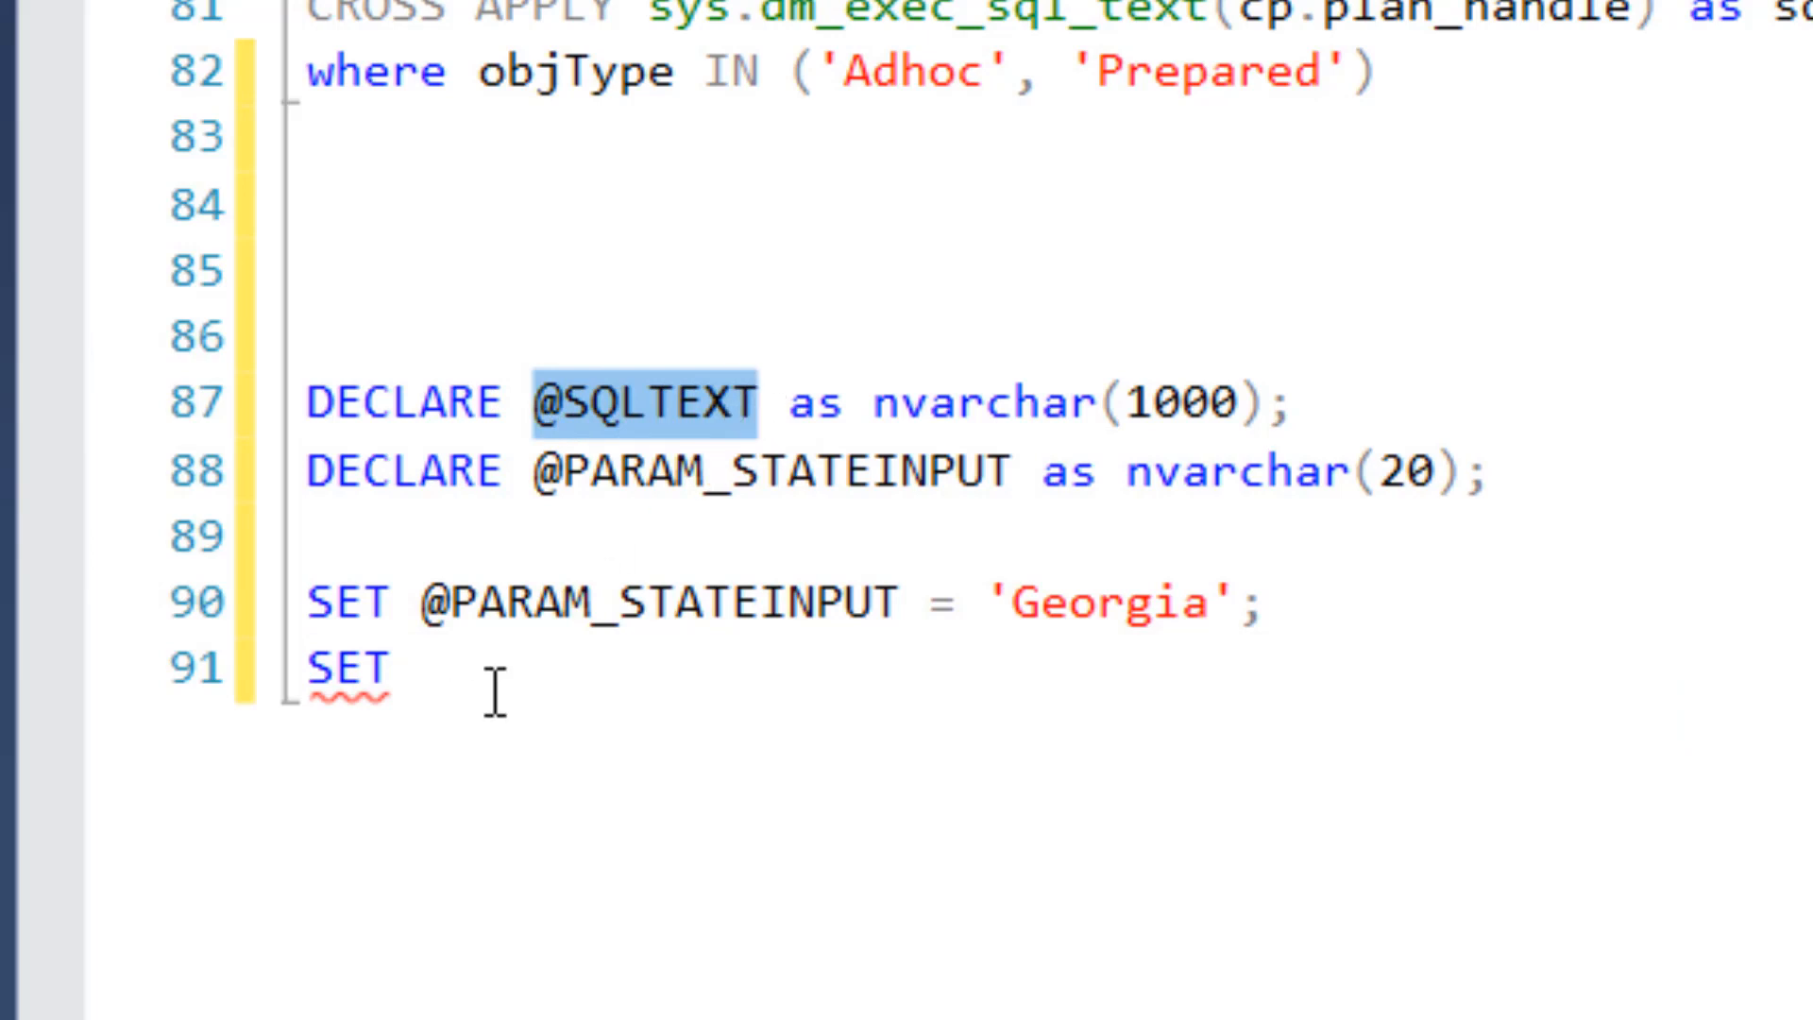
text(@SQLTEXT)
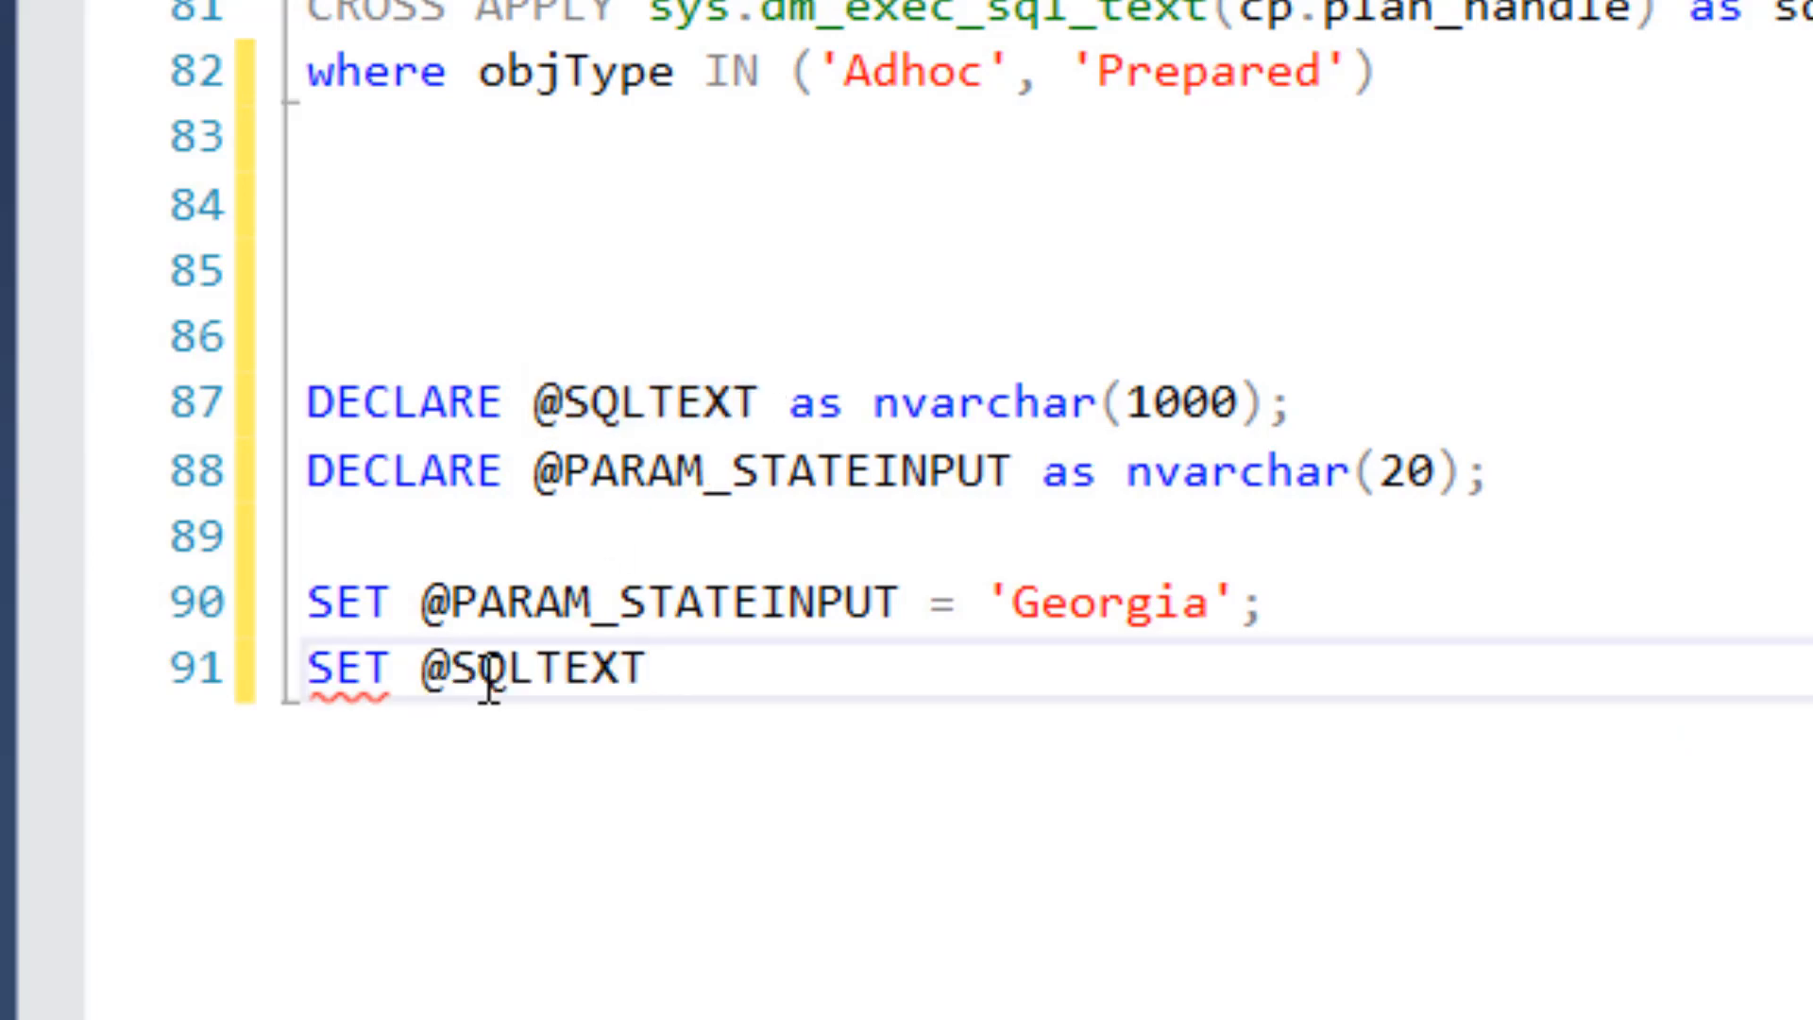
text(=)
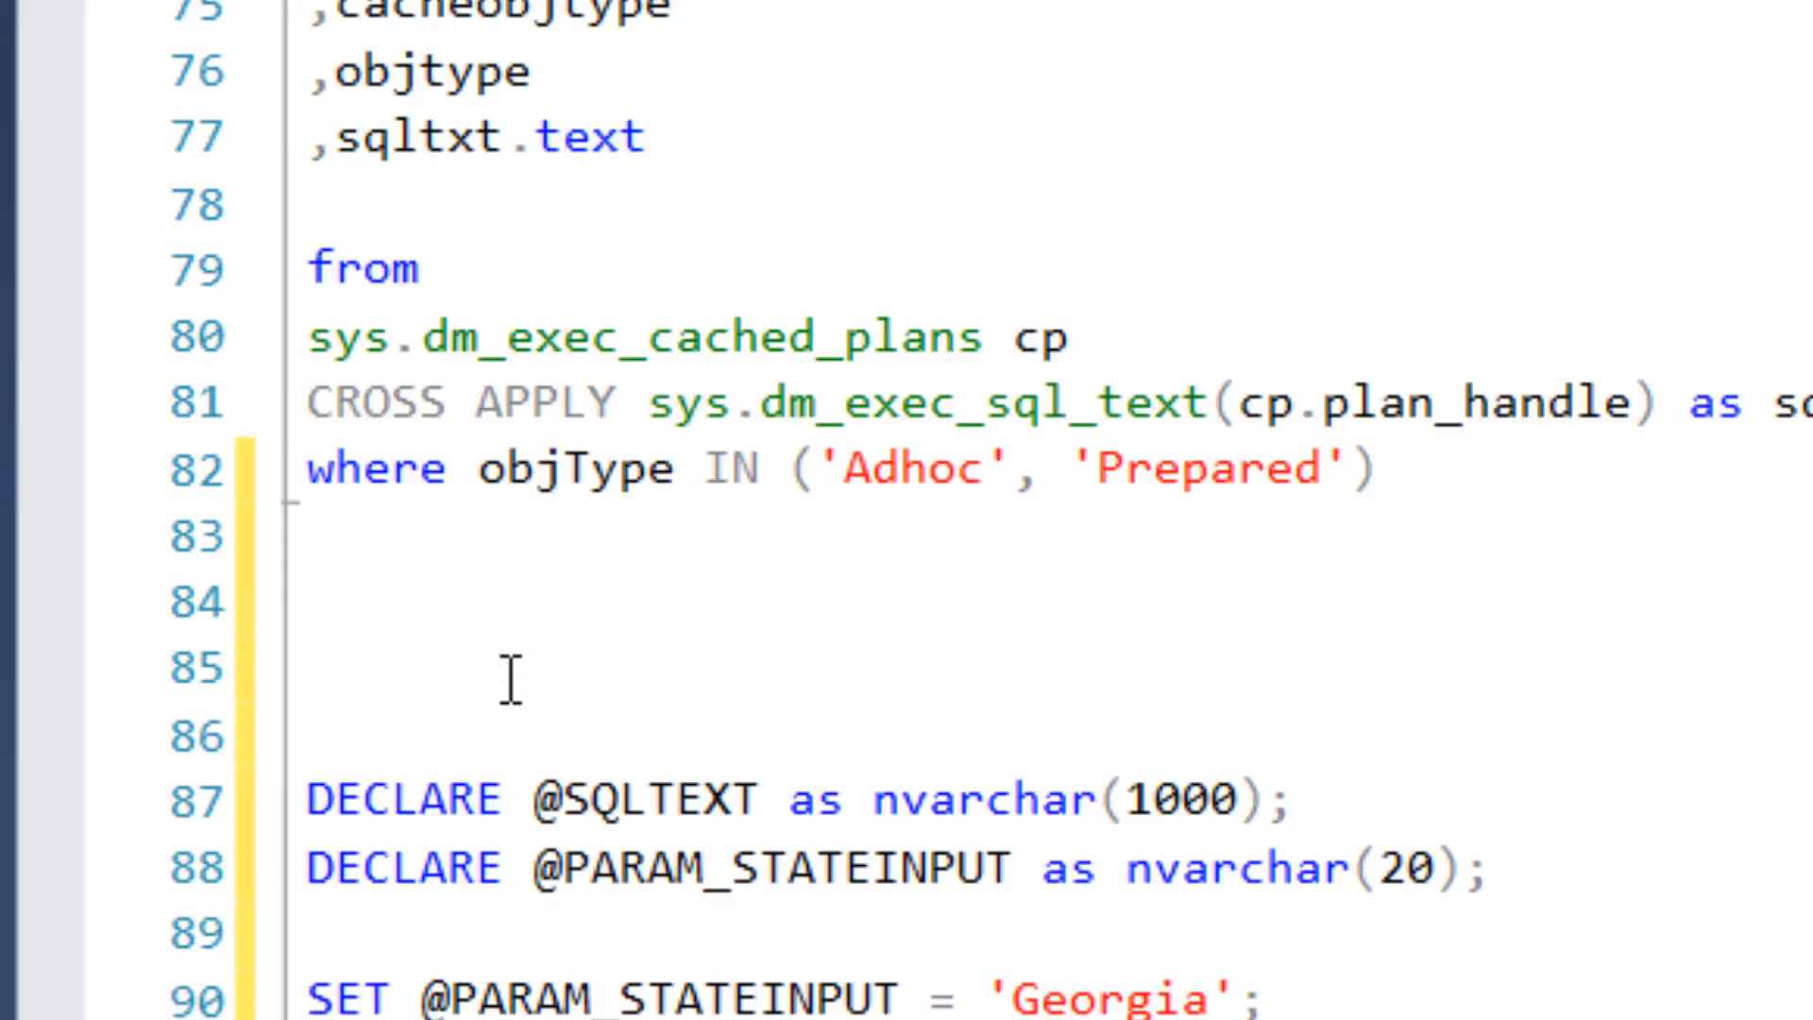
scroll(up, 3)
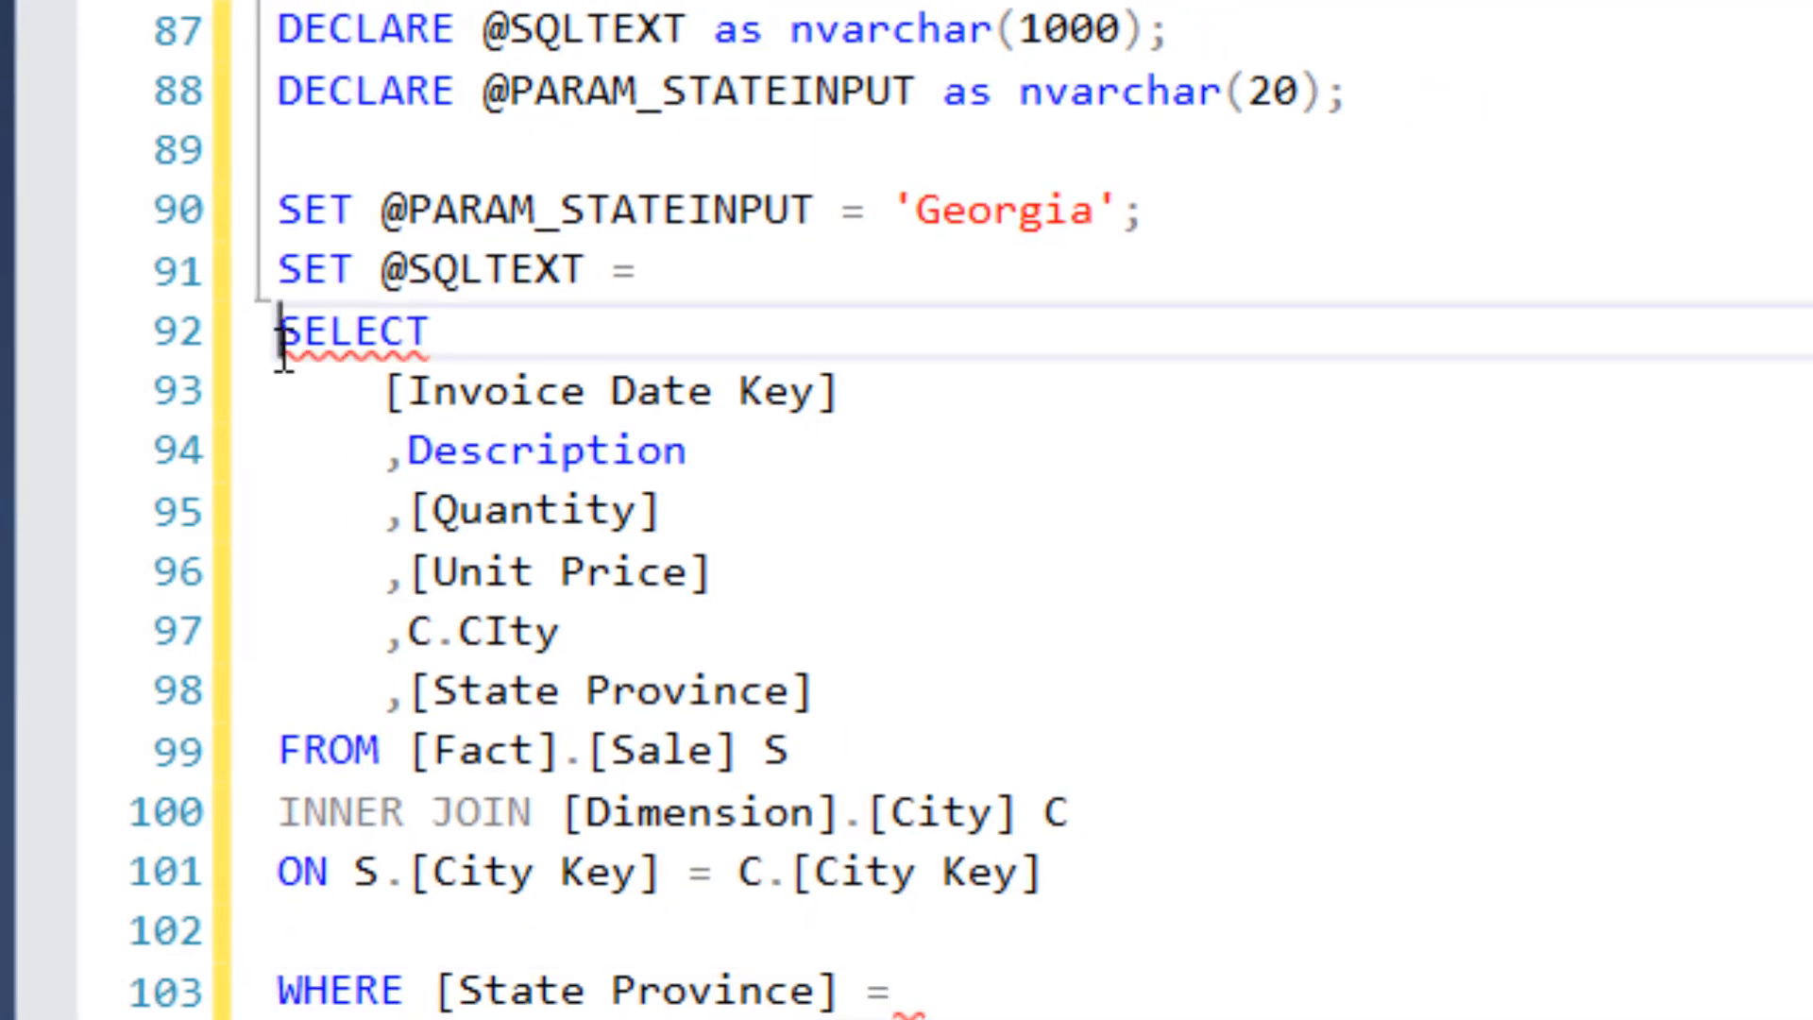
text(N')
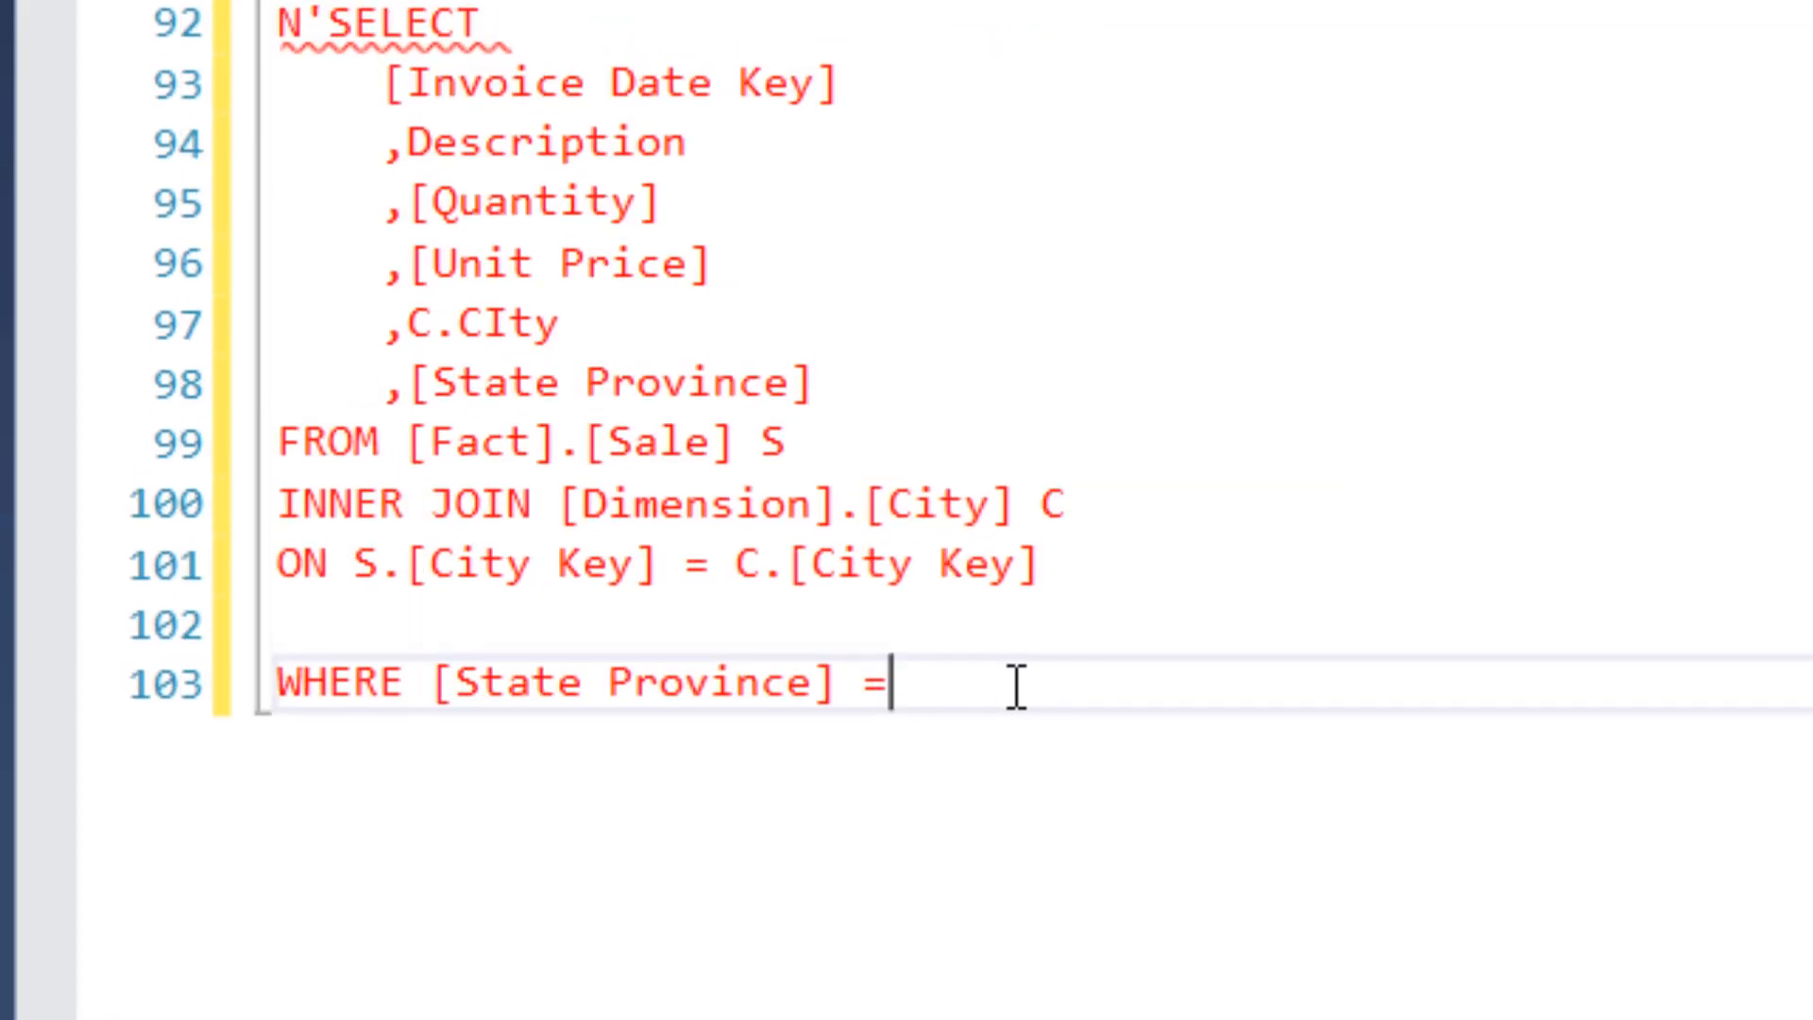
text(@)
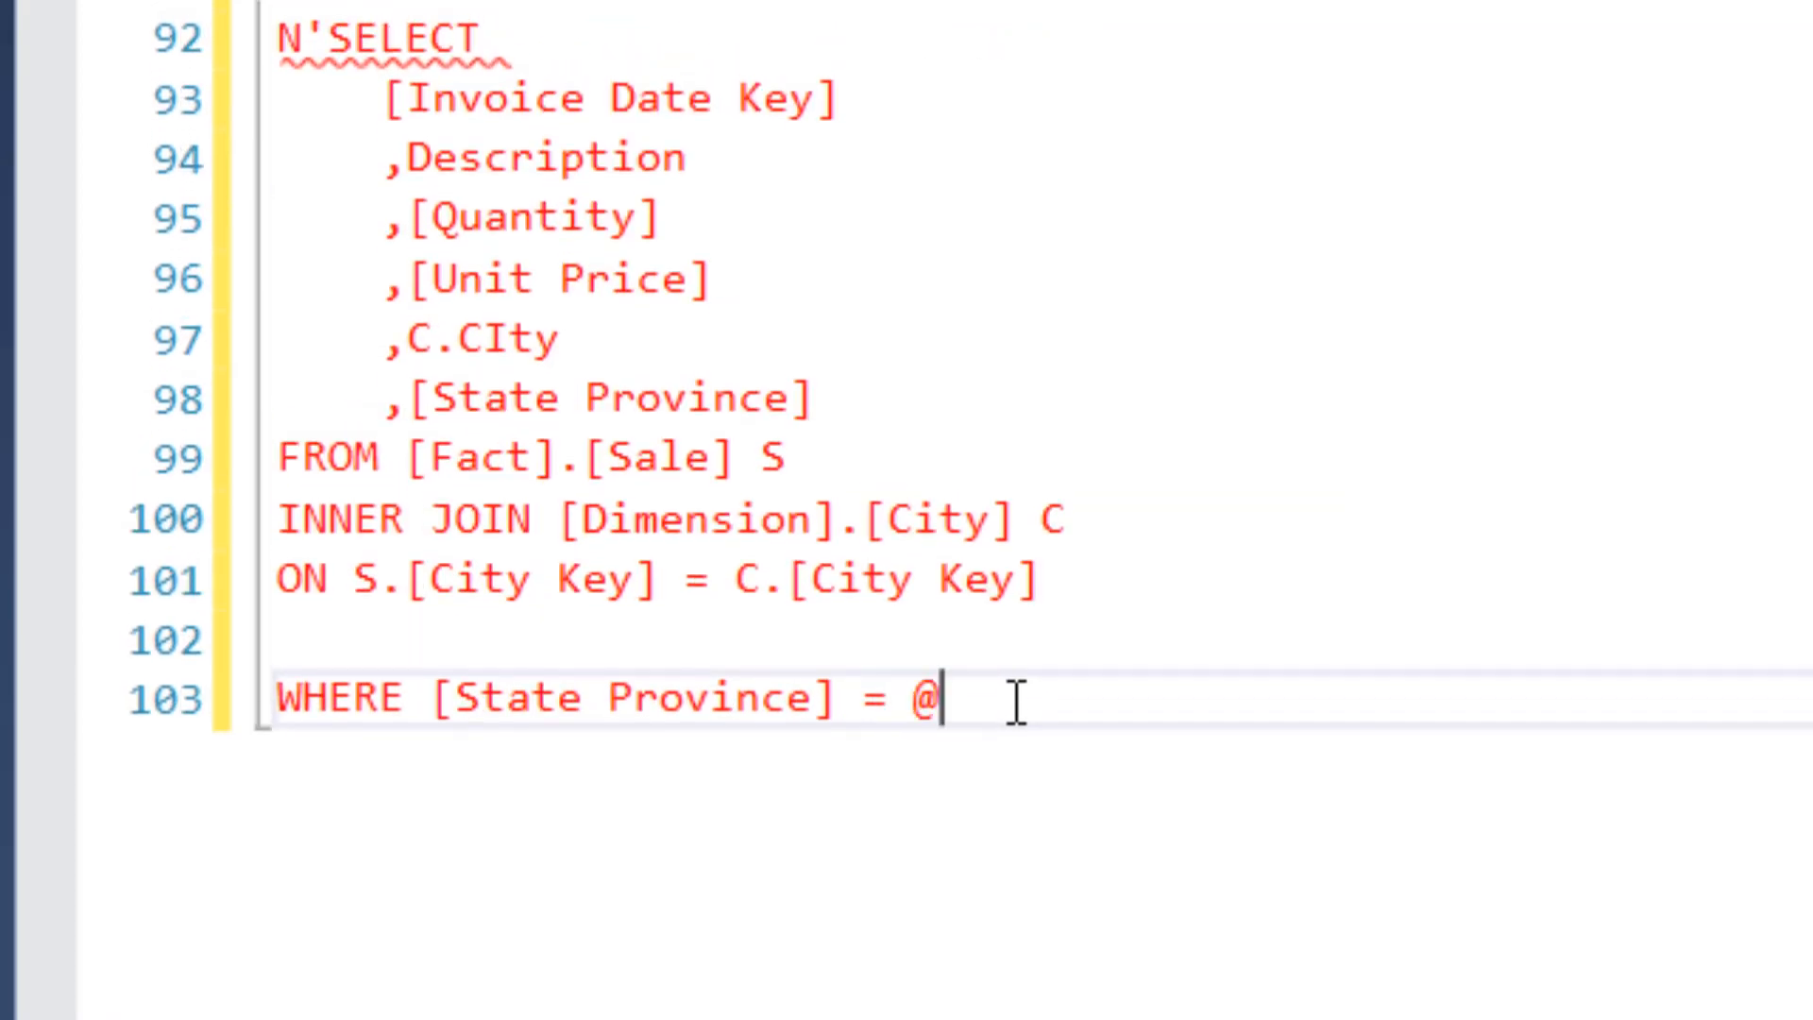
text(PARA)
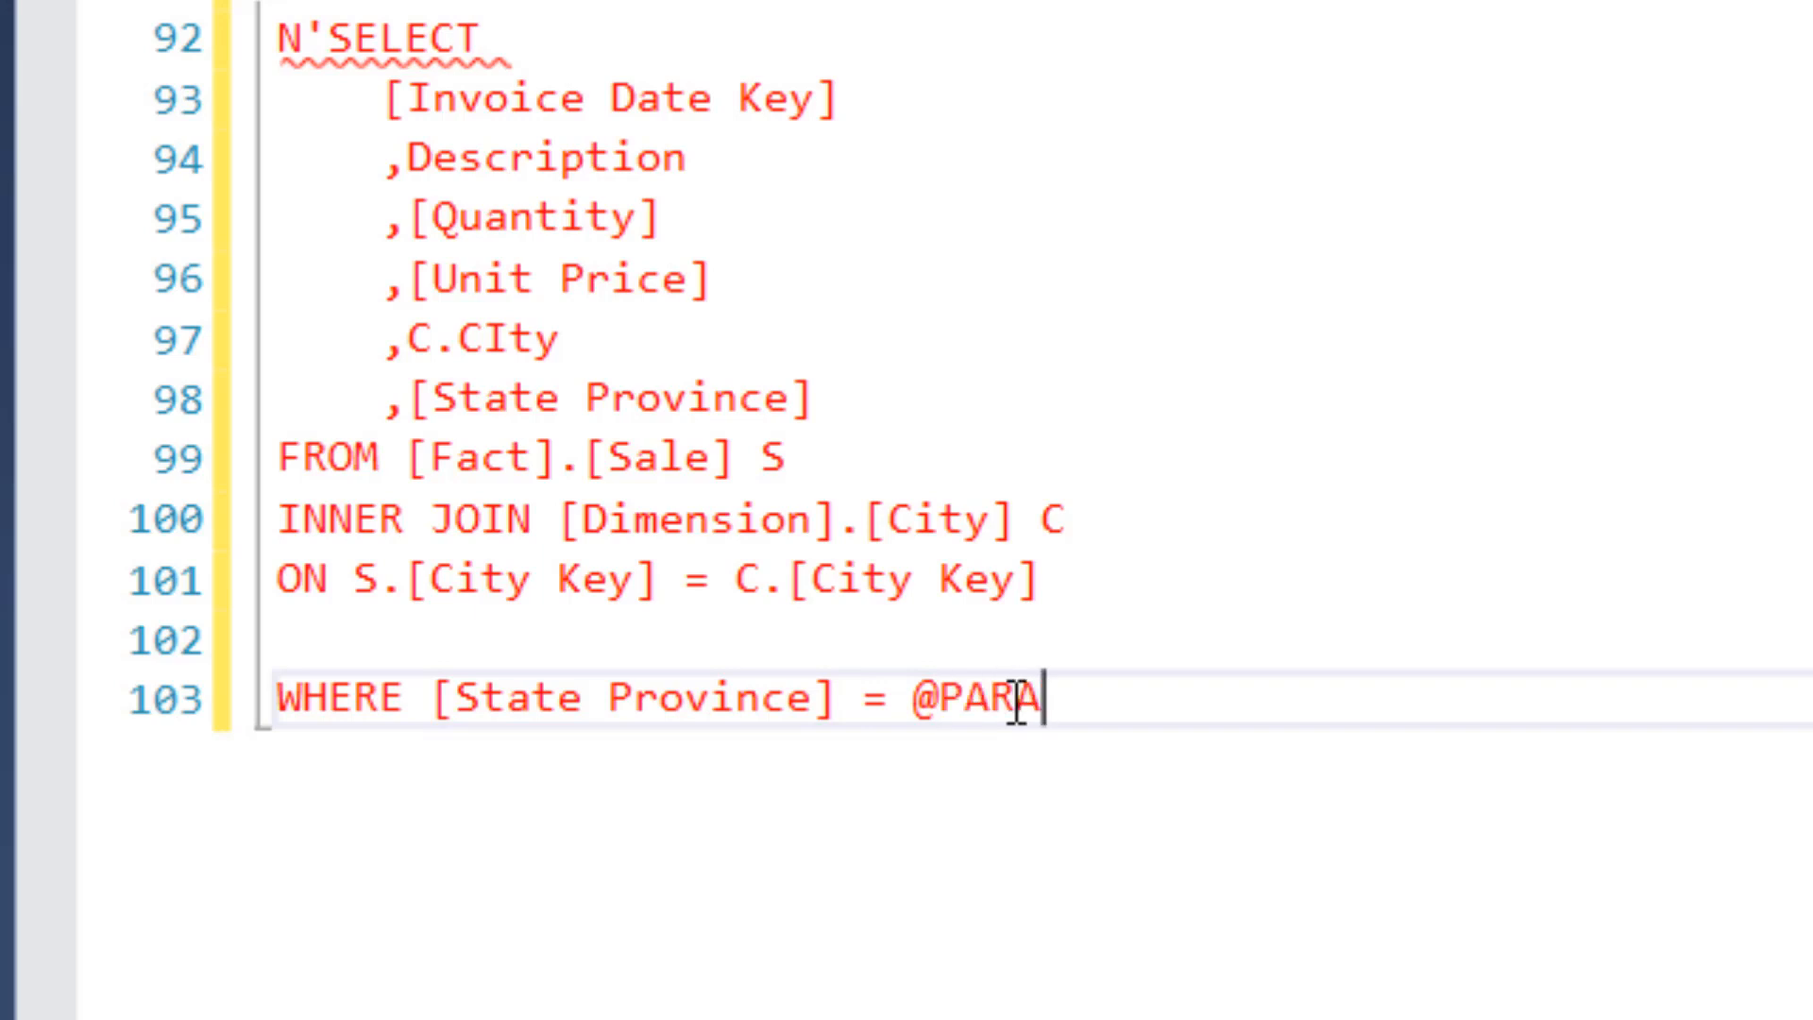
text(M_ST)
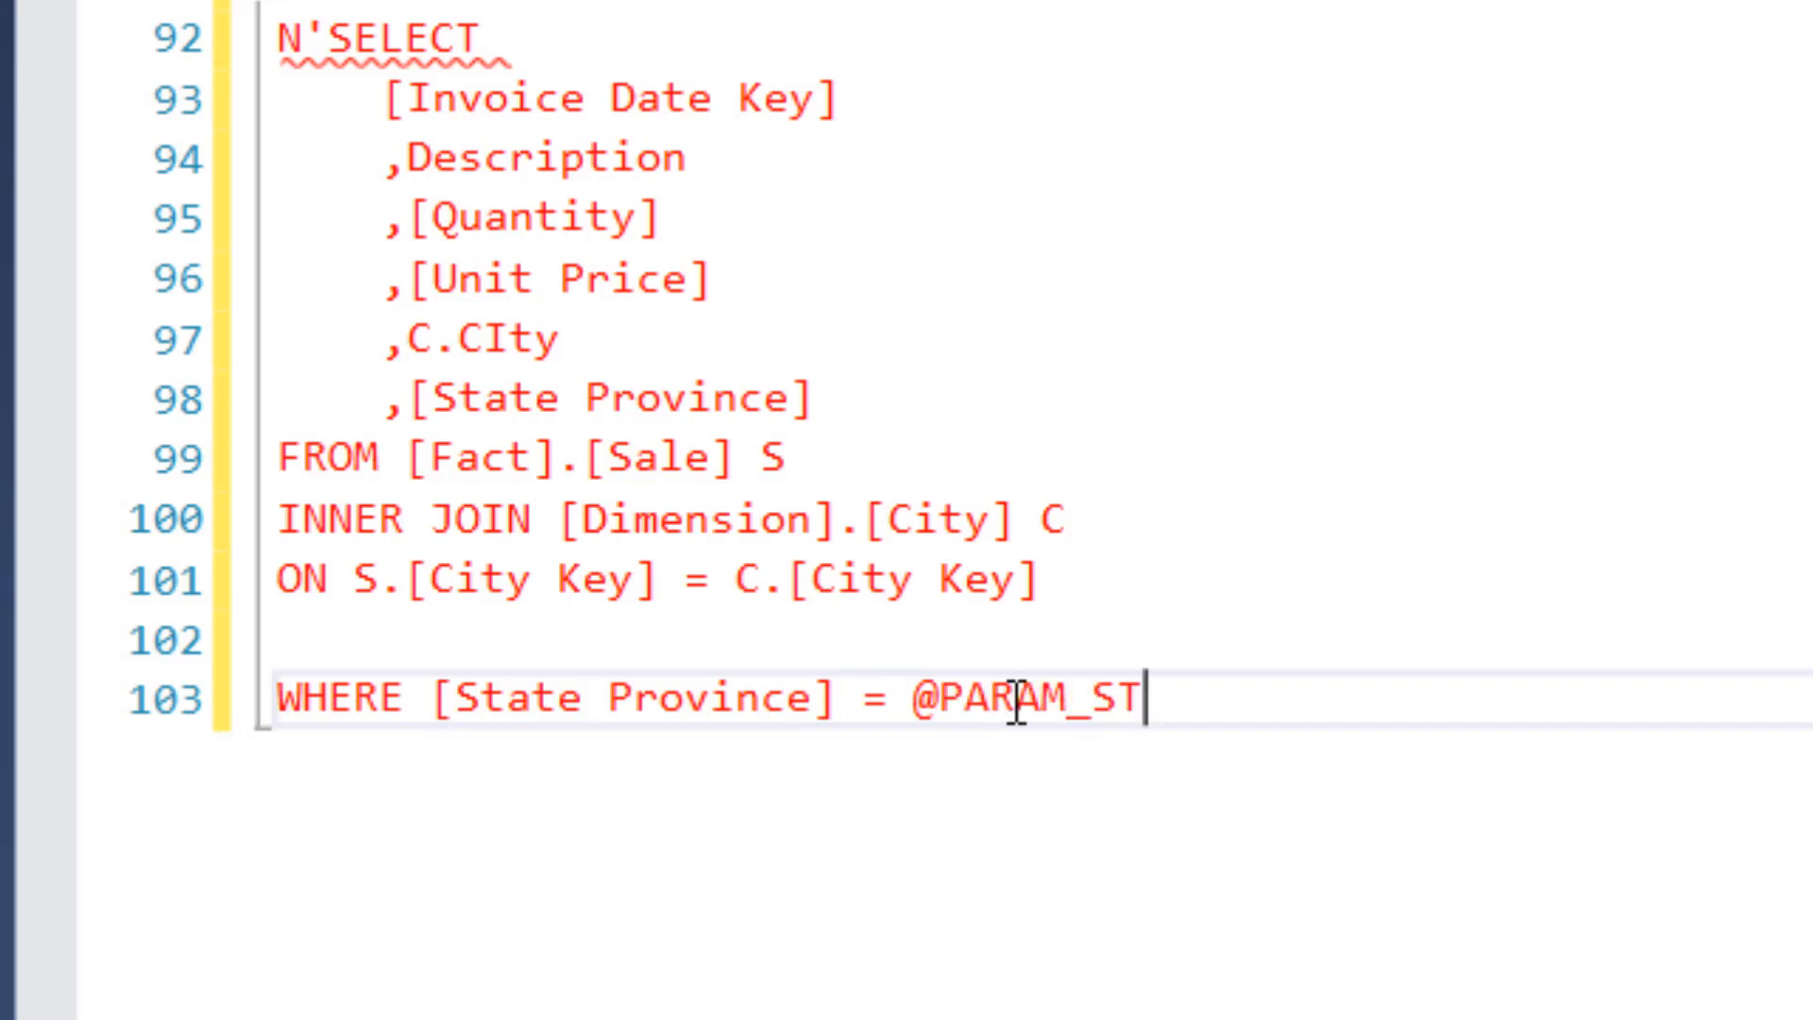
text(ATEVAL)
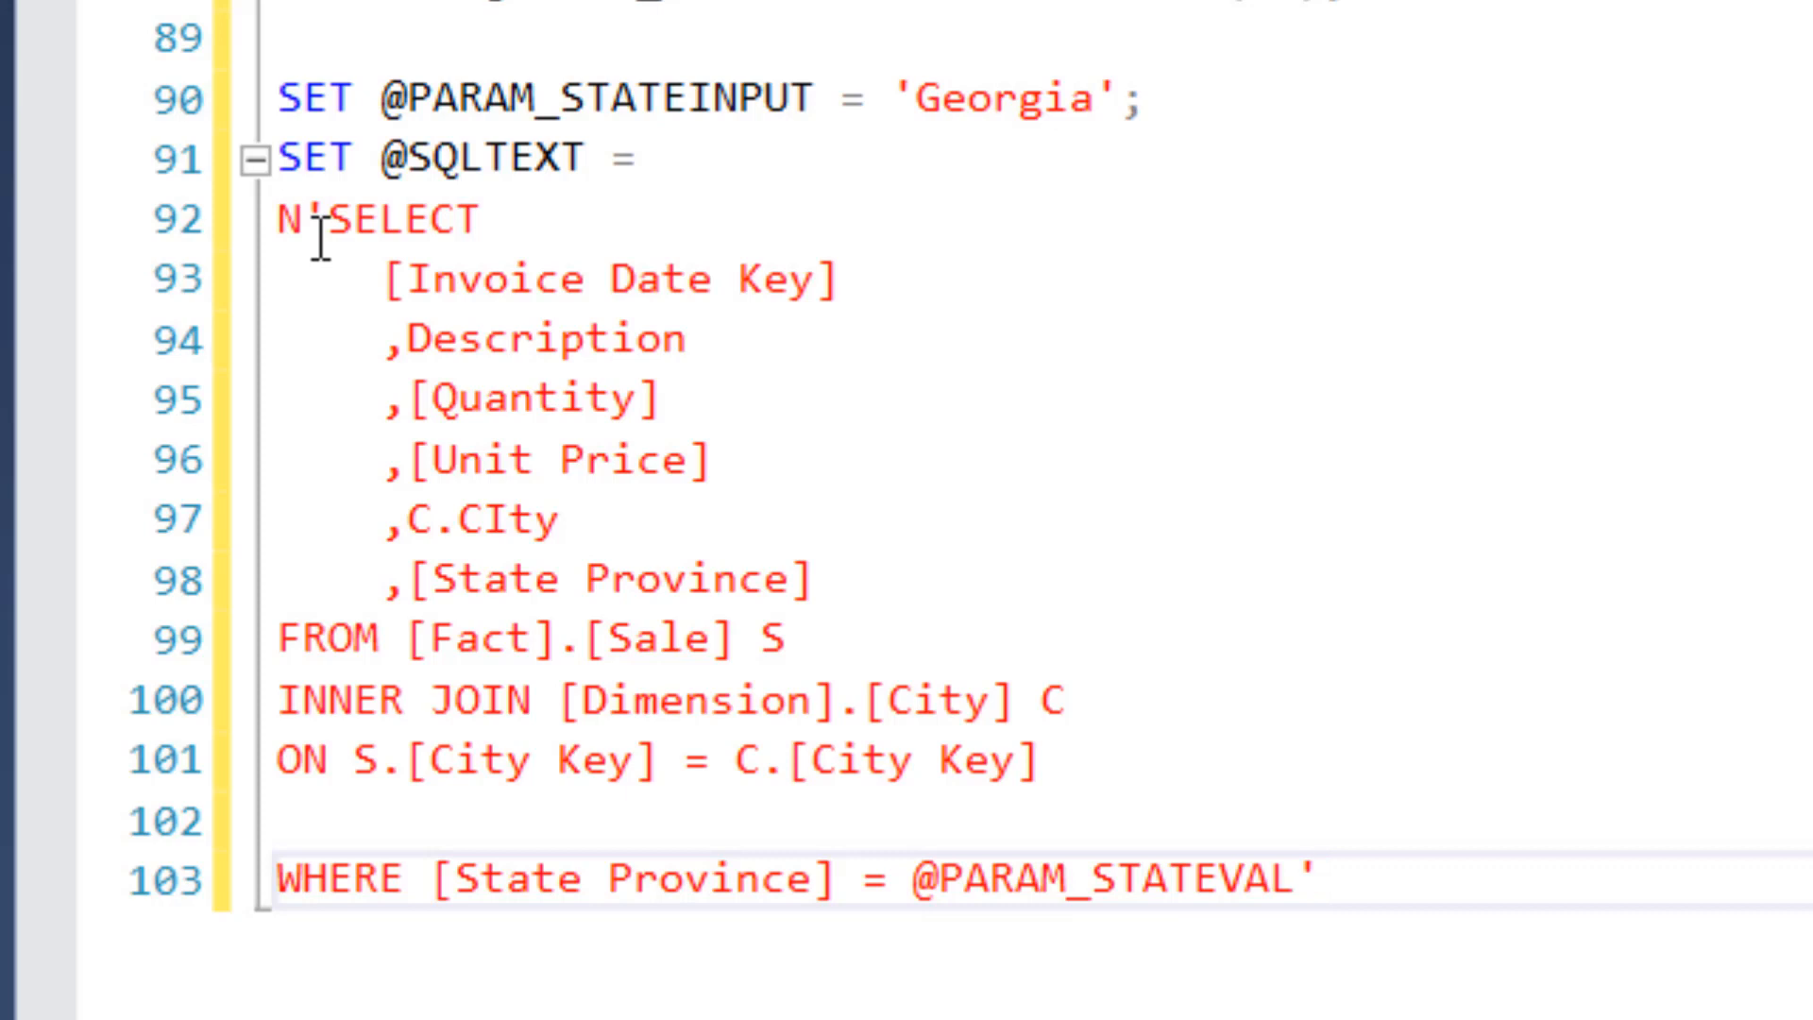
click(1322, 878)
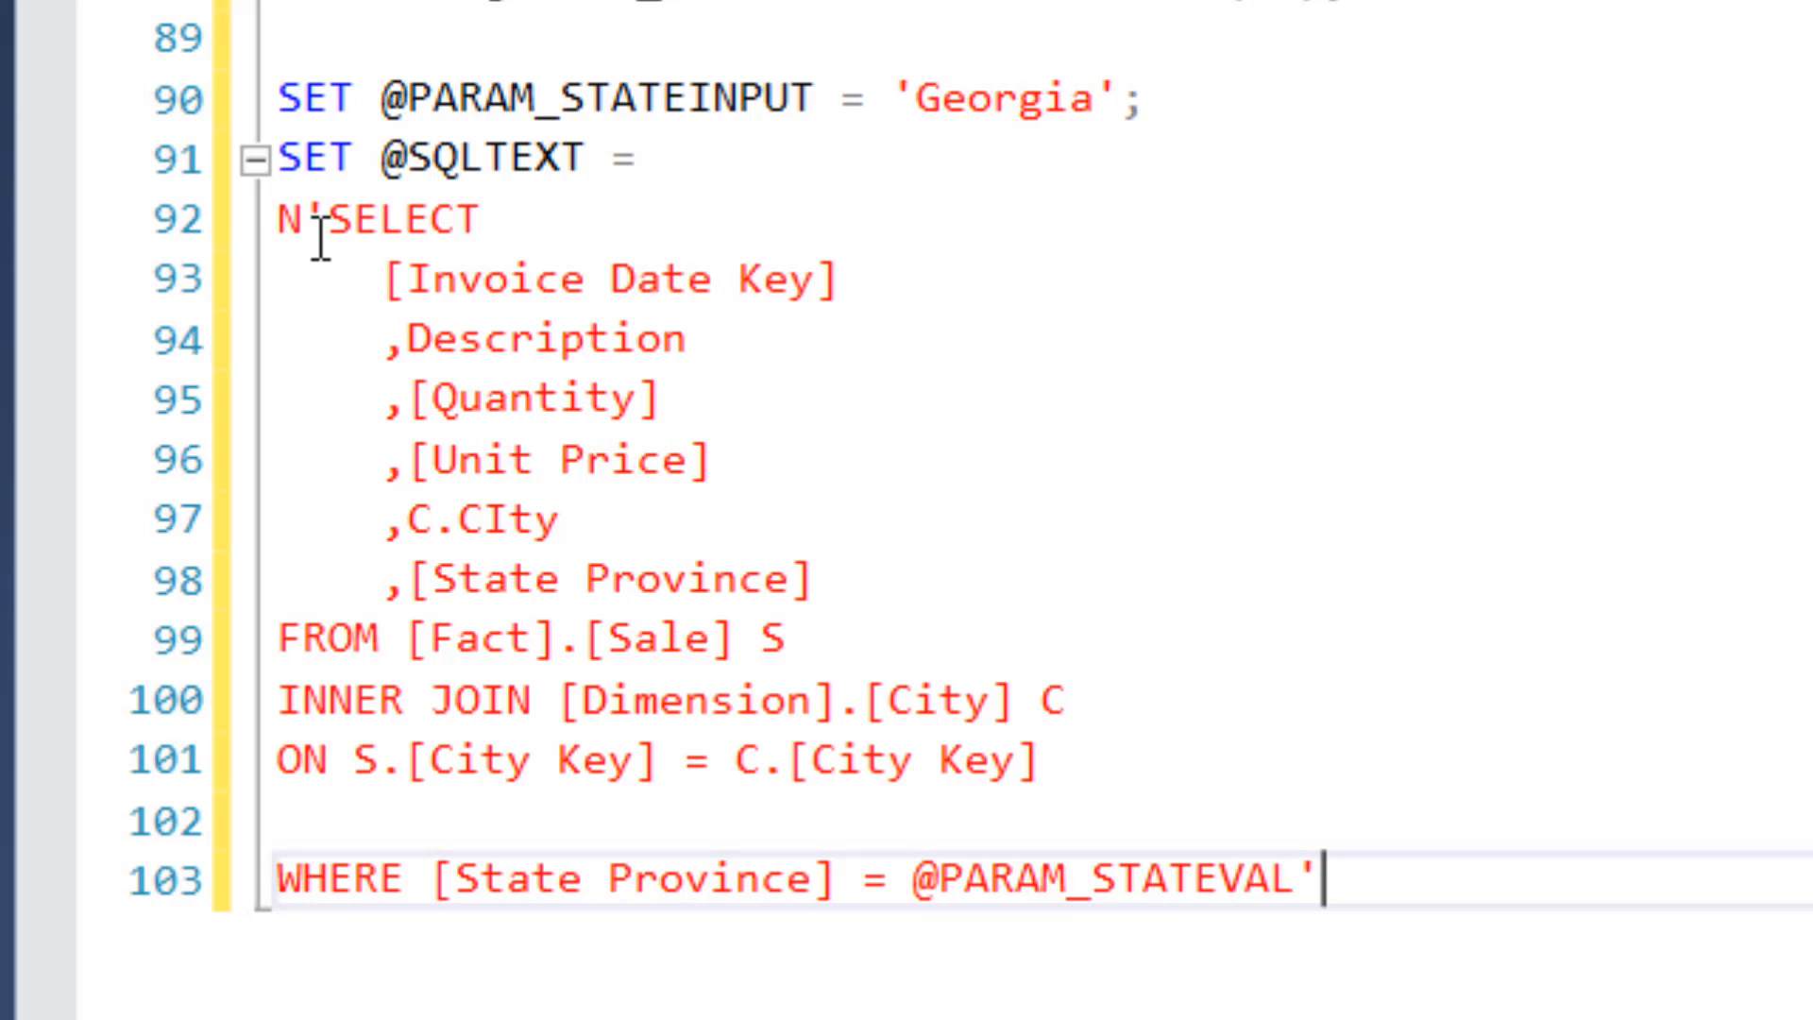
mouse_move(708, 553)
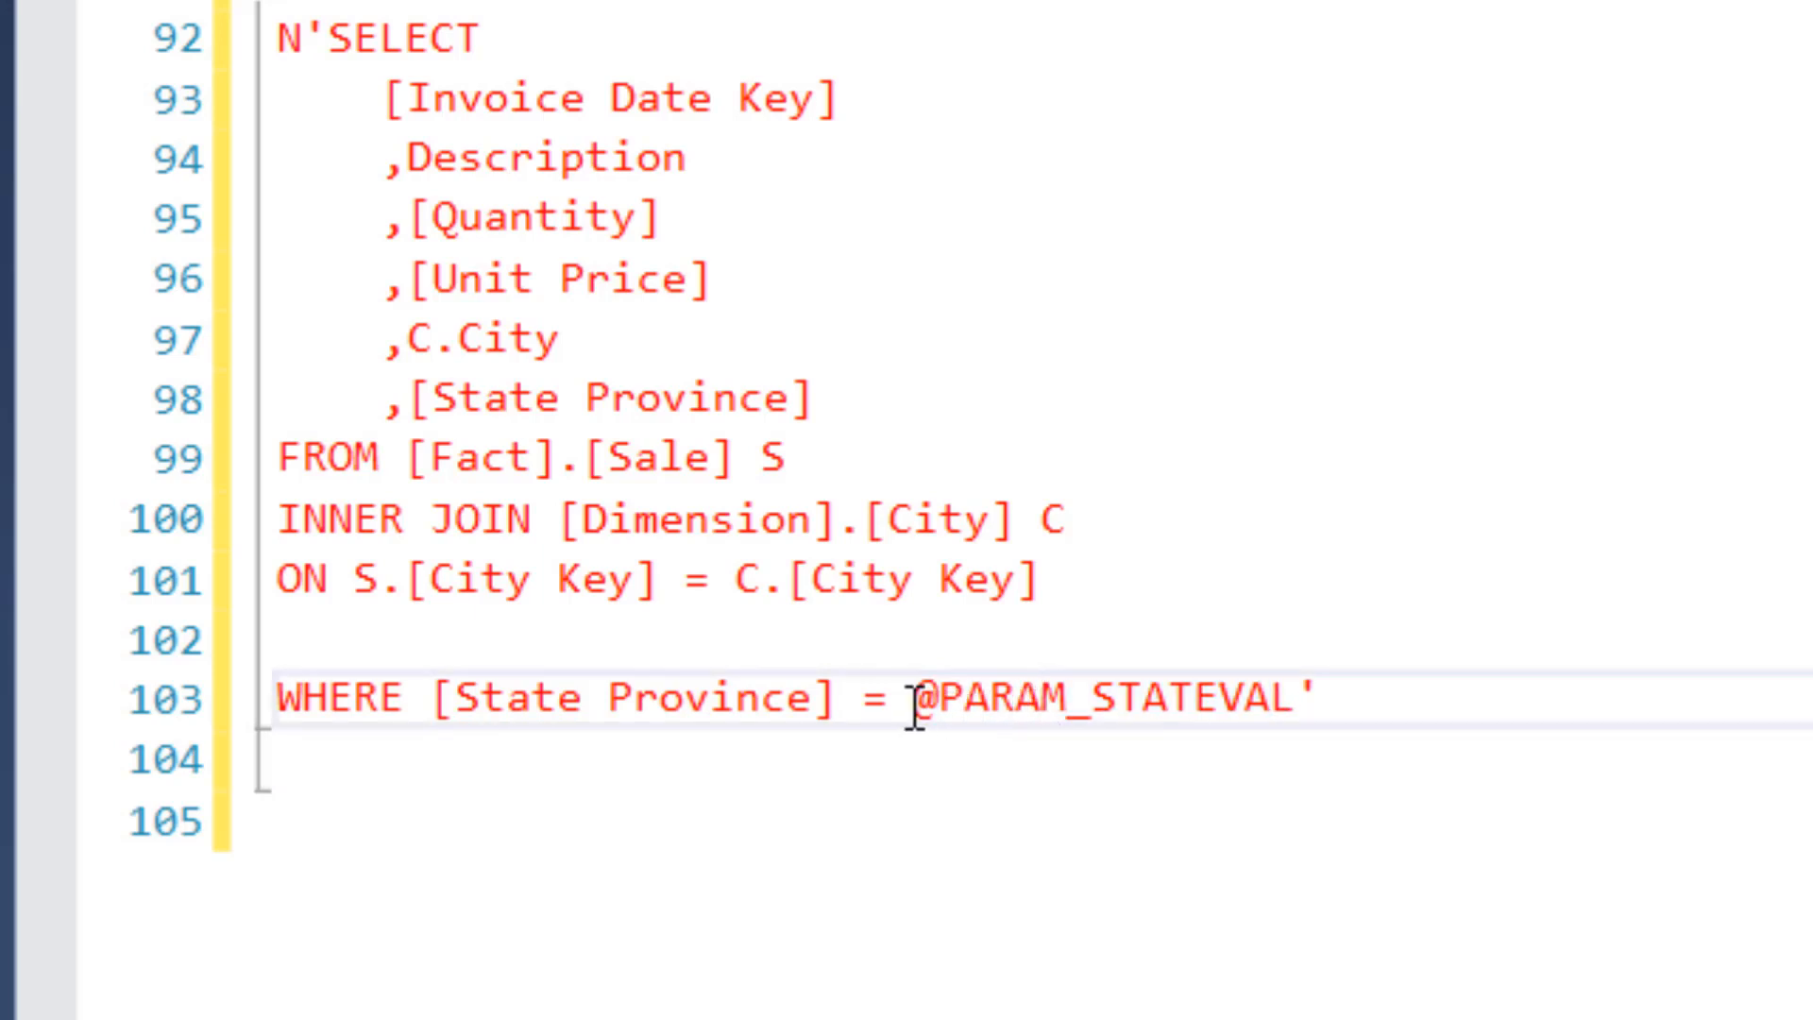
double_click(931, 699)
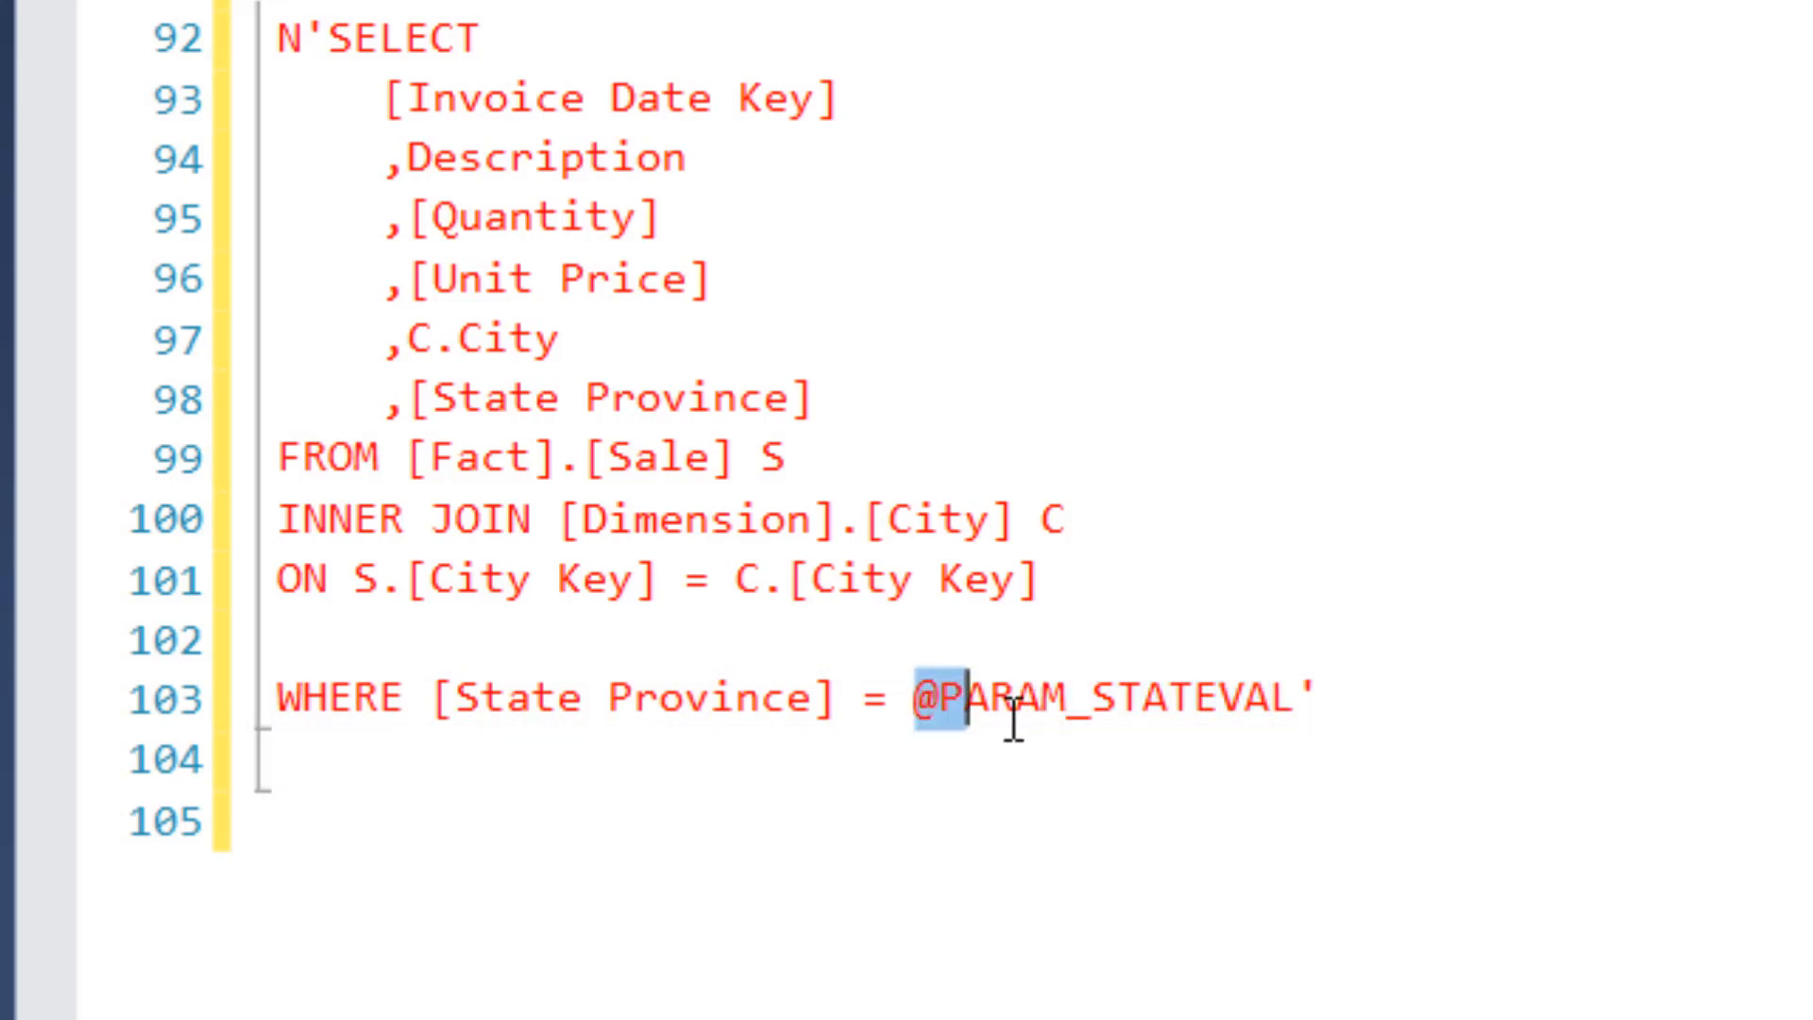
double_click(1110, 697)
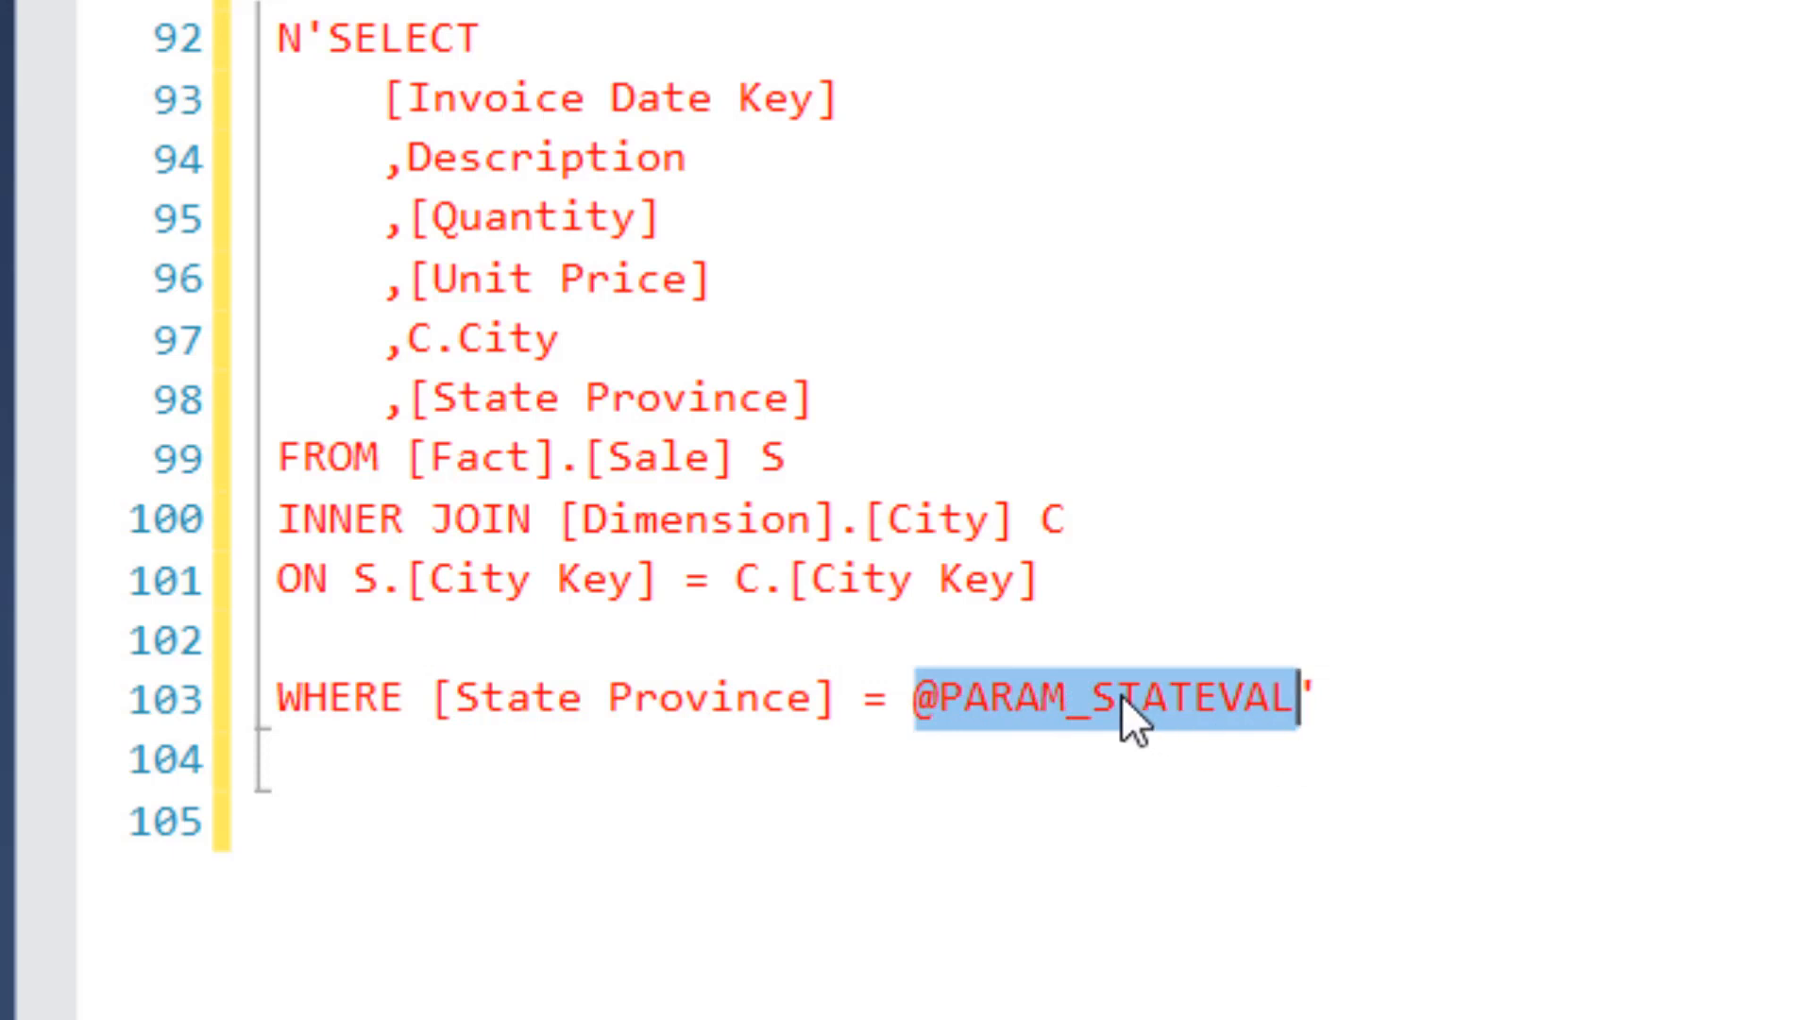
click(914, 699)
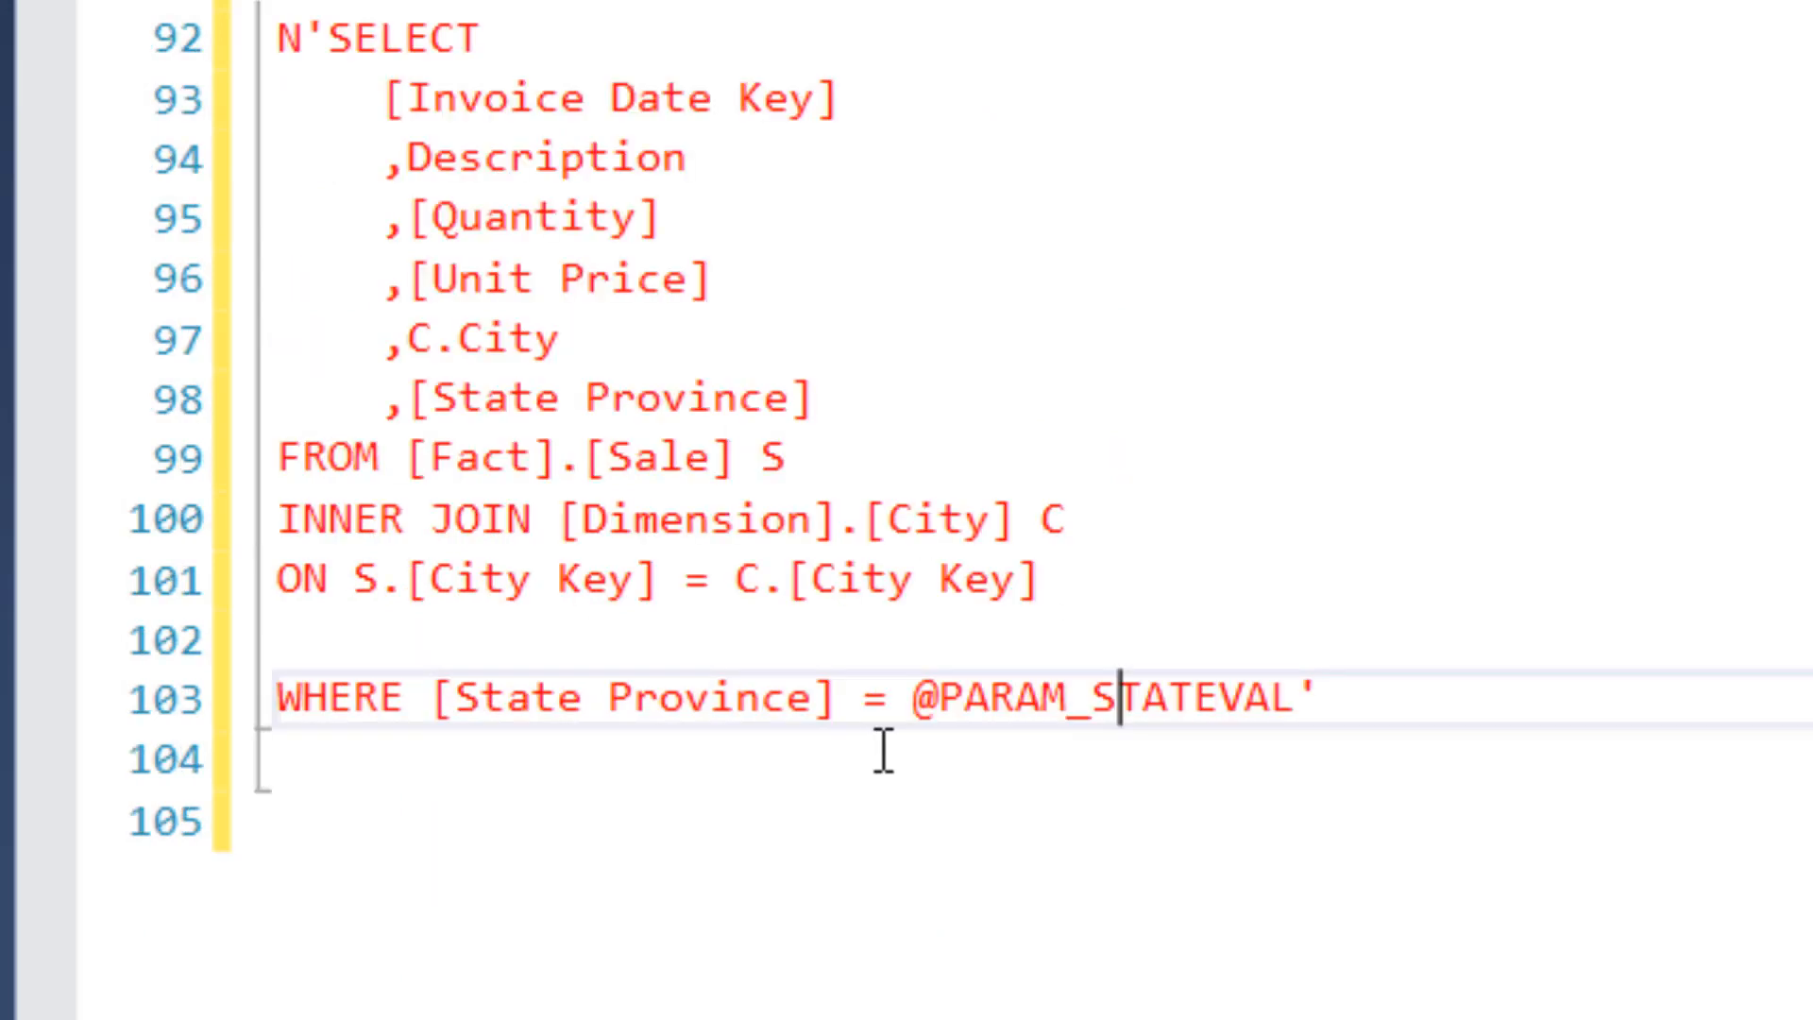
key(enter)
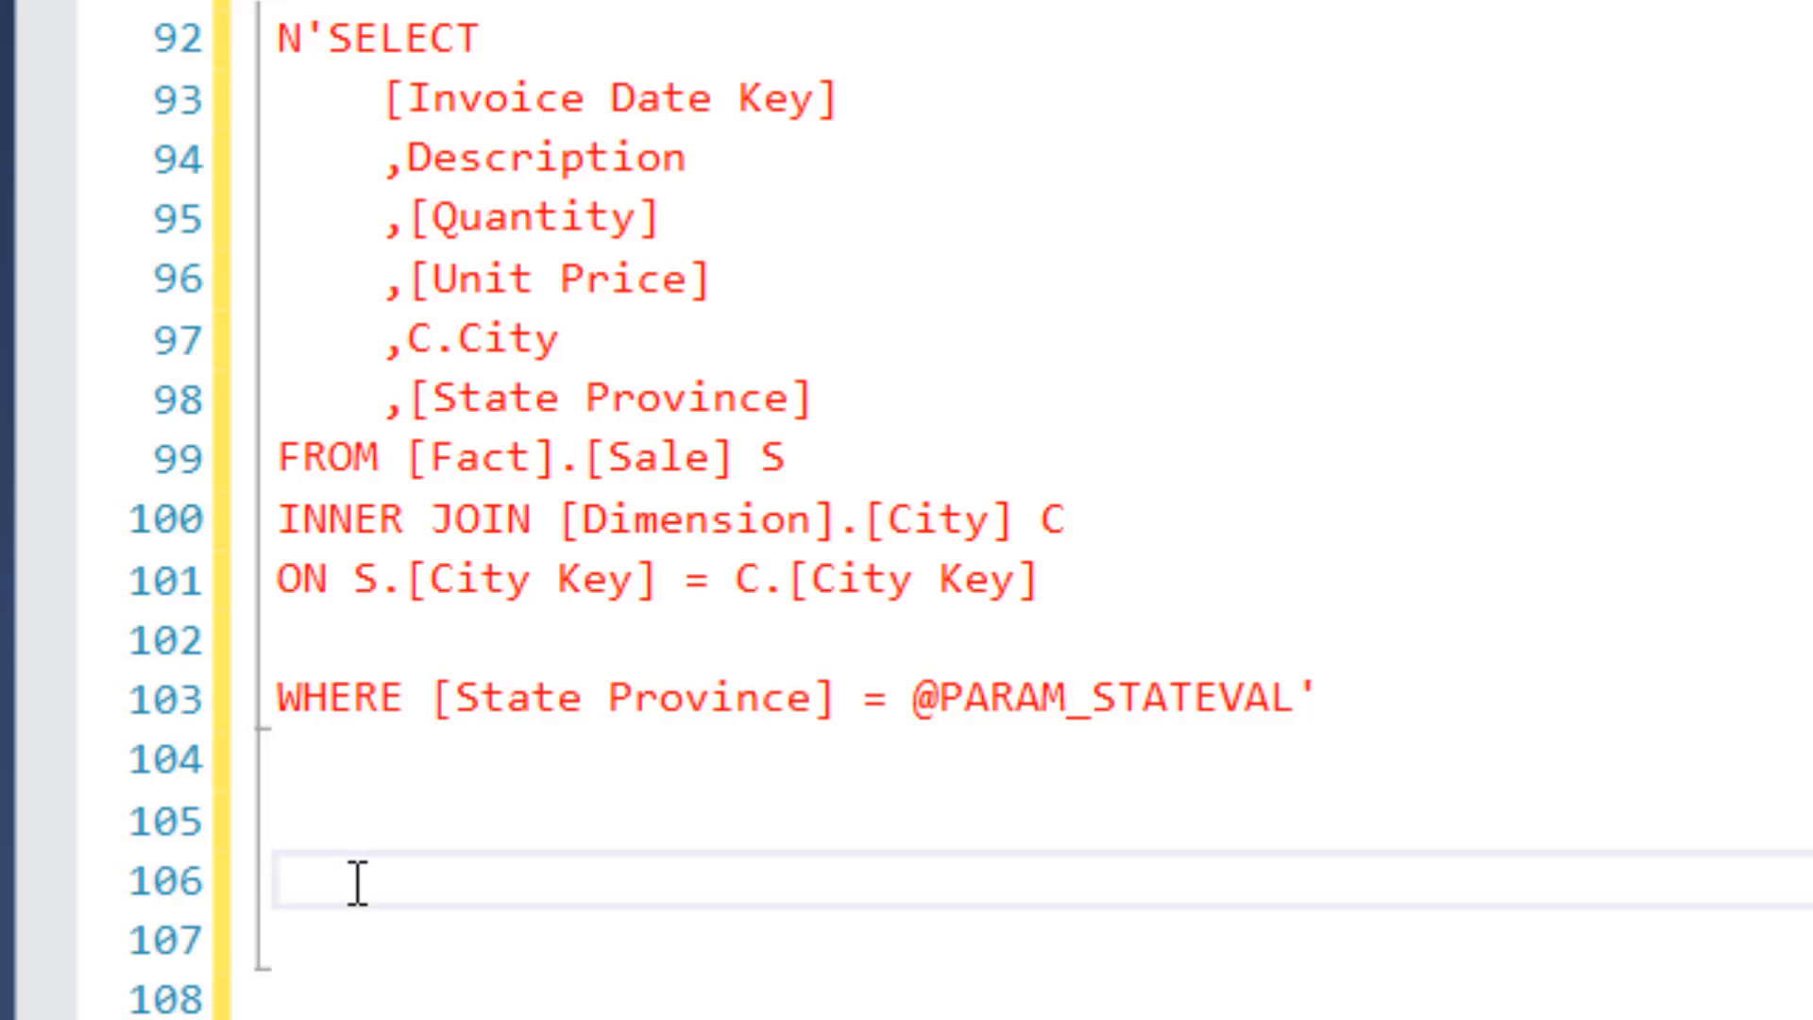
text(EXECUTE)
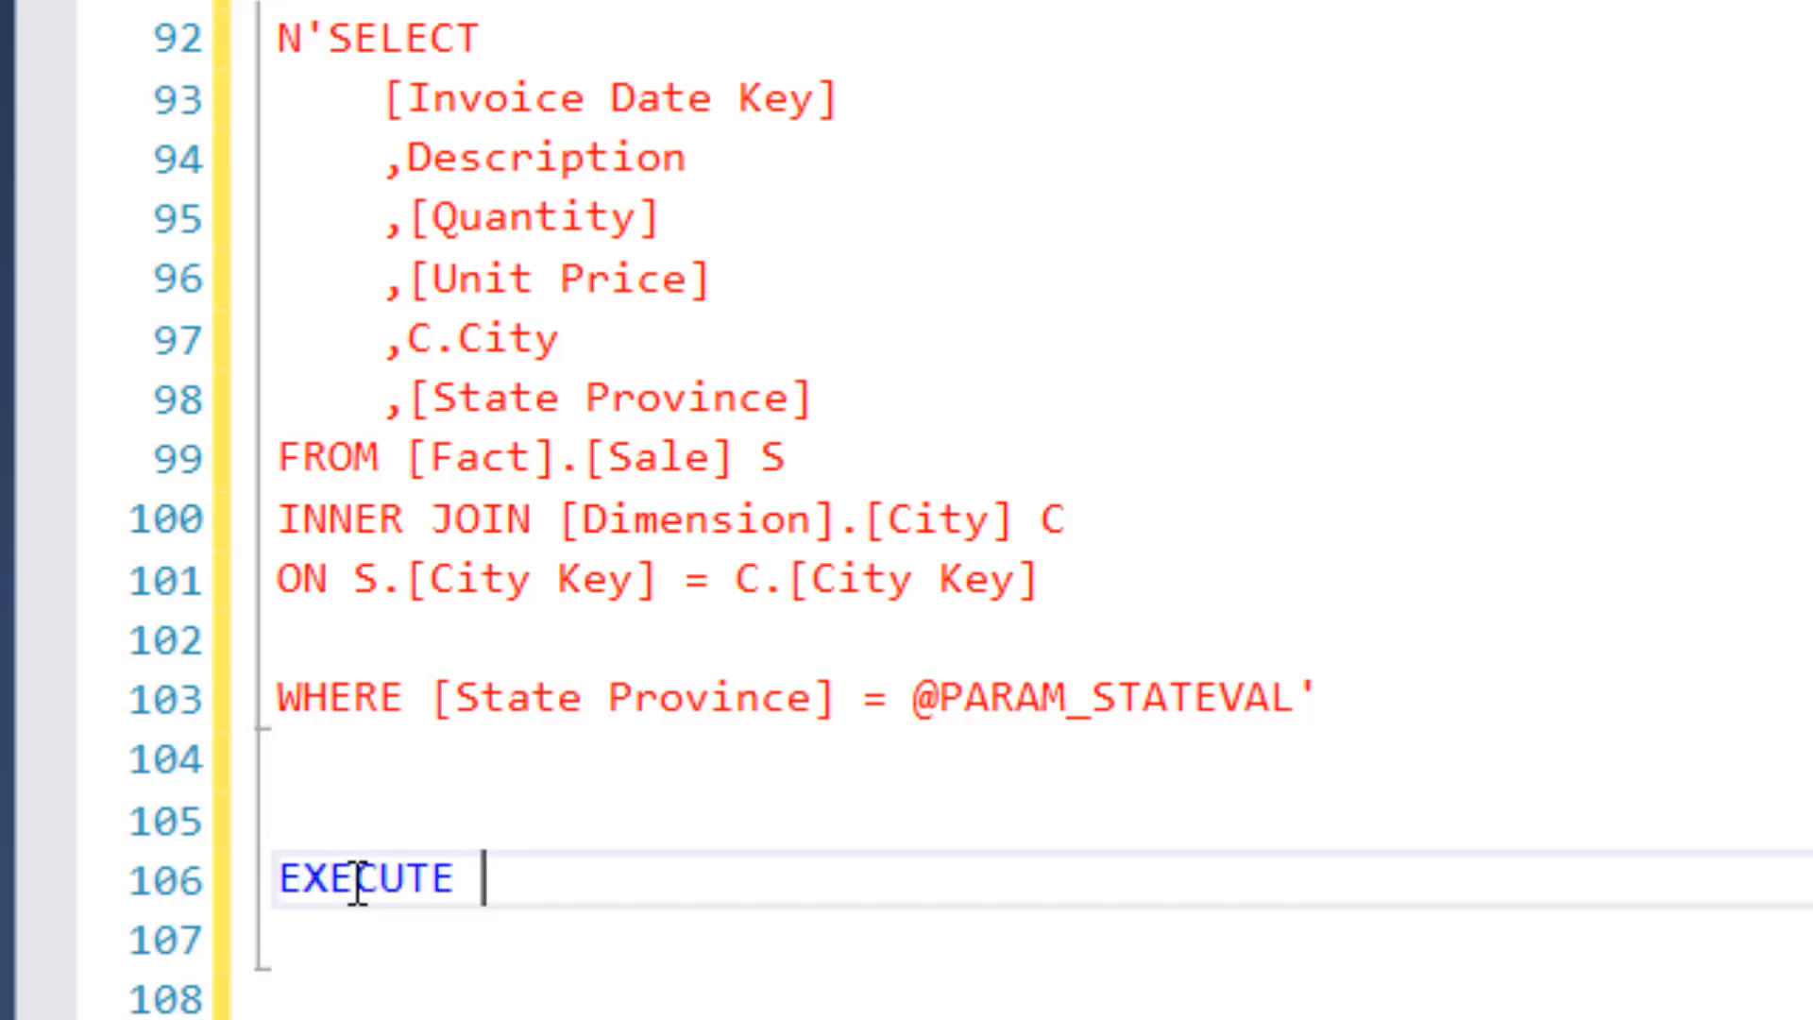
text(dbo.s)
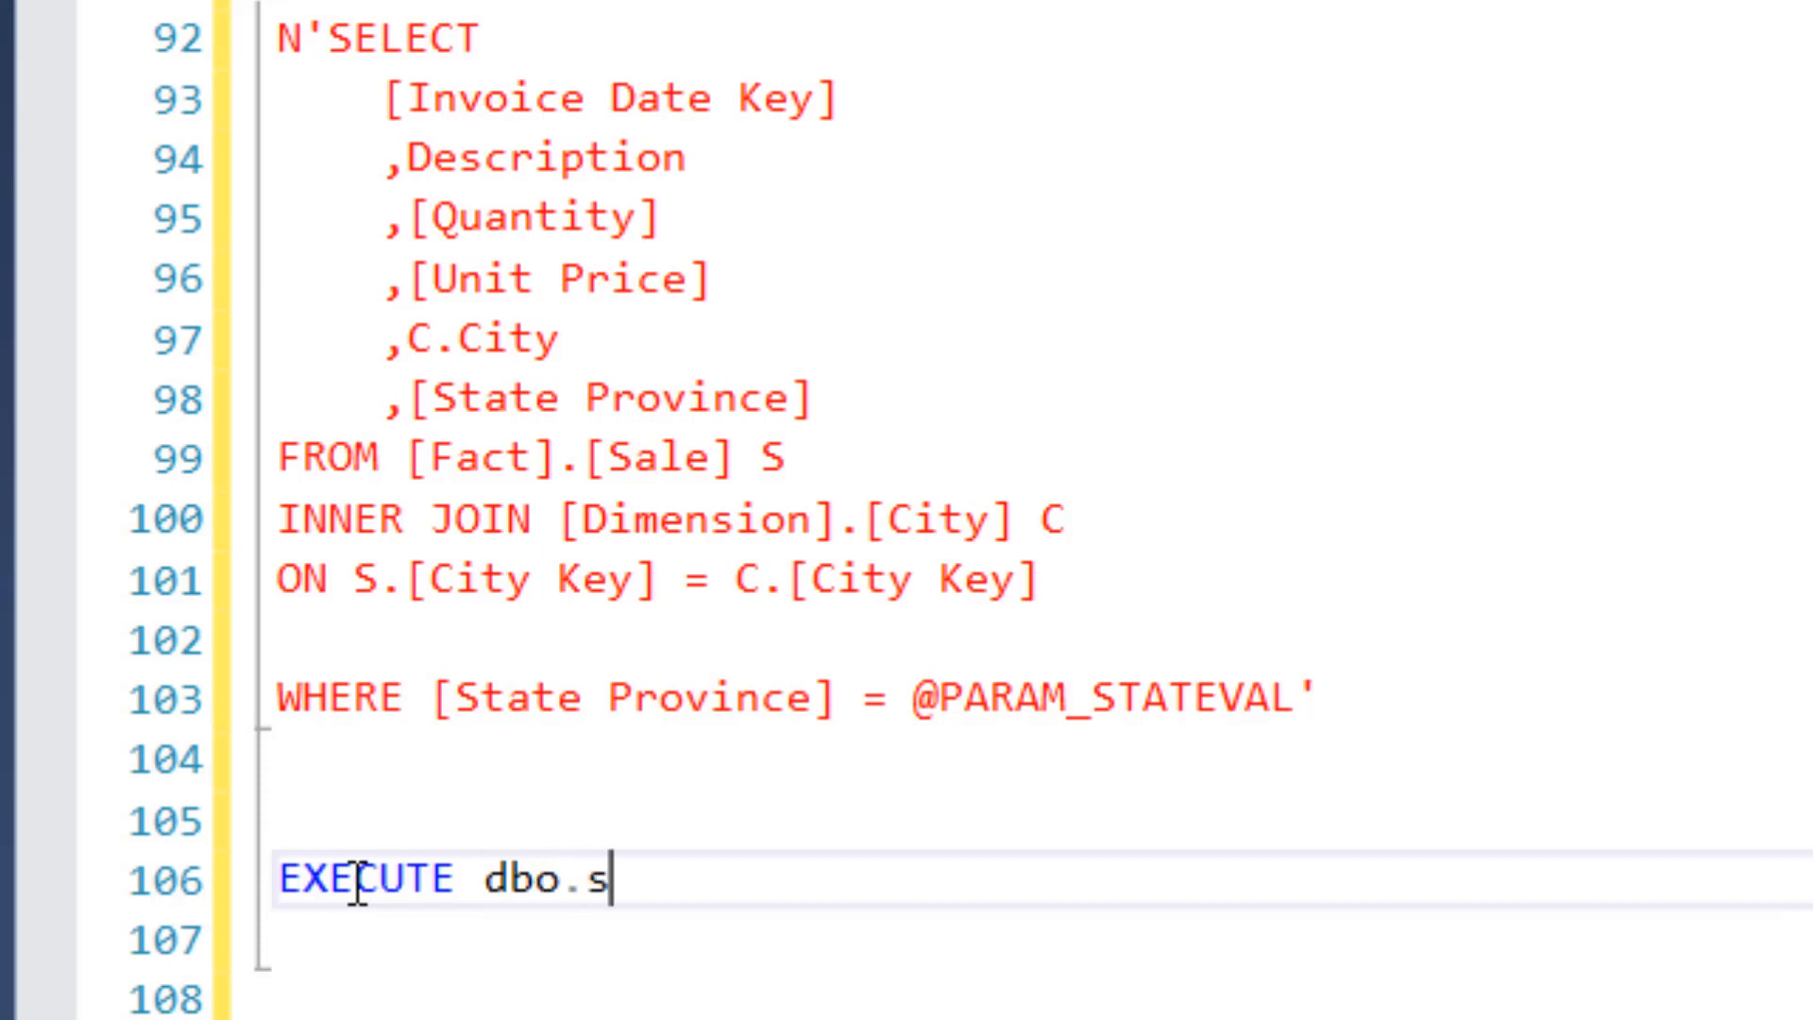
text(p)
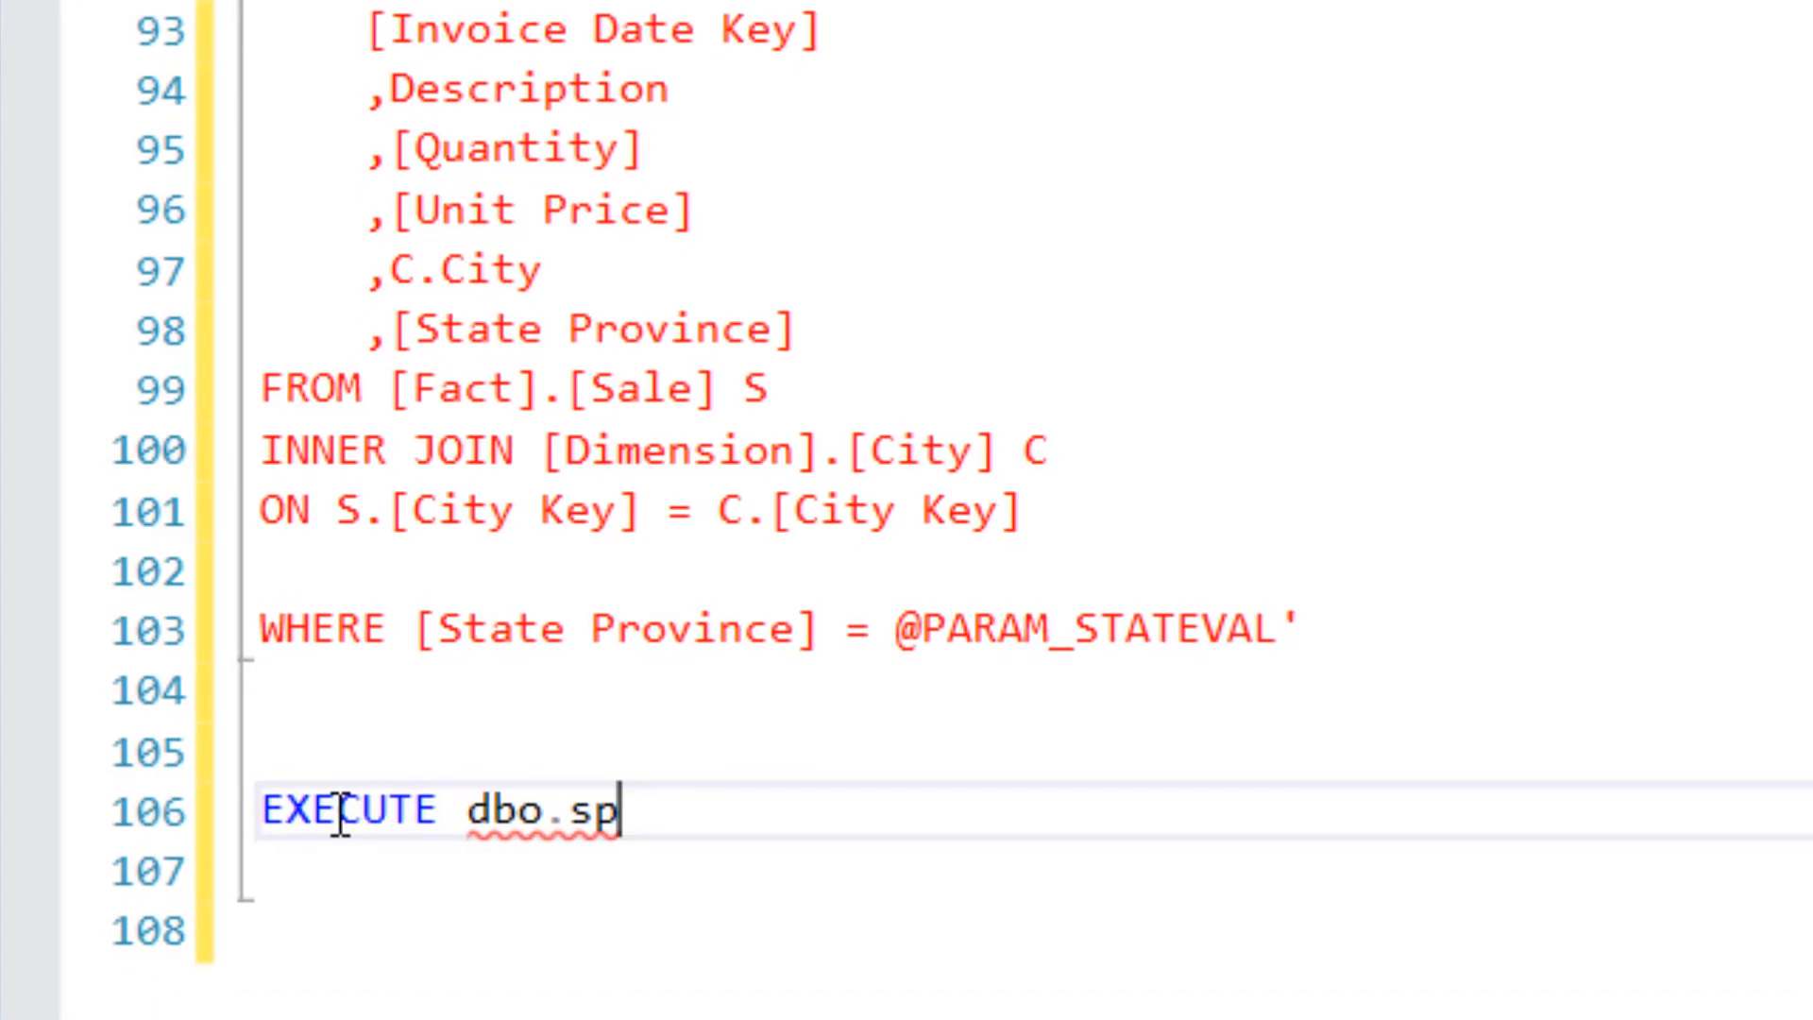
text(_execute)
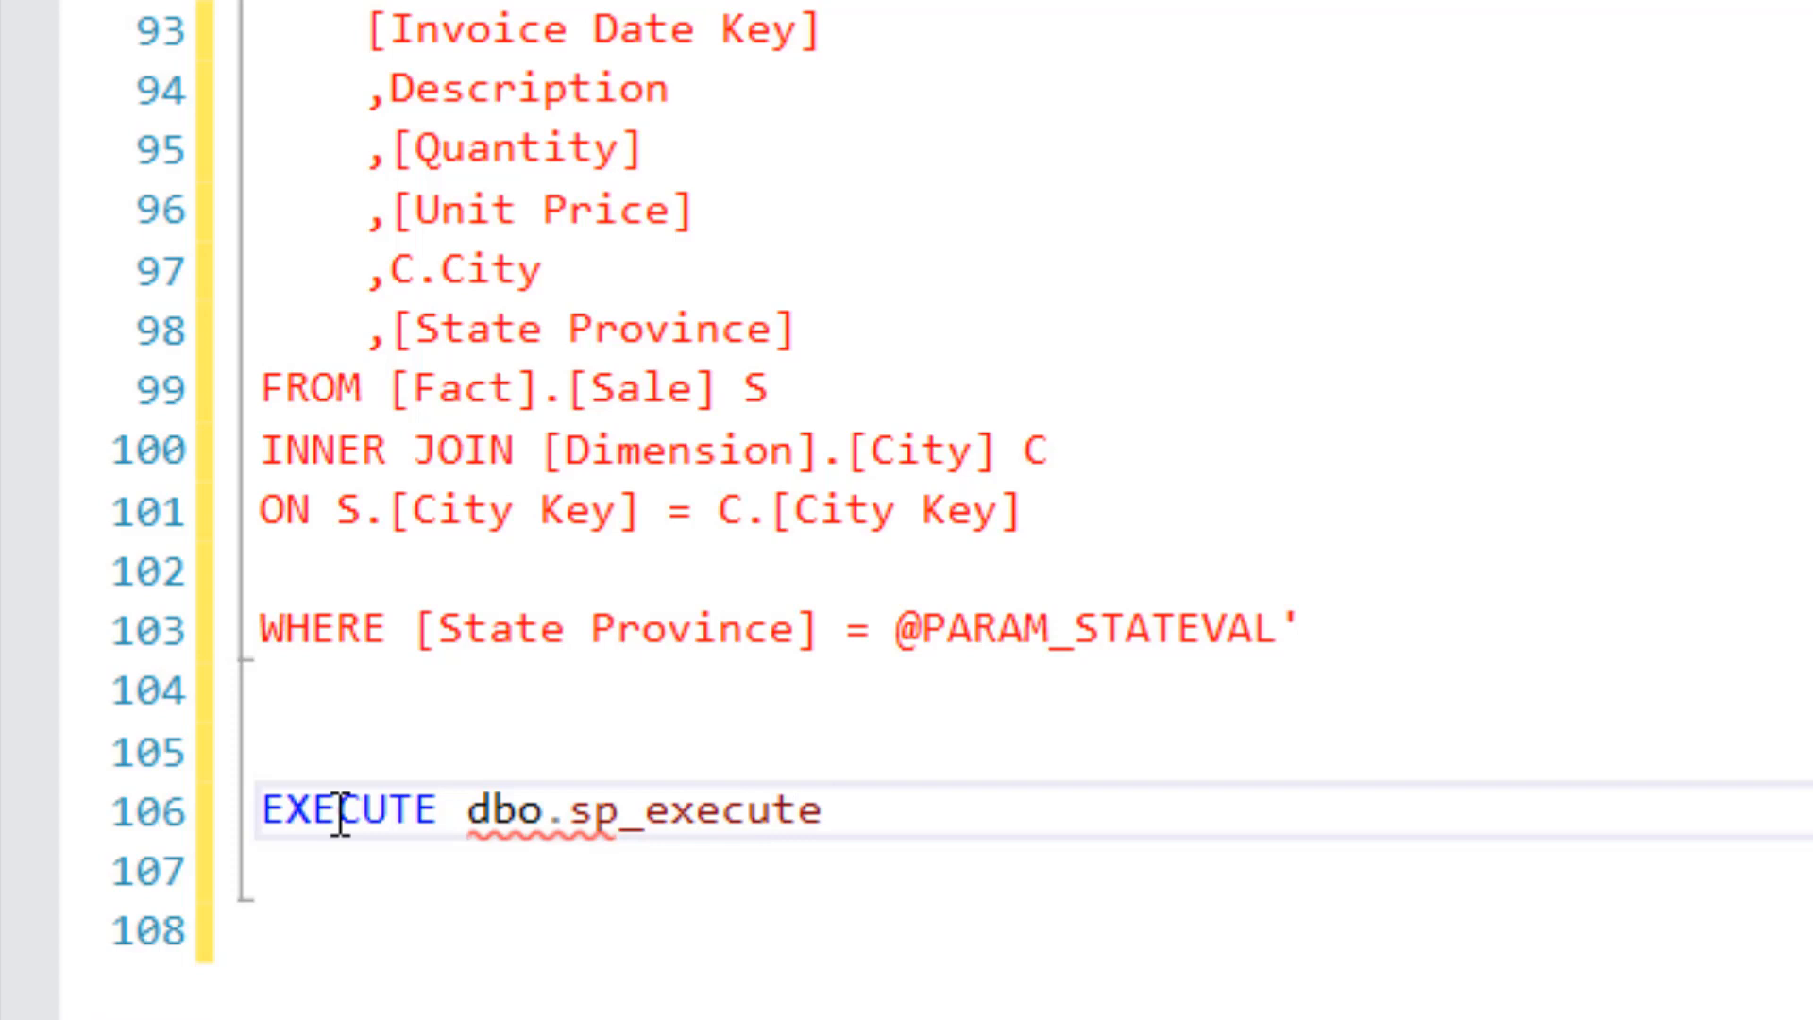
text(sql @)
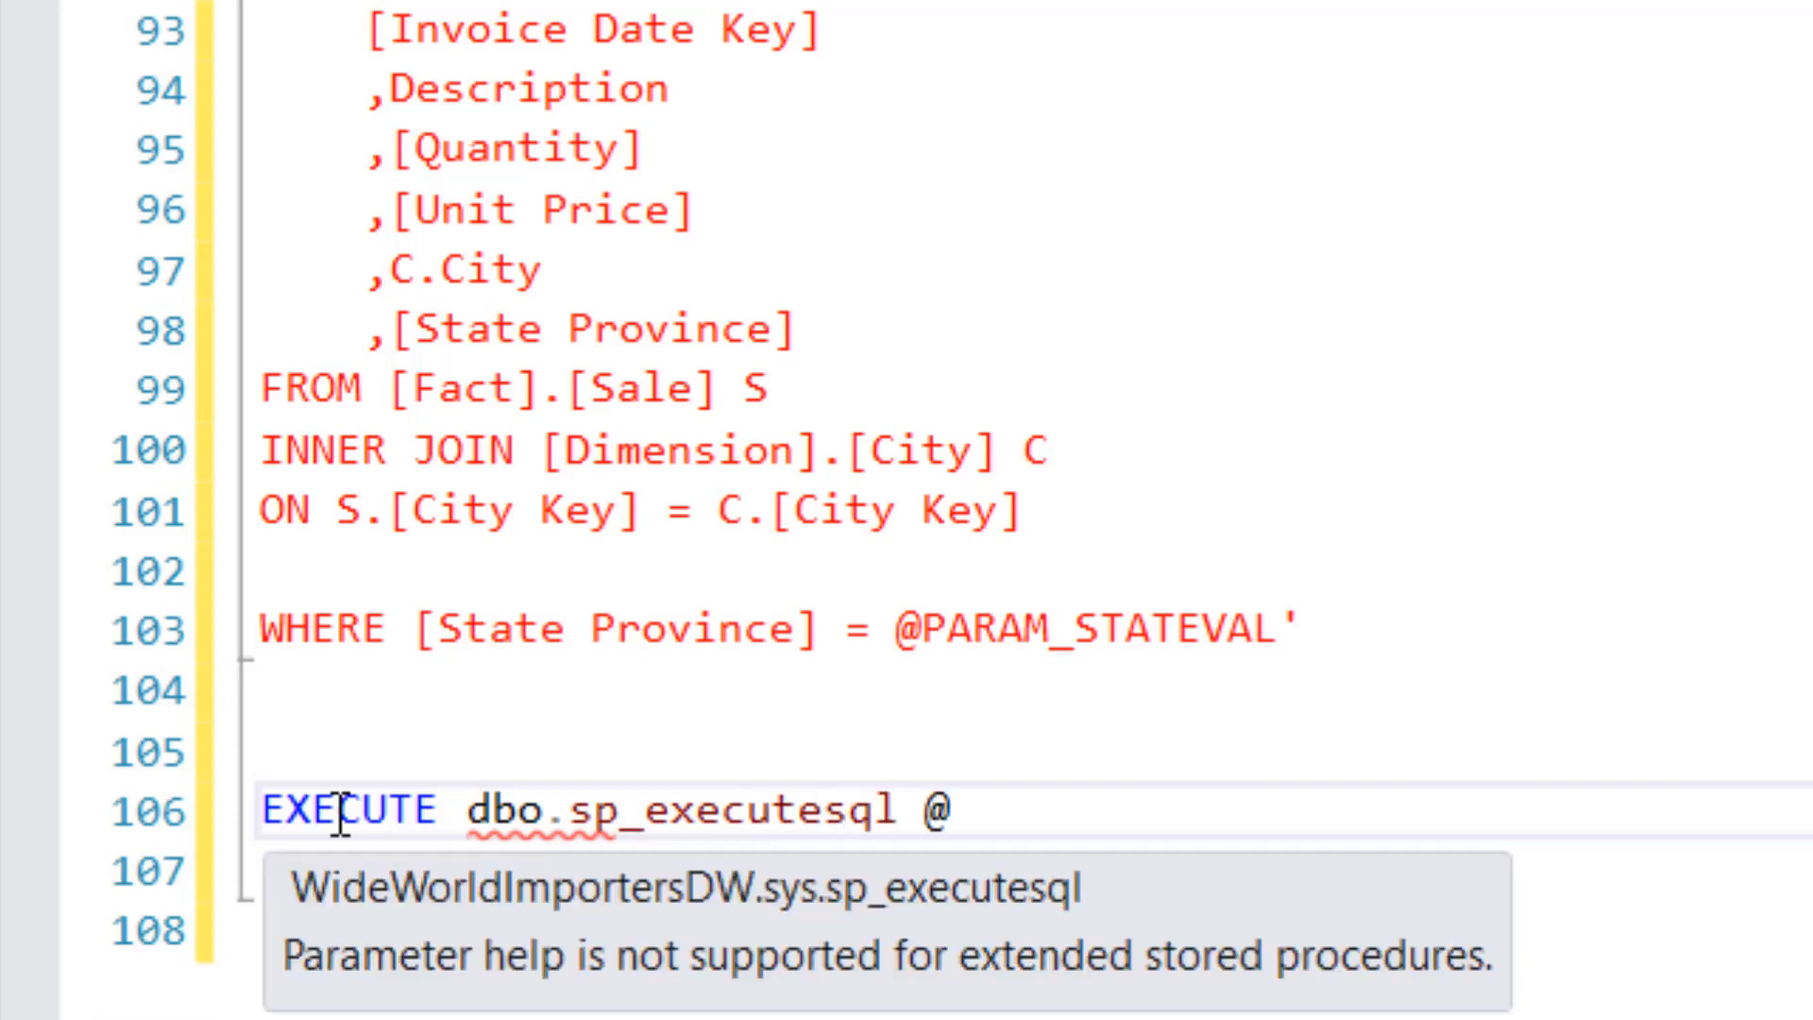
text(SQL)
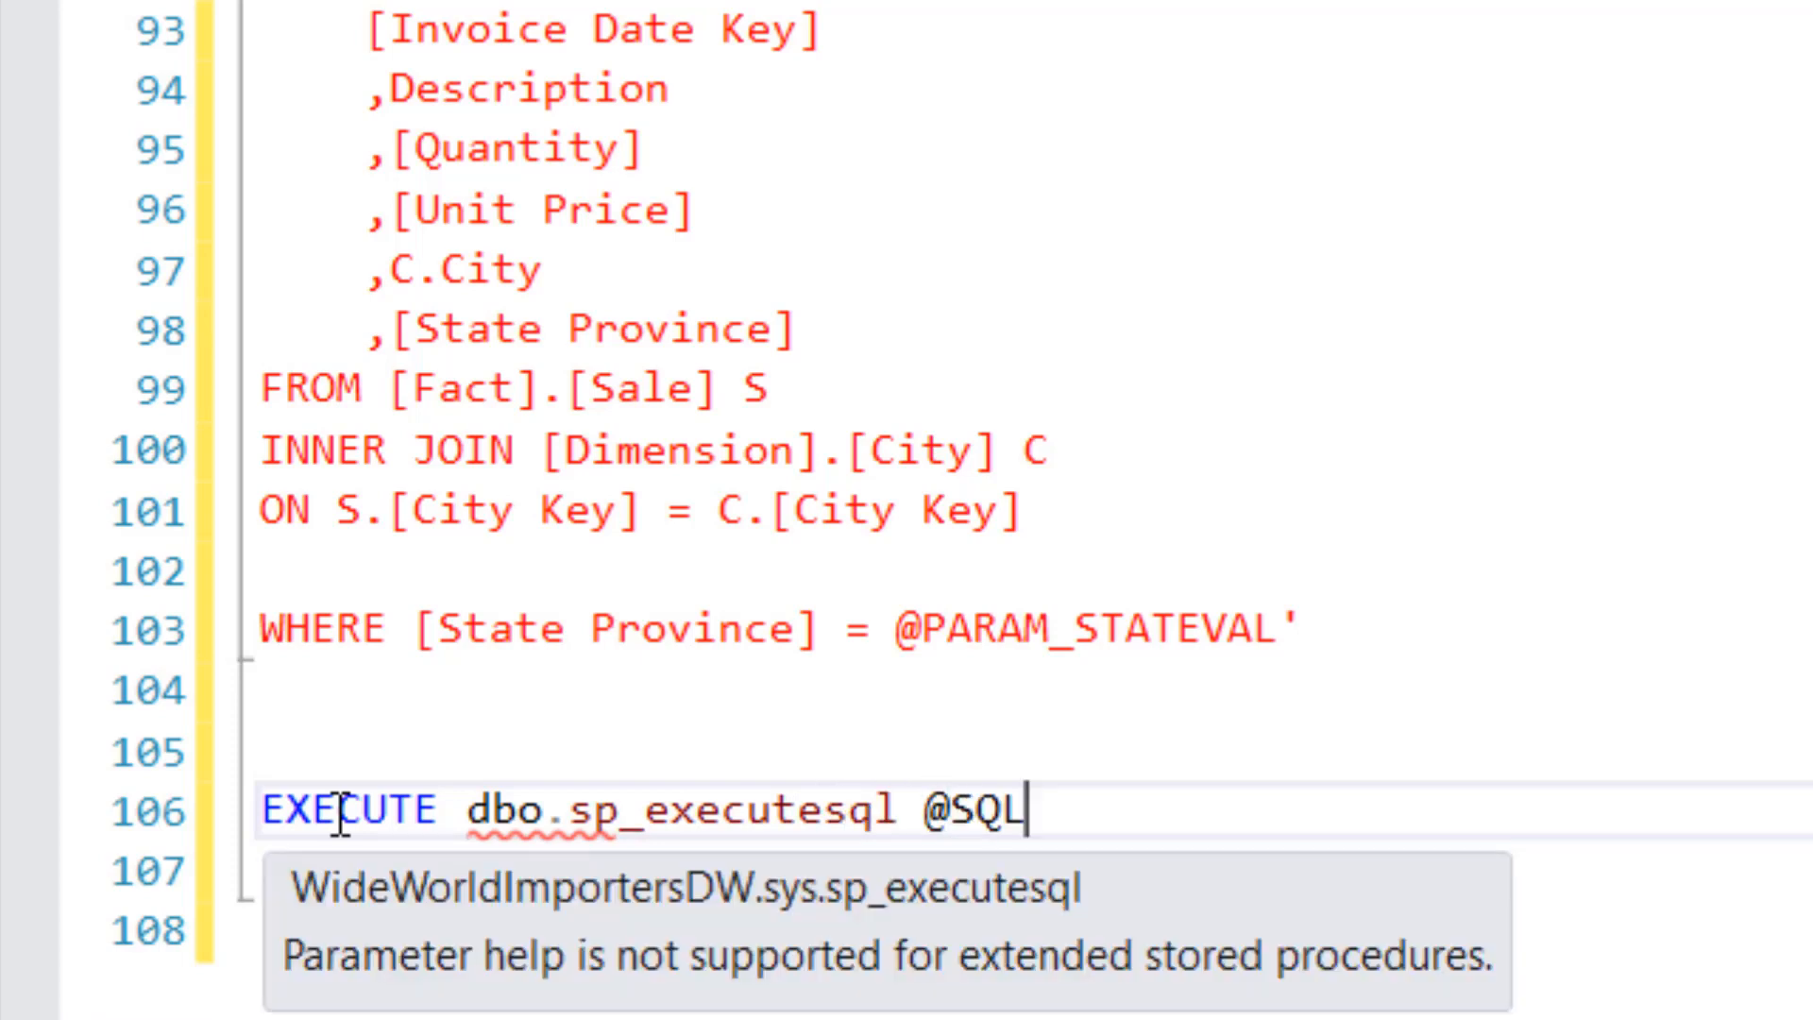
text(TEXT)
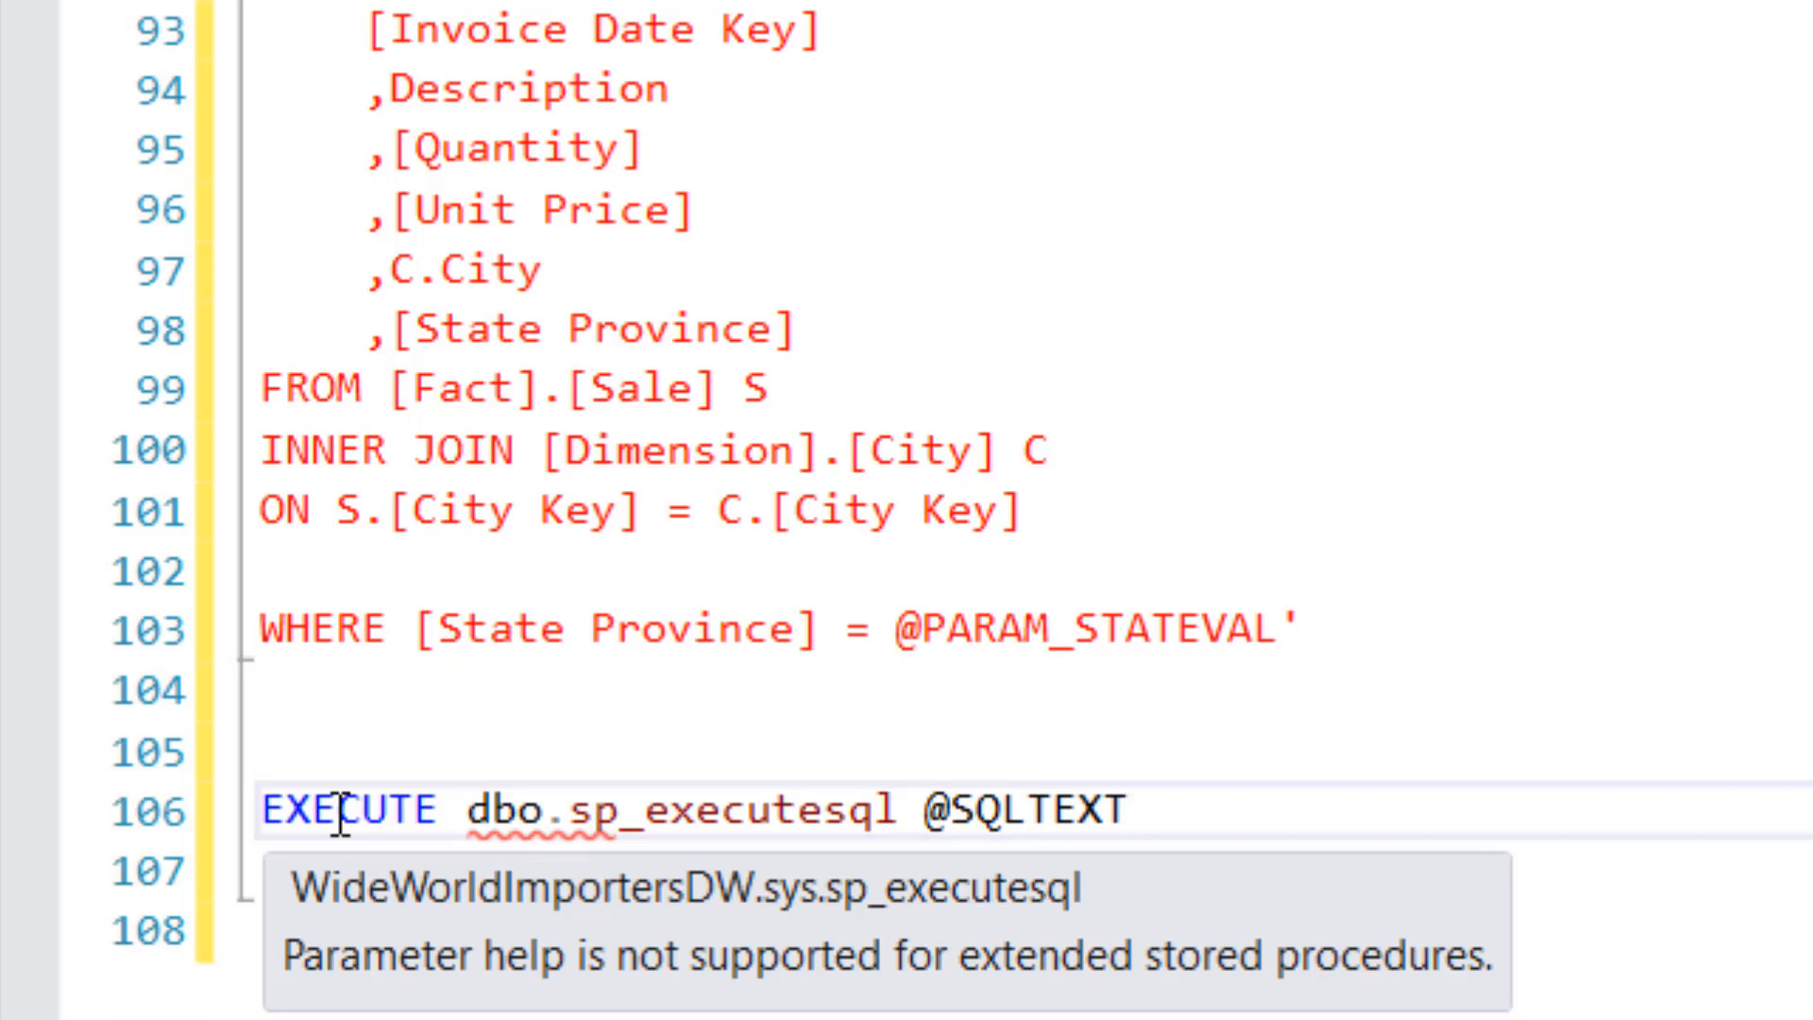
text(, N)
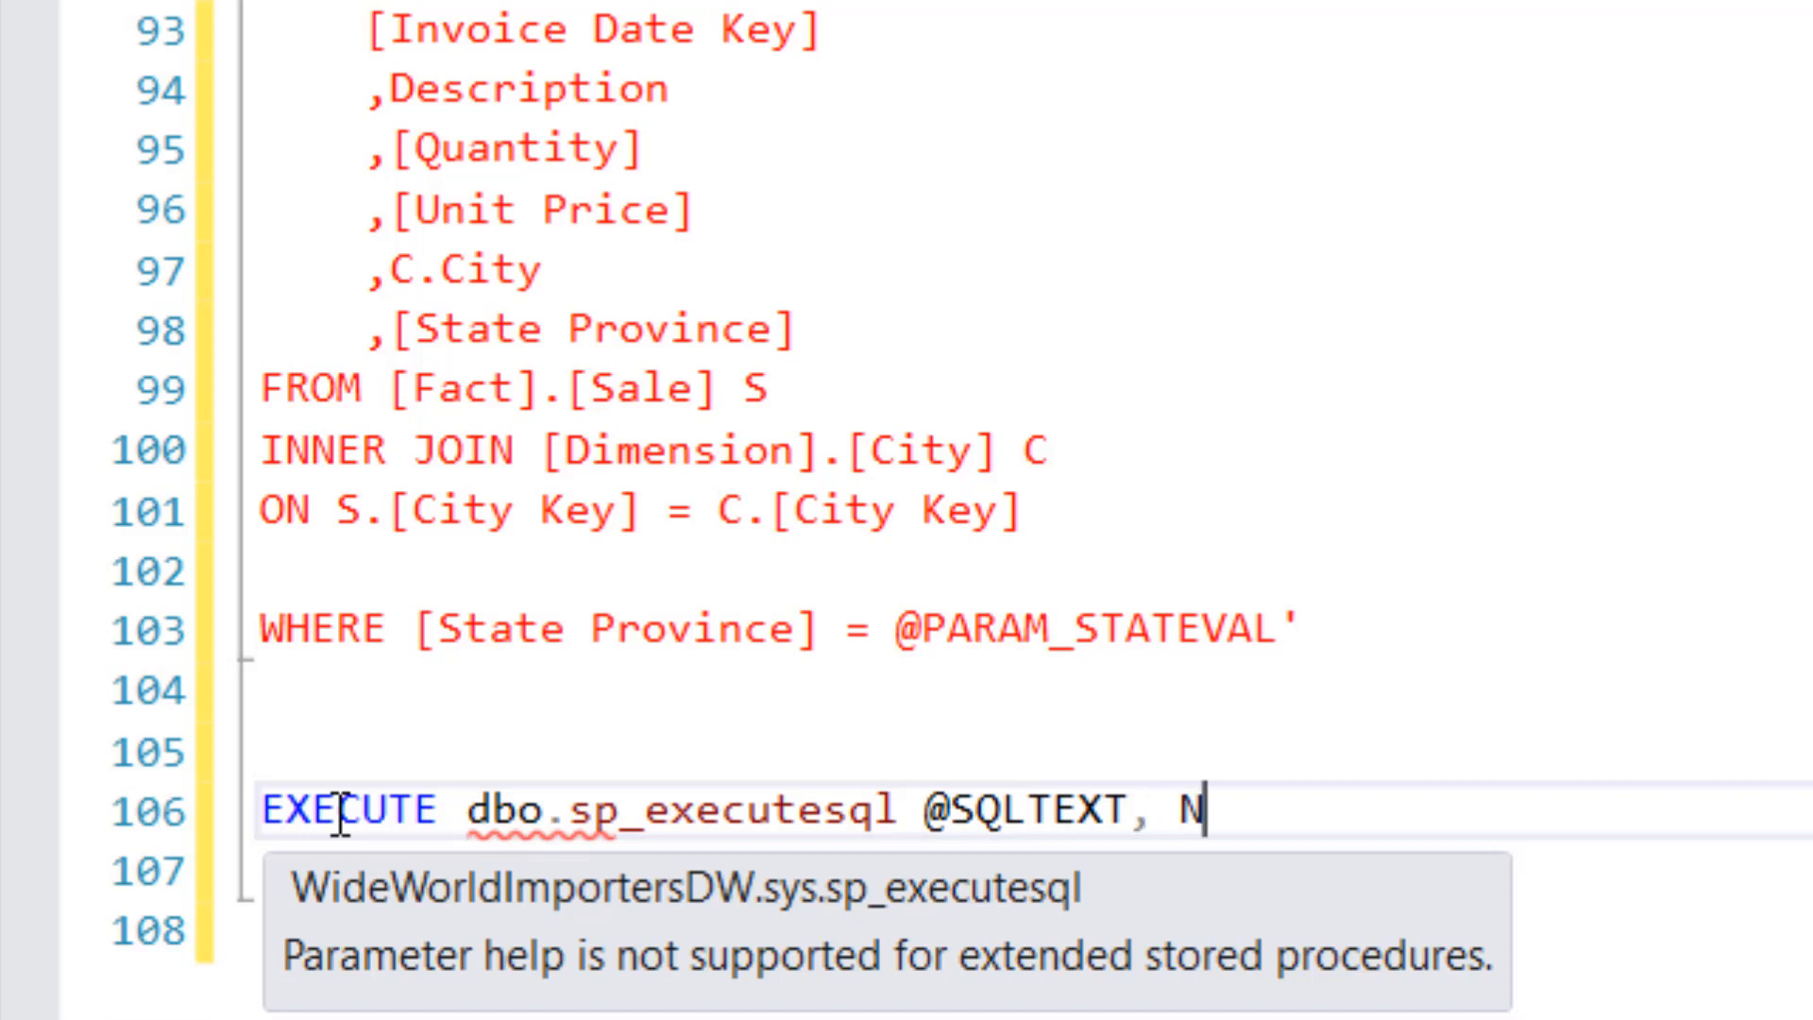
text(')
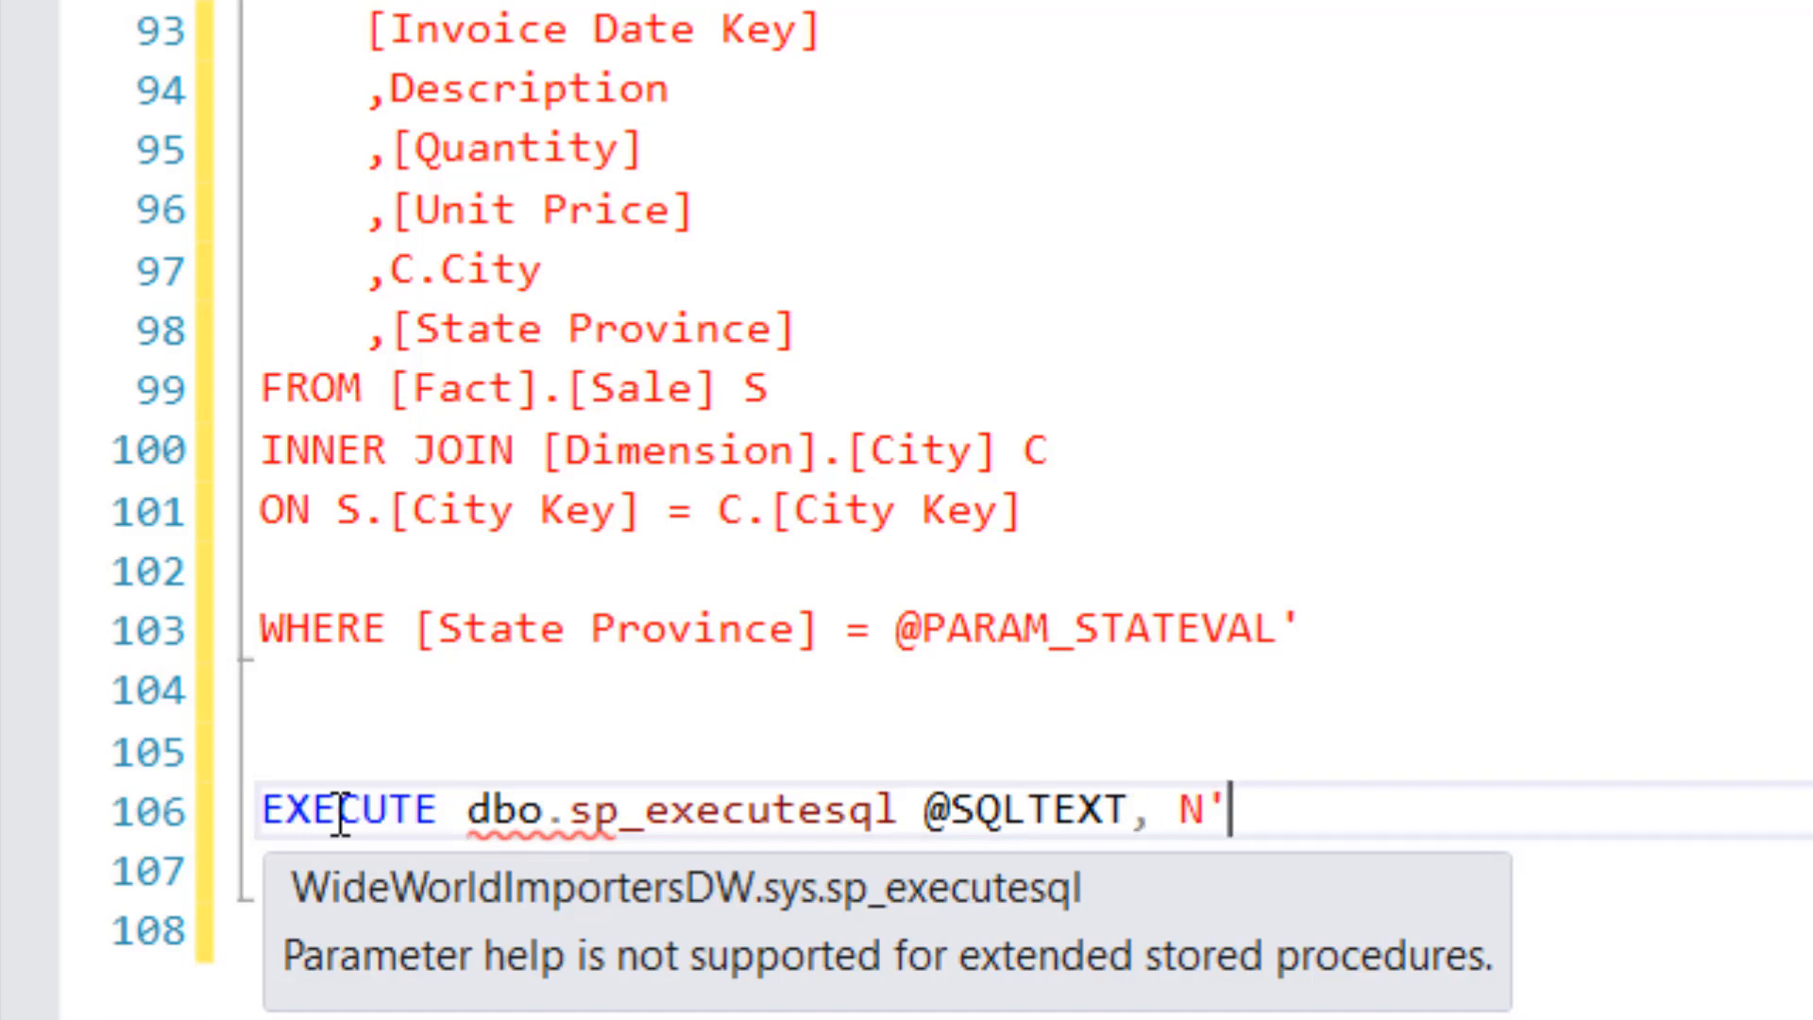
text(@PAR)
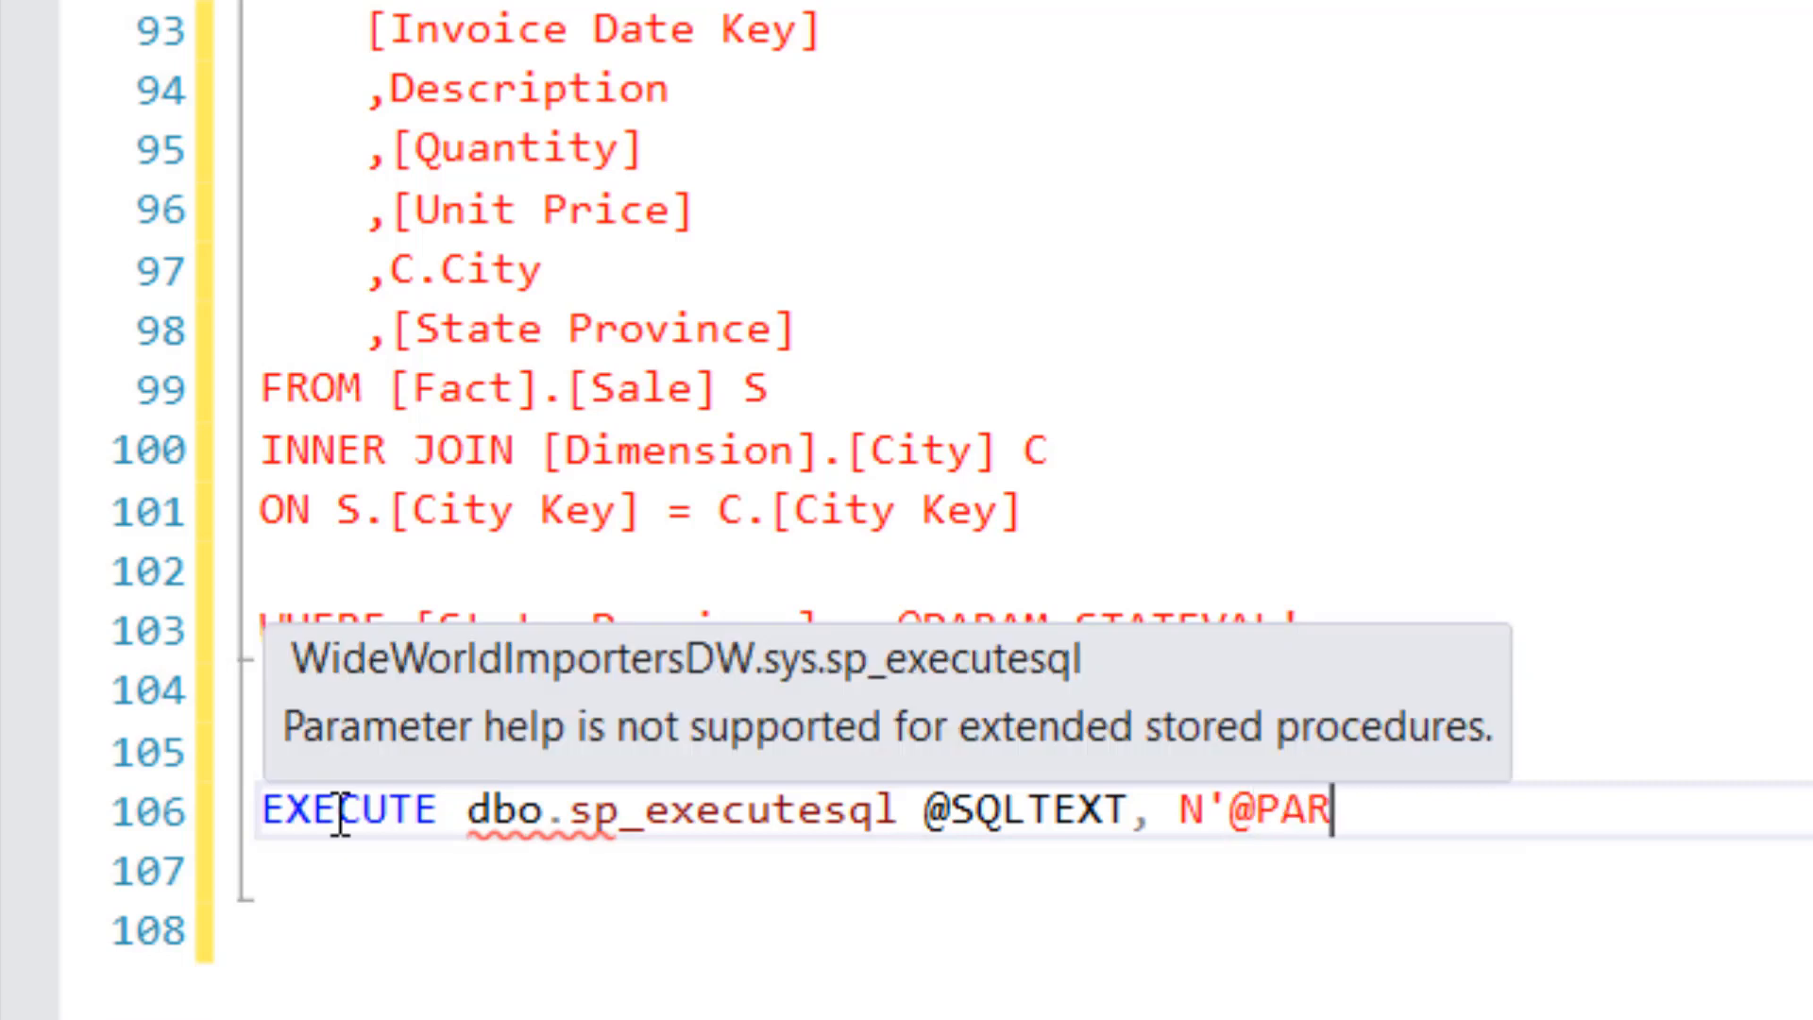
text(AM_S)
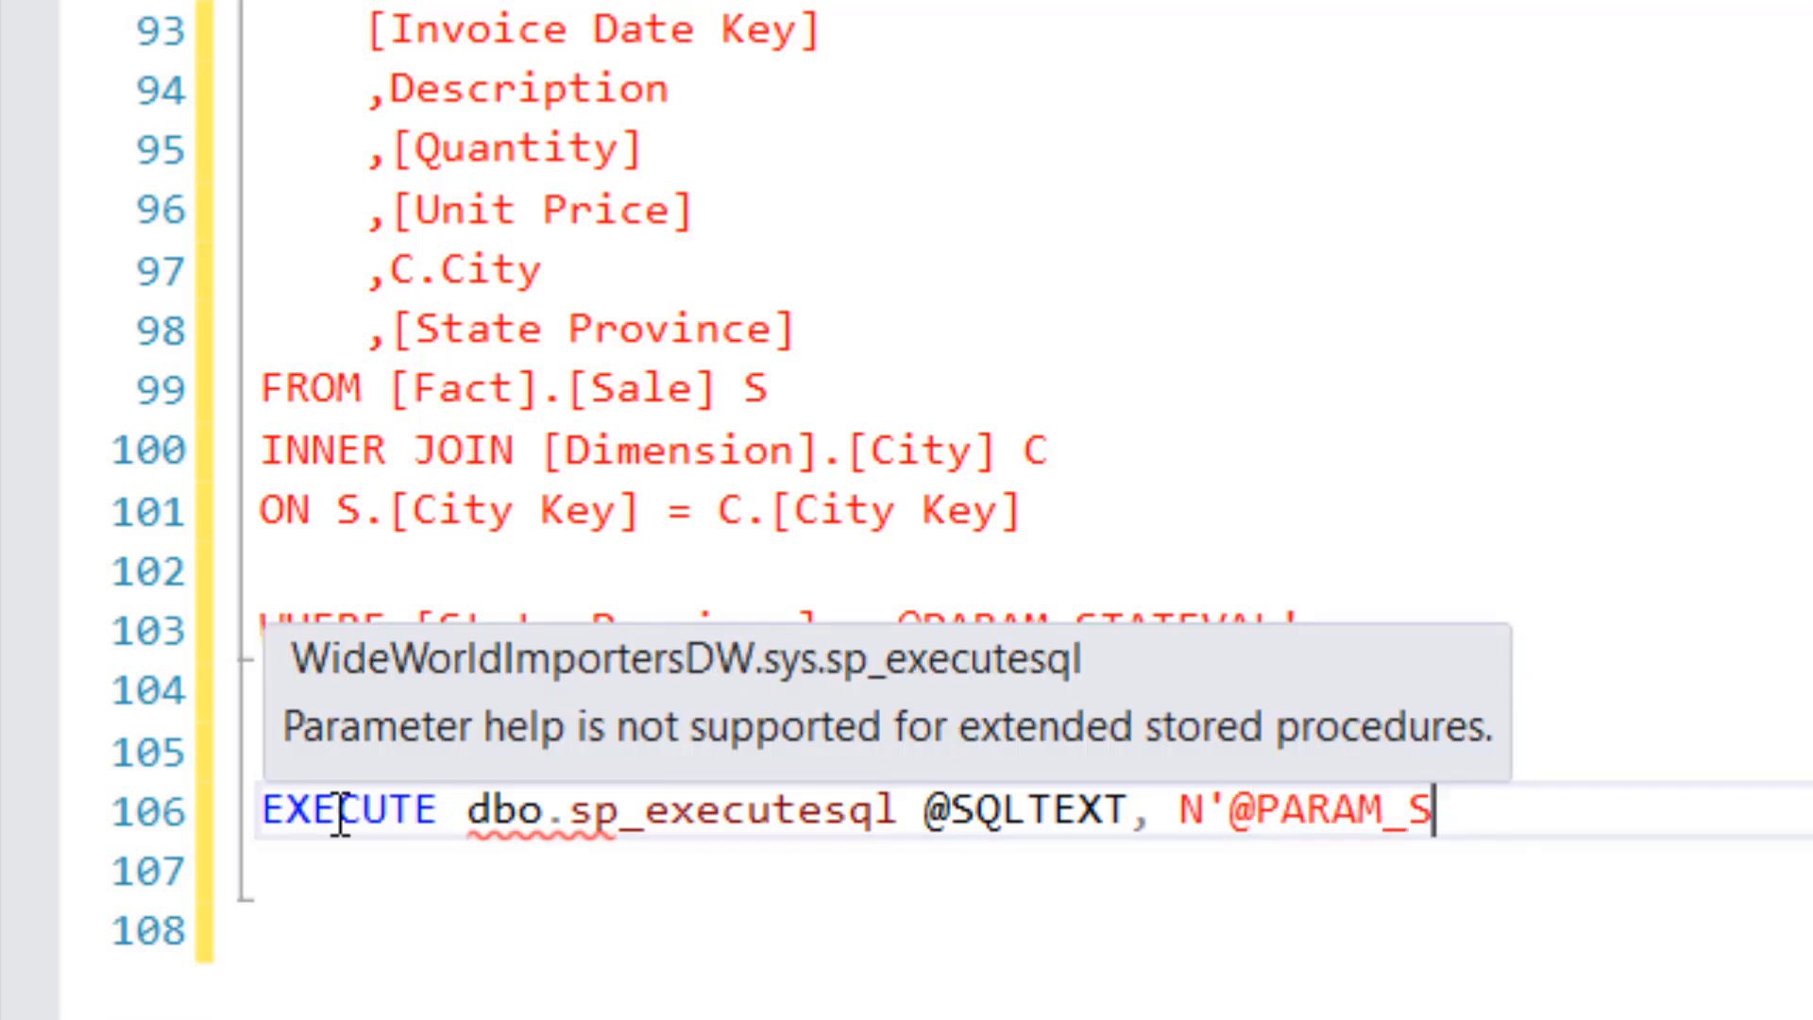
text(TA)
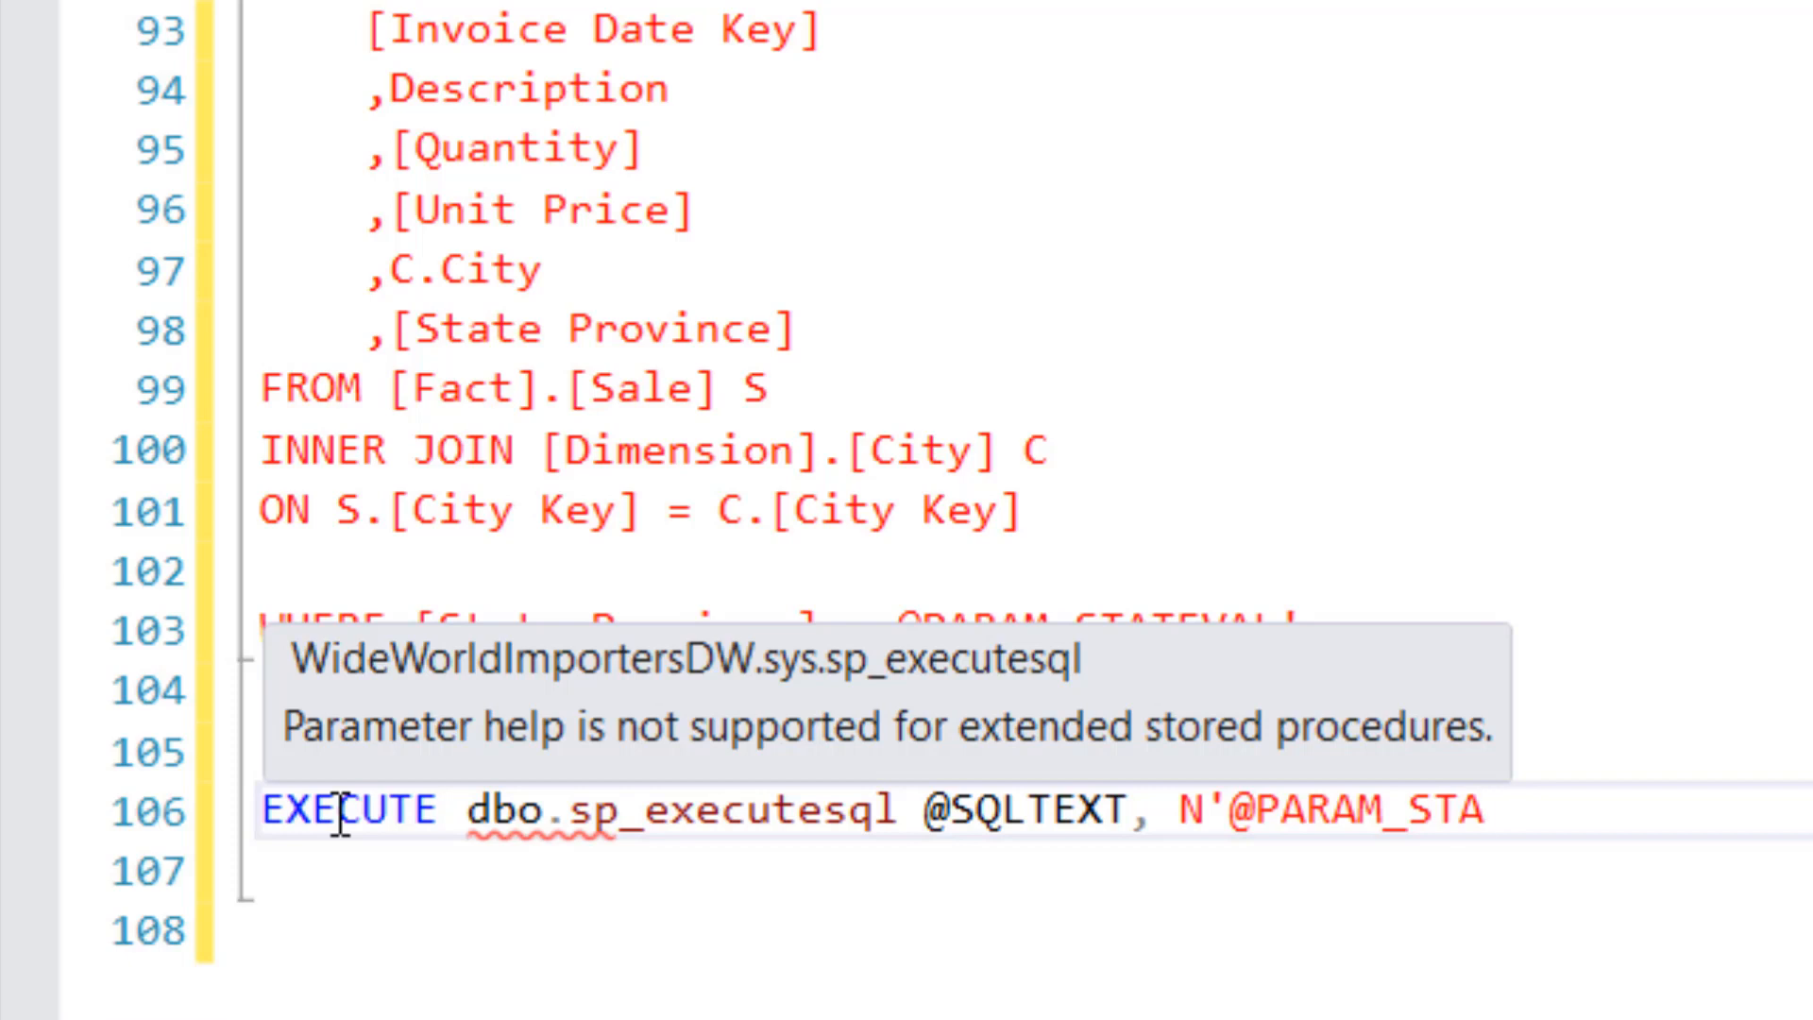
text(TE)
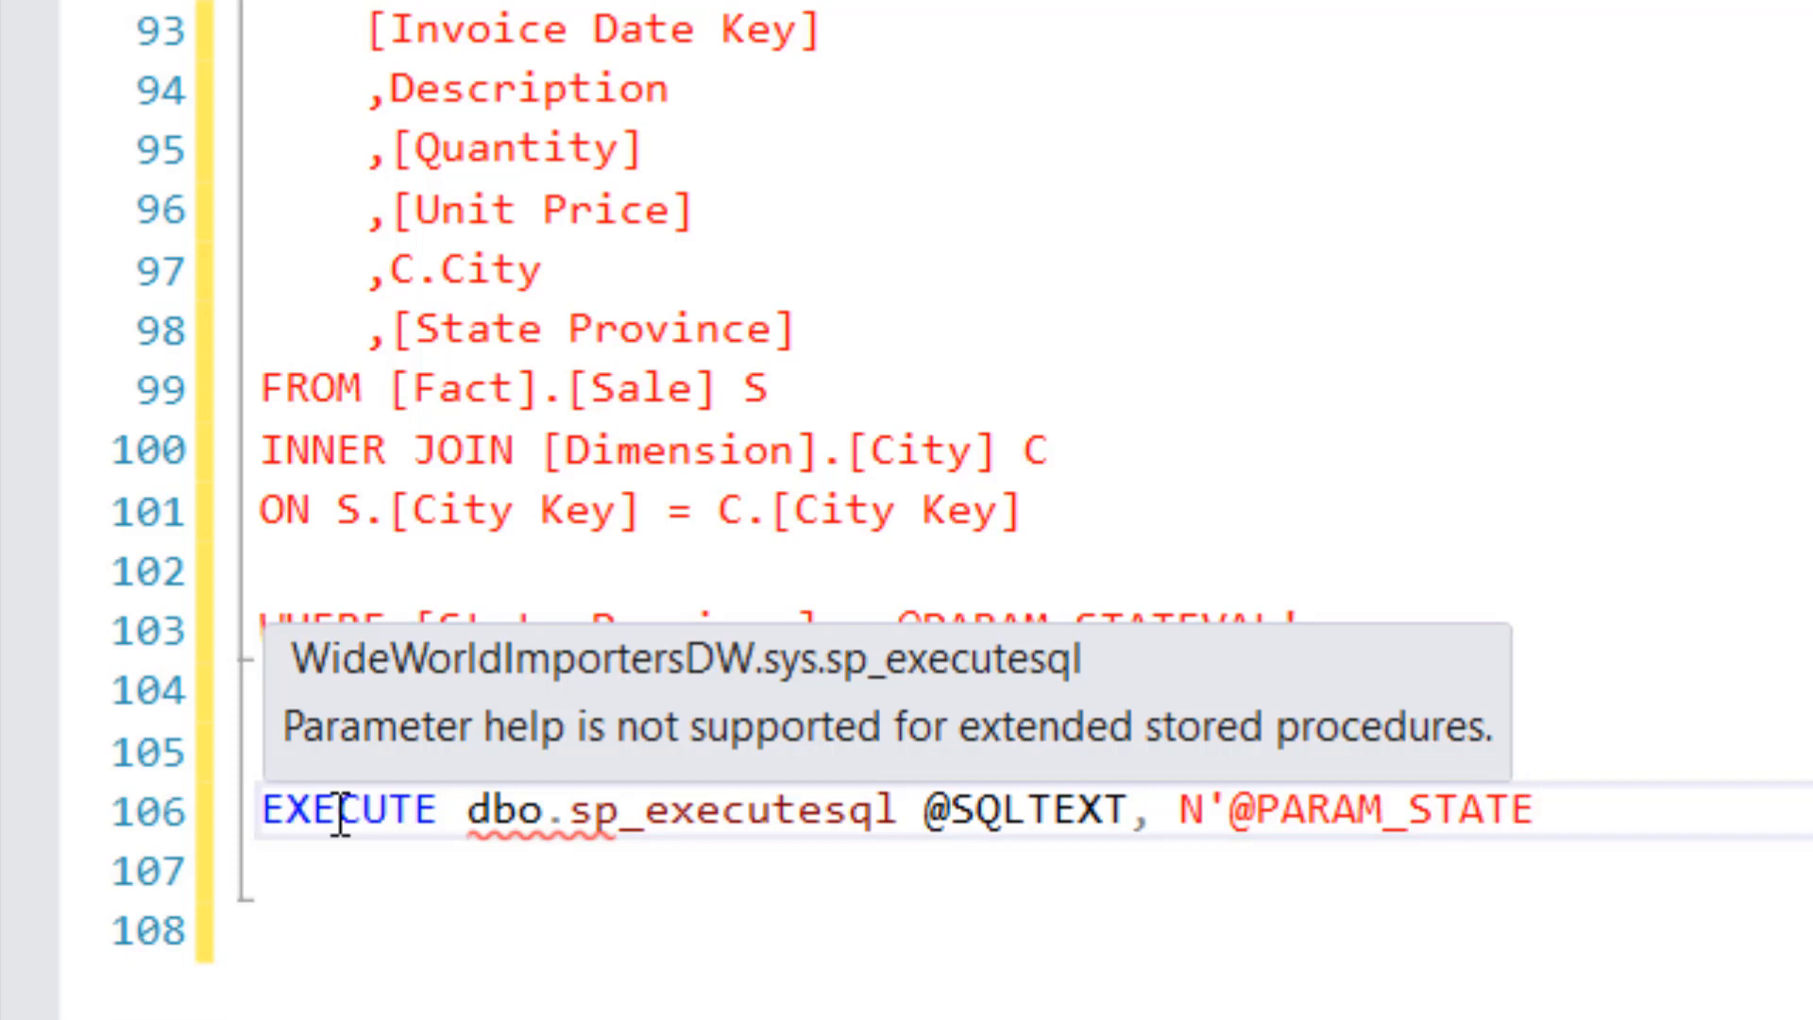
text(VAL nvarchar)
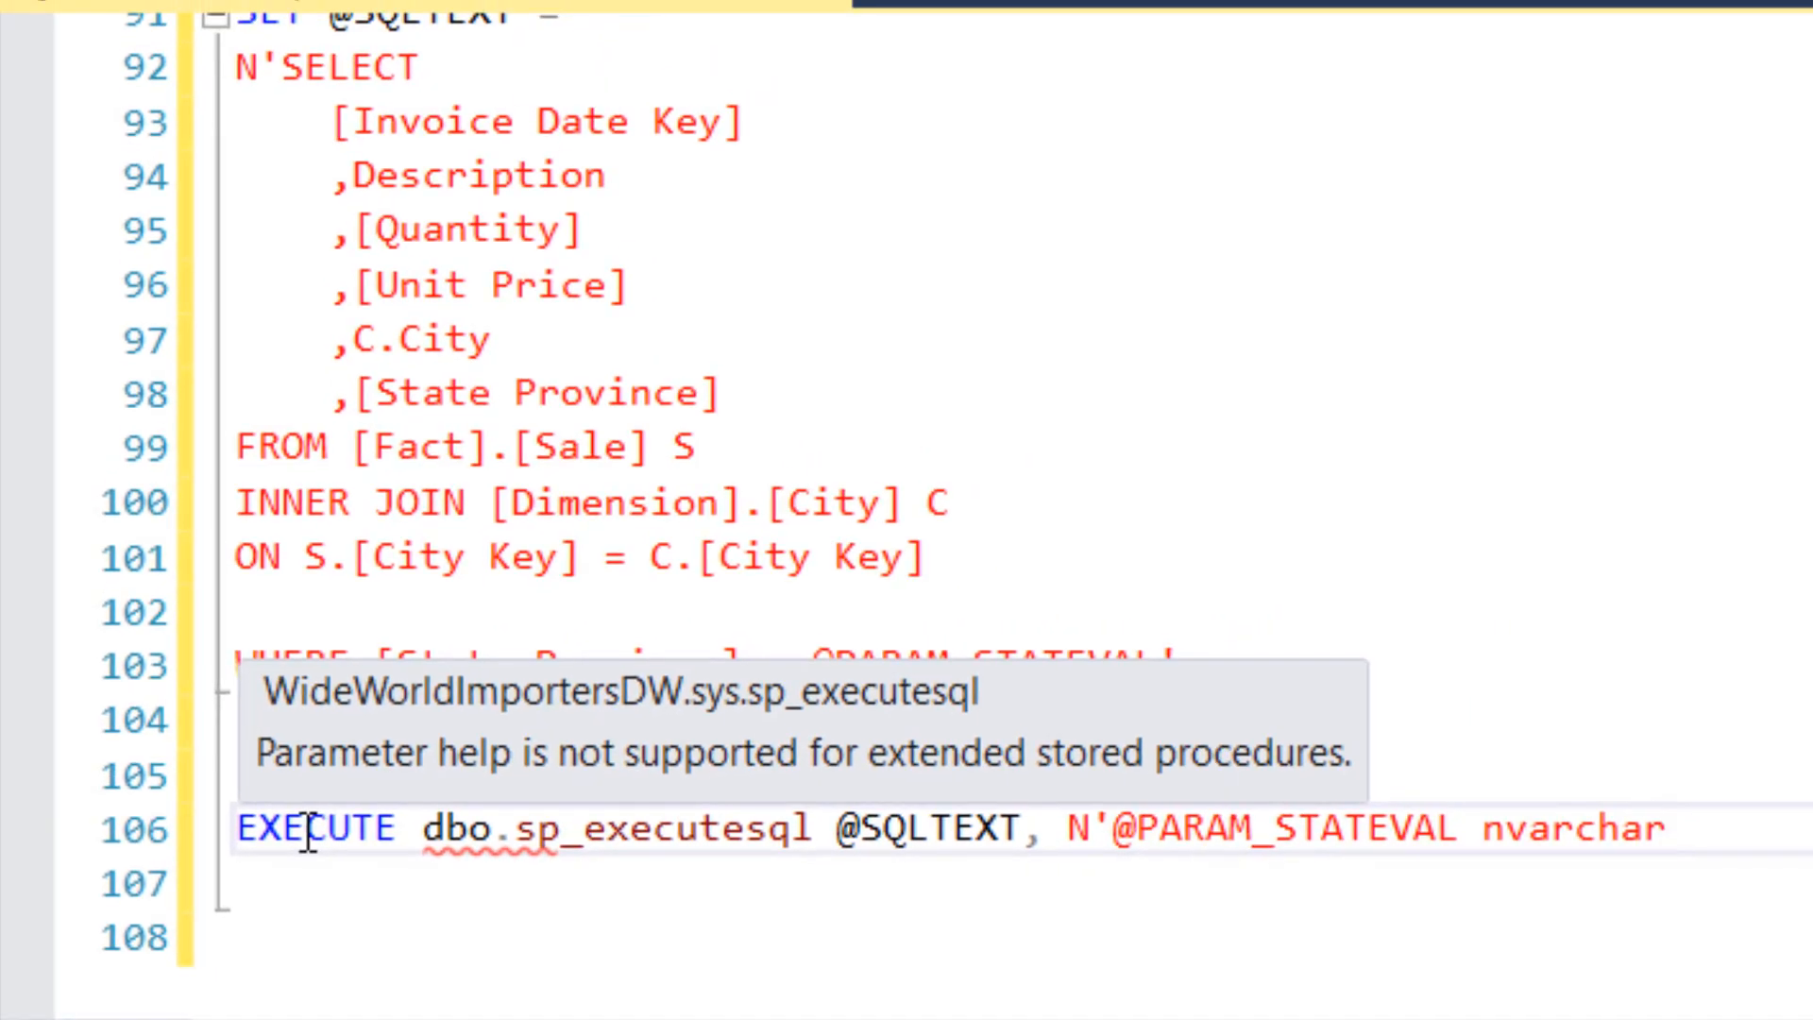
text((20))
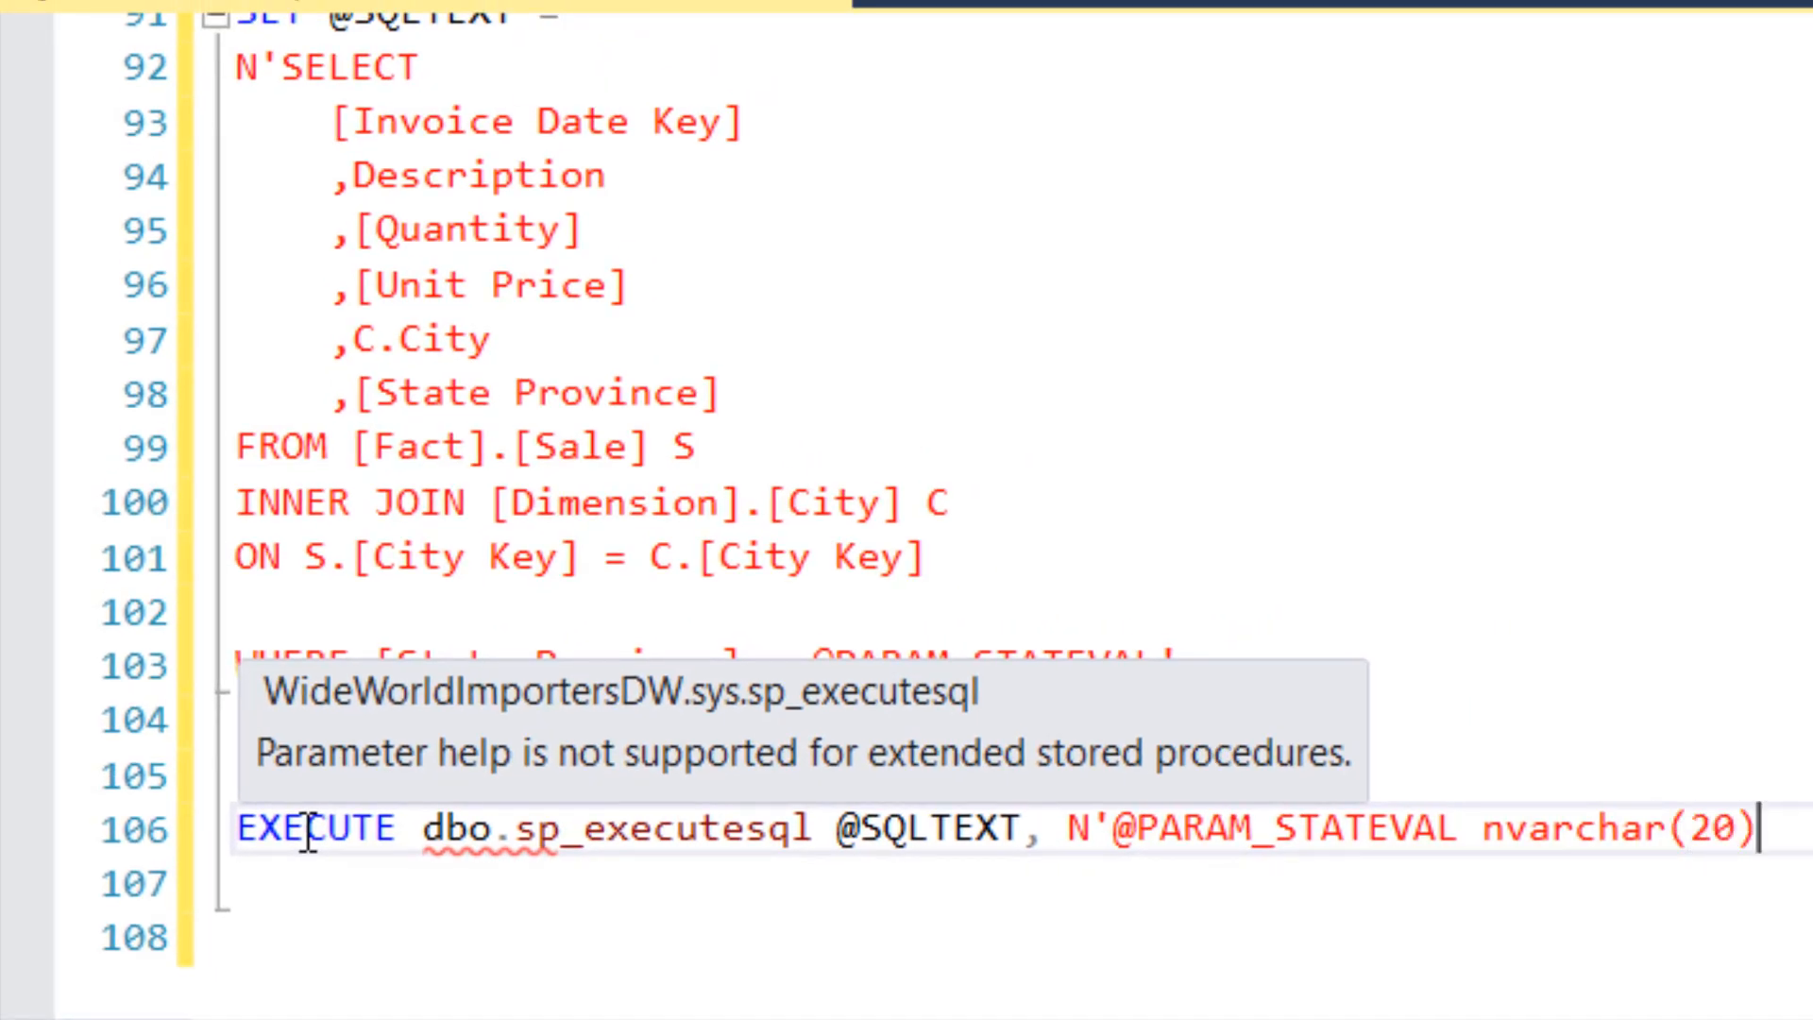
text(')
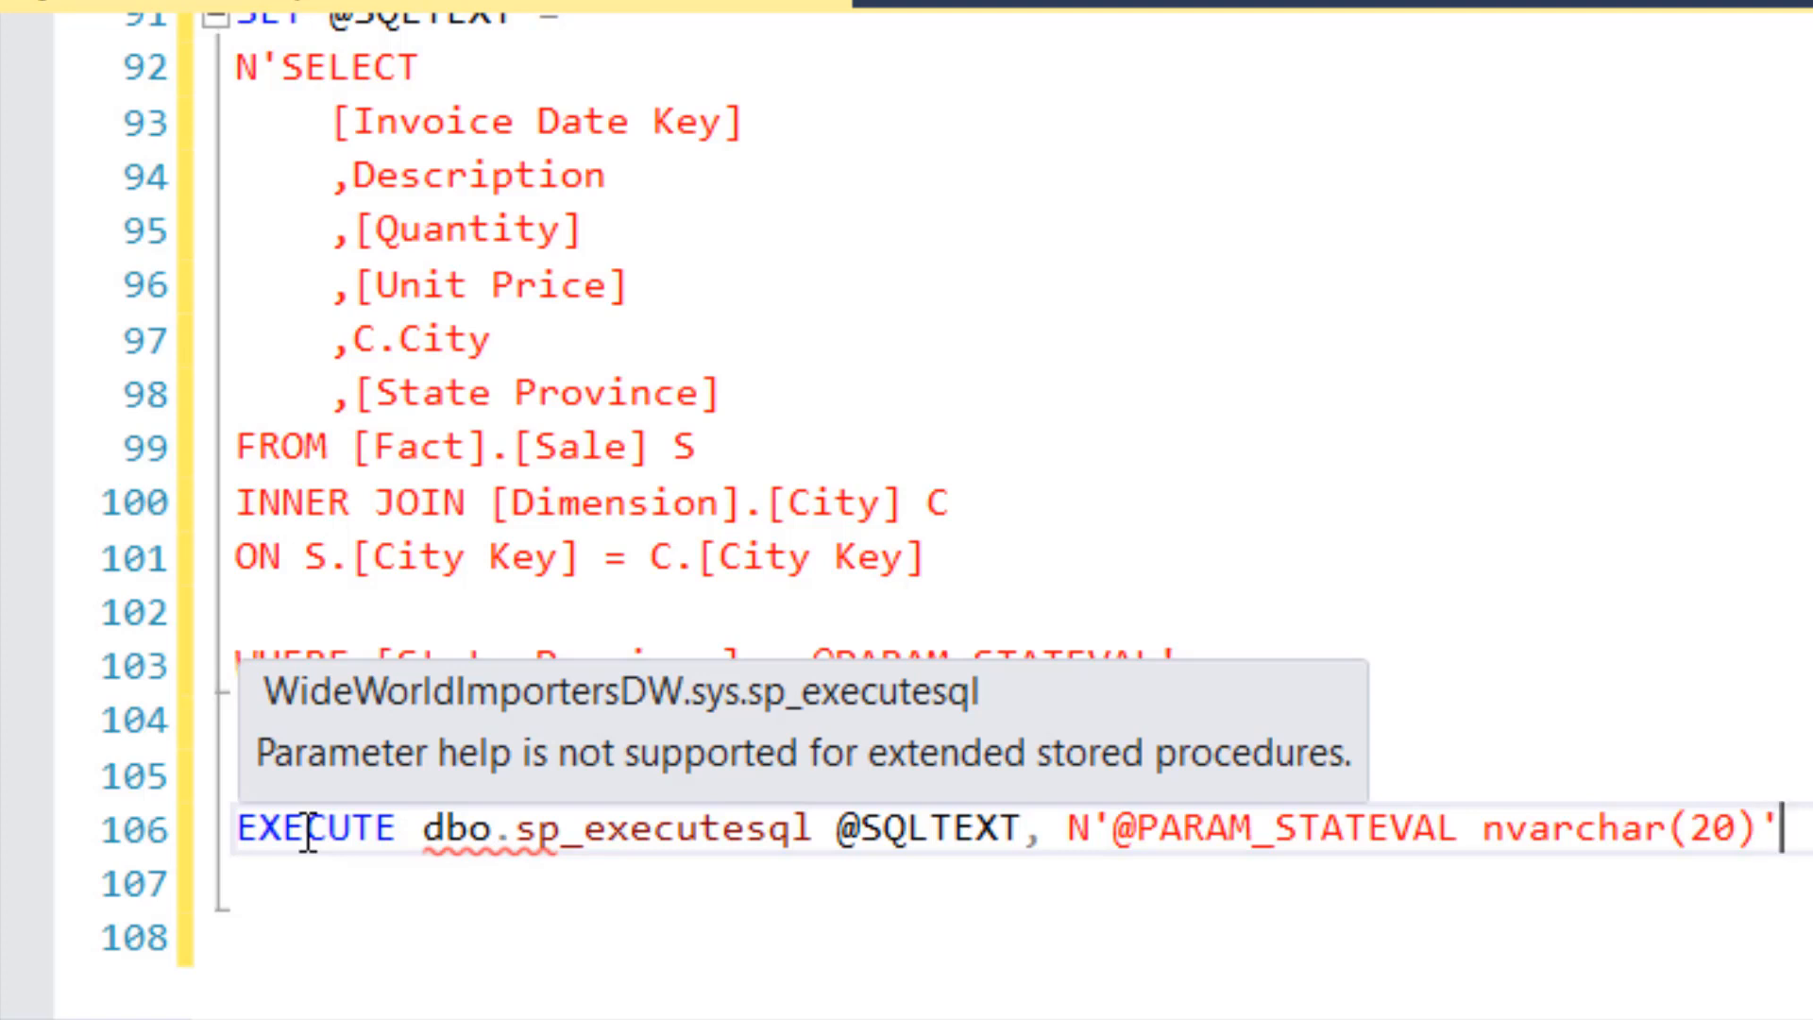
text(,)
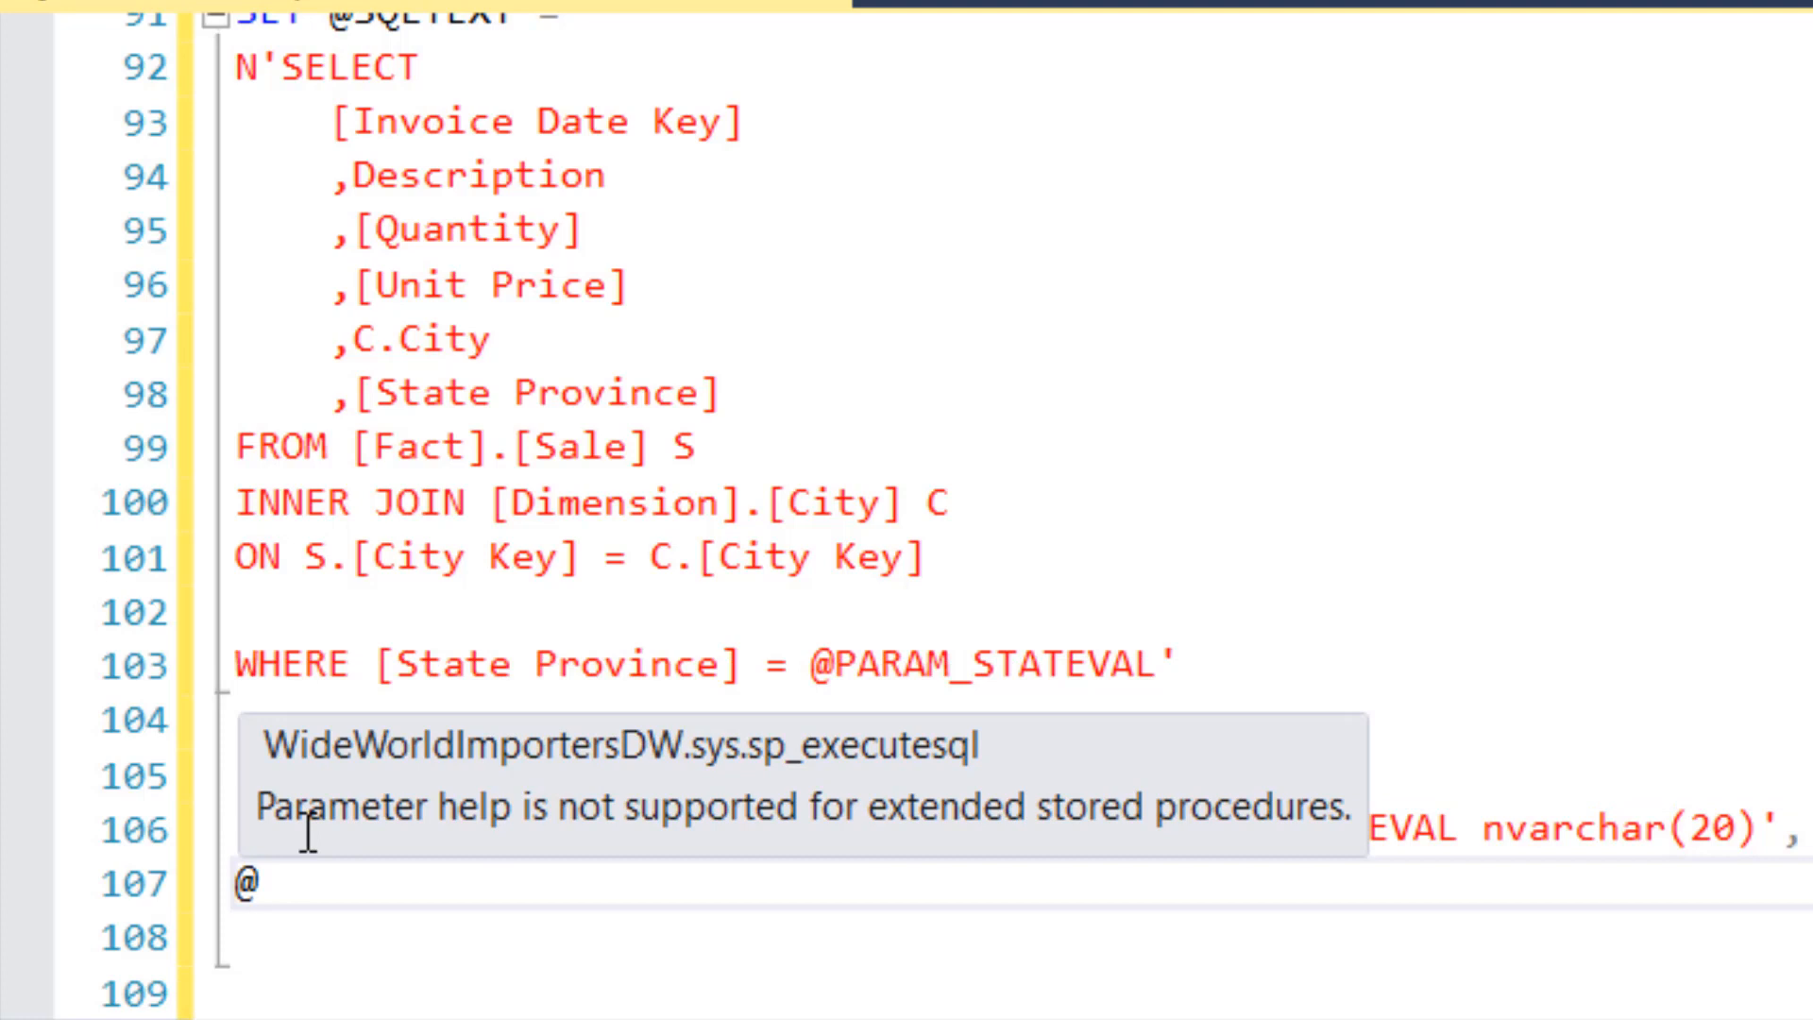
text(PARA)
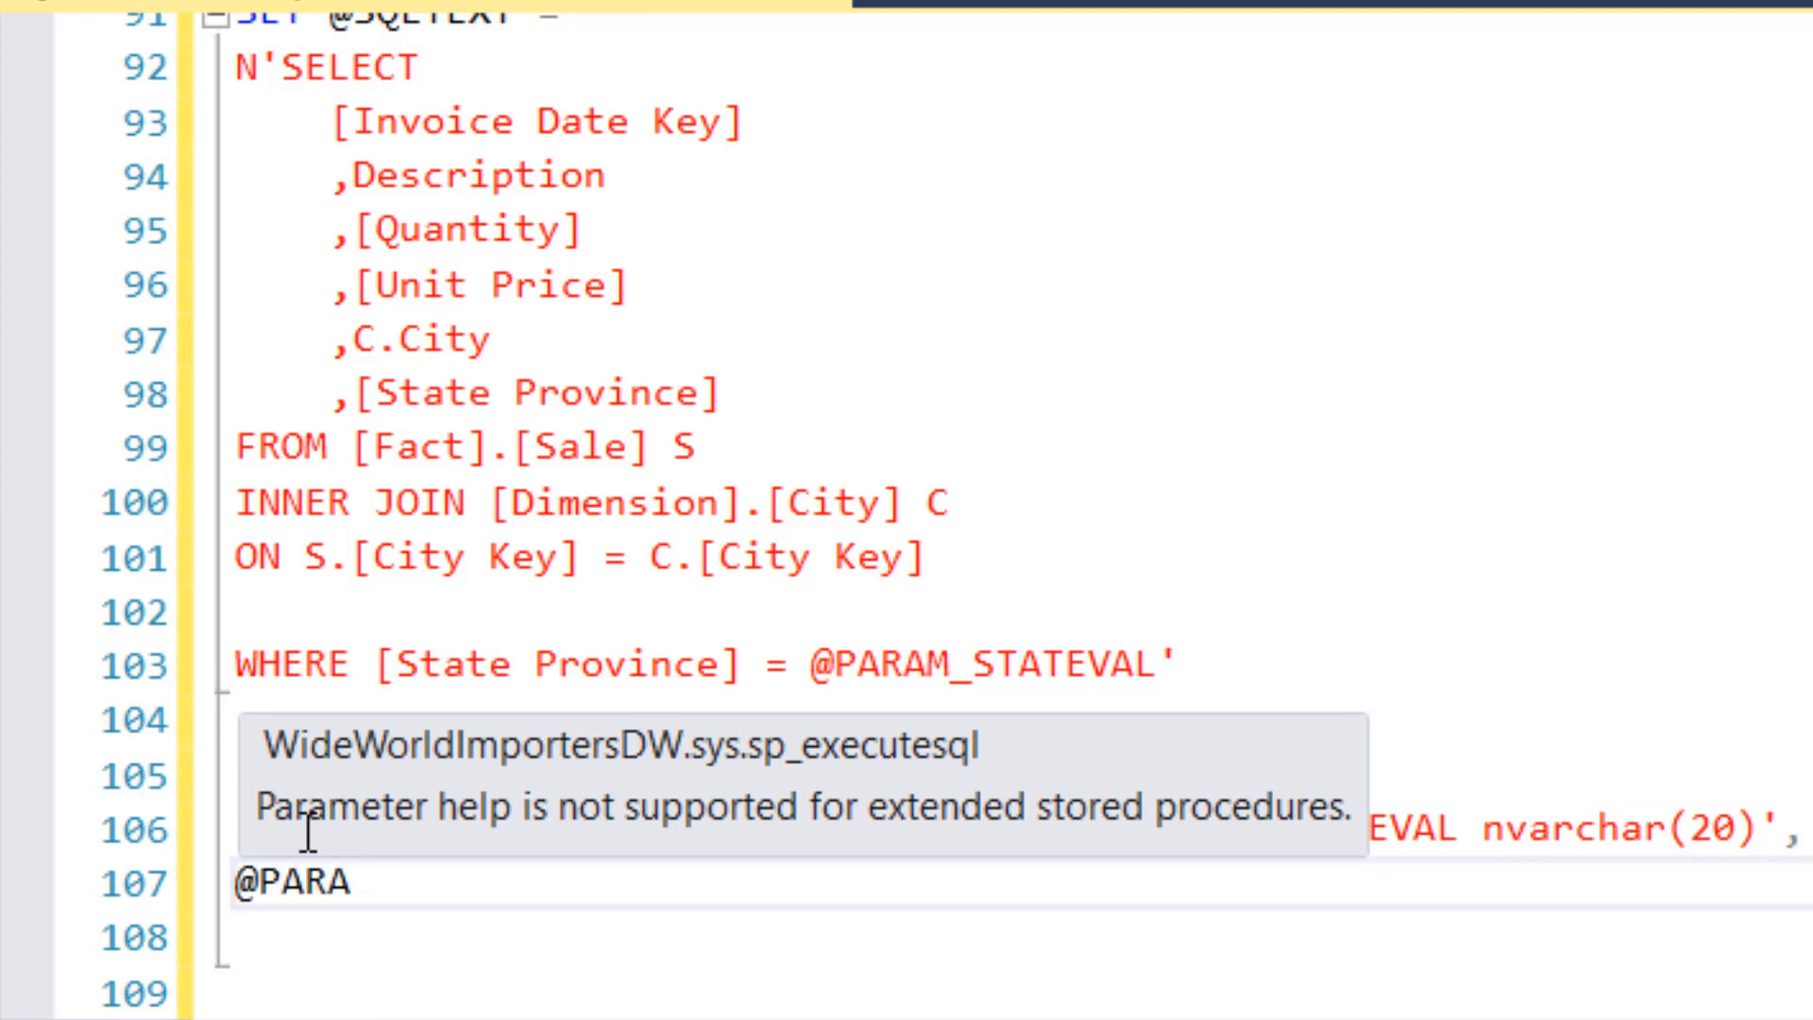
text(M_S)
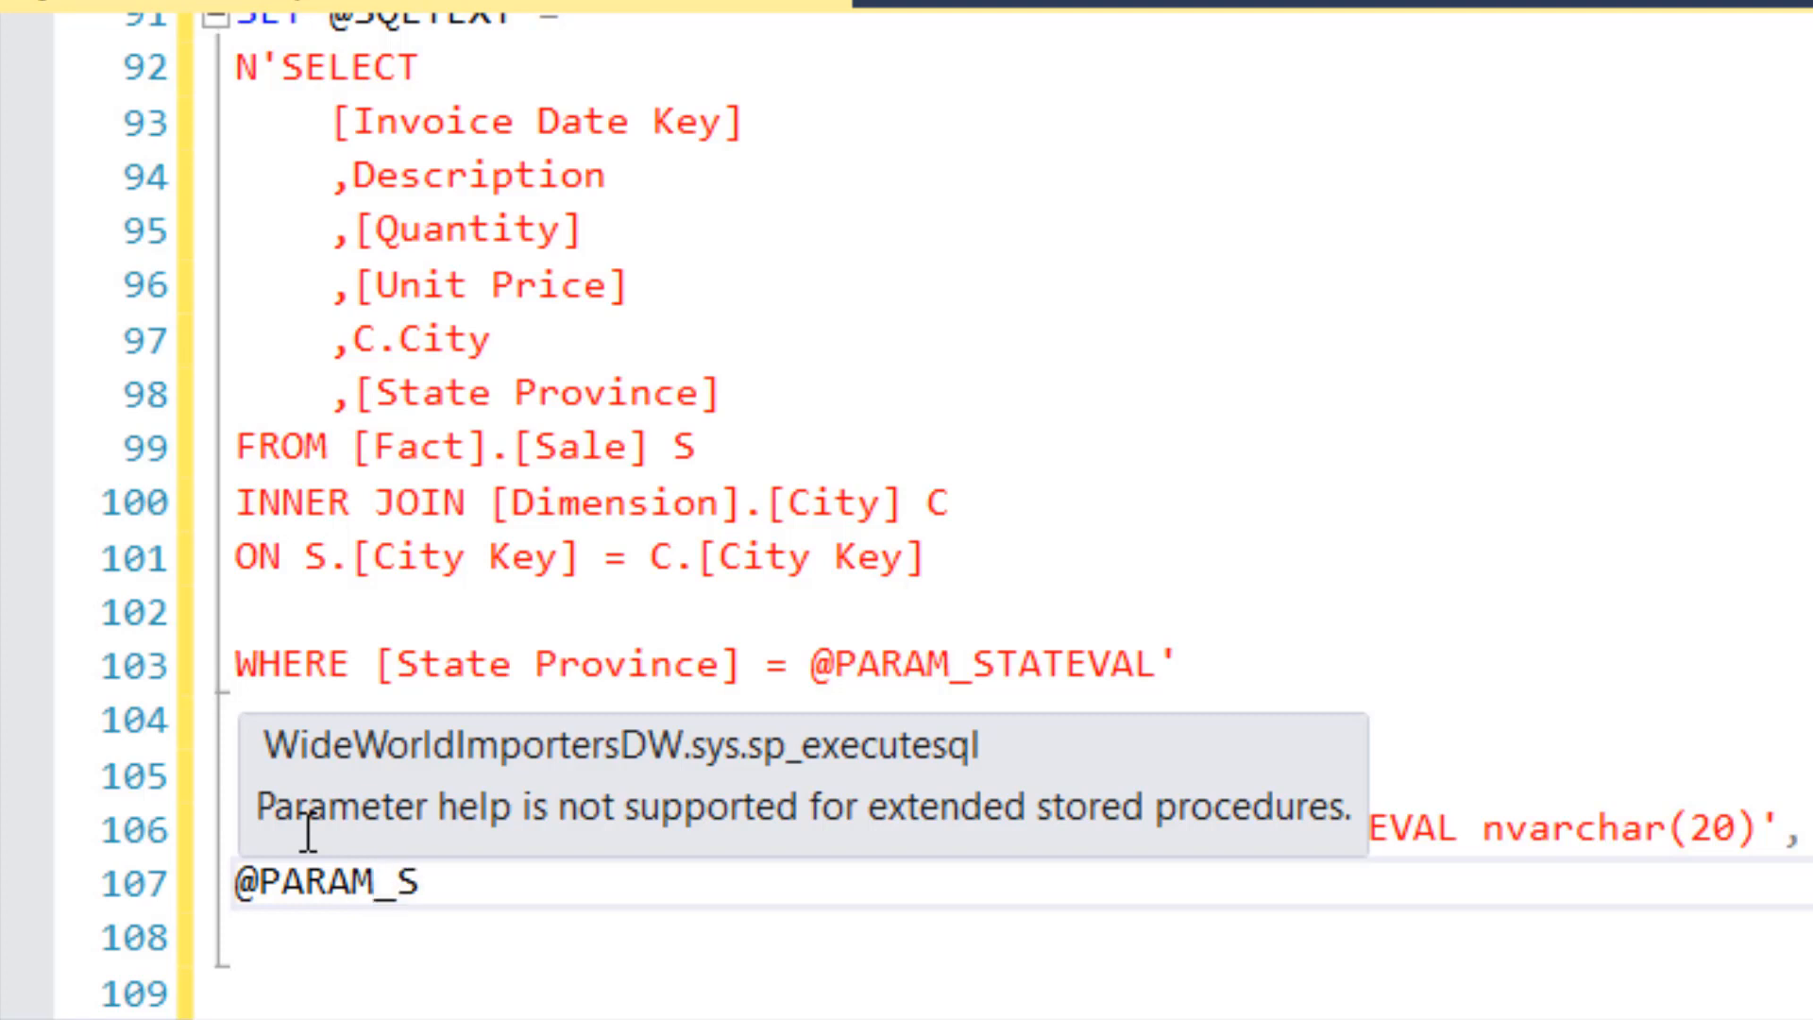
text(TATEVAL)
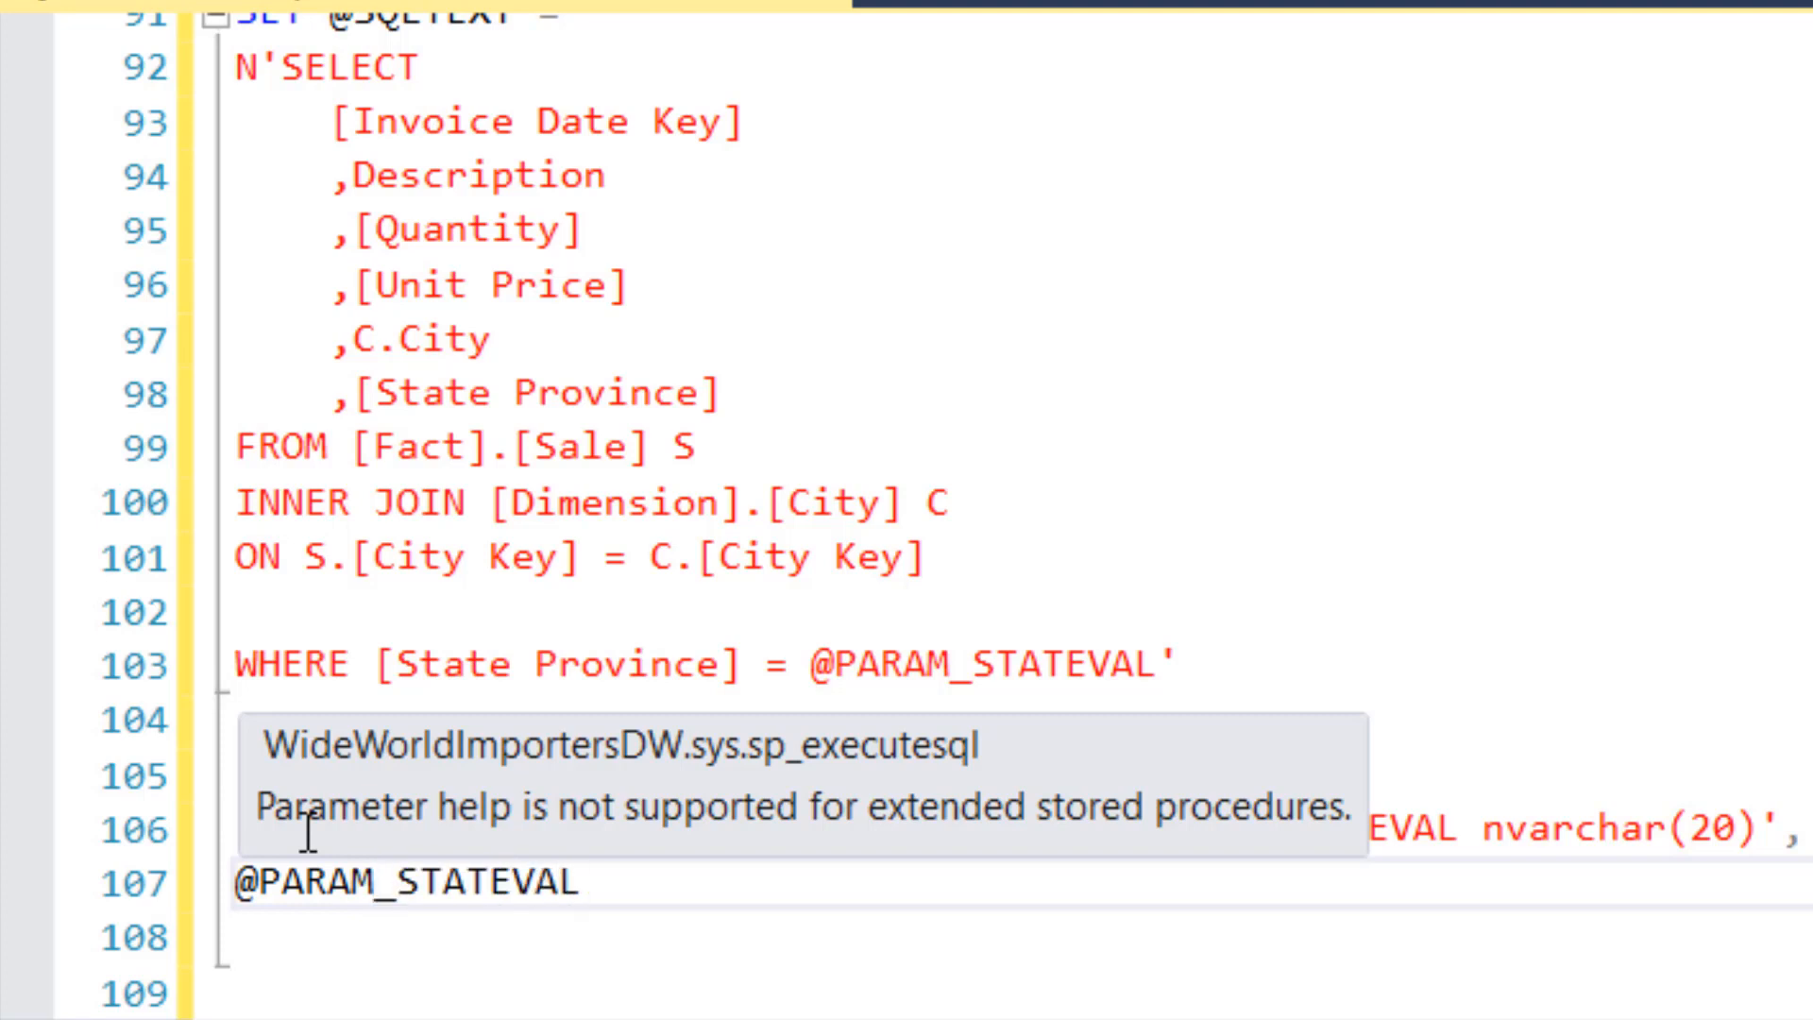
text(=)
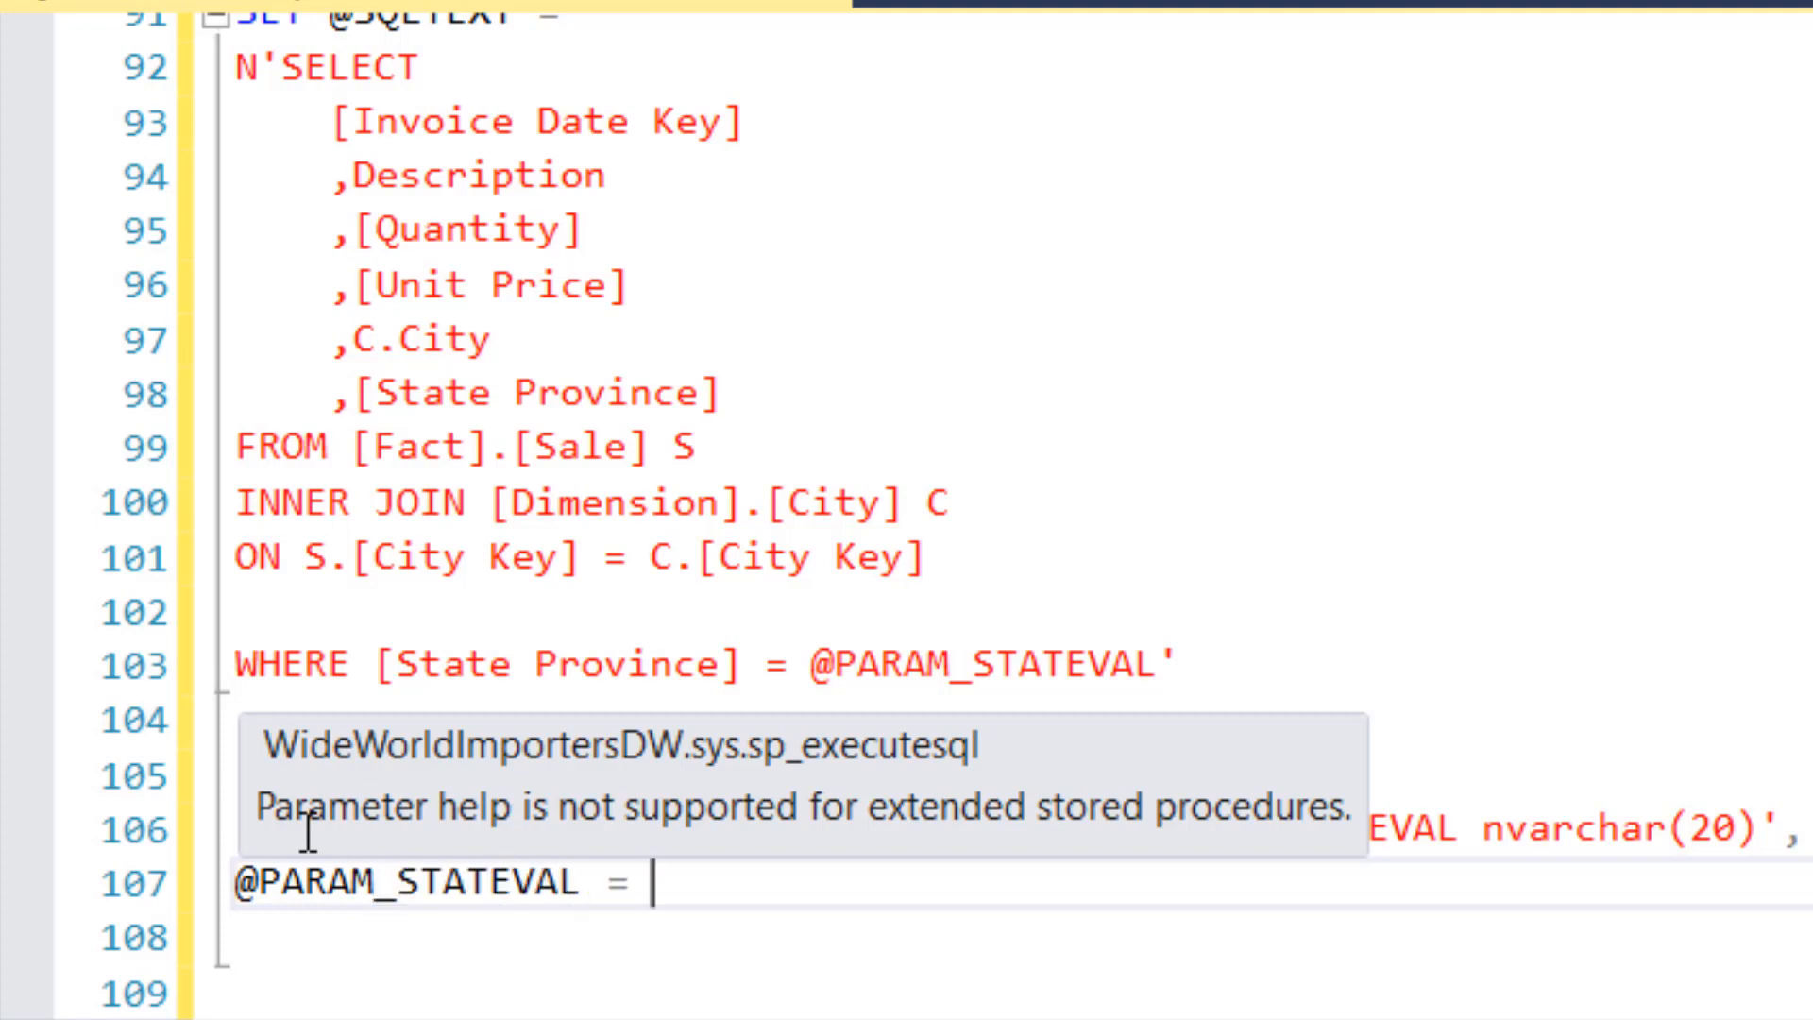
text(@)
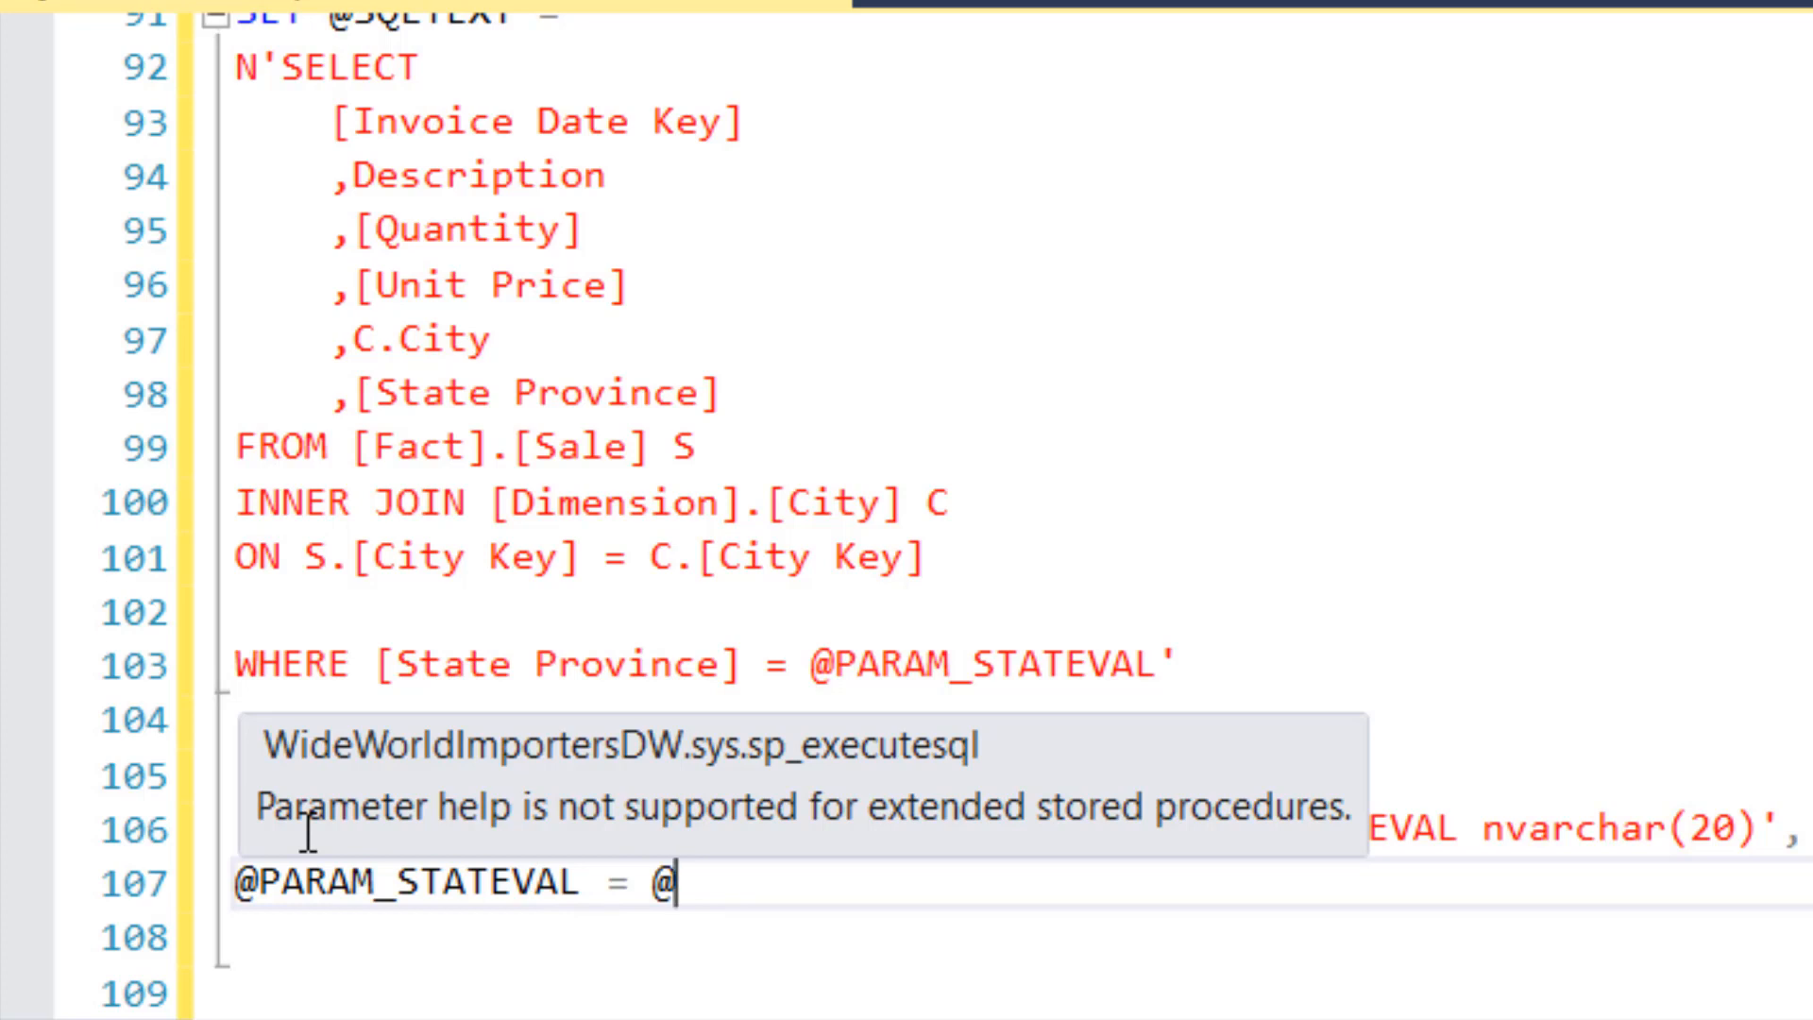
text(PARA)
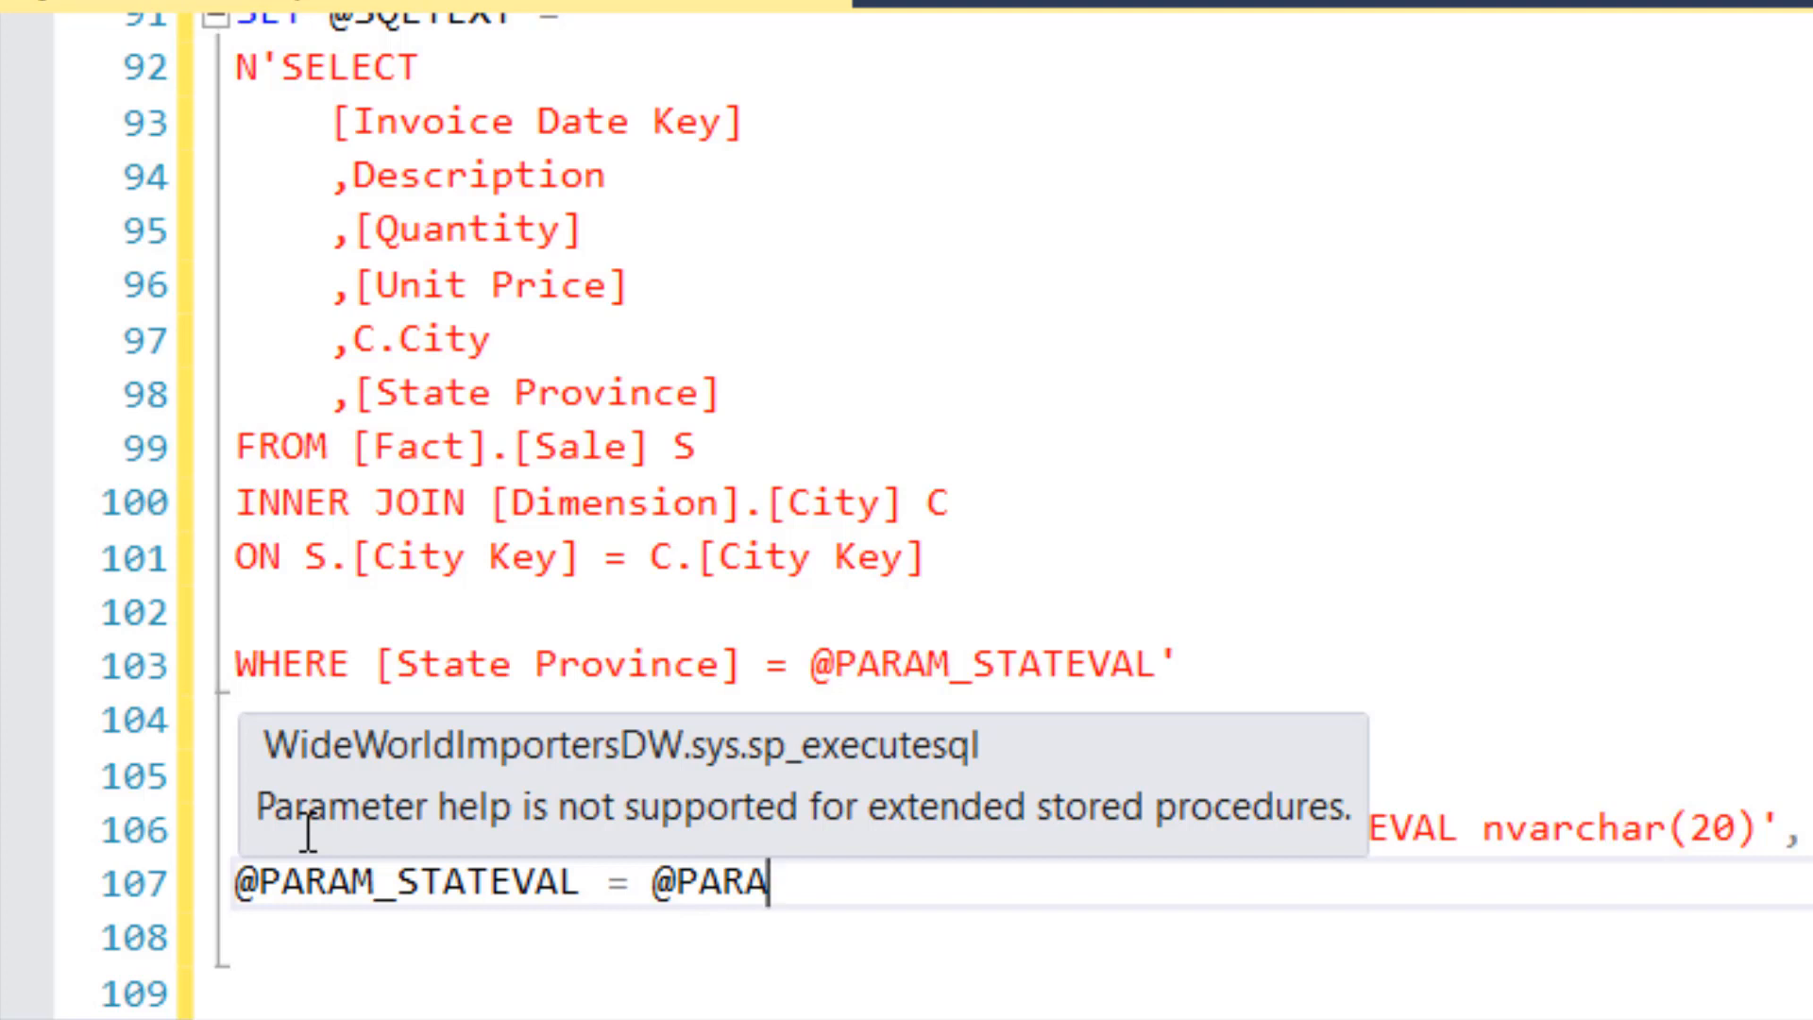
text(_)
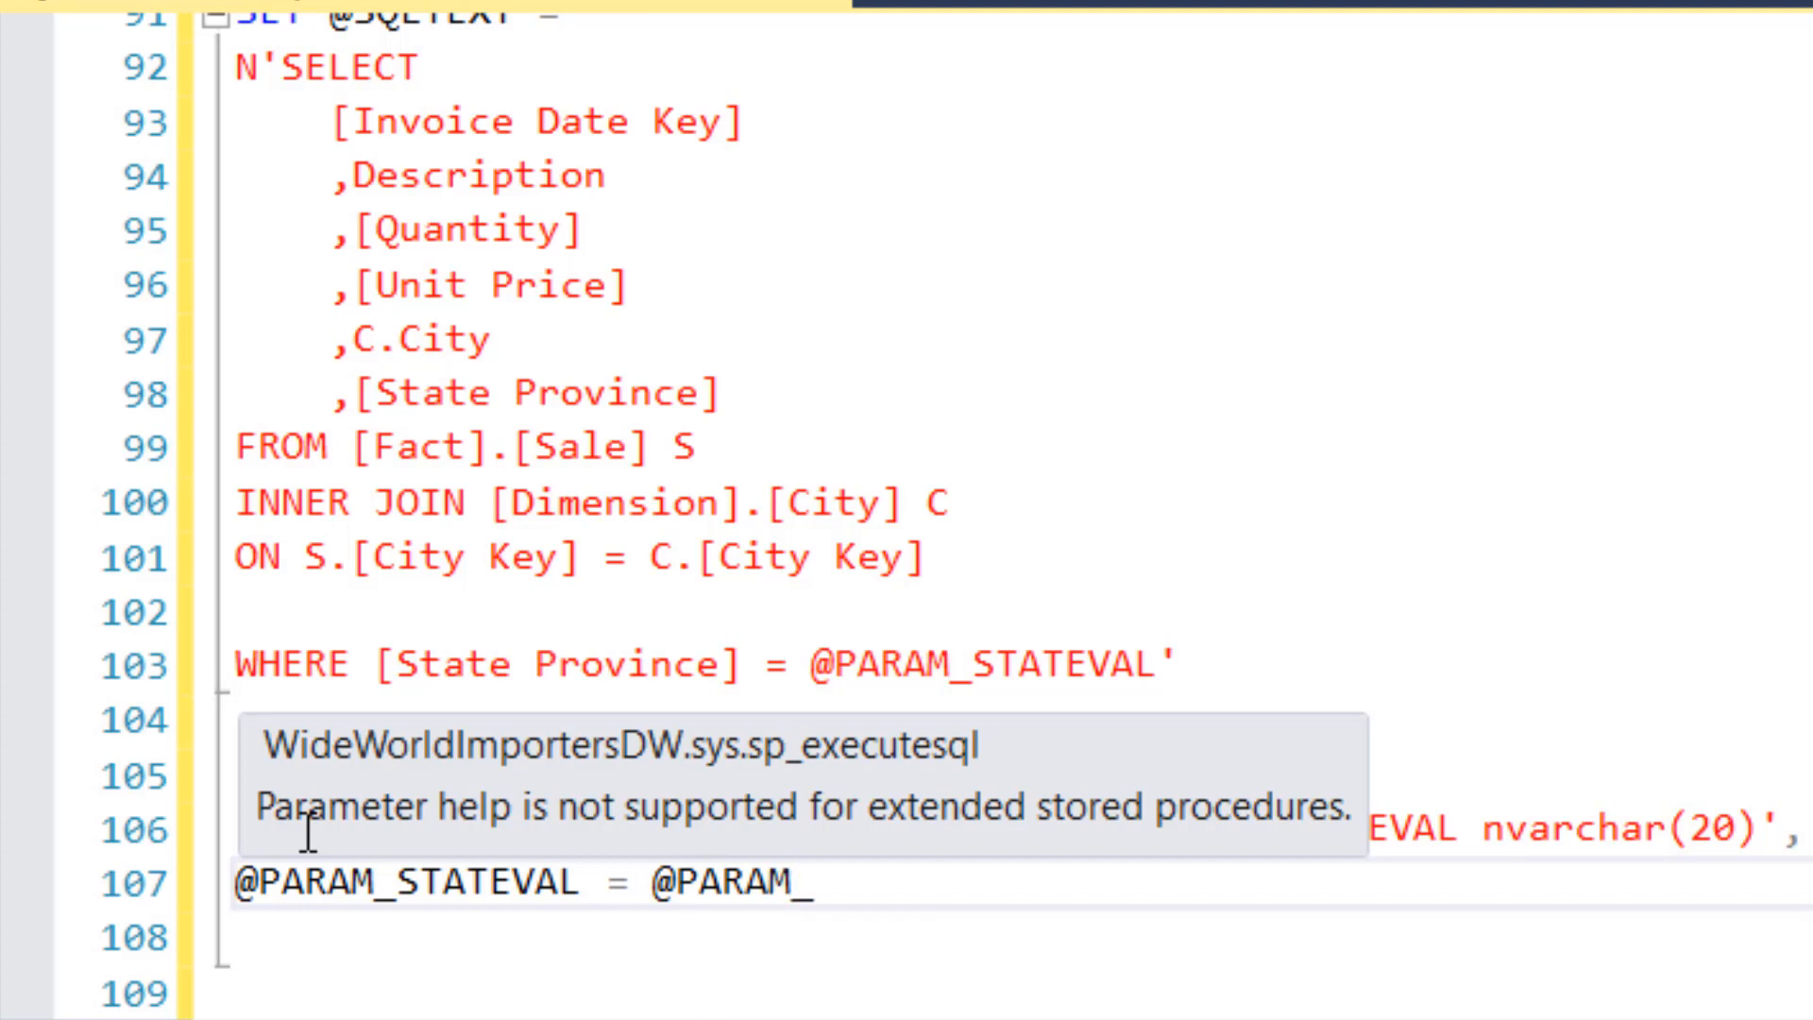
text(STATE)
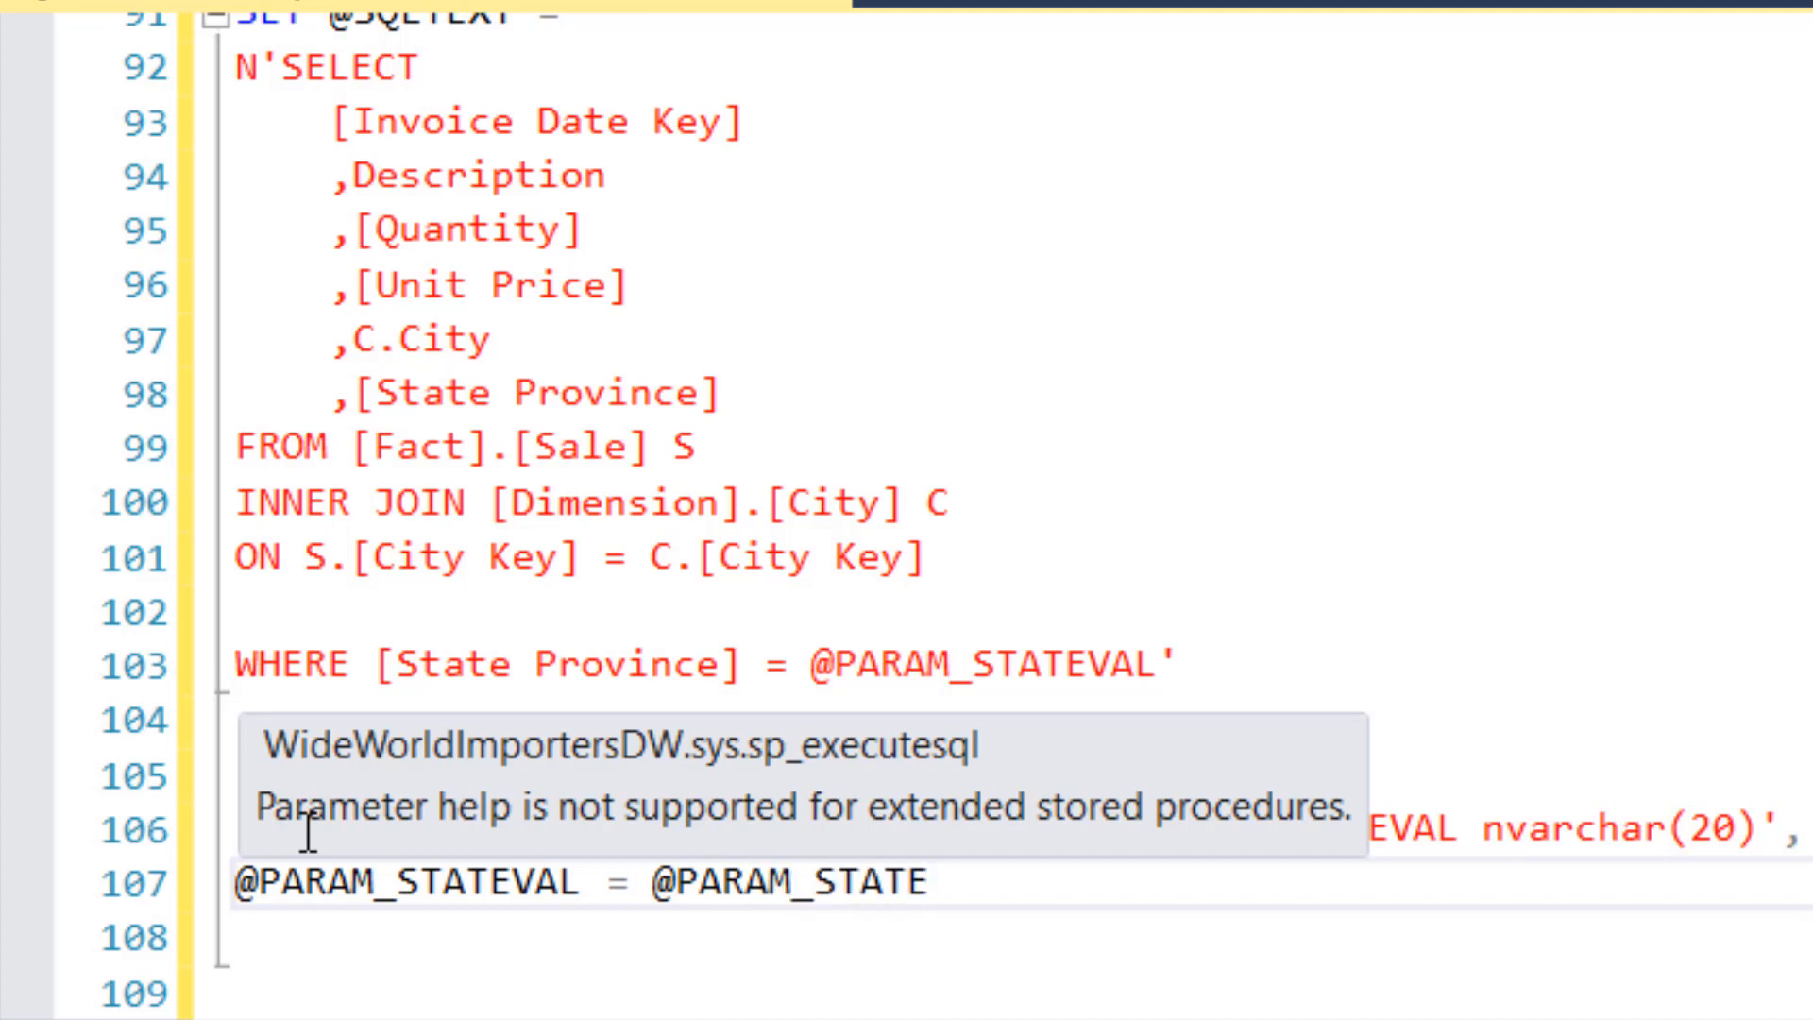
text(INPUT)
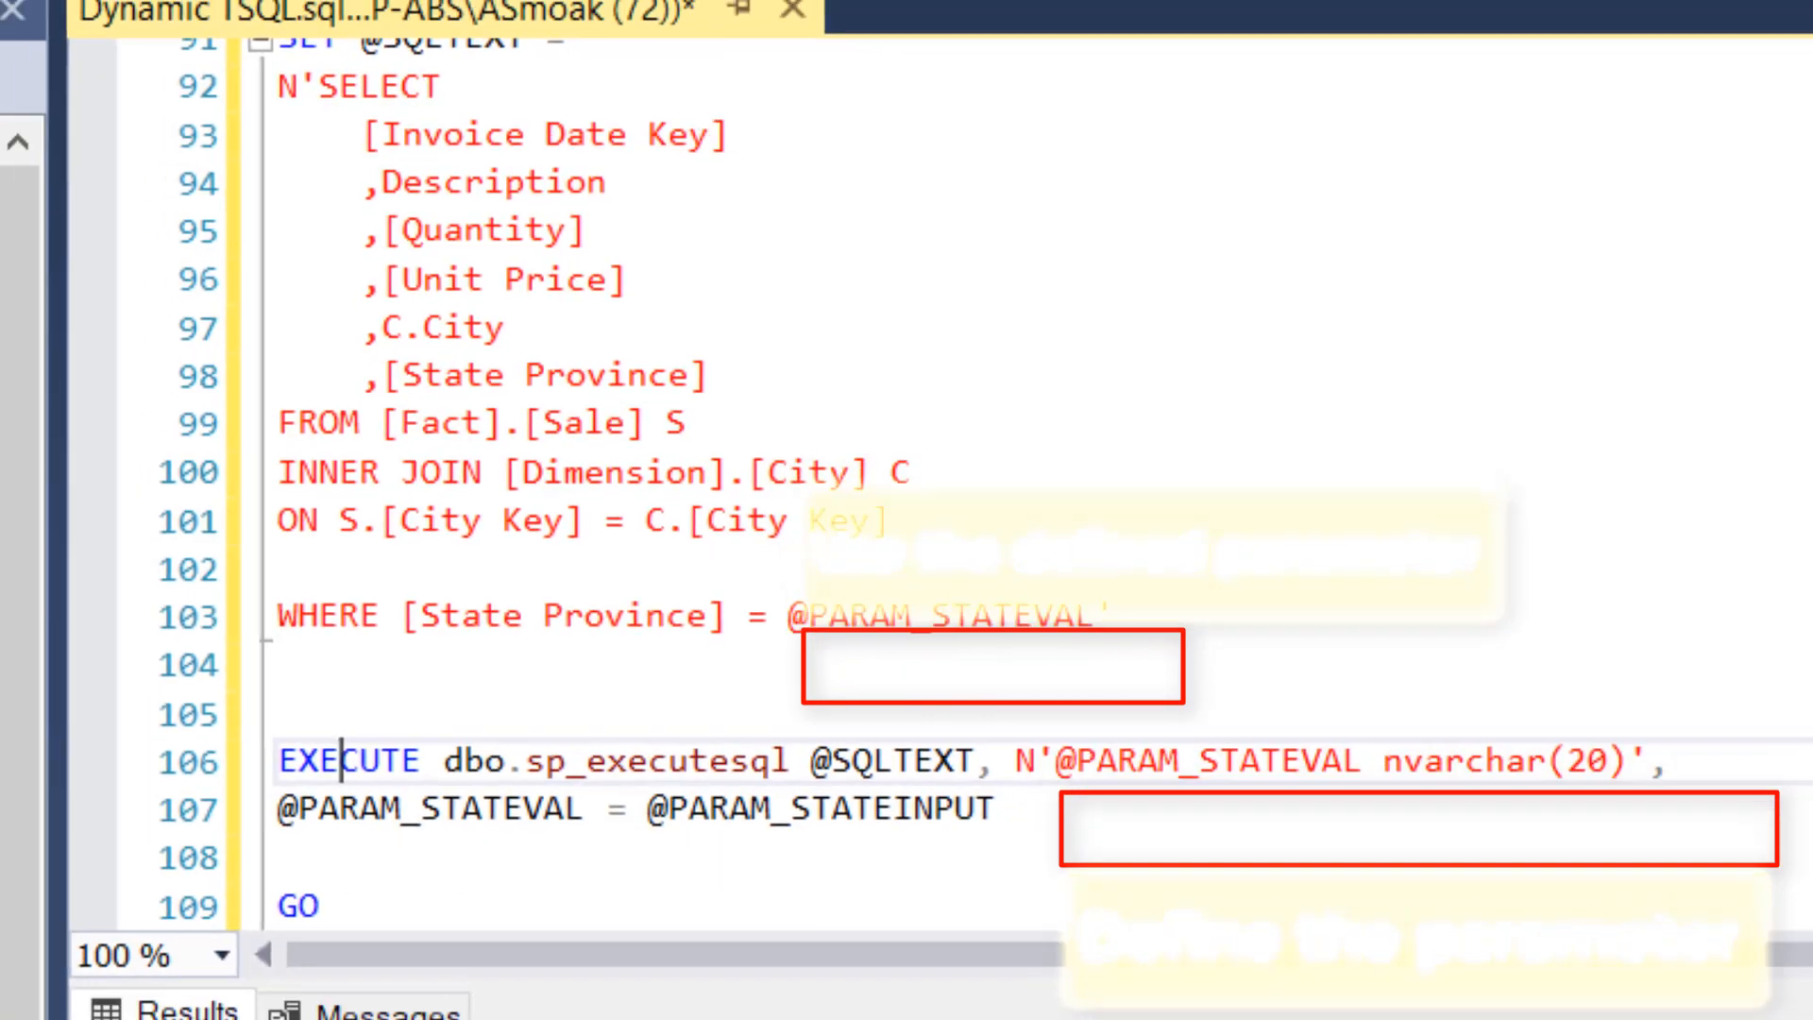
click(338, 106)
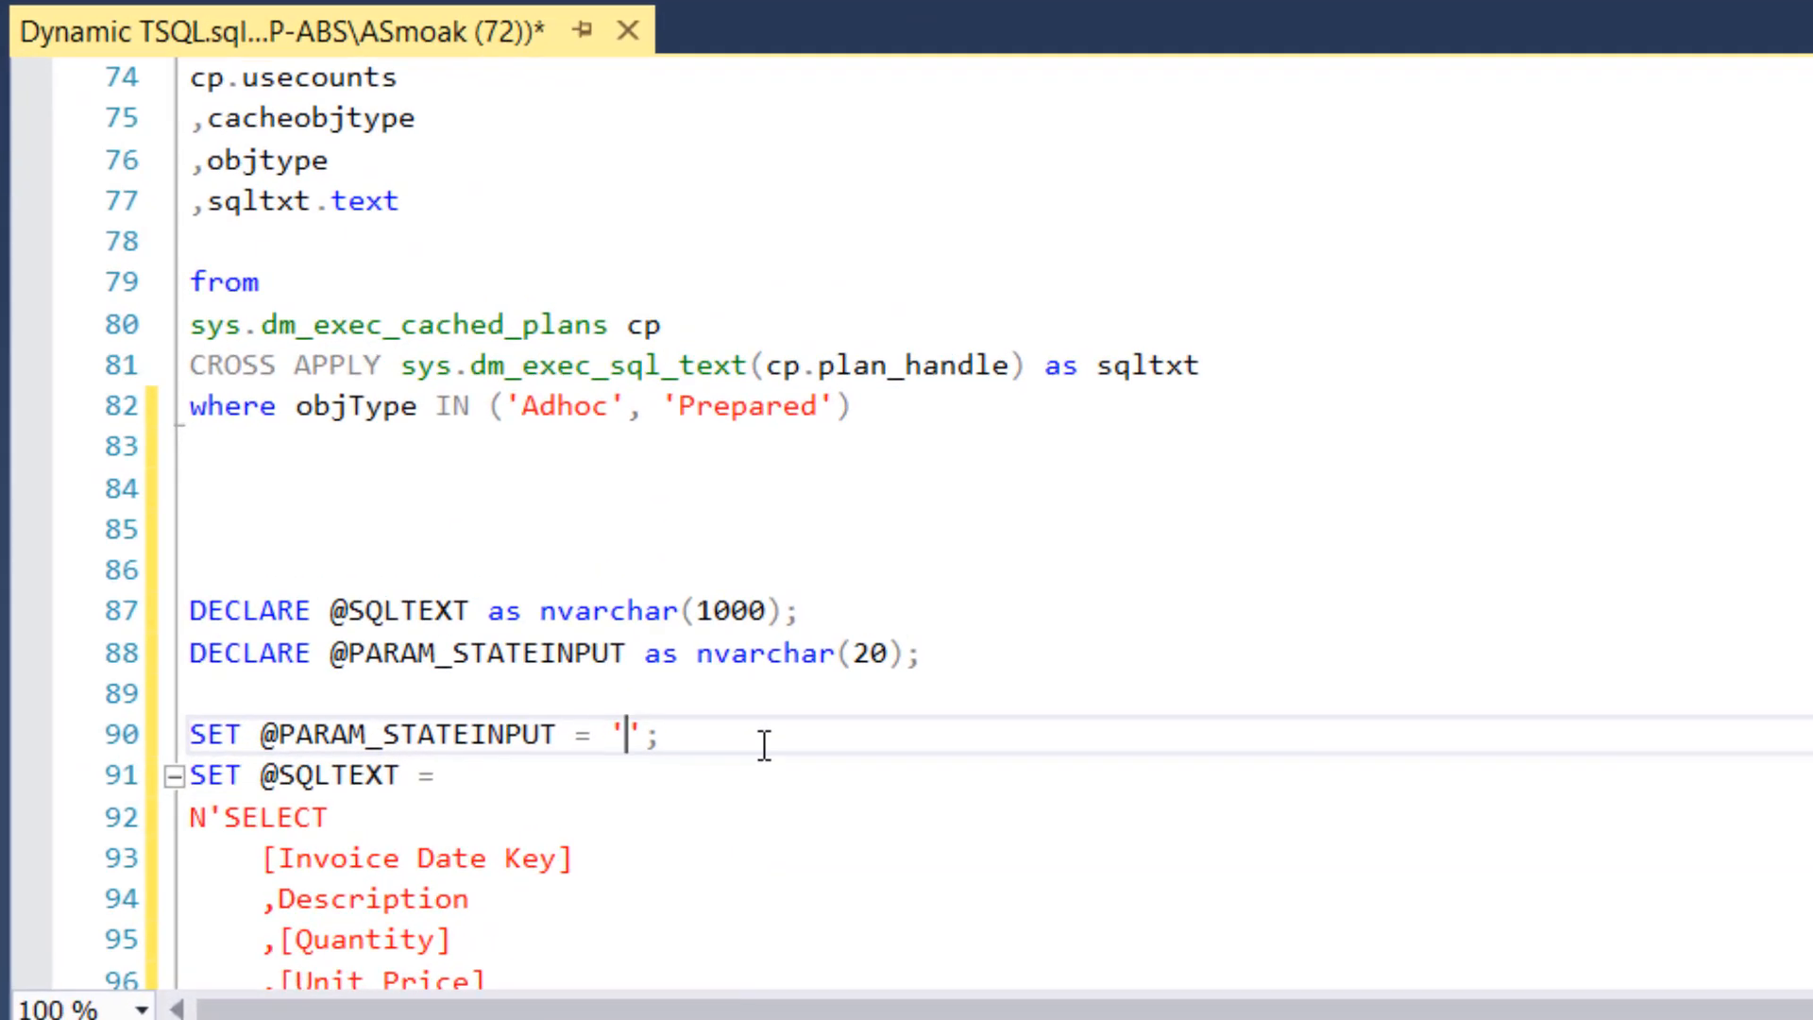
text(VErmont)
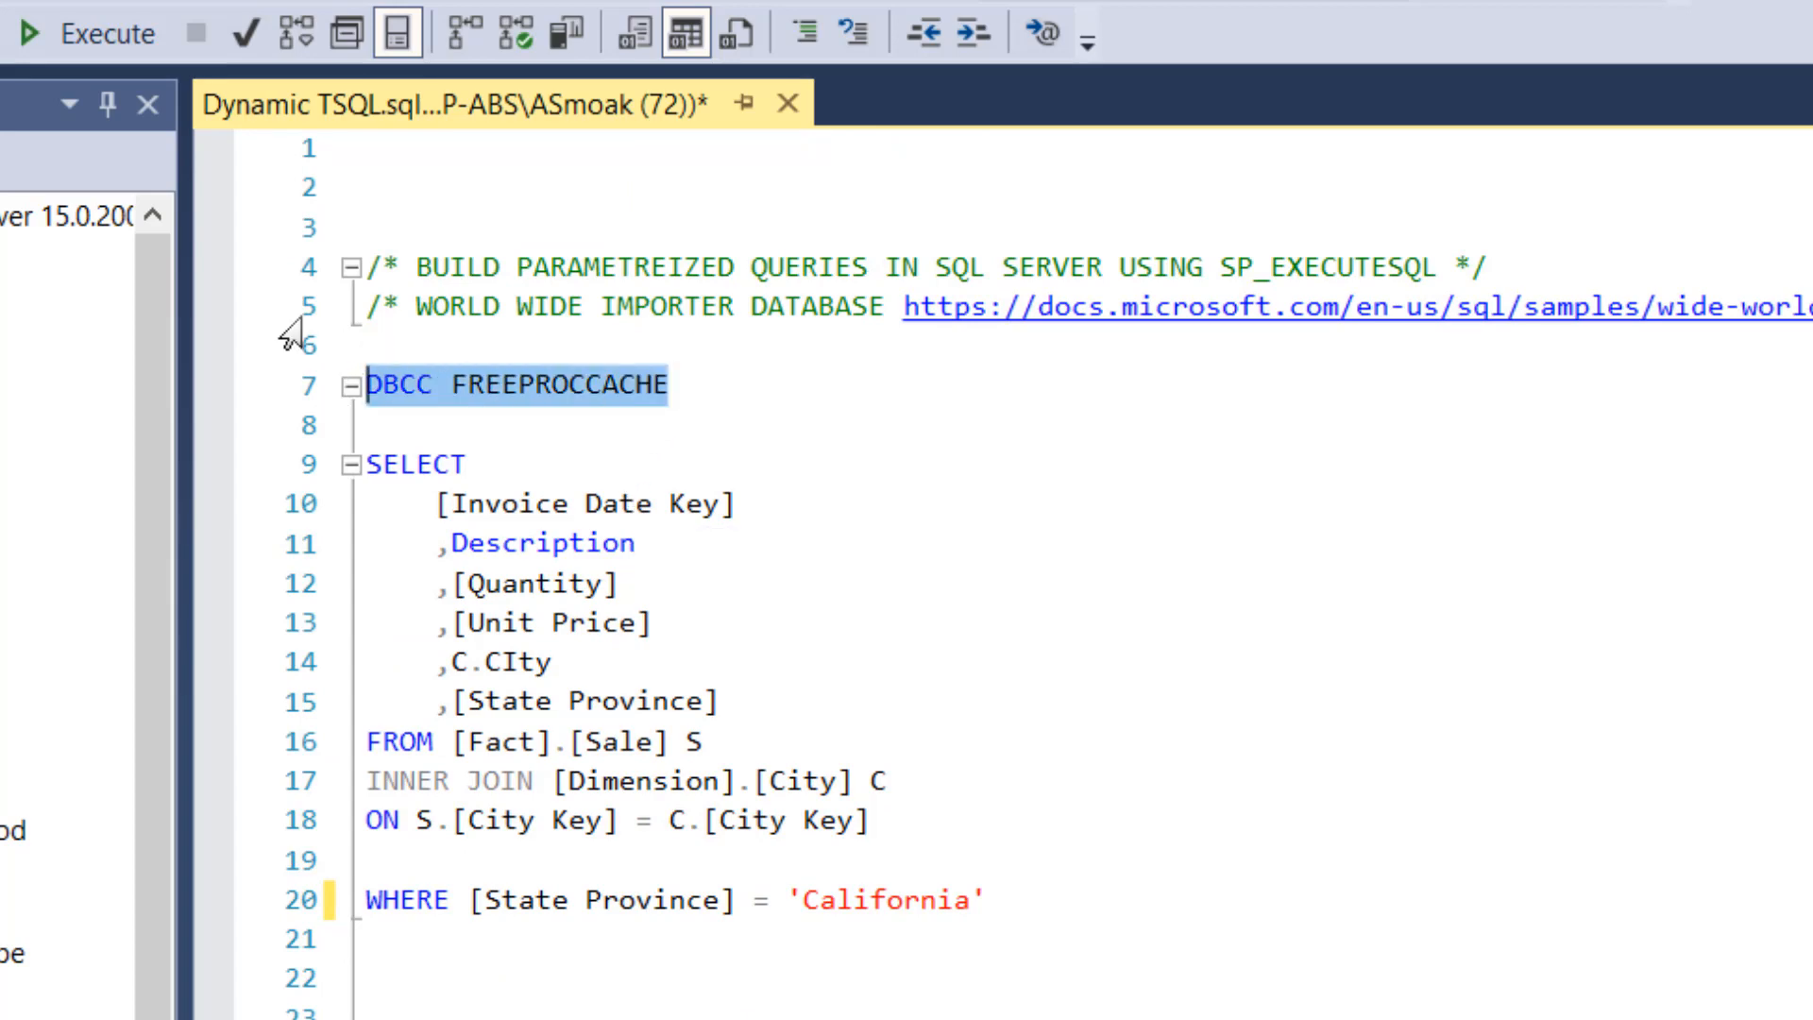
scroll(down, 3)
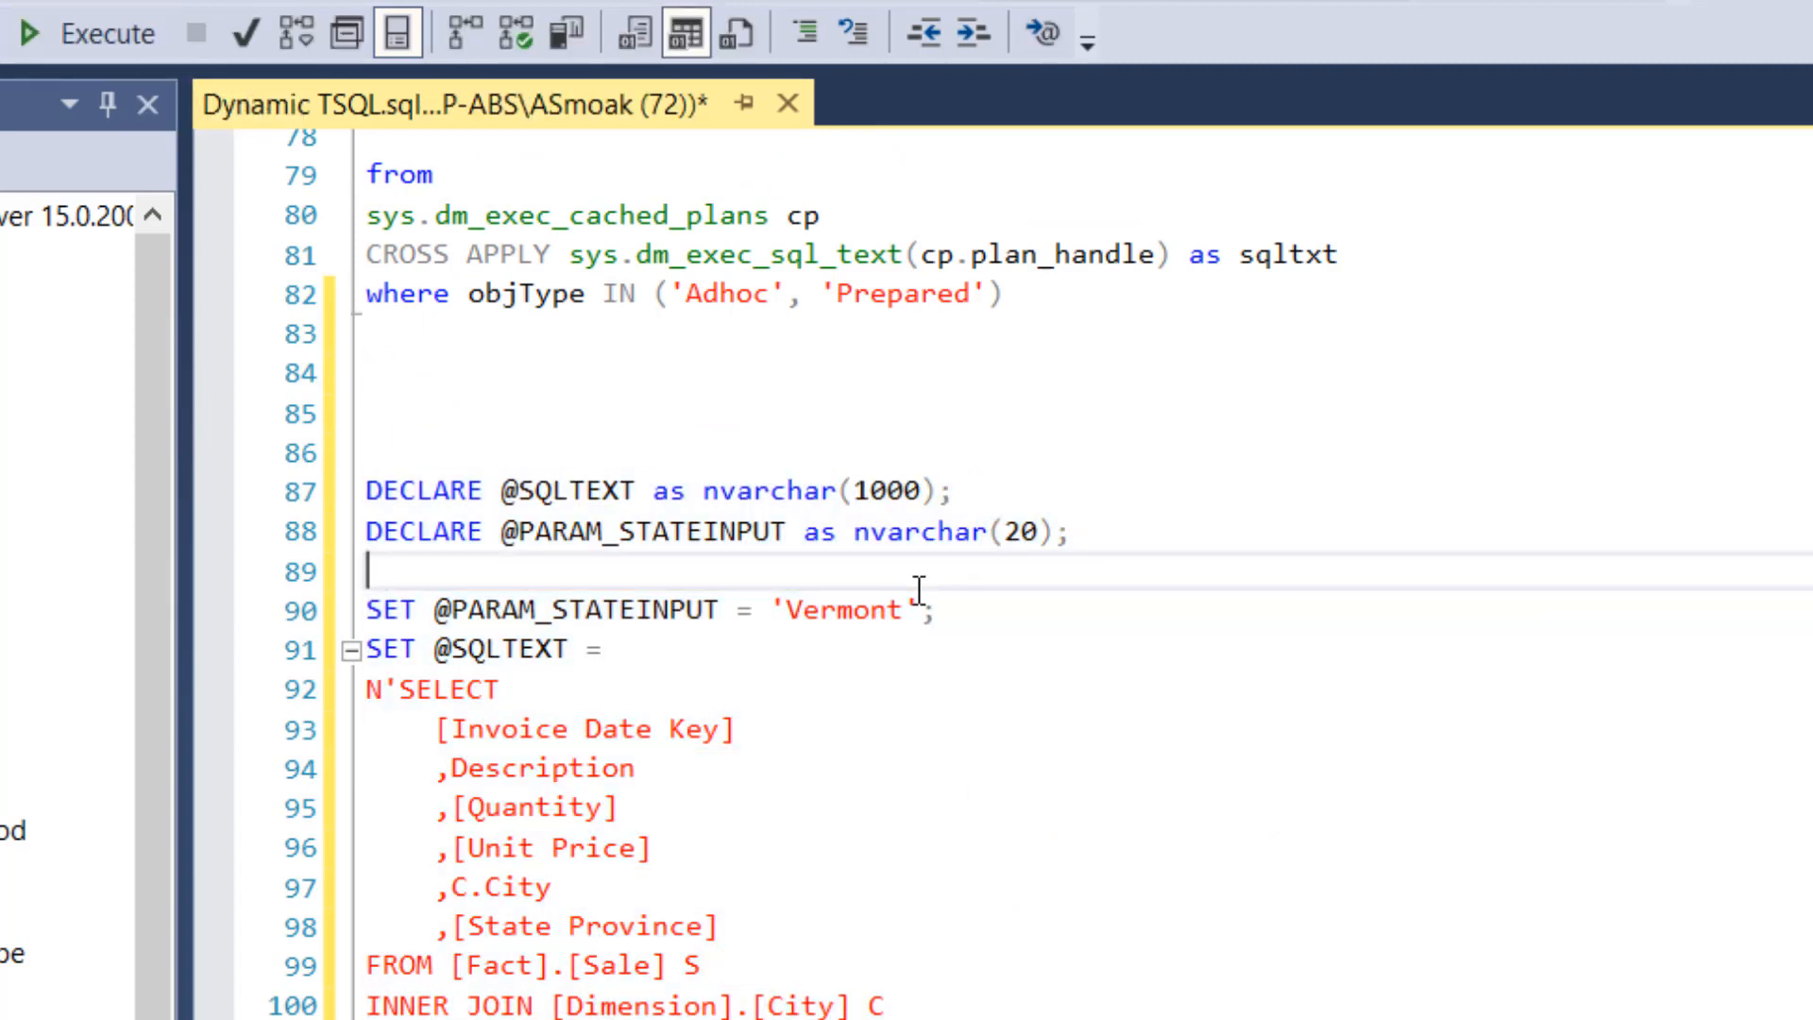
key(Backspace)
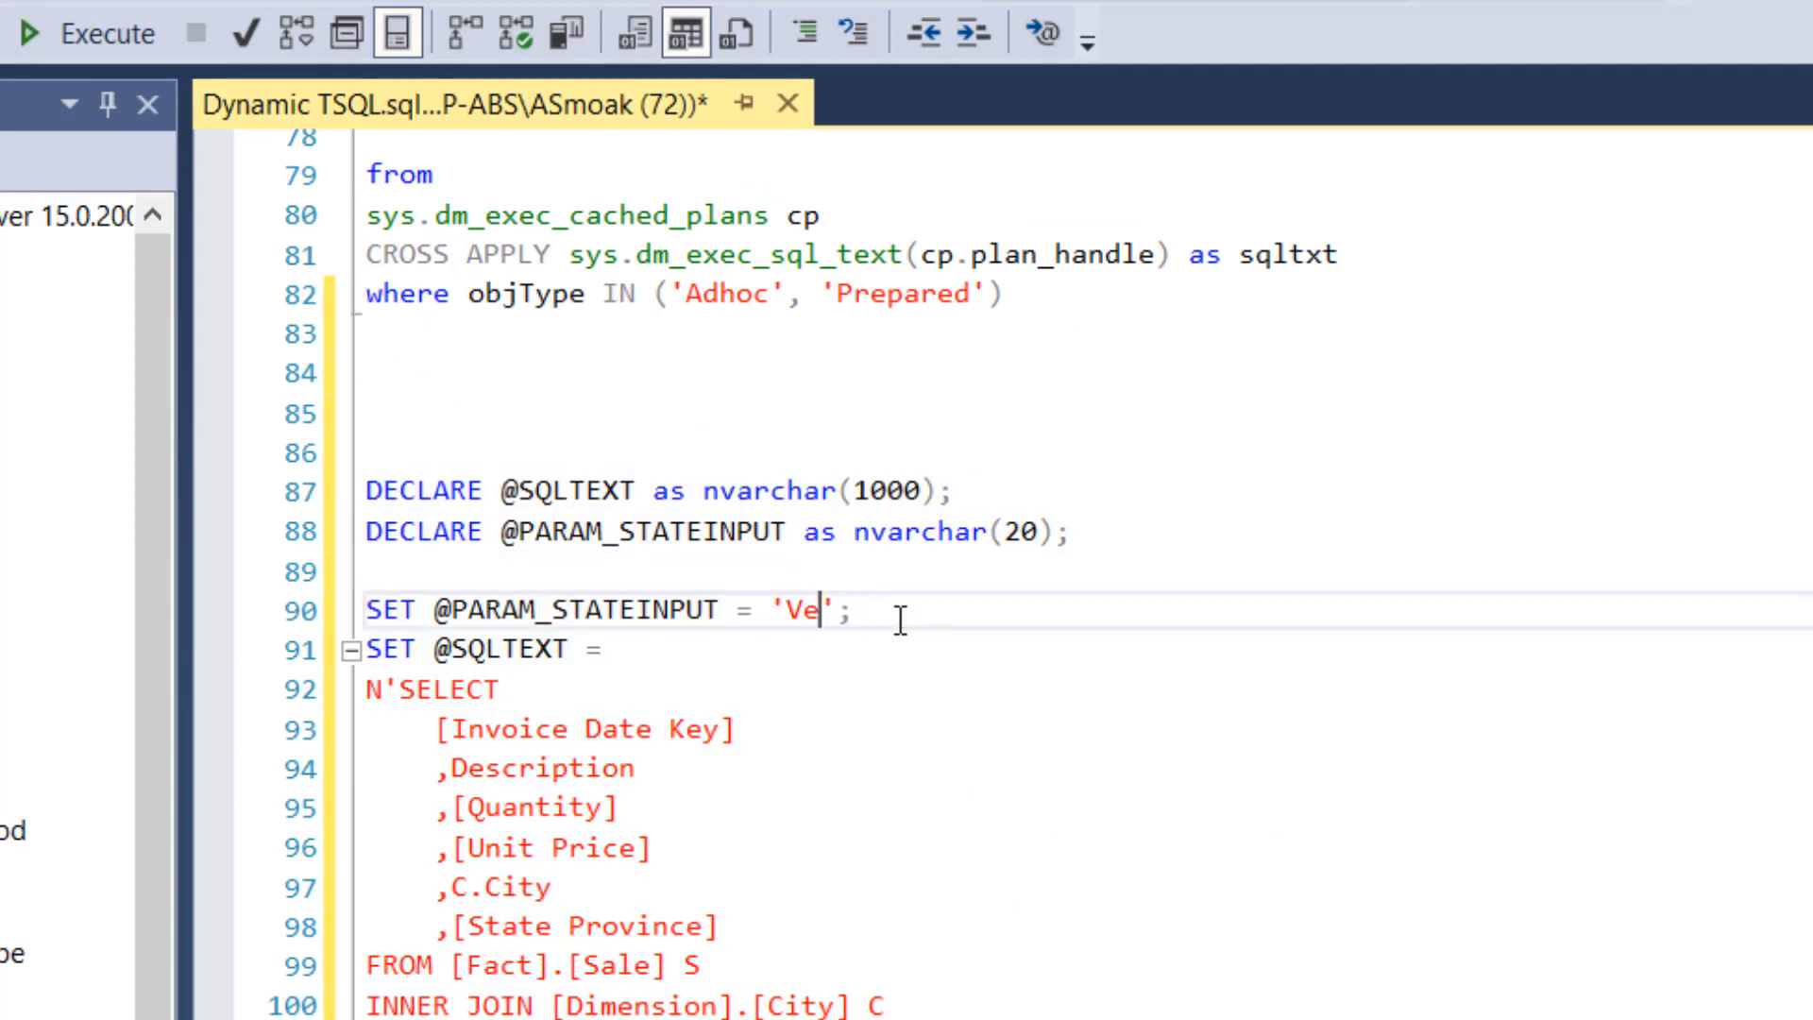
text(Georgia)
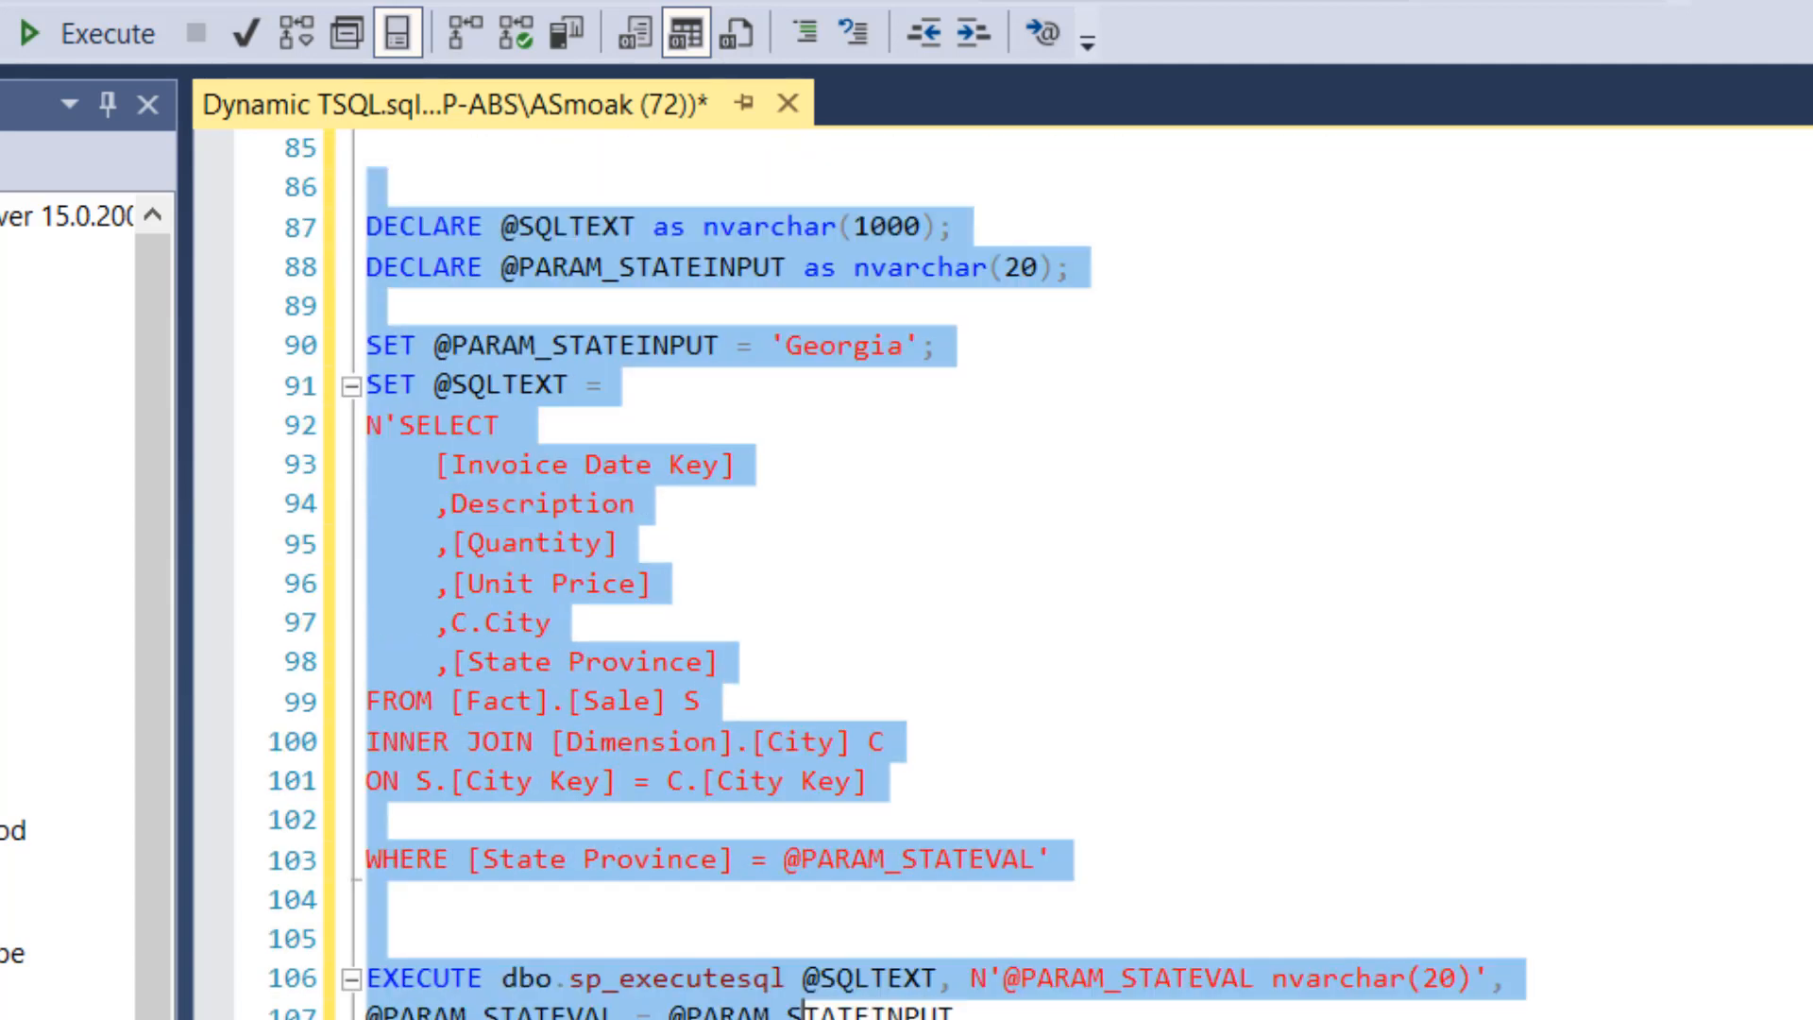
scroll(down, 3)
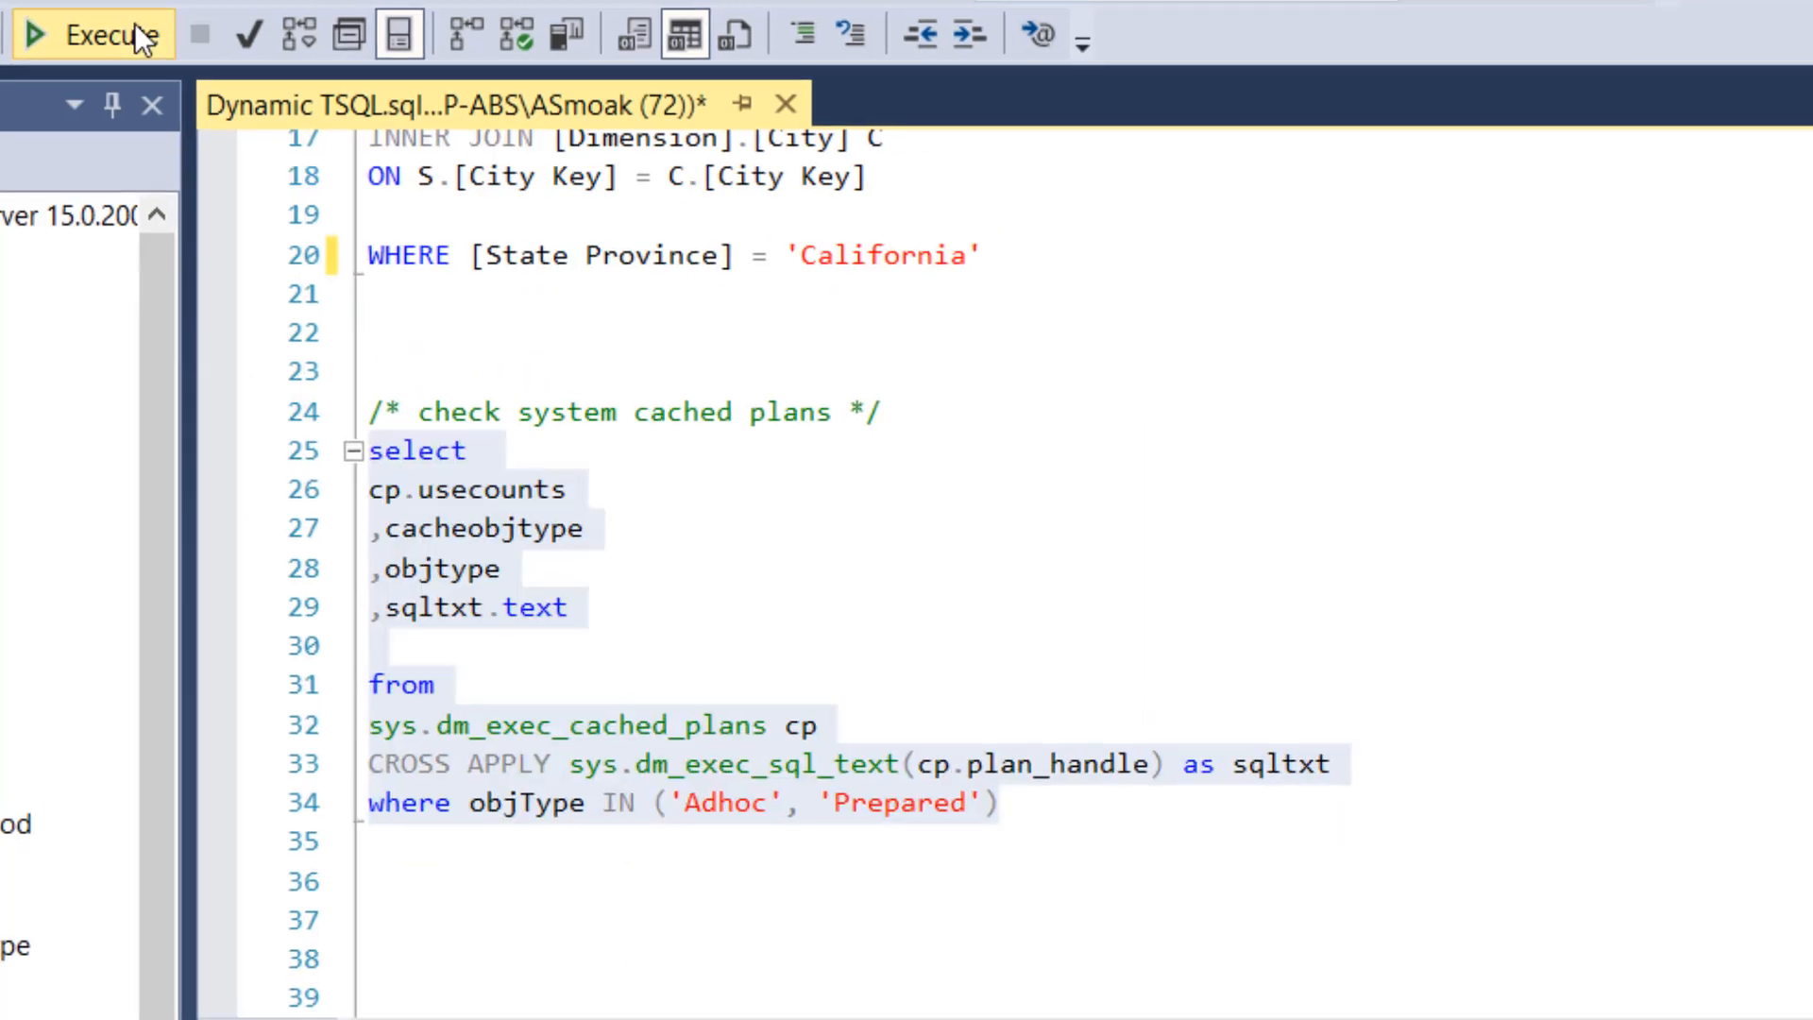
Execute the cached-plans query, returning one Adhoc and one Prepared plan
click(89, 32)
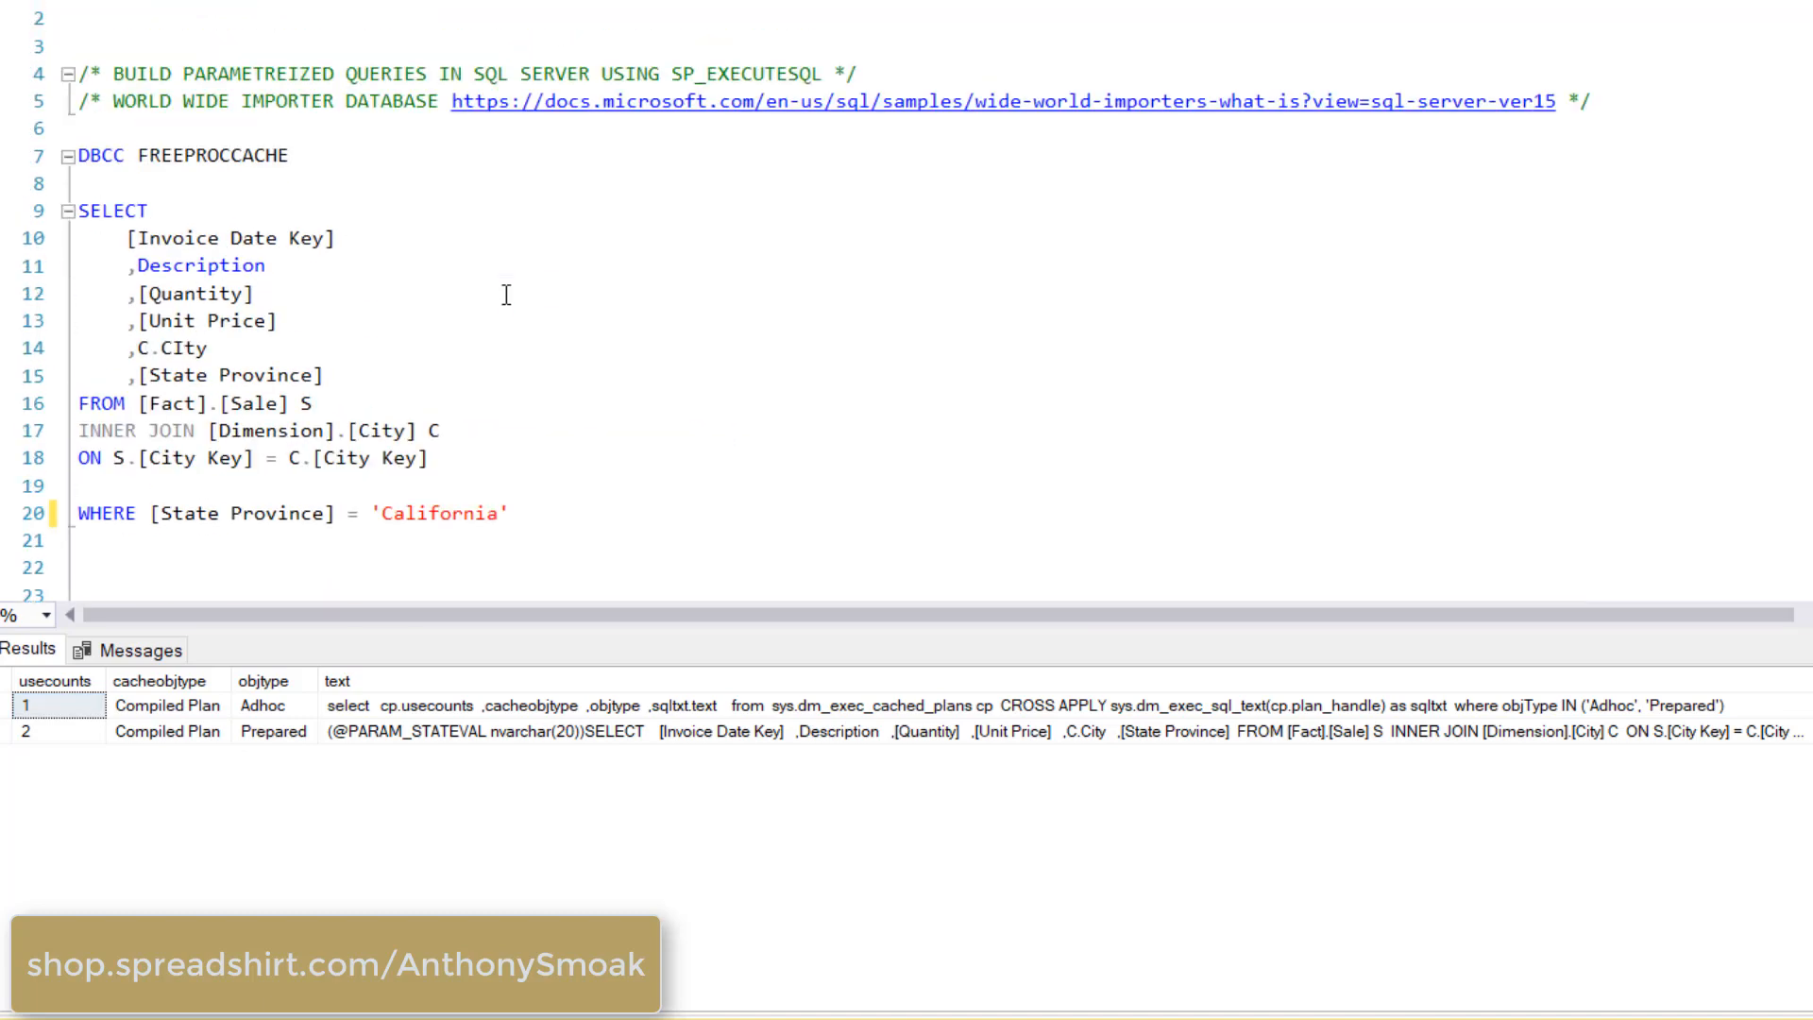
scroll(down, 3)
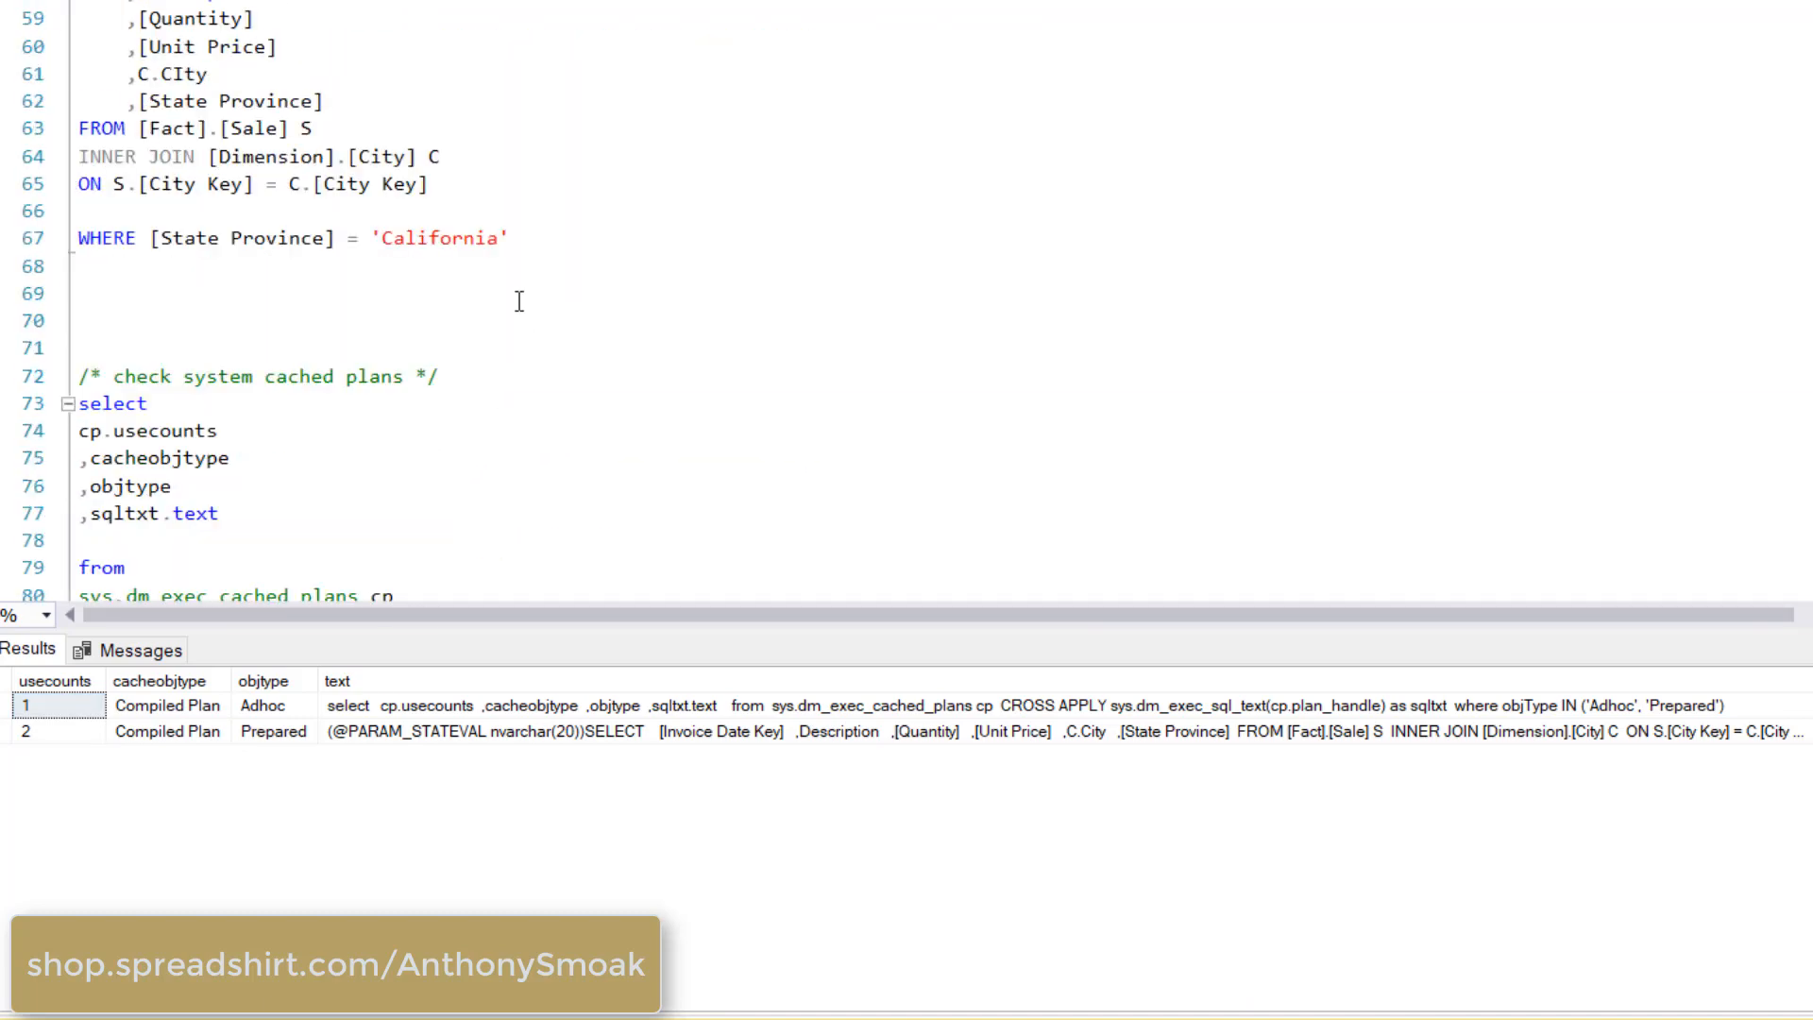